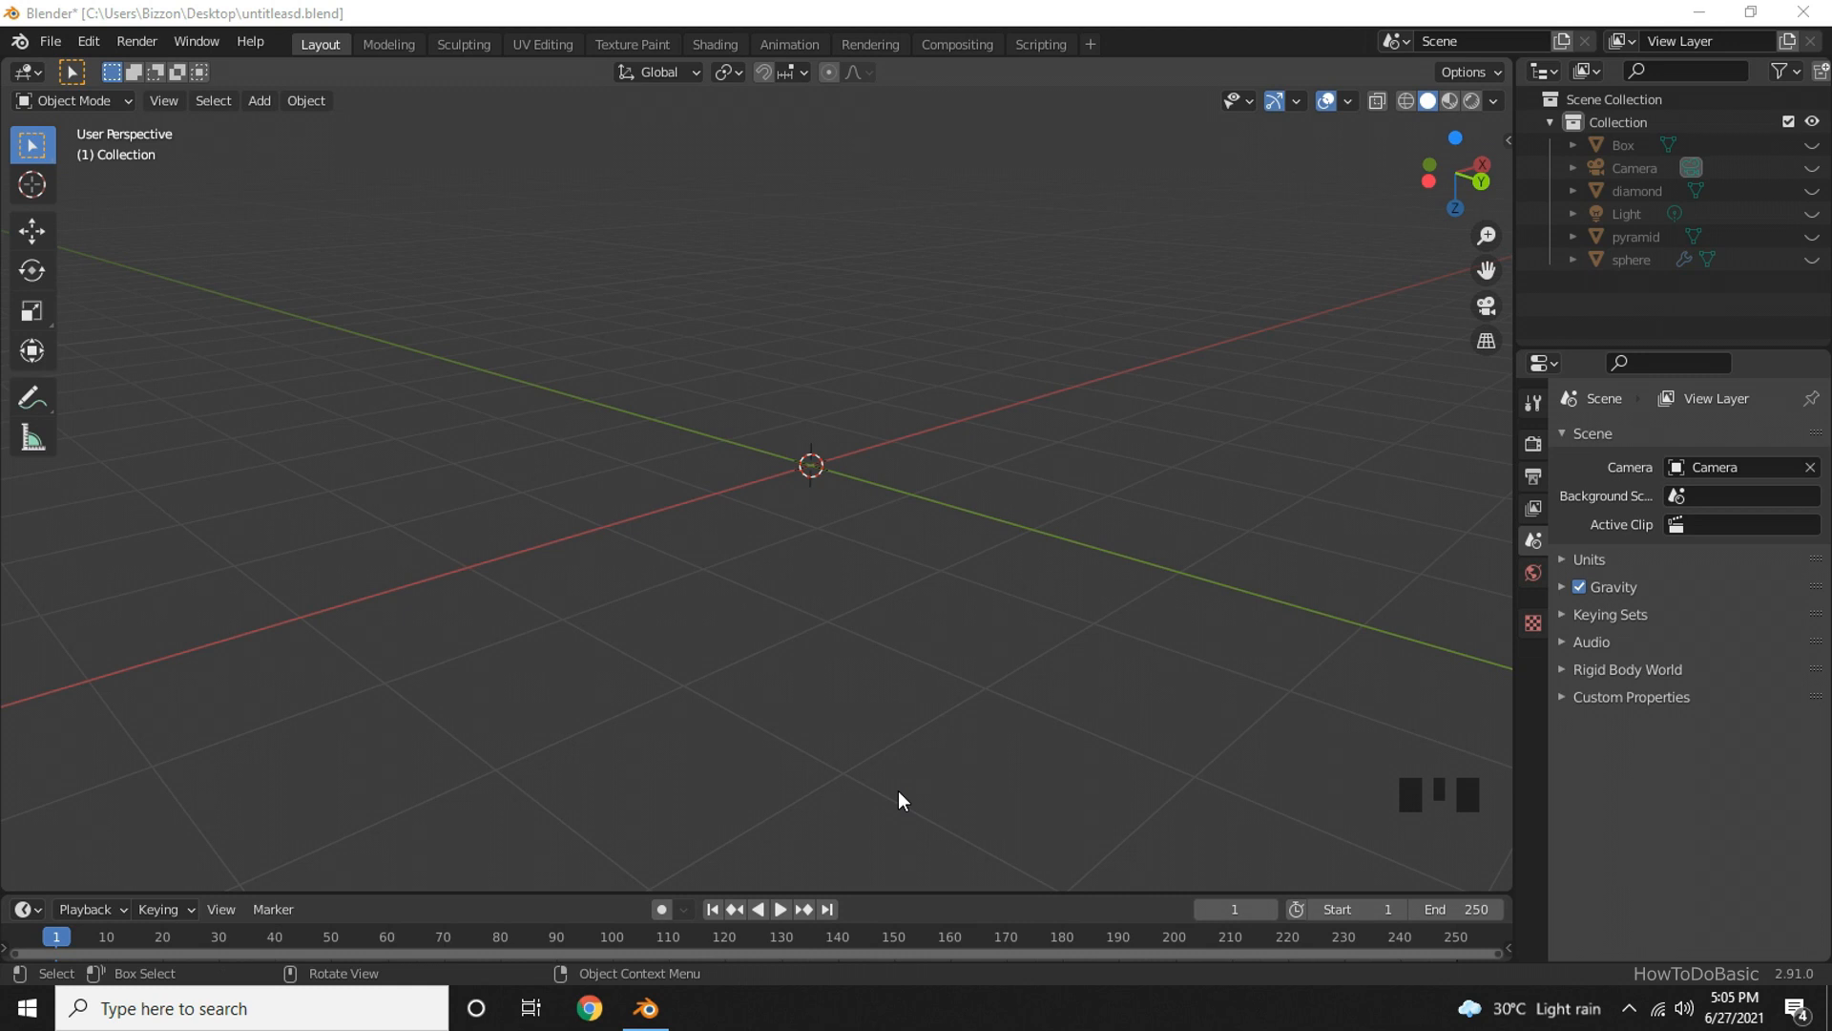
Add a cube to the scene and rename it to 'desk' in the Outliner.
key("shift+a")
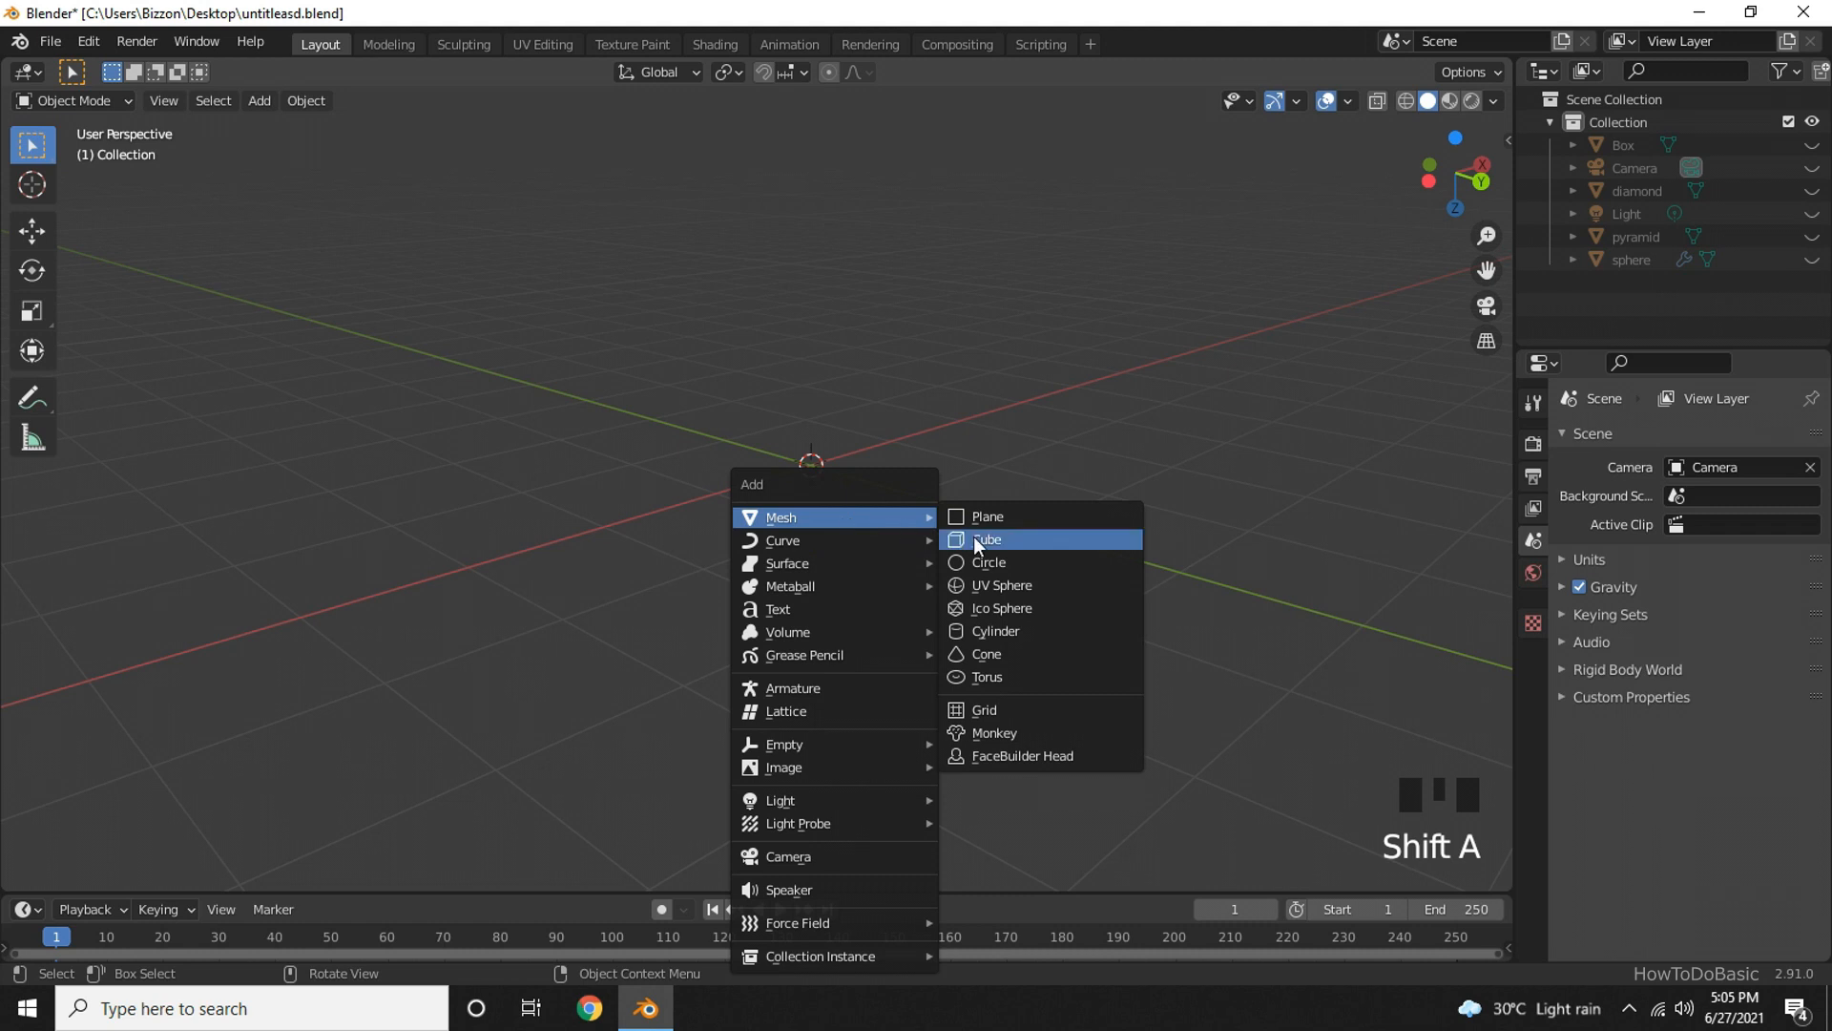
left_click(989, 538)
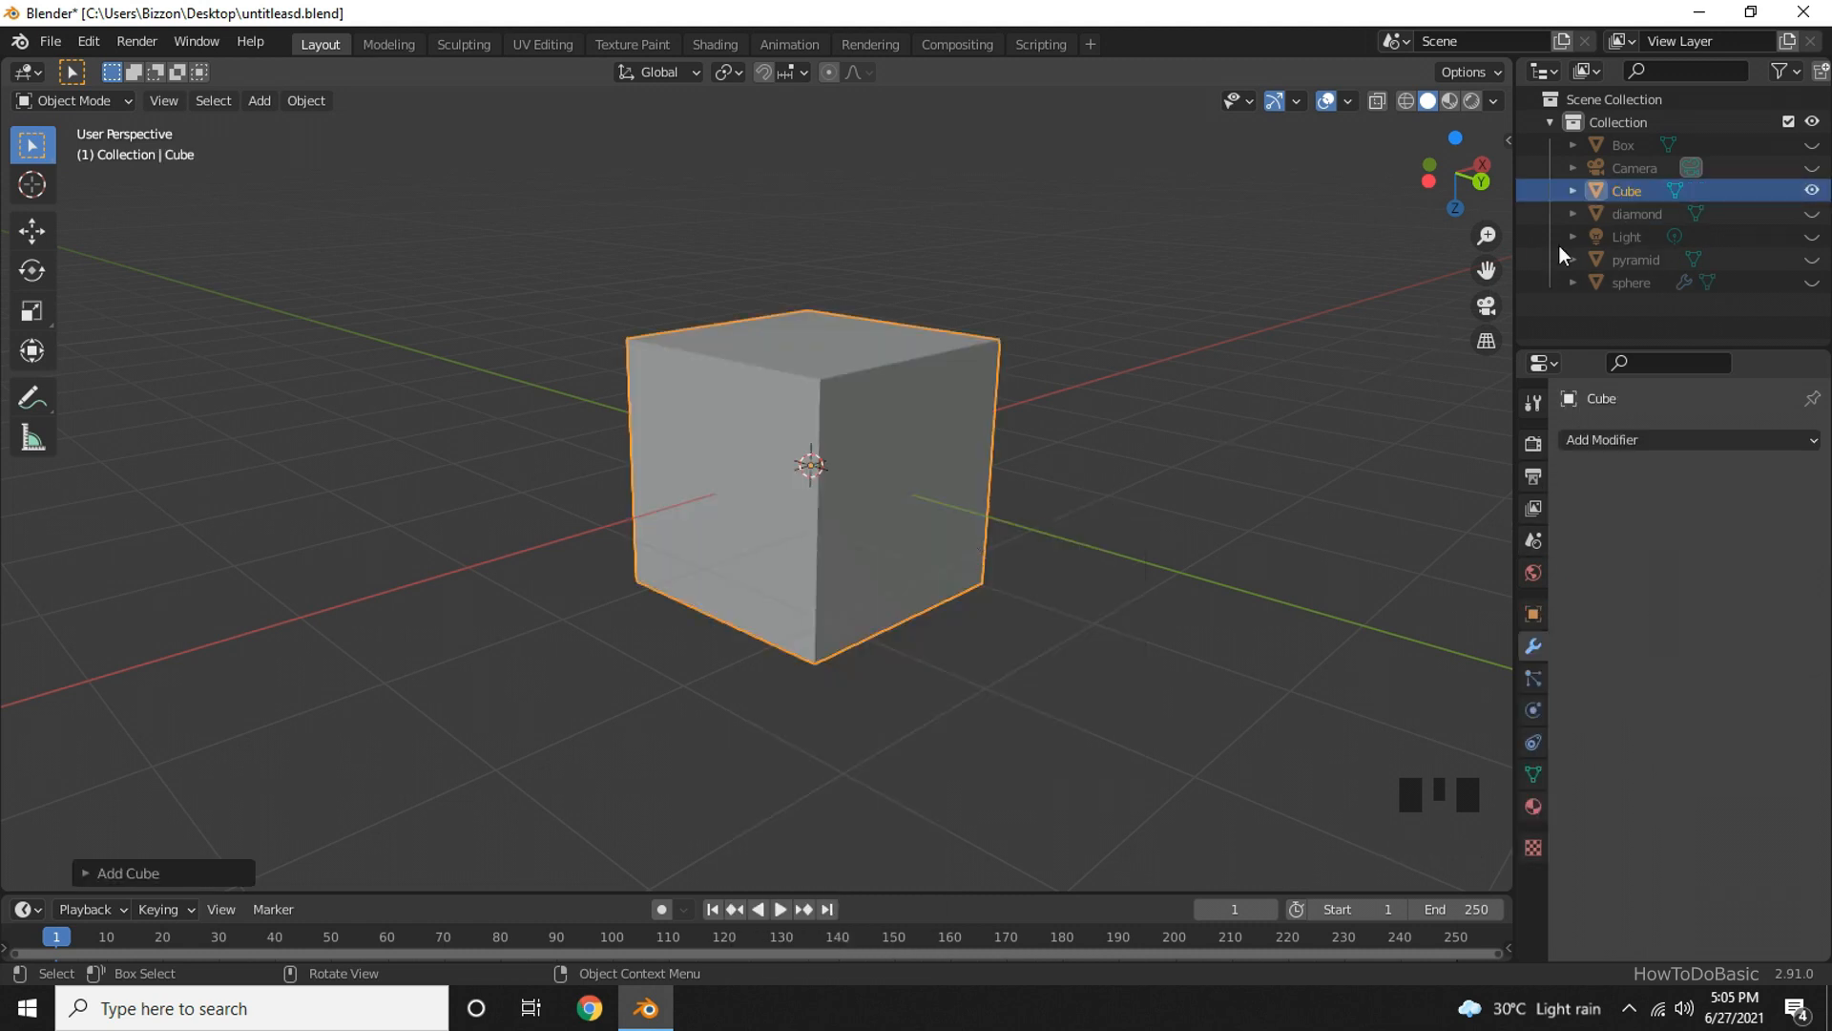
double_click(1626, 191)
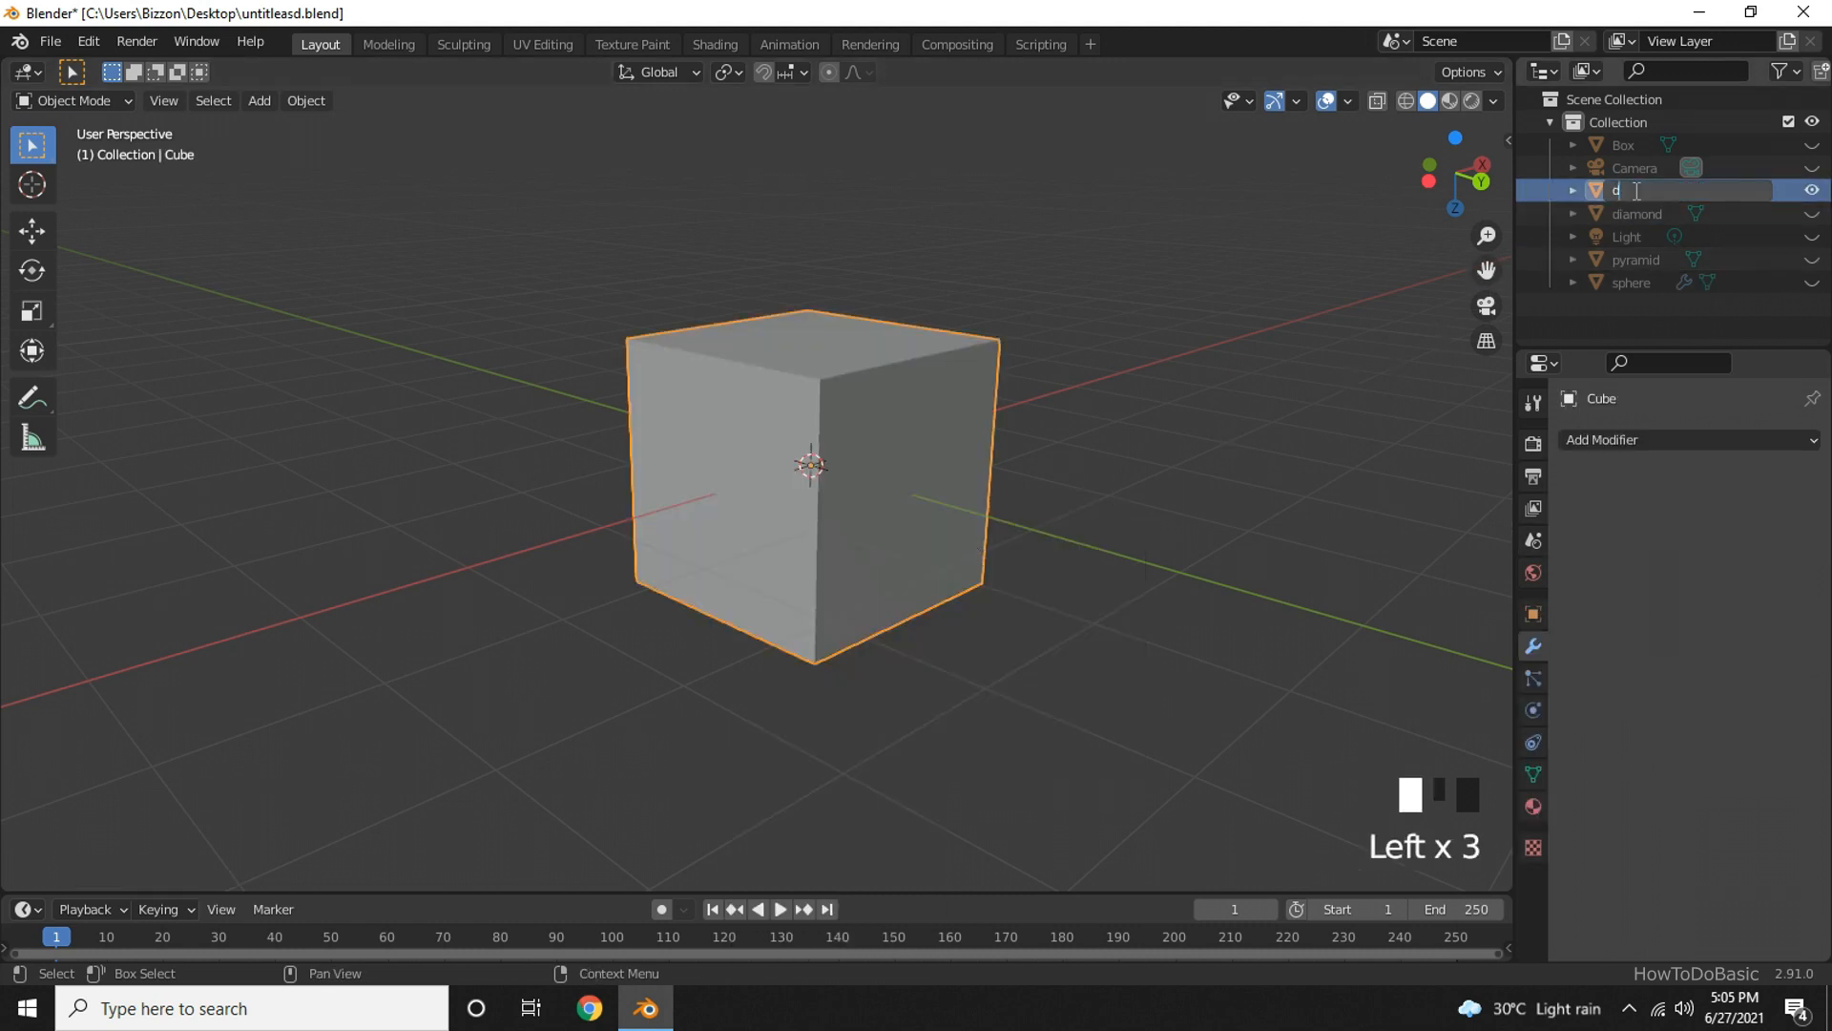
type("esk")
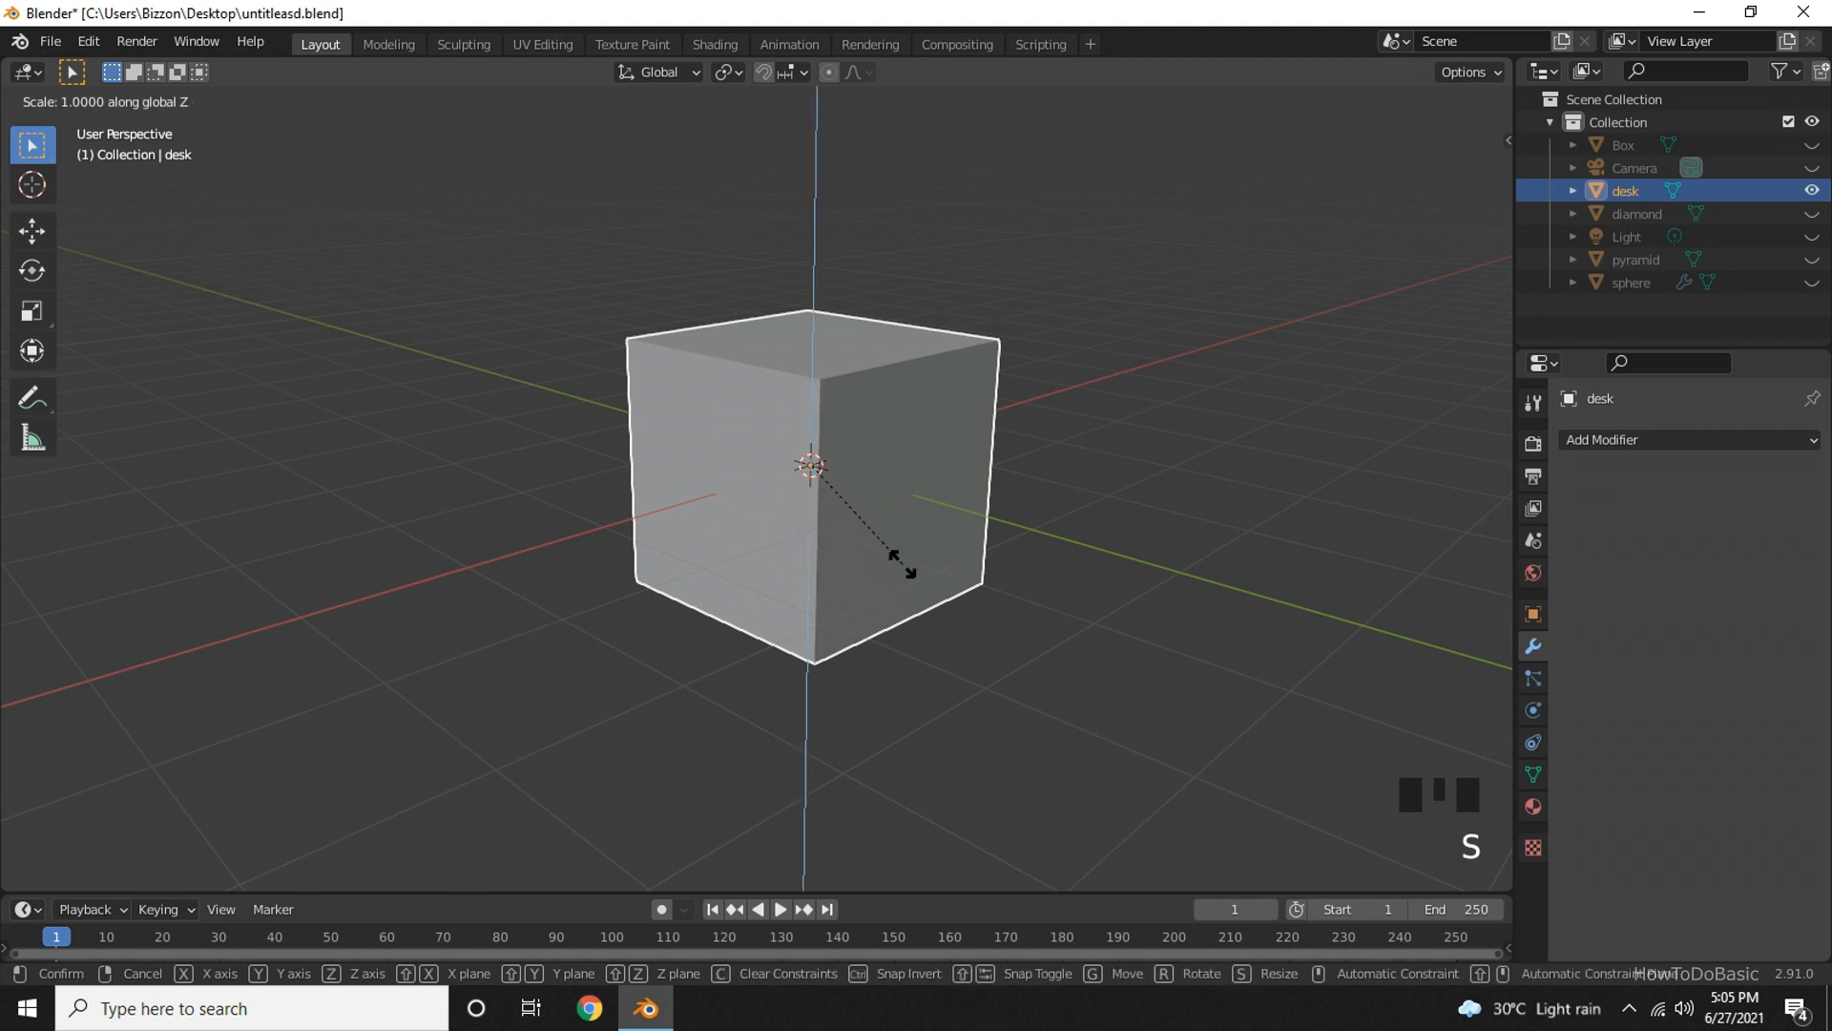
mouse_move(842, 538)
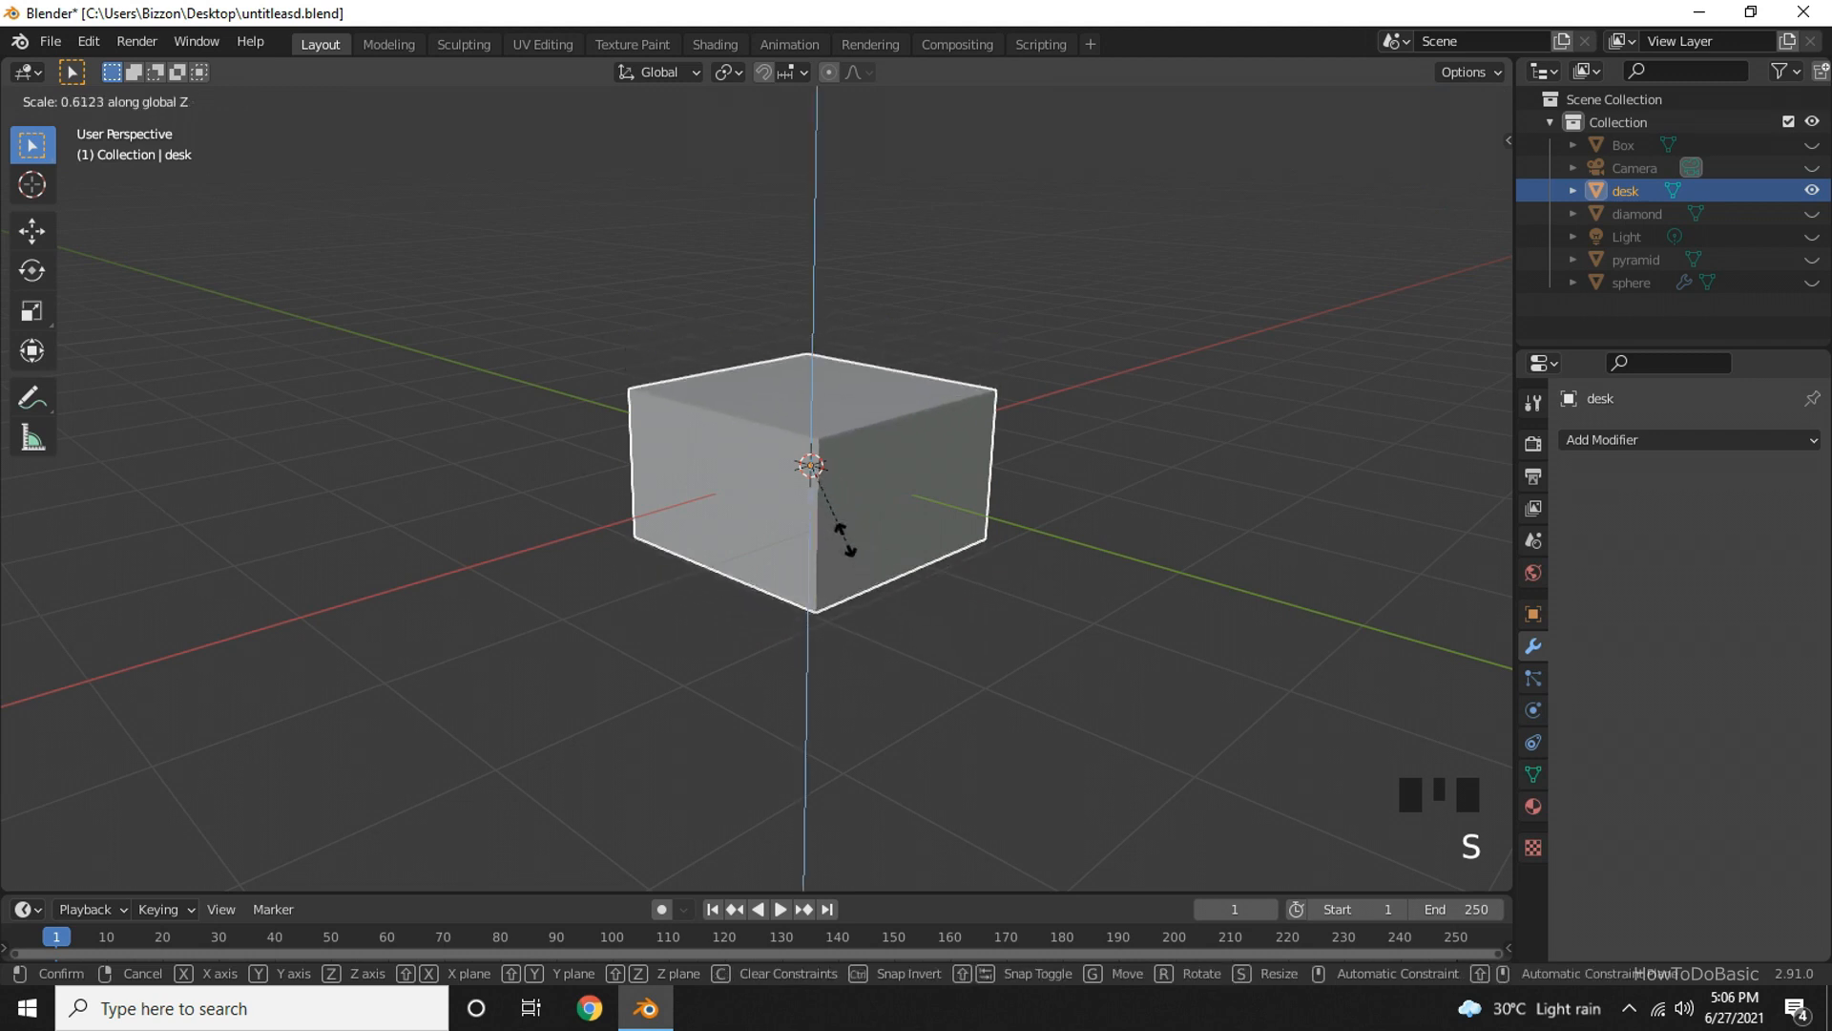
mouse_move(832, 519)
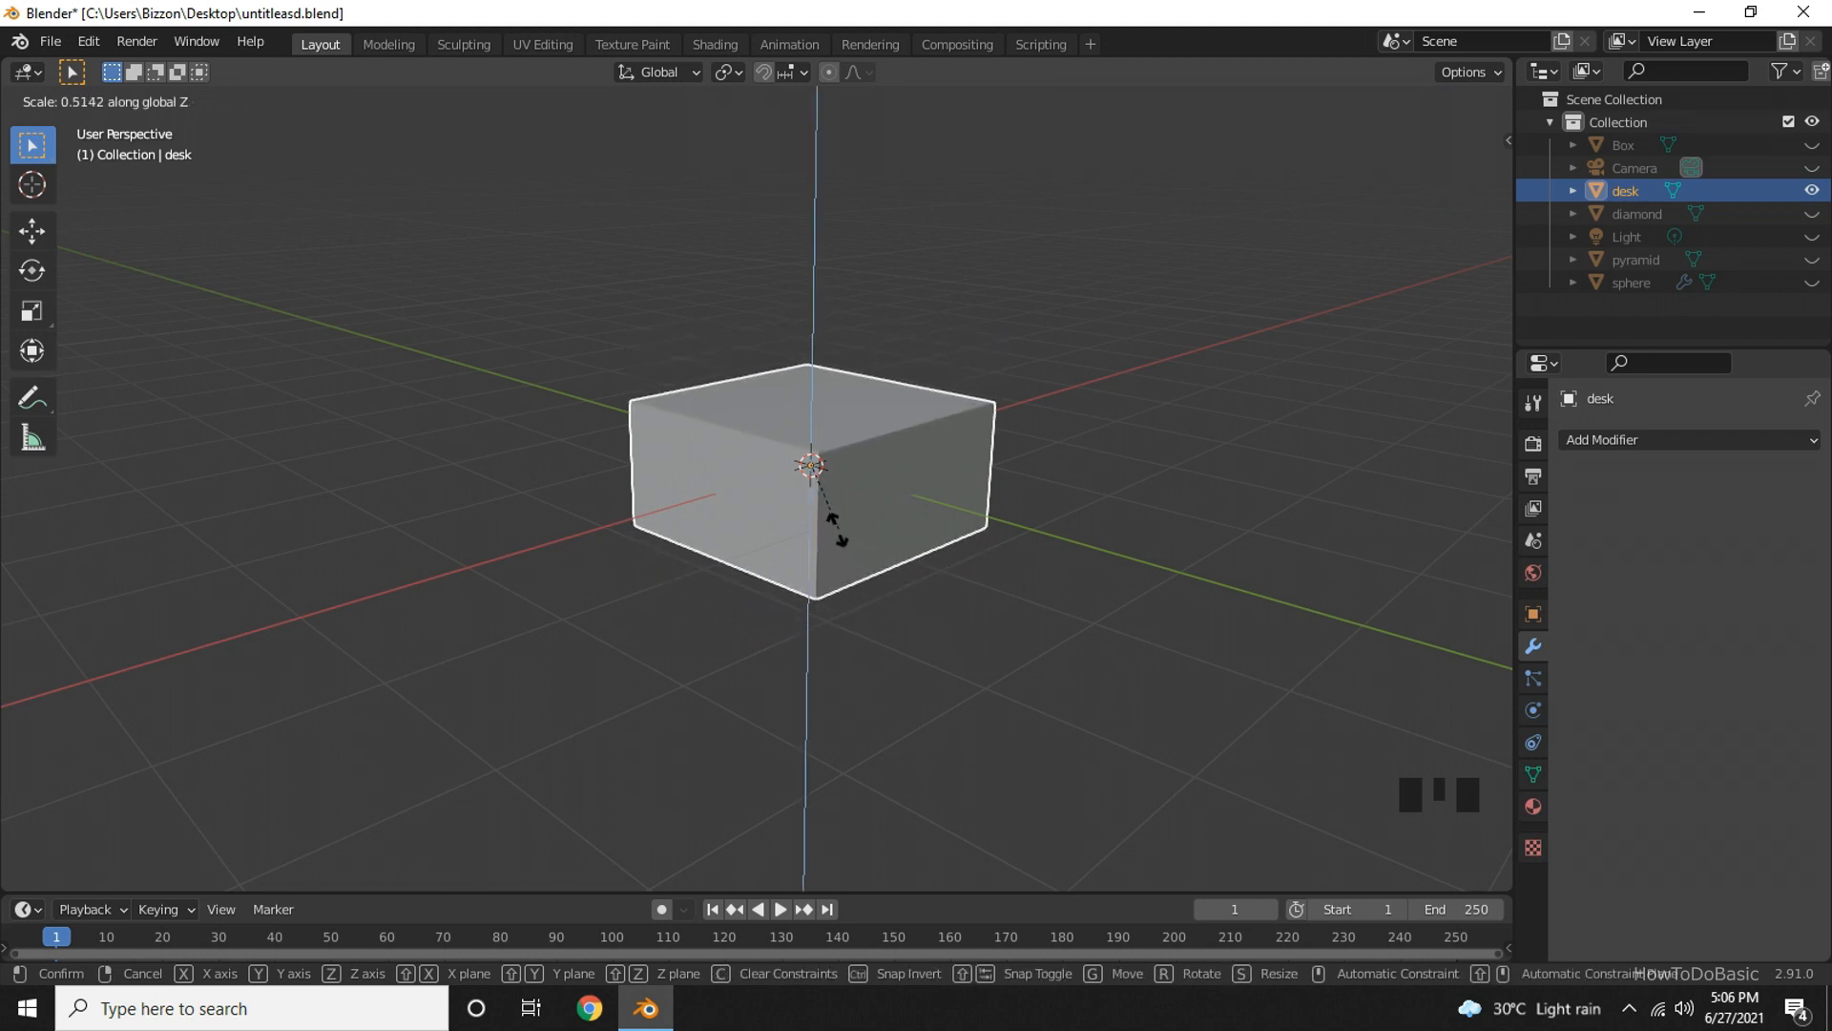
mouse_move(840, 561)
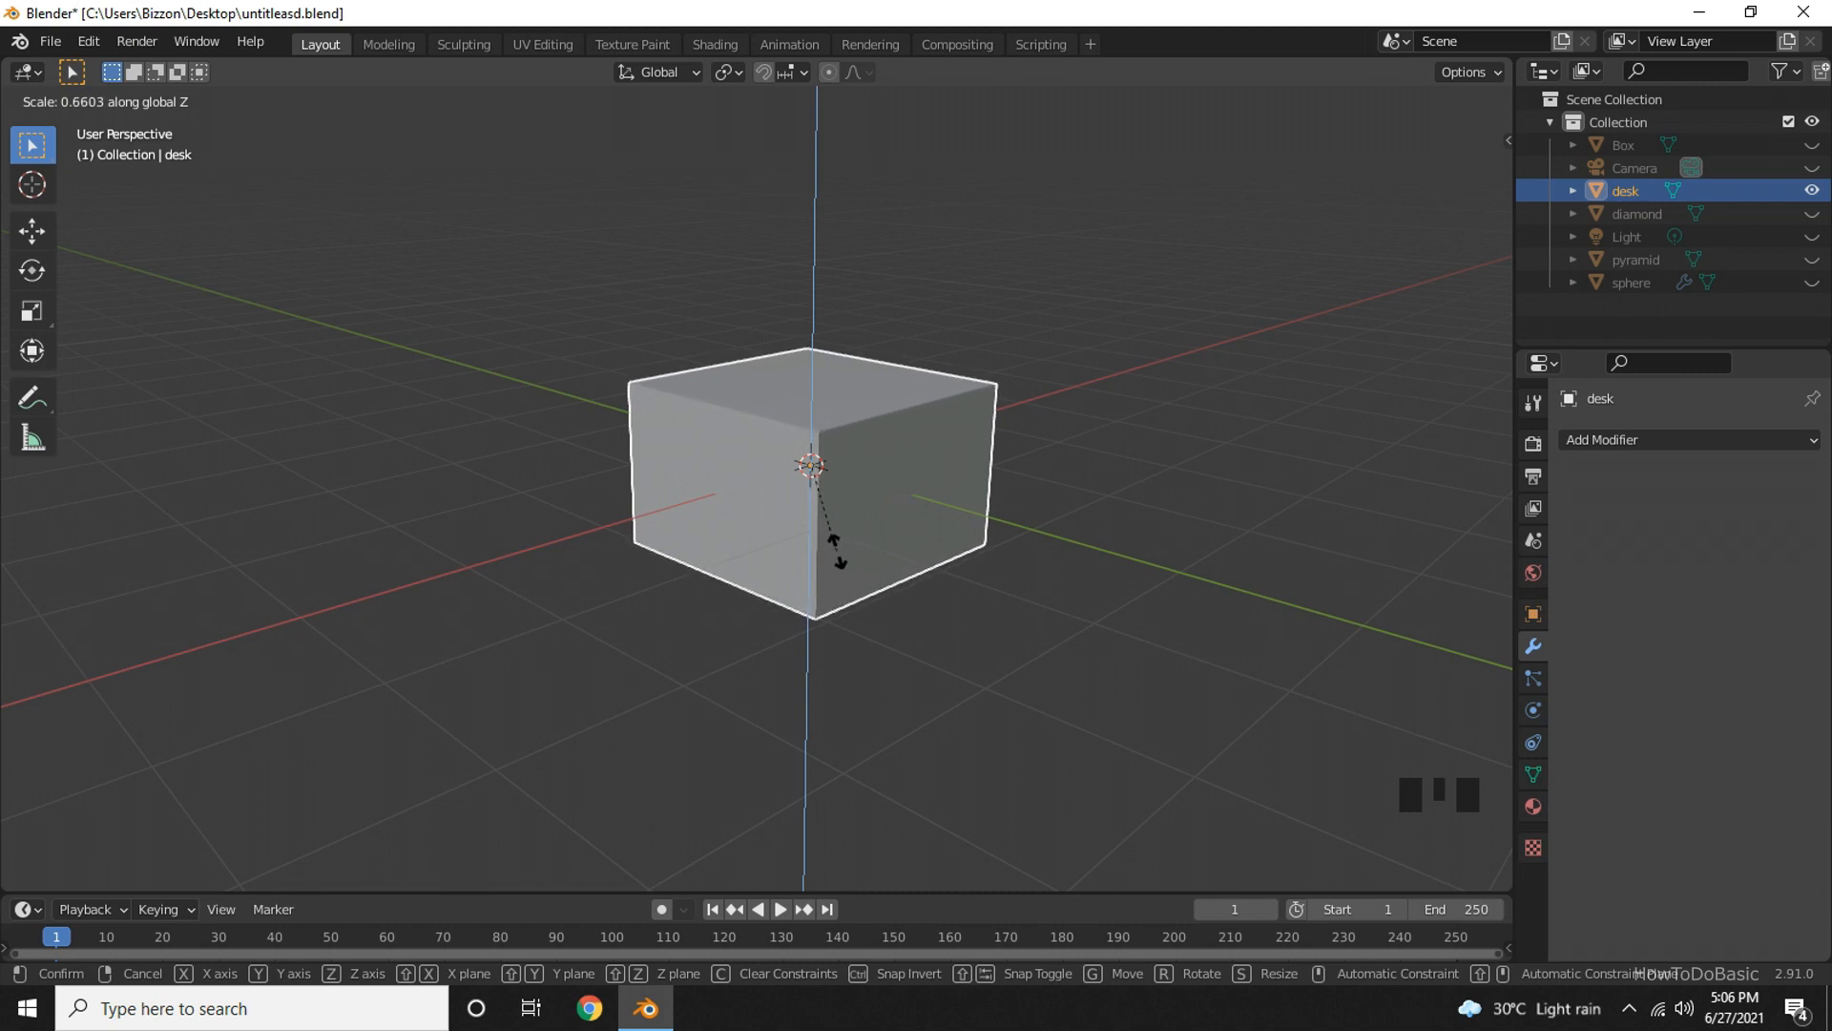
mouse_move(824, 502)
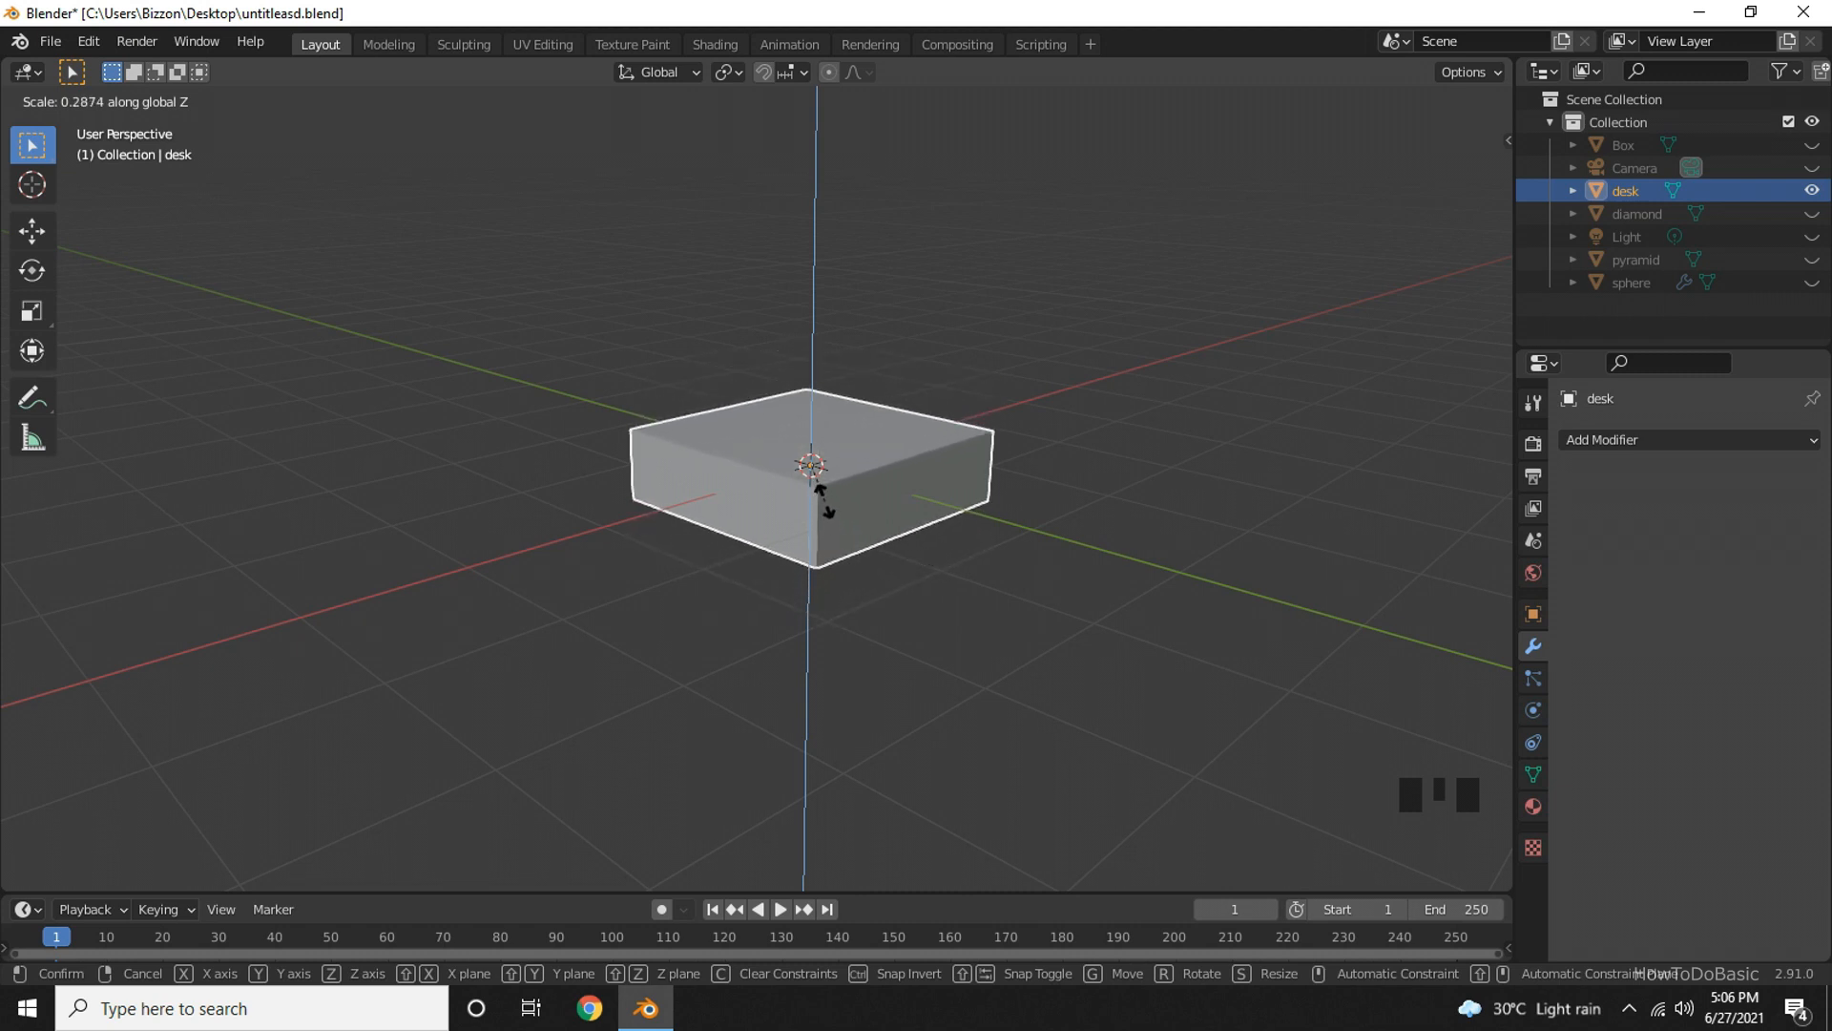
mouse_move(813, 467)
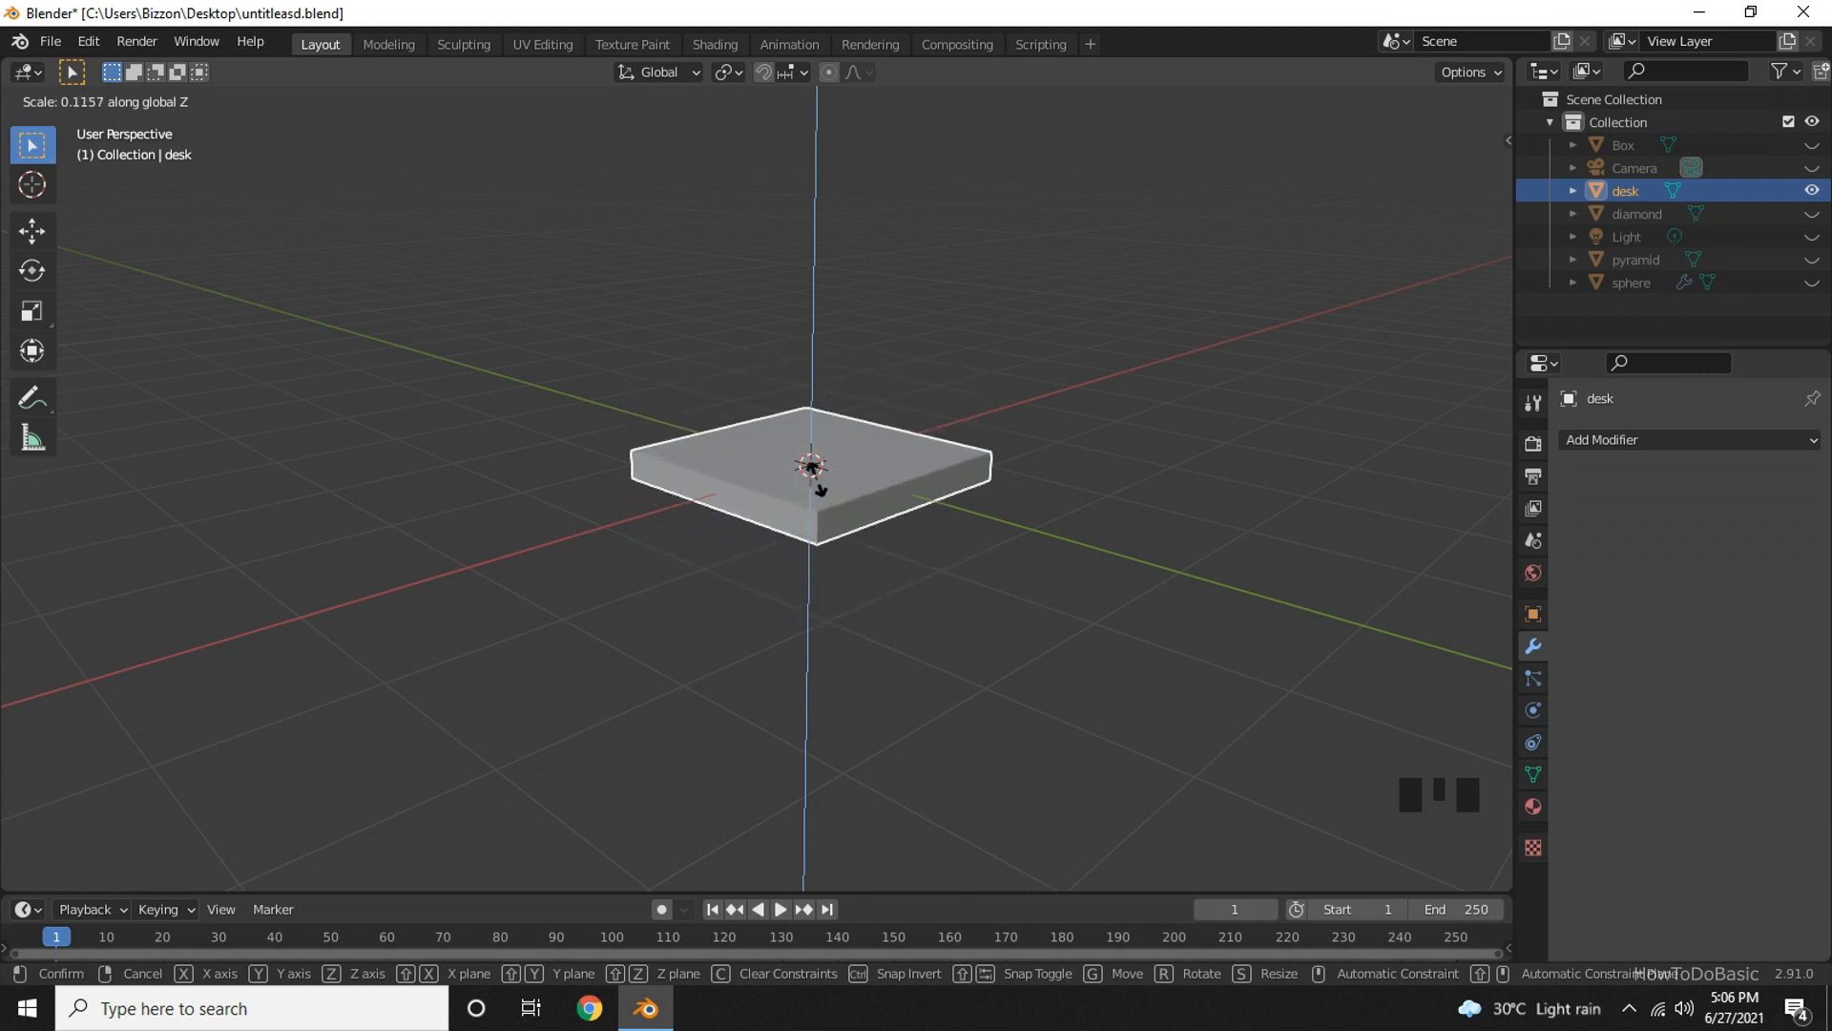
mouse_move(813, 491)
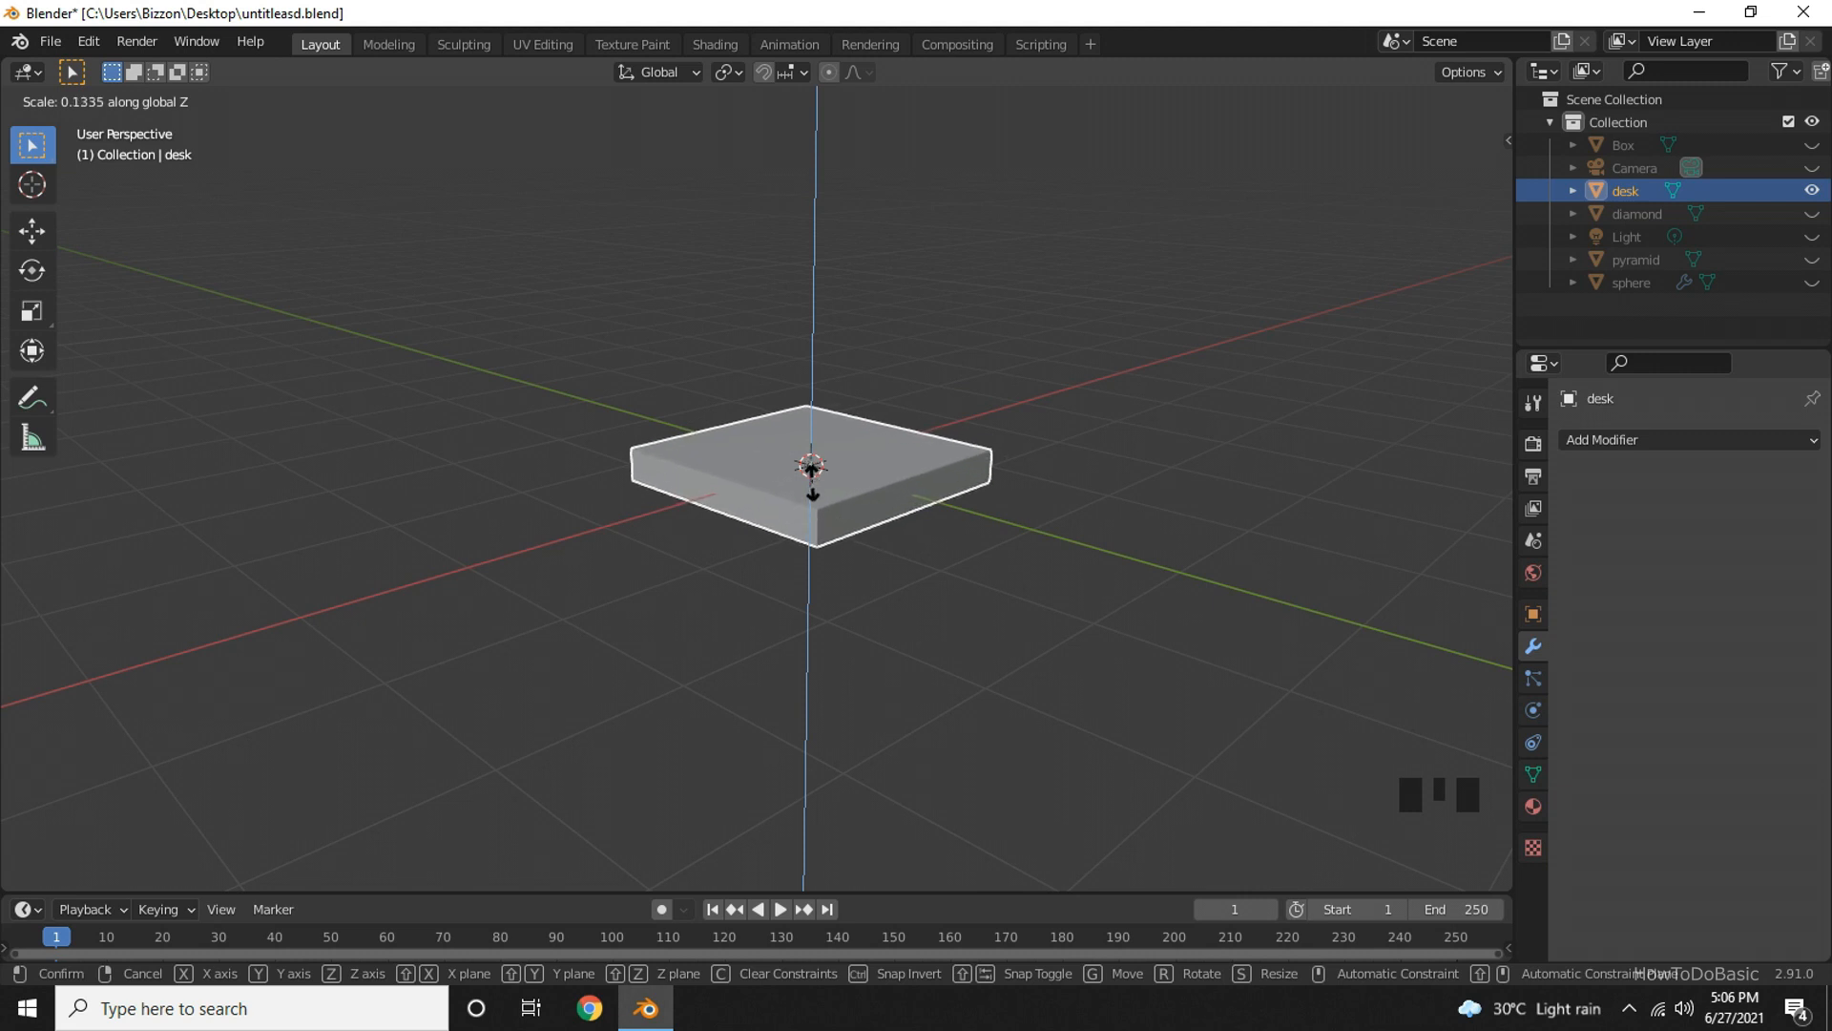
mouse_move(813, 485)
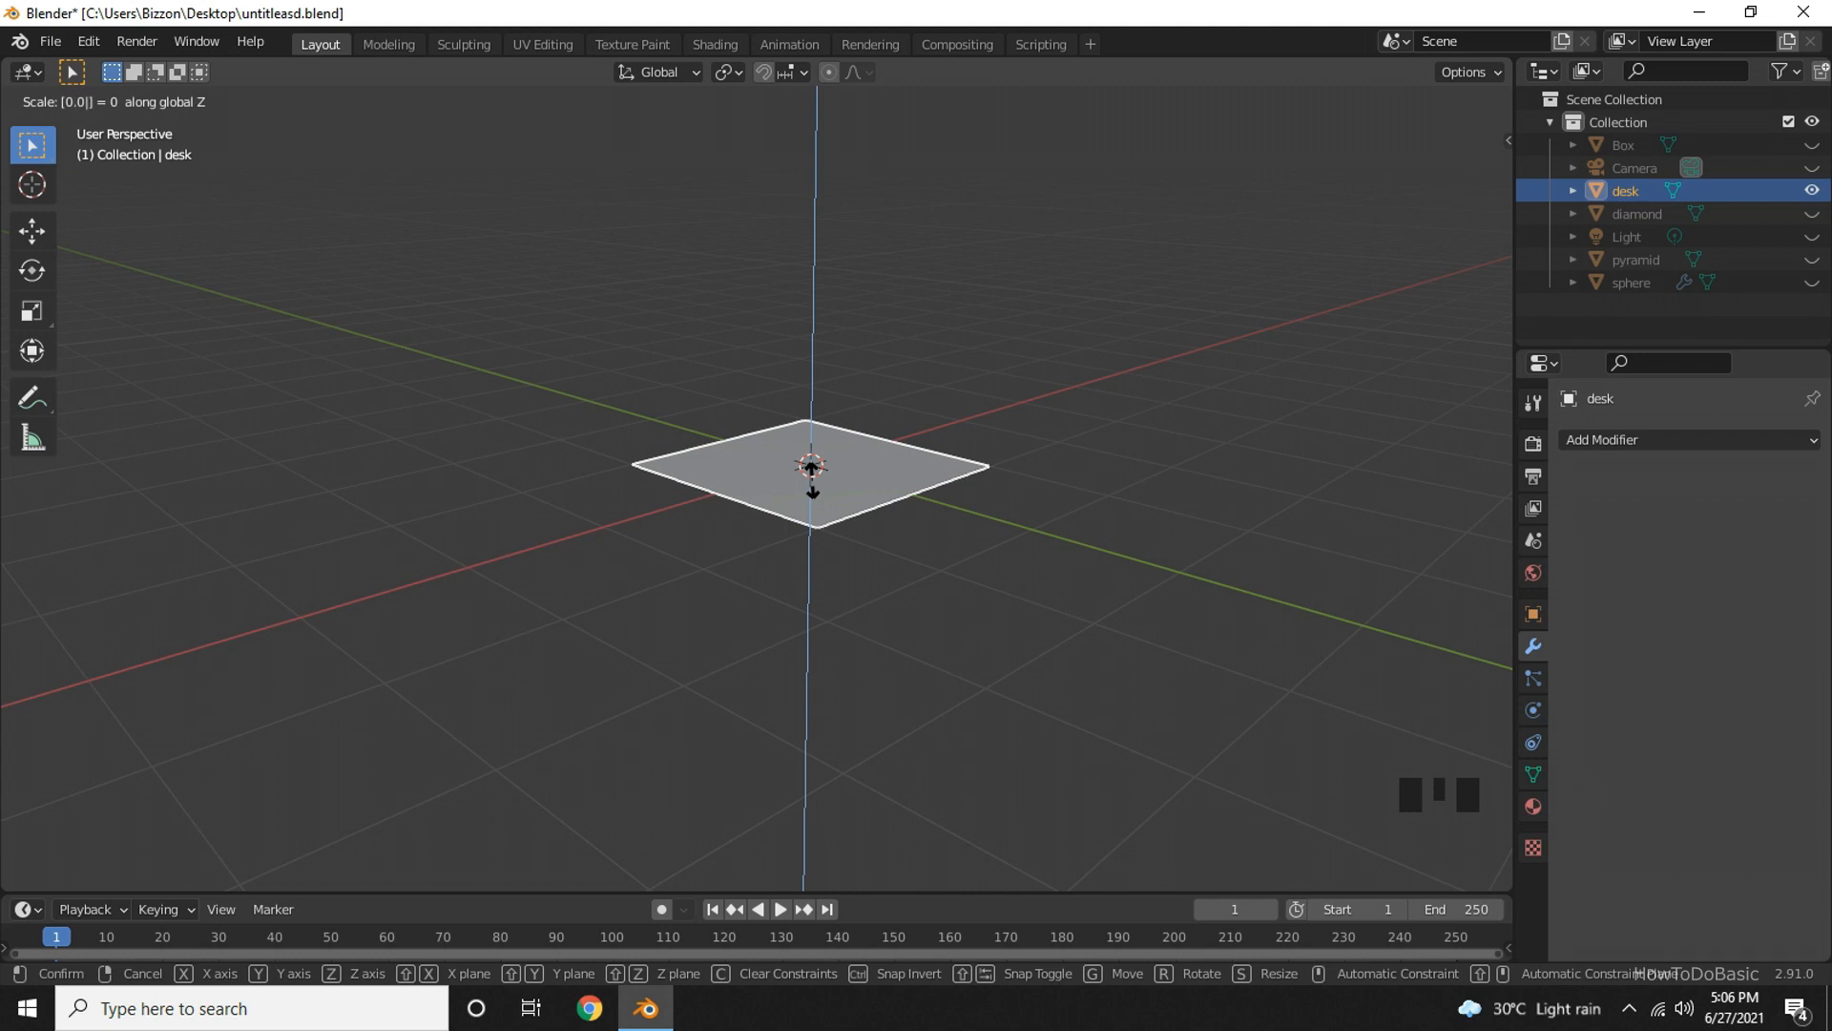
Confirm the Z-axis scale that flattens the desk cube into a thin slab.
left_click(855, 540)
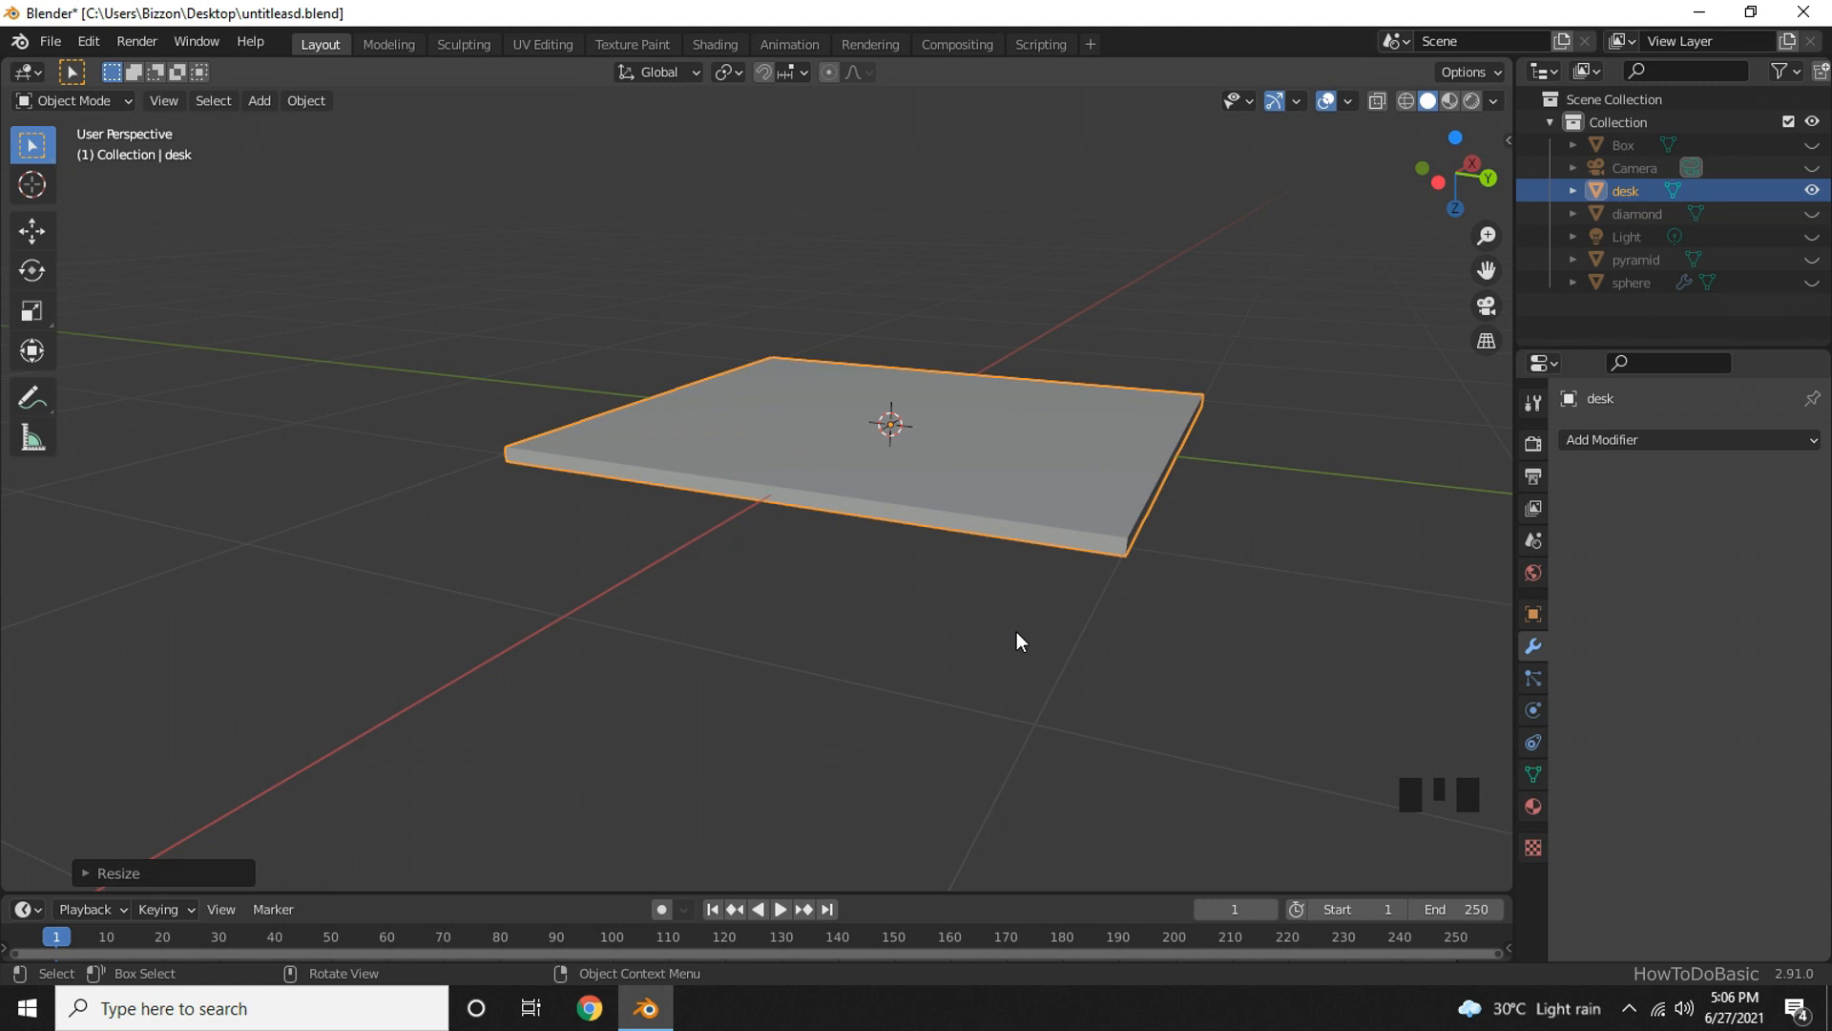
Scale the tabletop along X to about 0.53 so it becomes a long rectangle.
key("s")
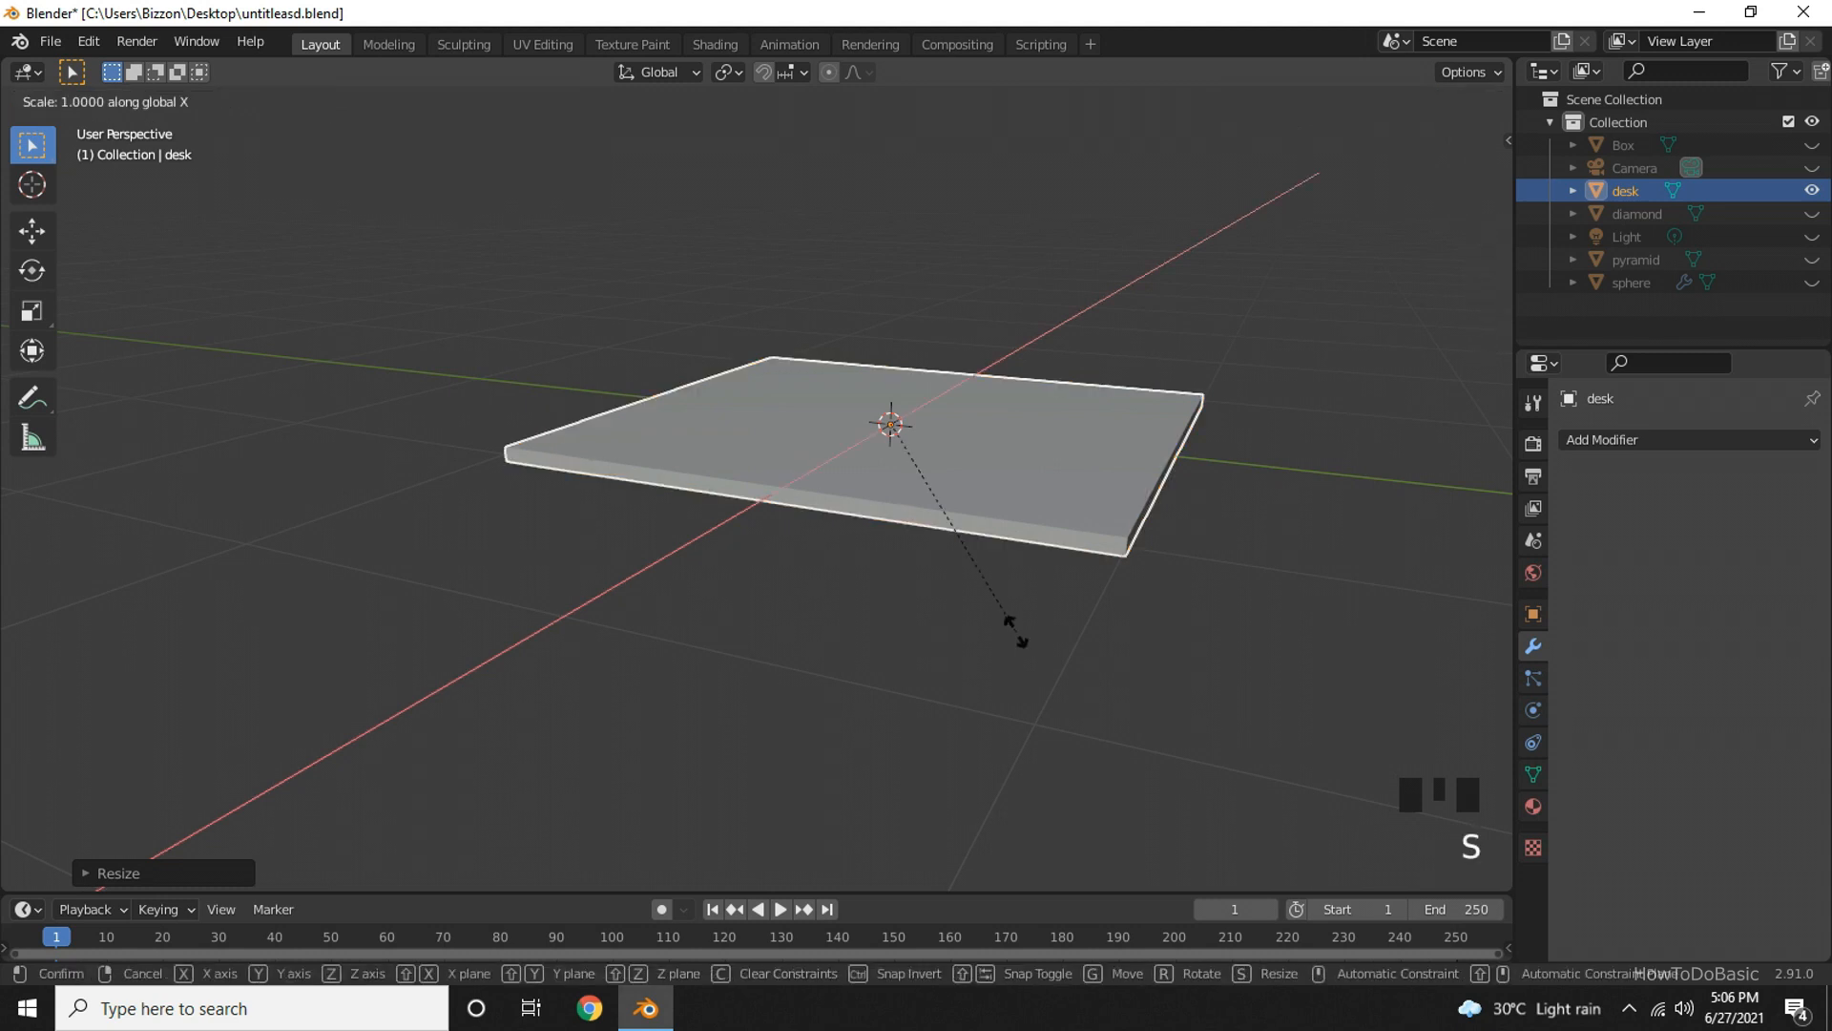
mouse_move(998, 580)
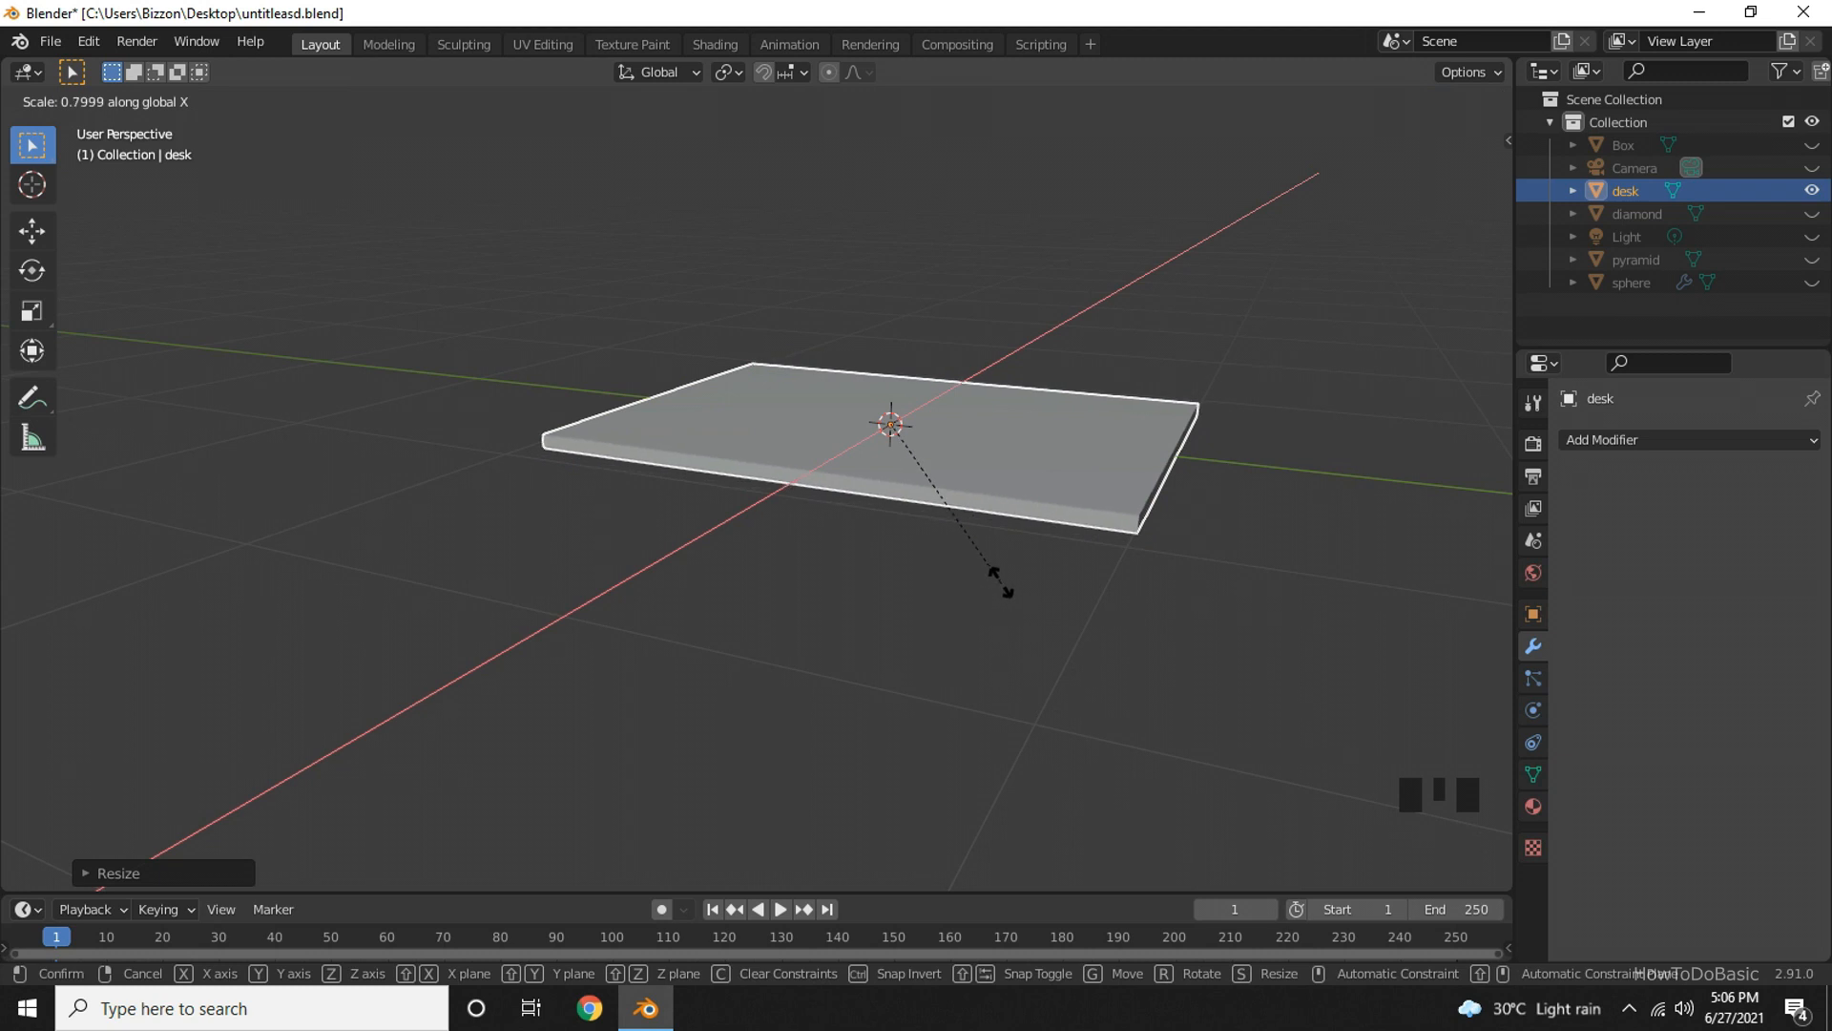
mouse_move(1002, 519)
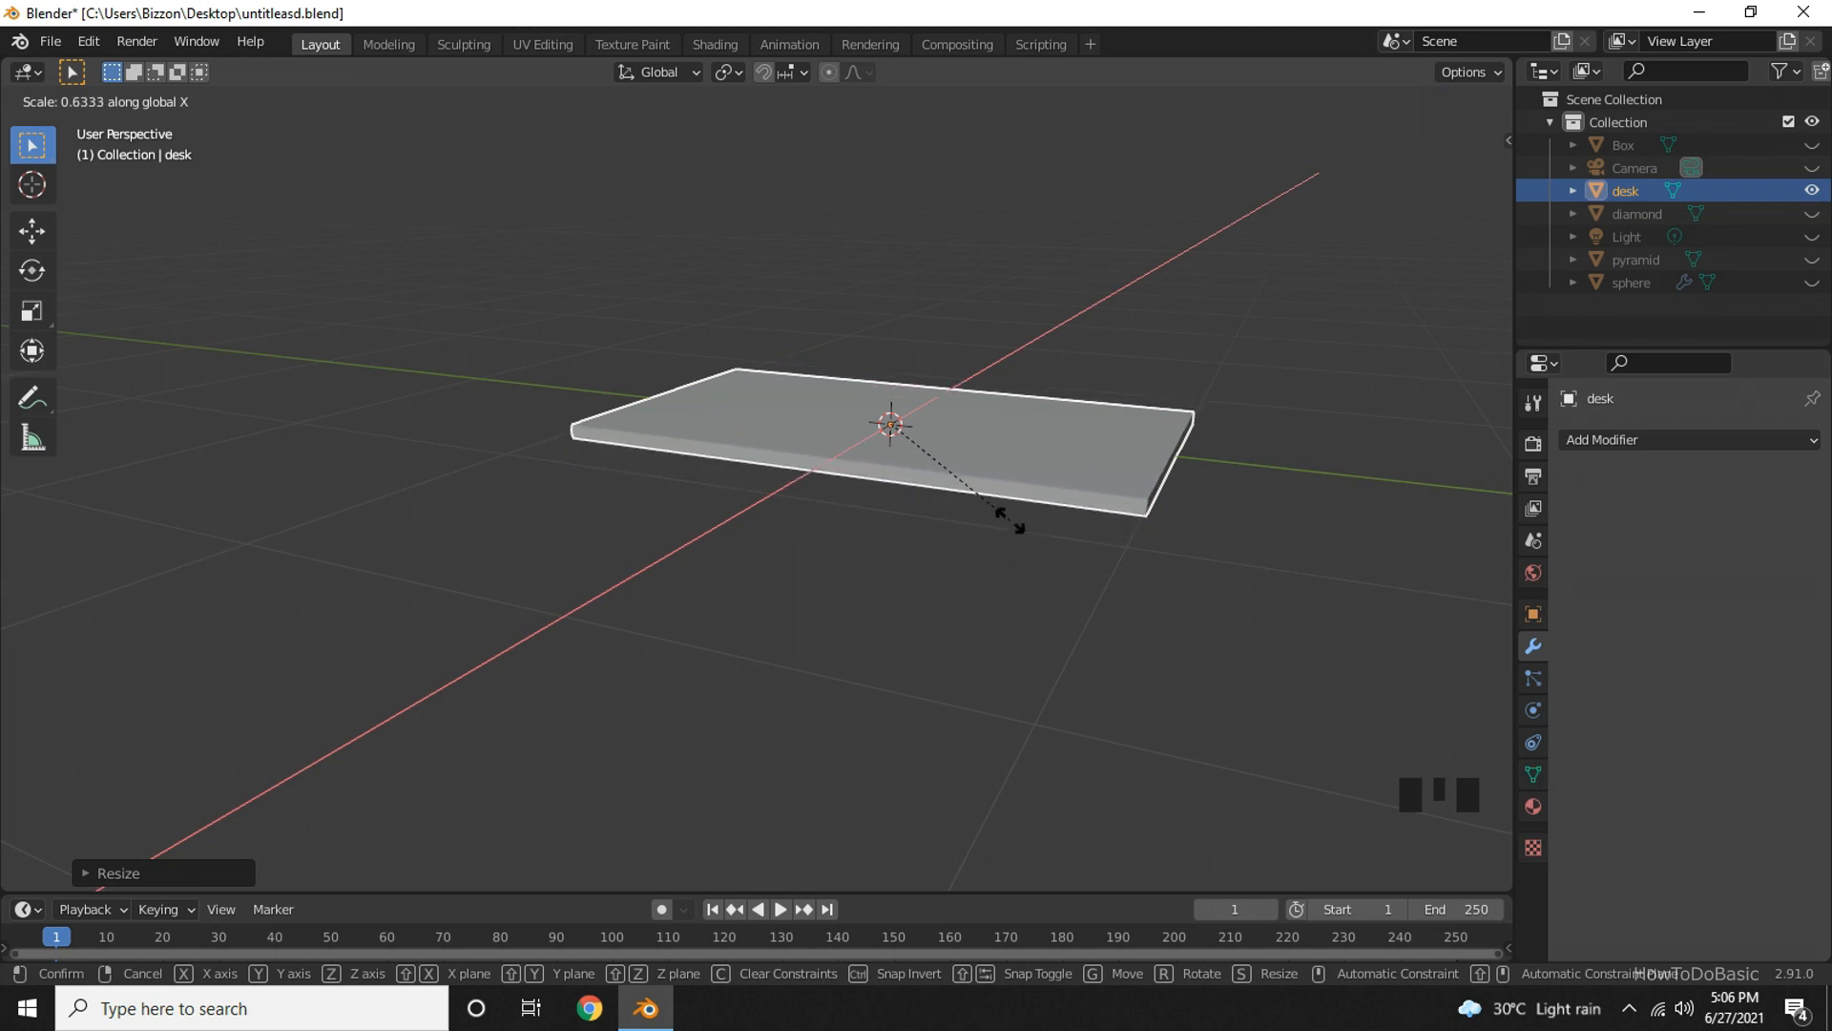
mouse_move(1008, 491)
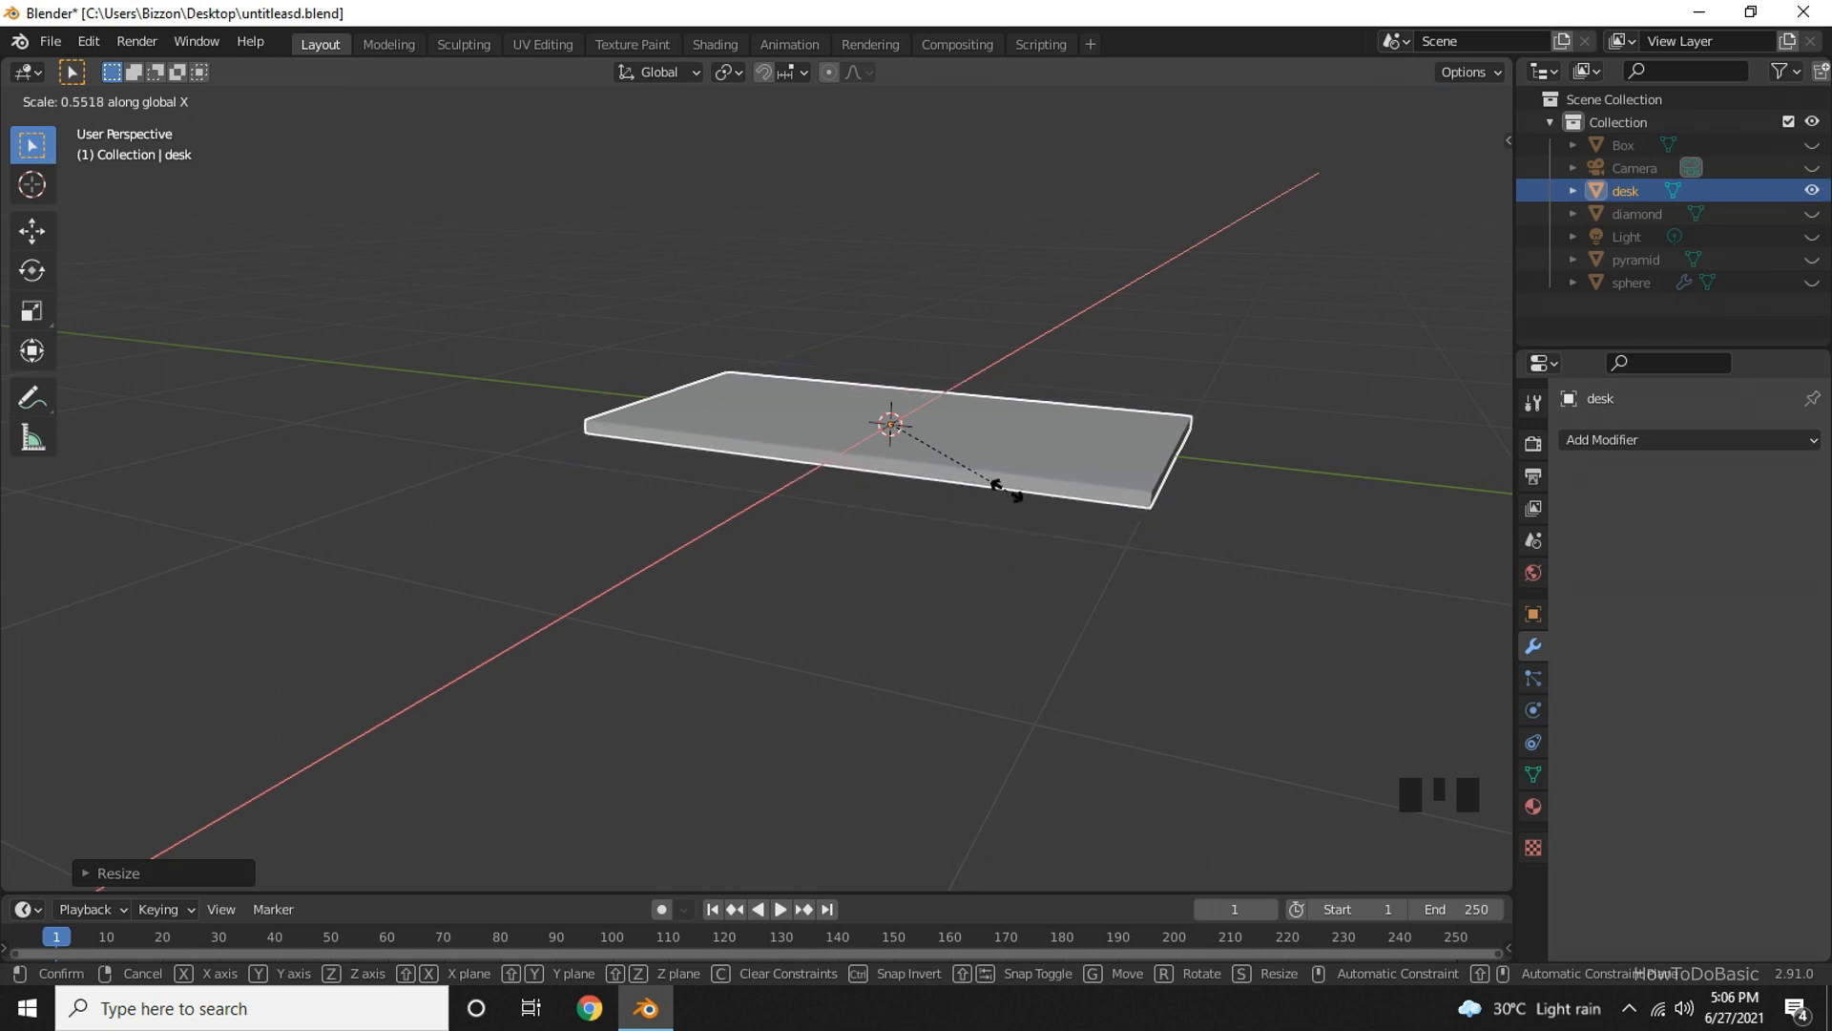
mouse_move(996, 501)
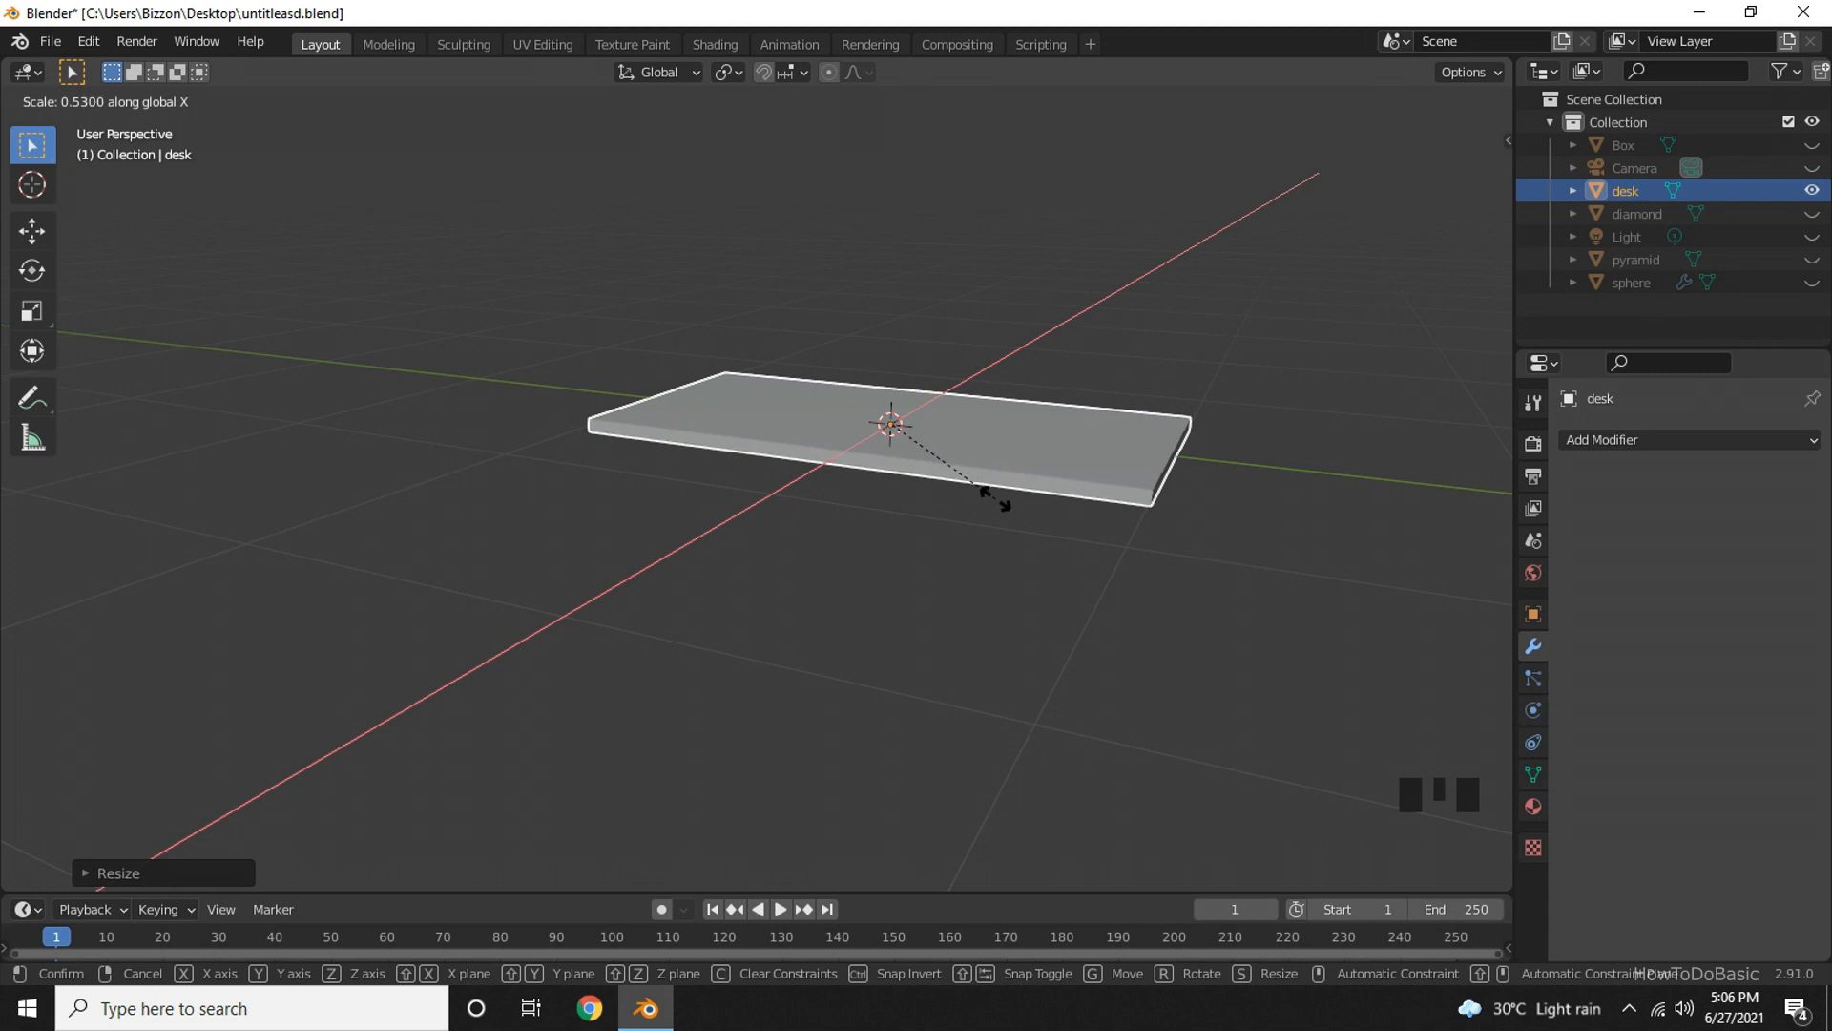
left_click(998, 628)
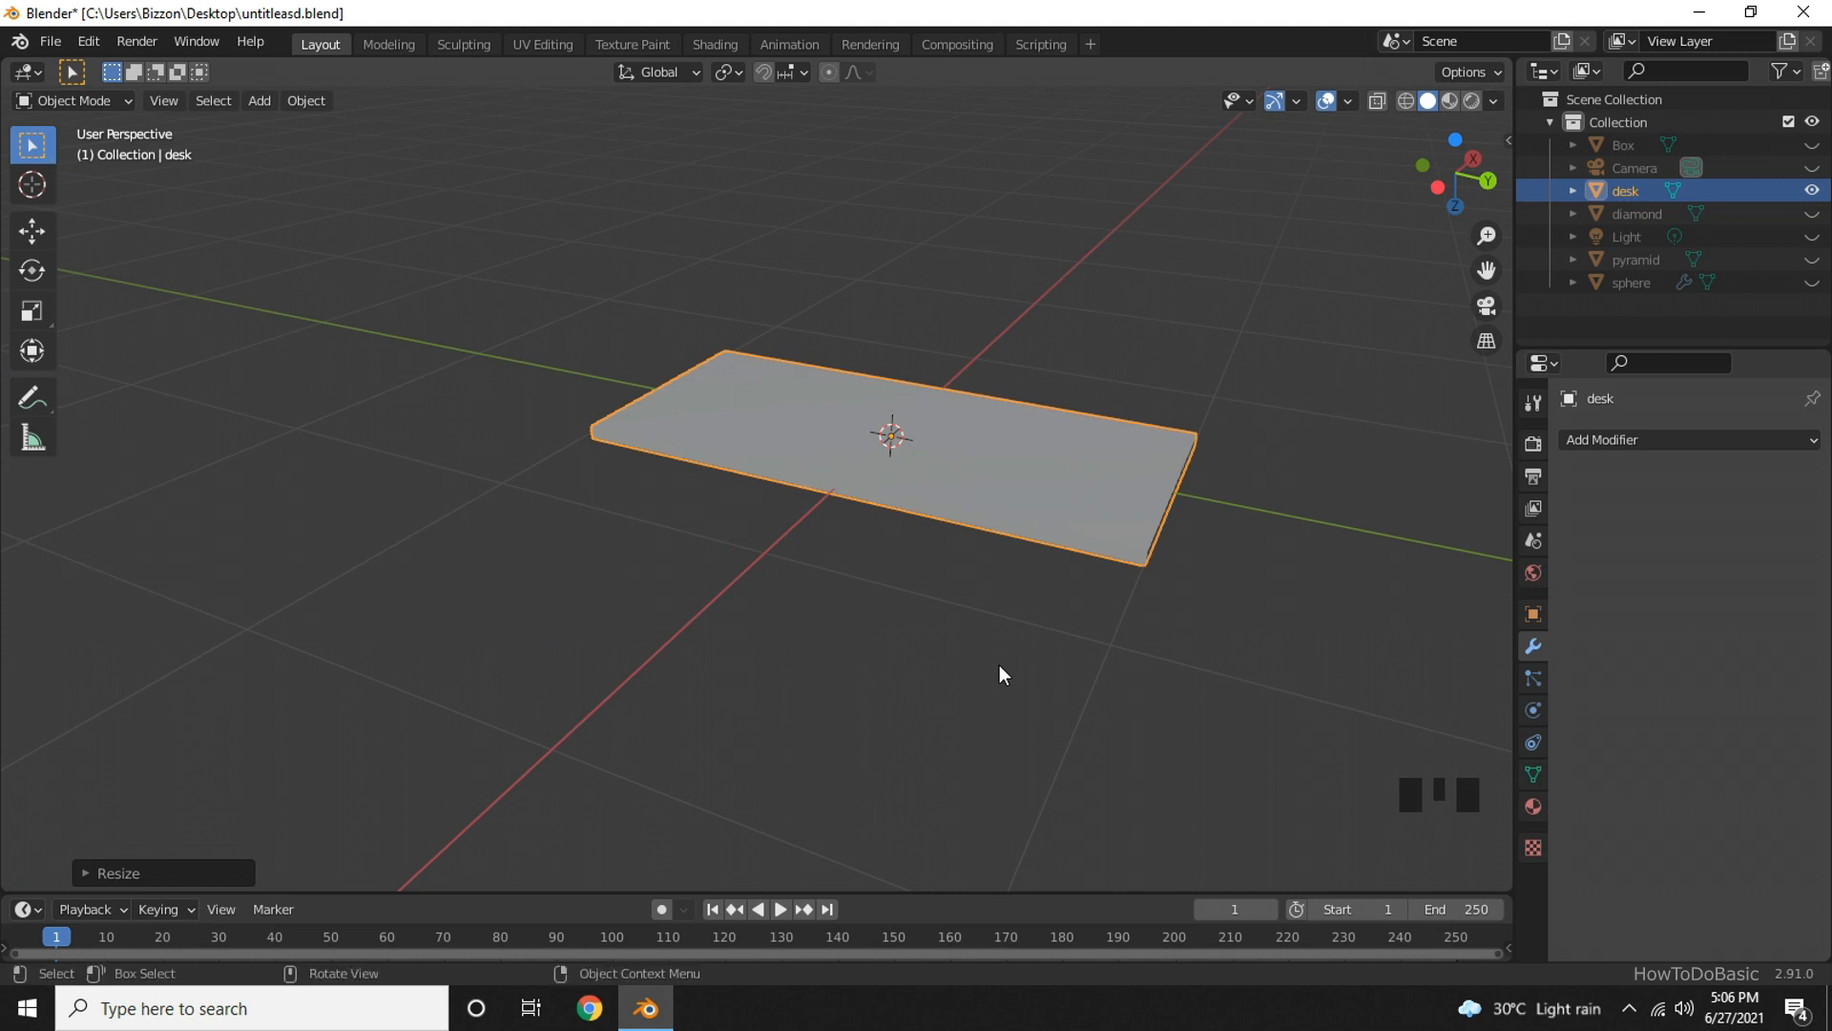
mouse_move(983, 691)
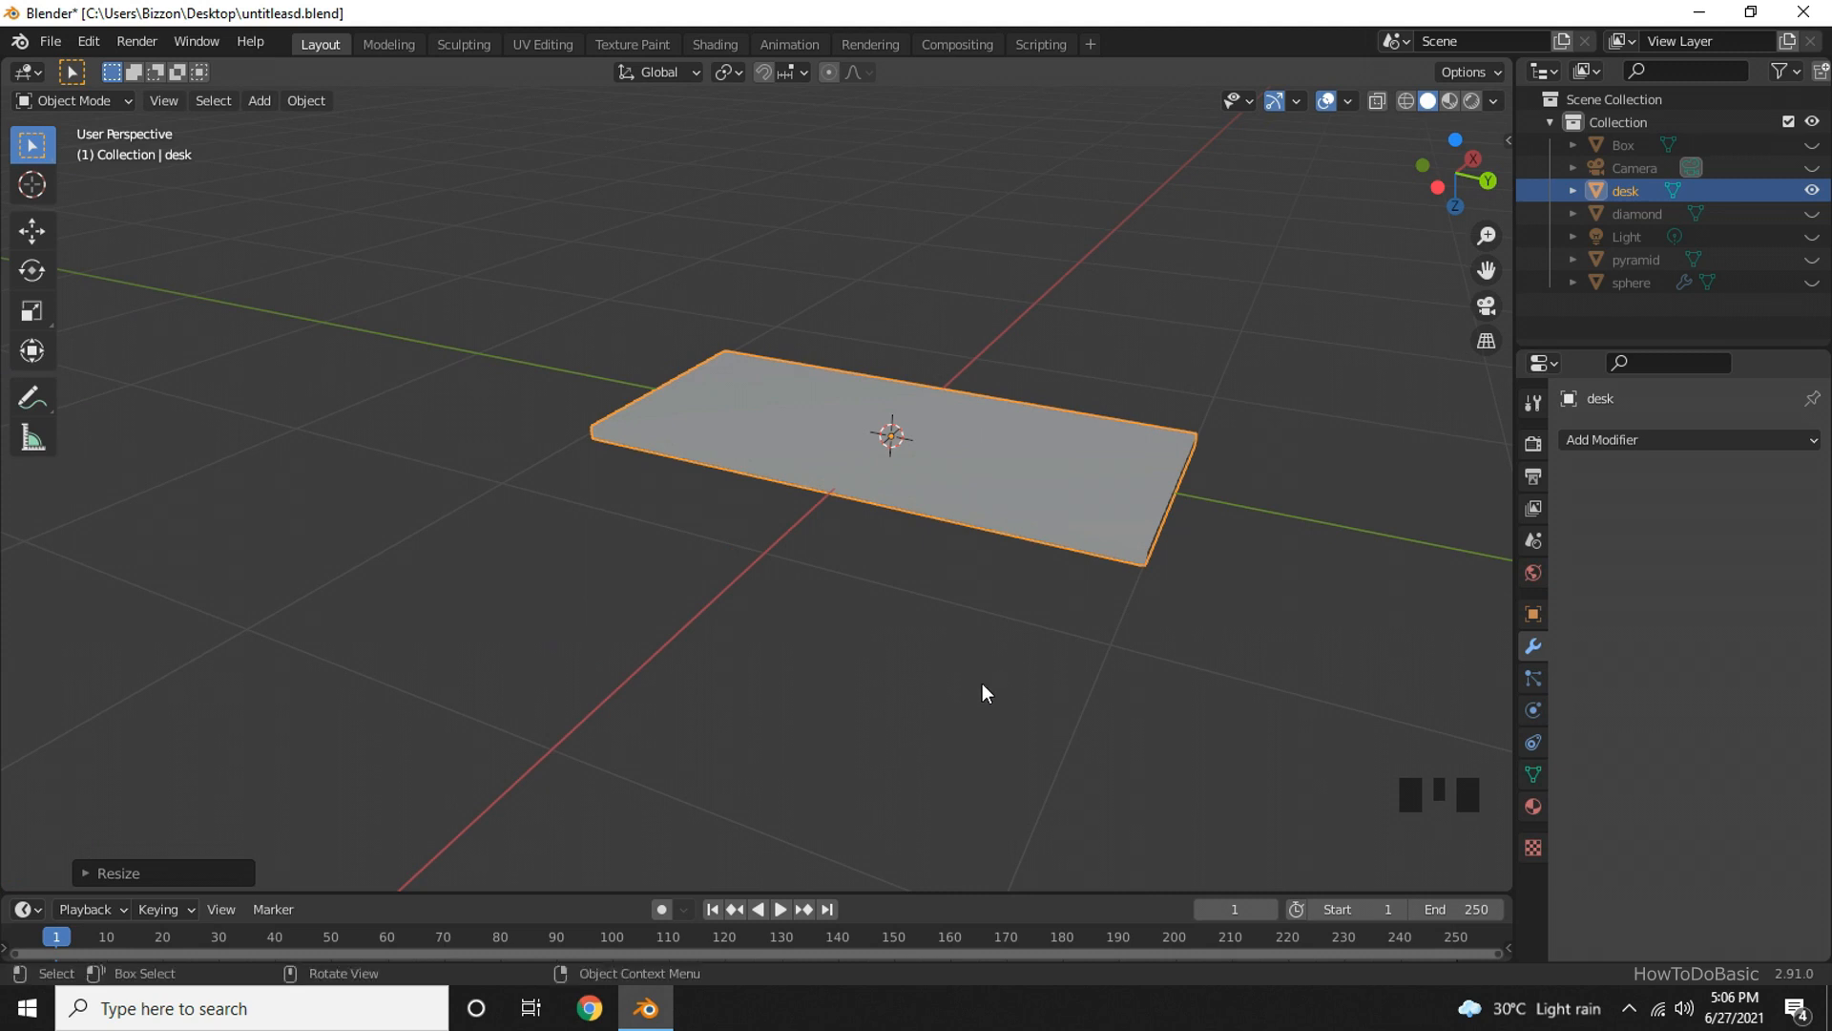
mouse_move(961, 702)
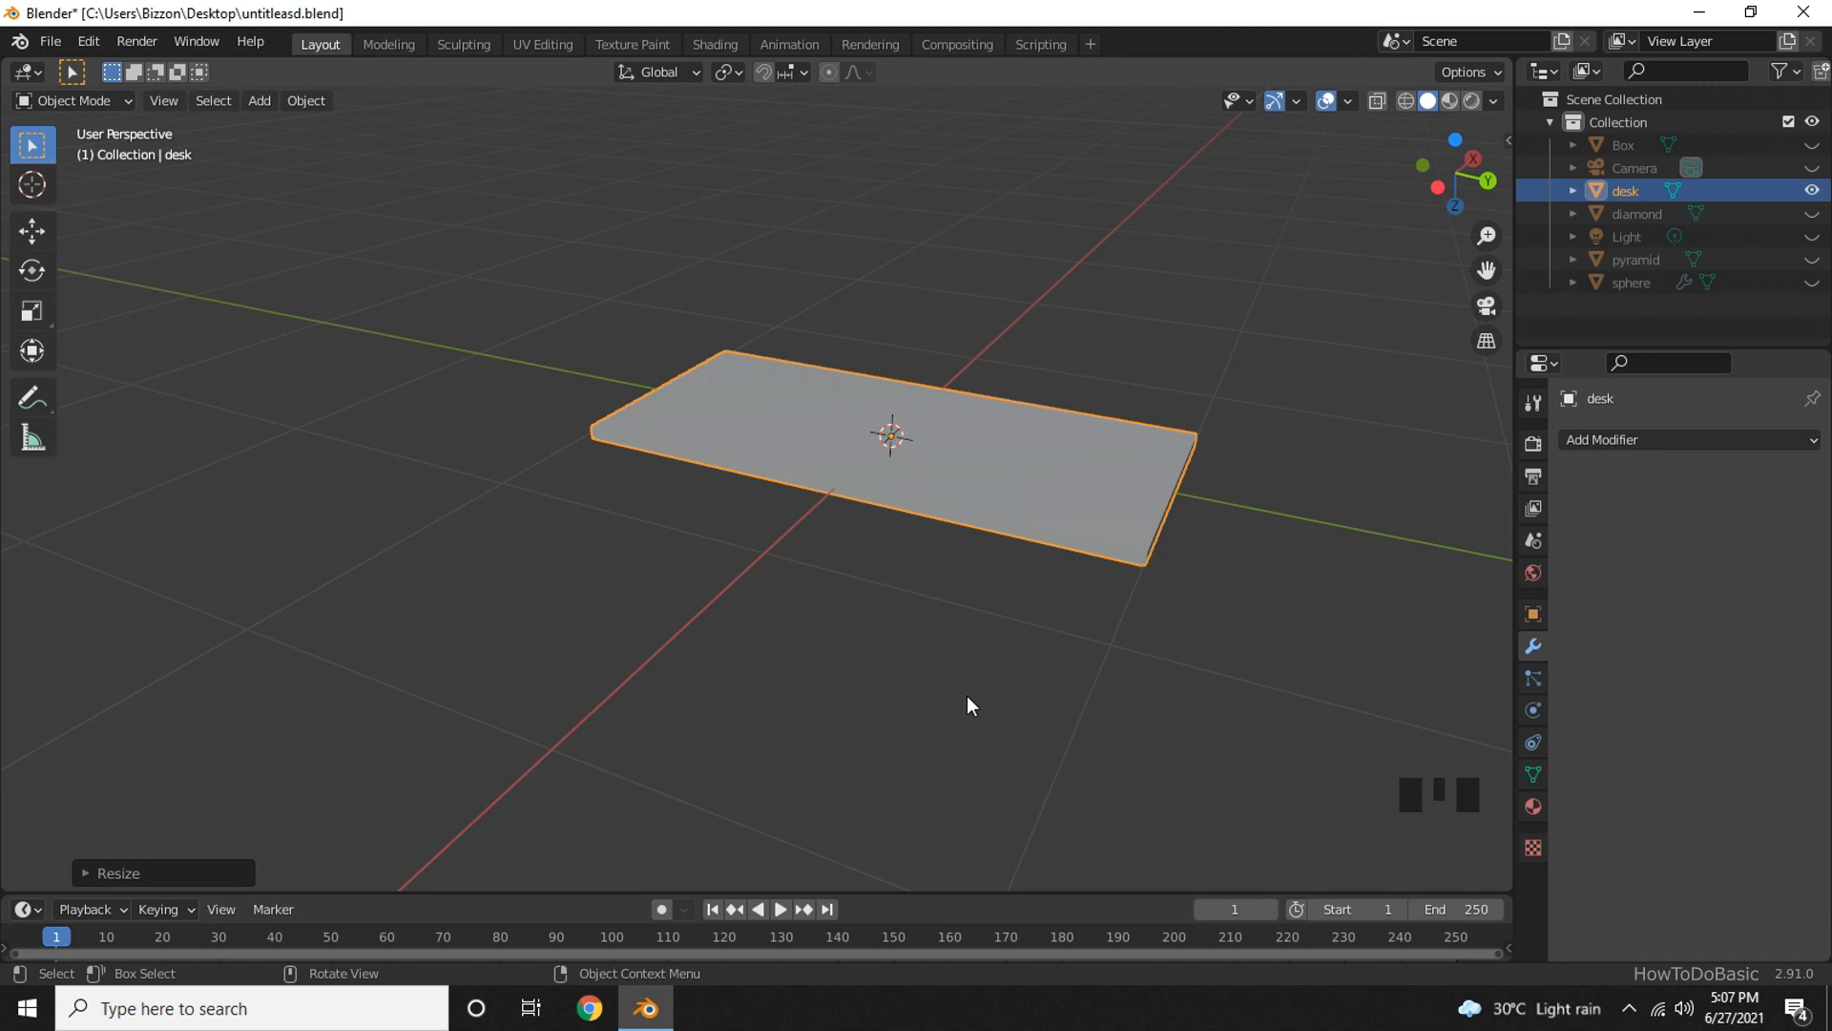
Switch the desk object into Edit Mode.
key("Tab")
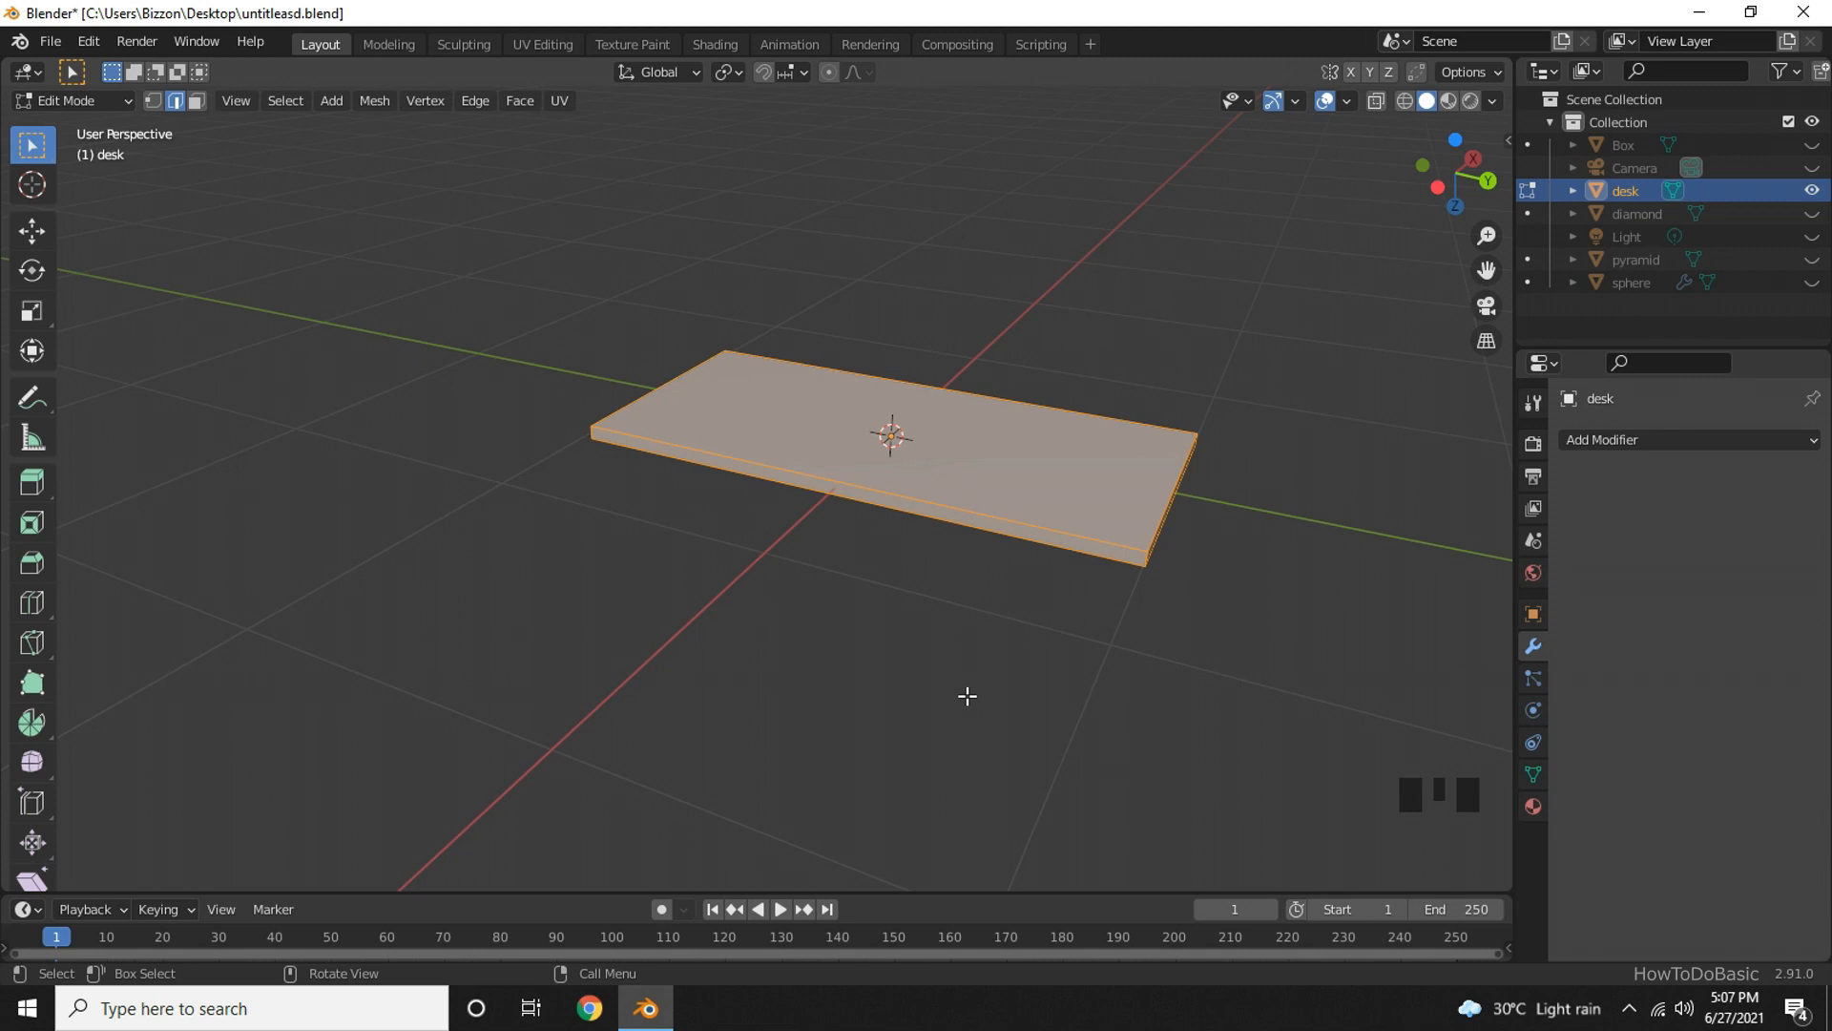
mouse_move(937, 456)
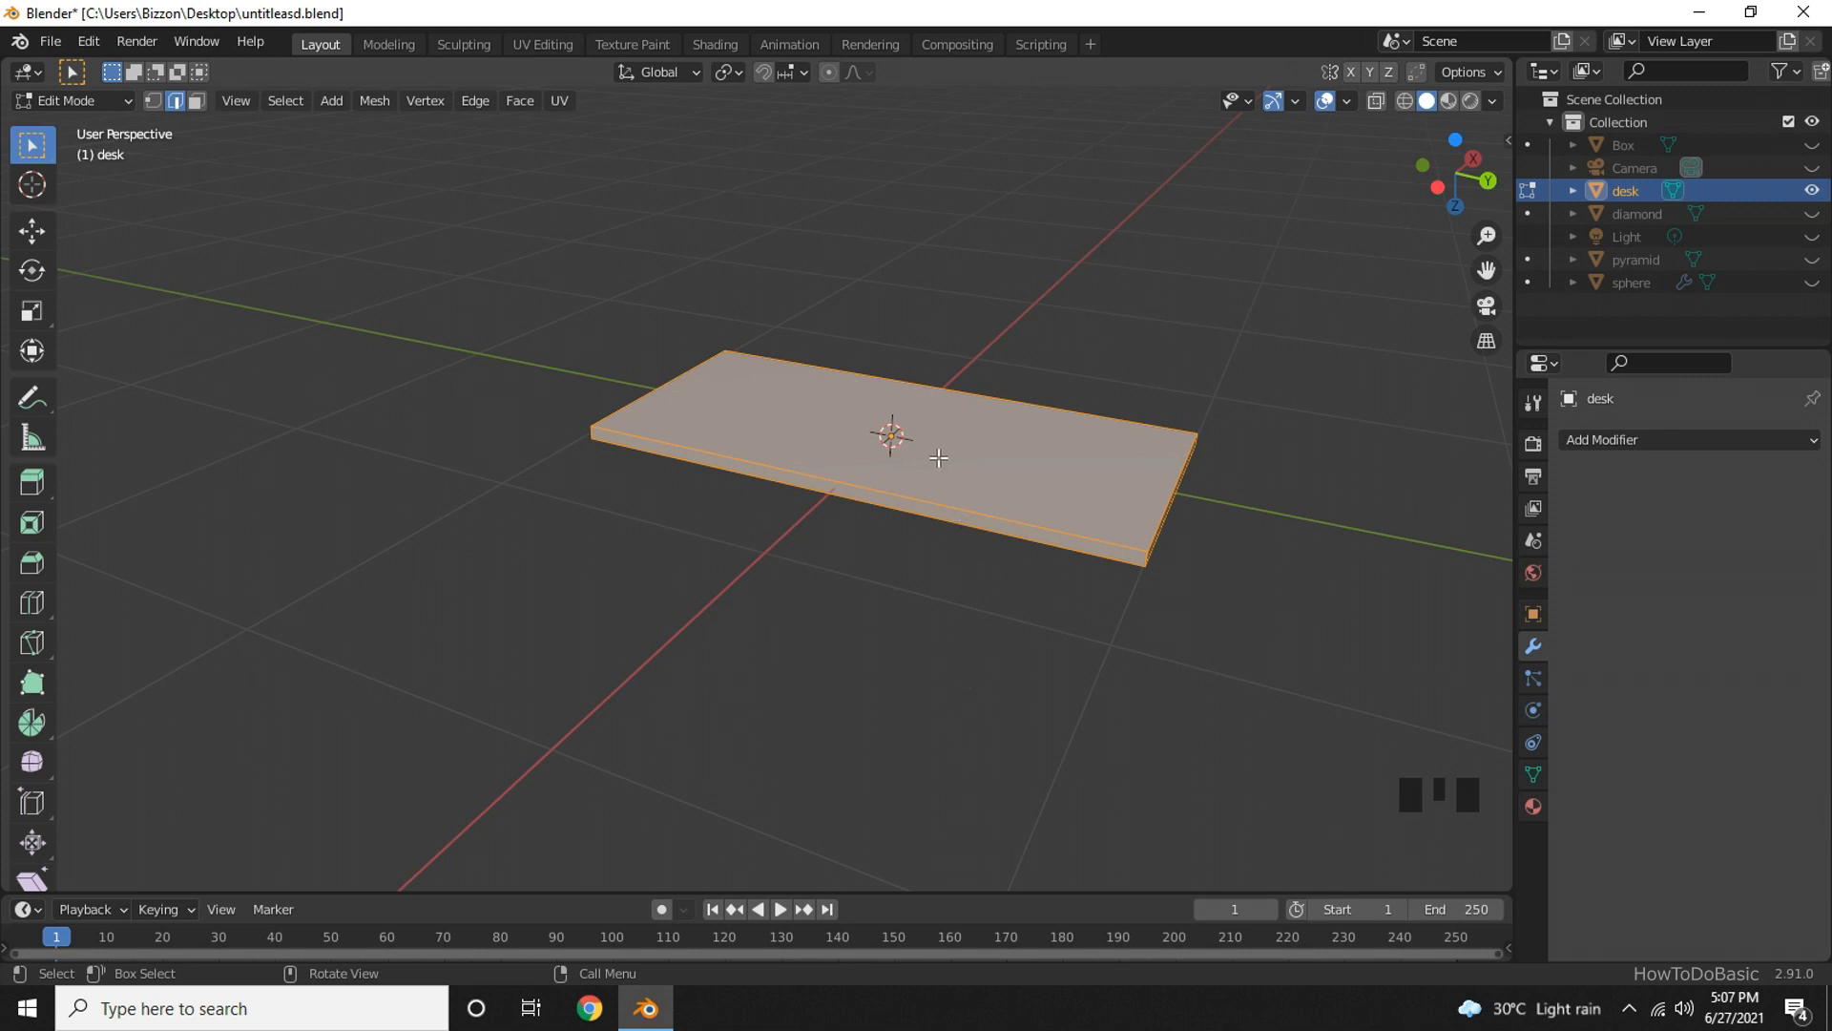
Cut an edge loop across the middle of the tabletop, kept centred.
key("ctrl+r")
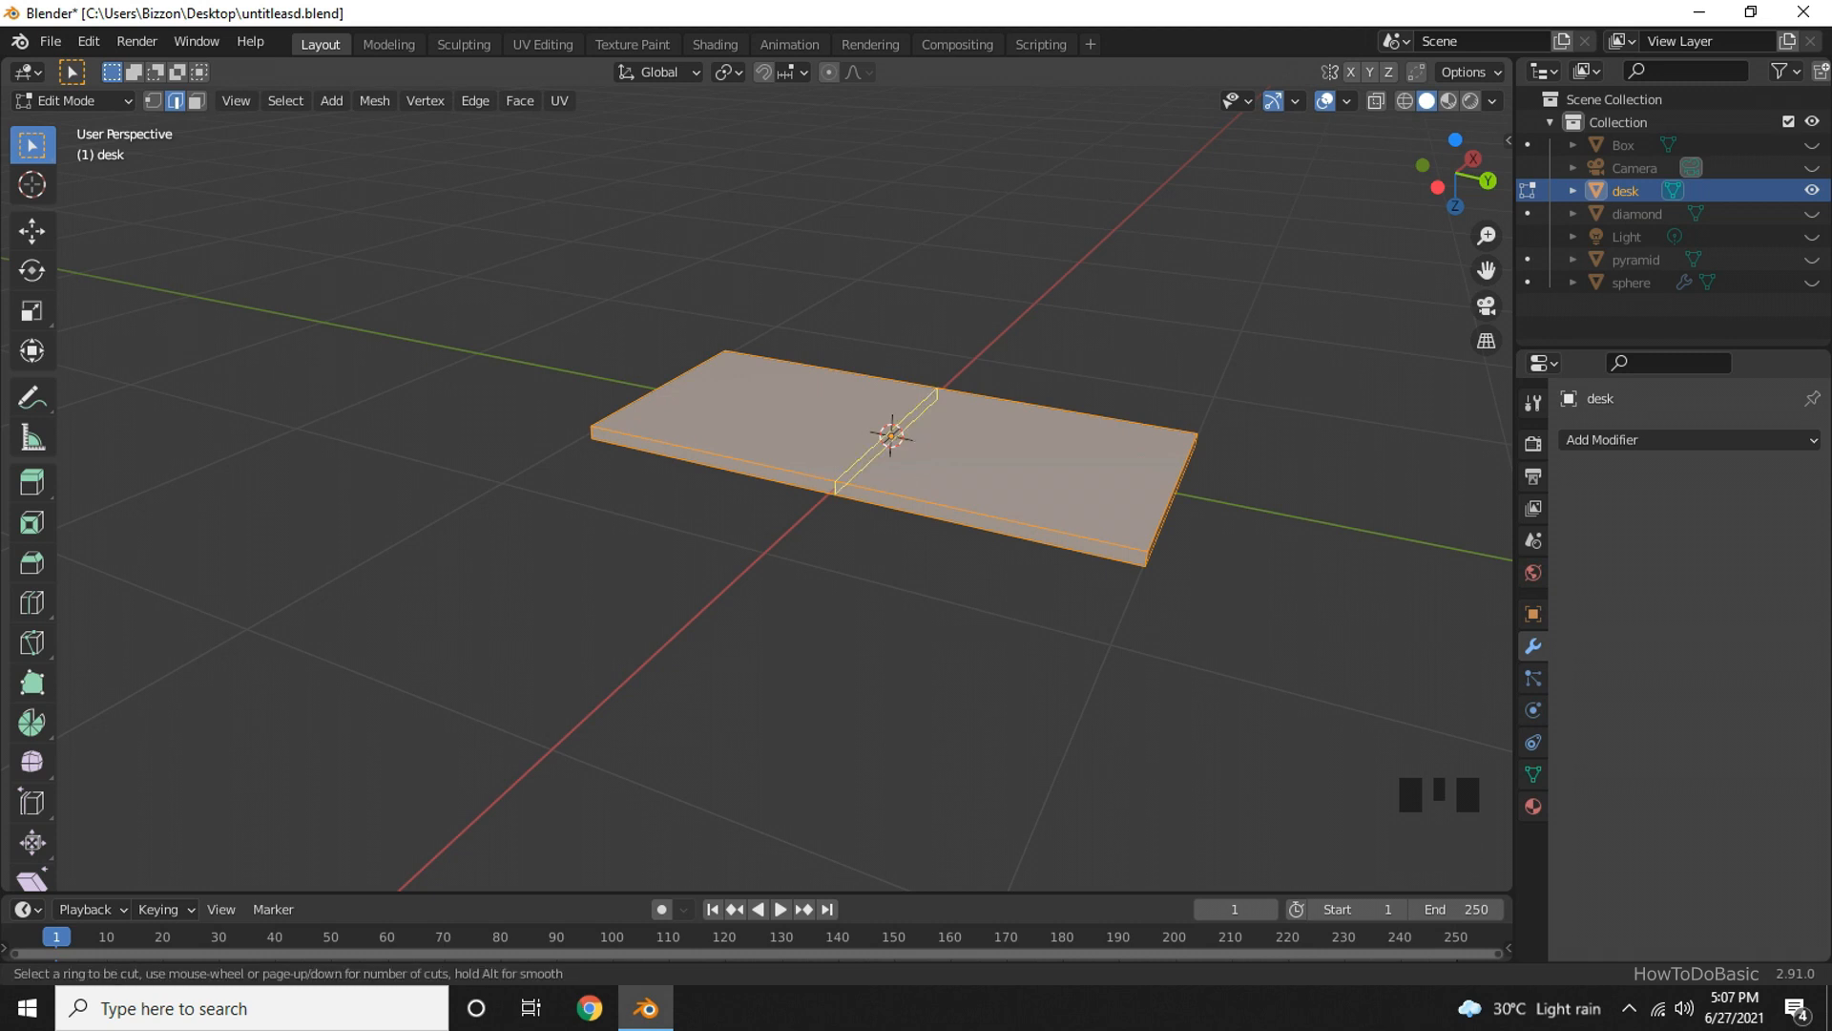
left_click(888, 439)
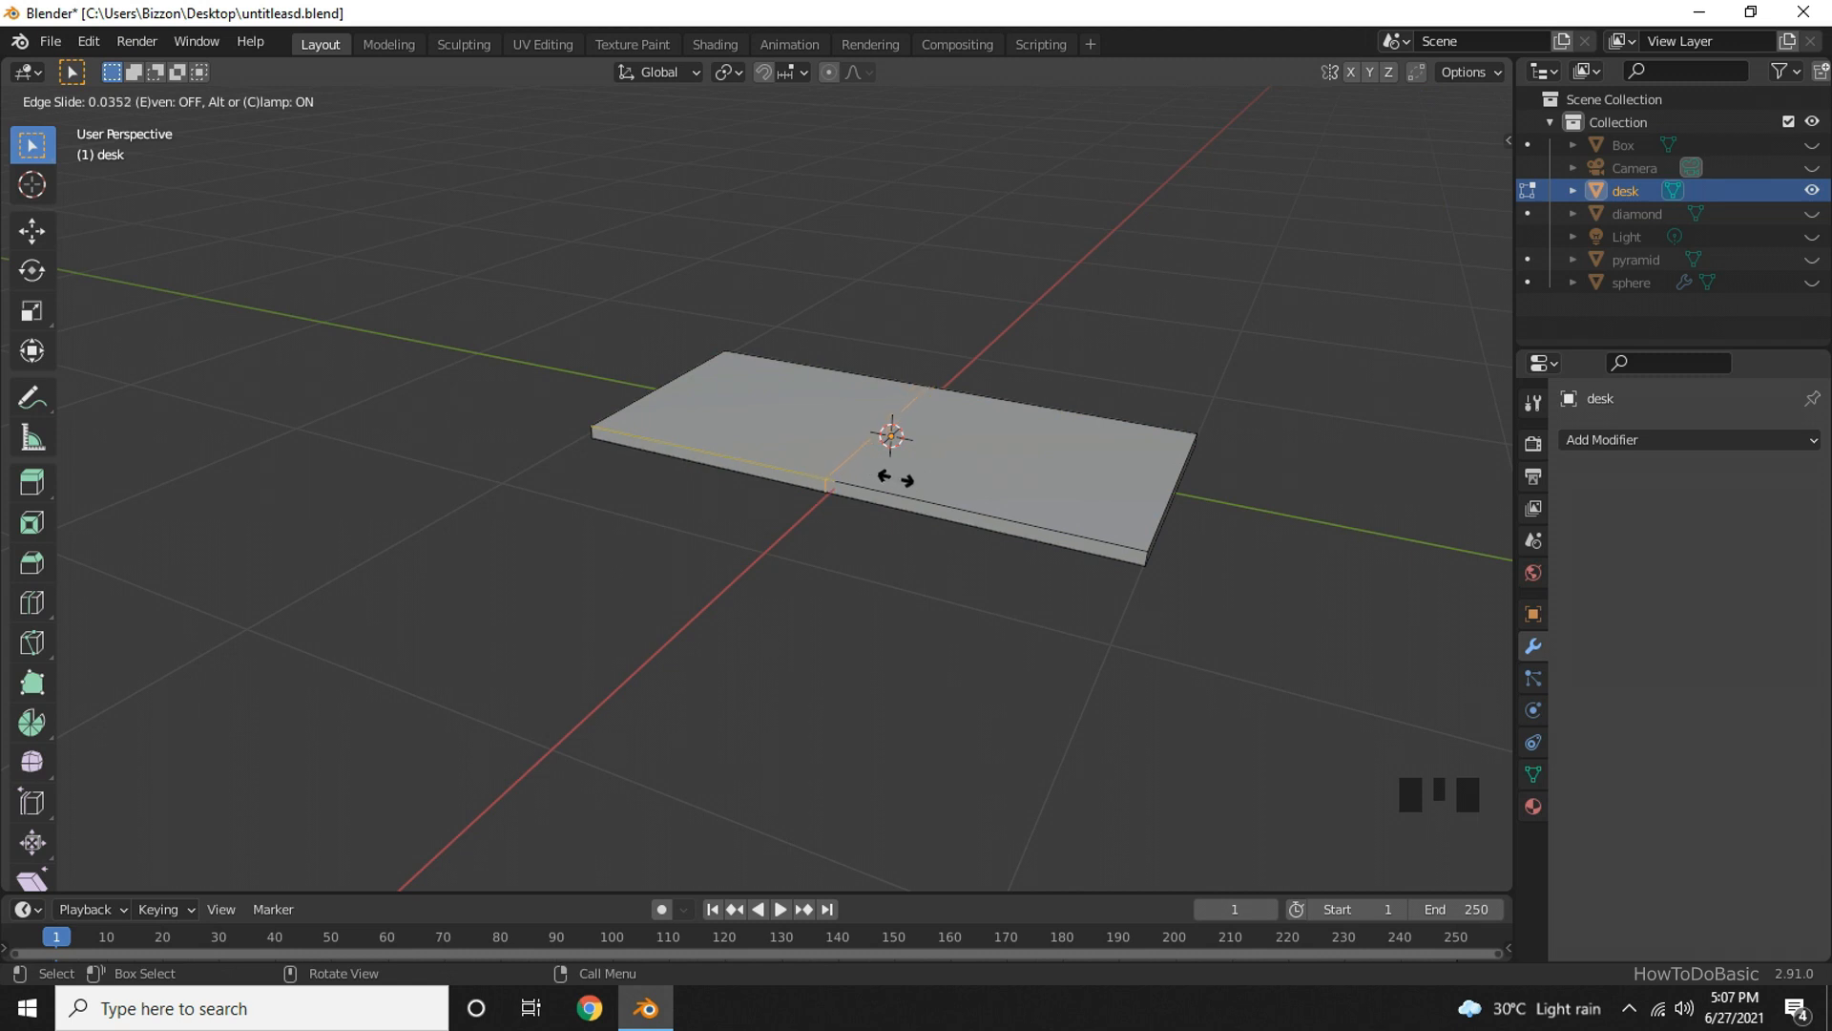
mouse_move(905, 481)
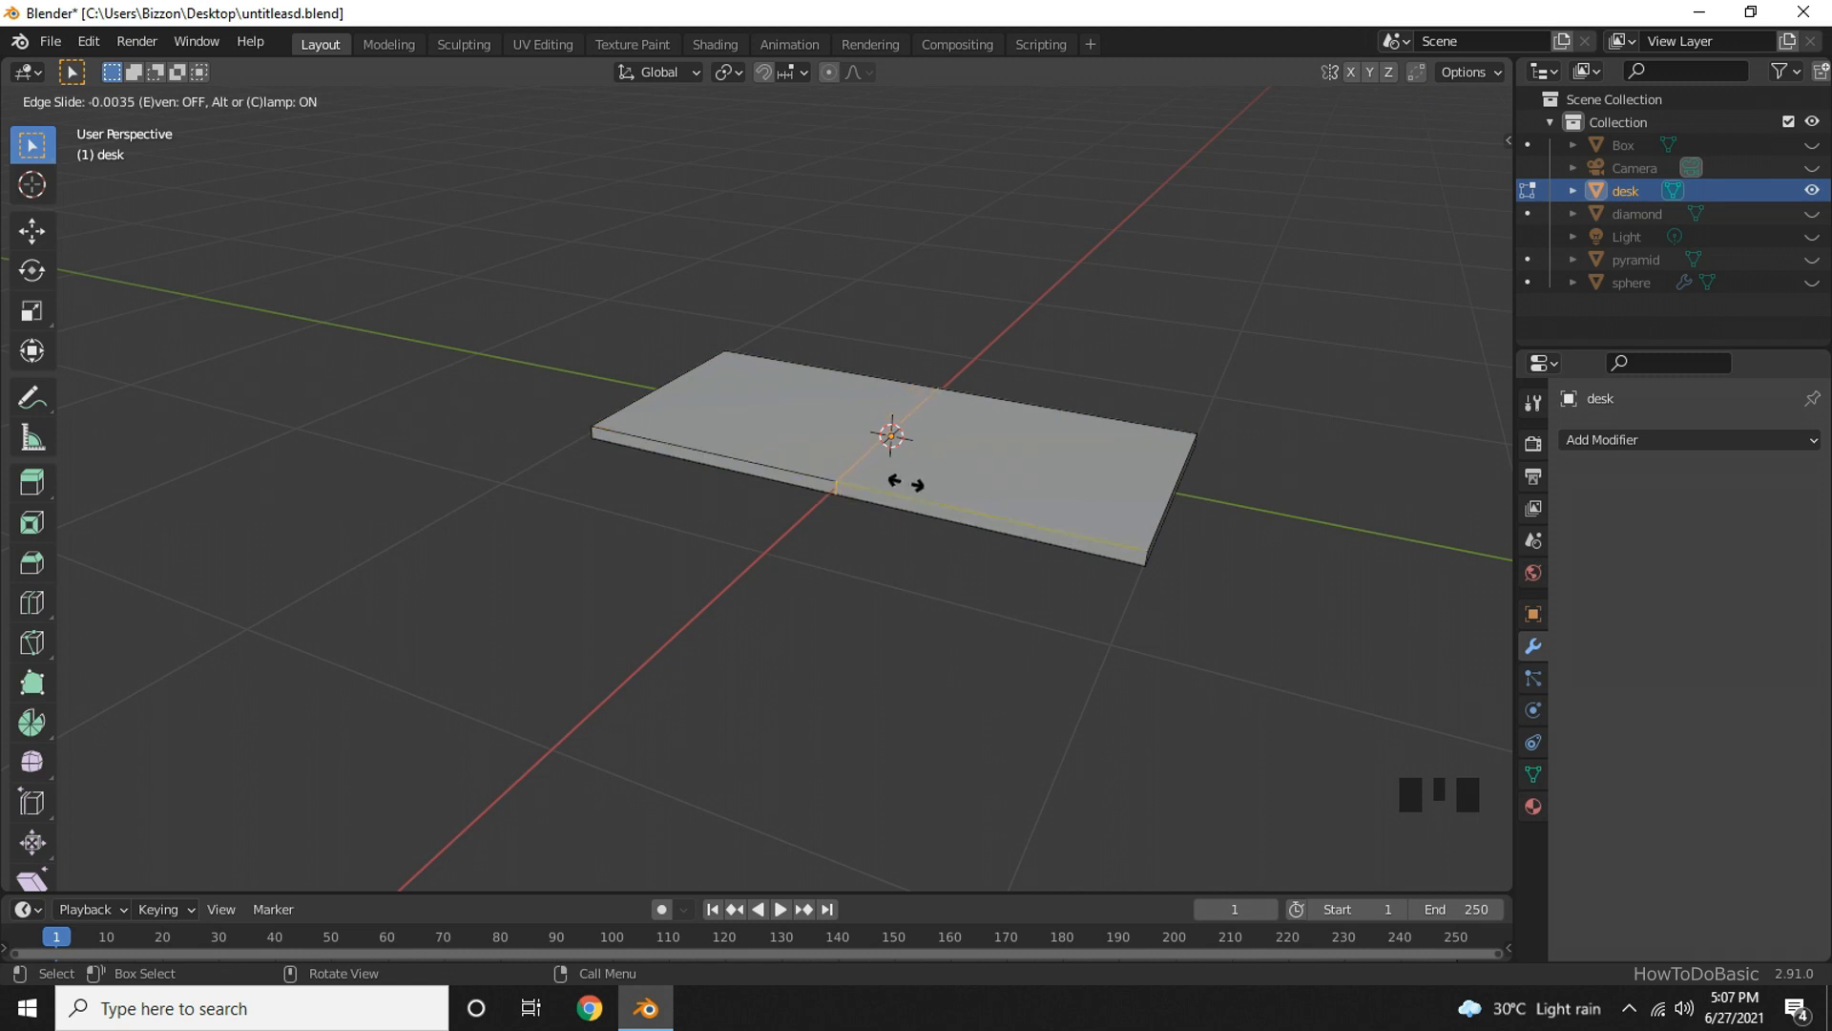
mouse_move(909, 483)
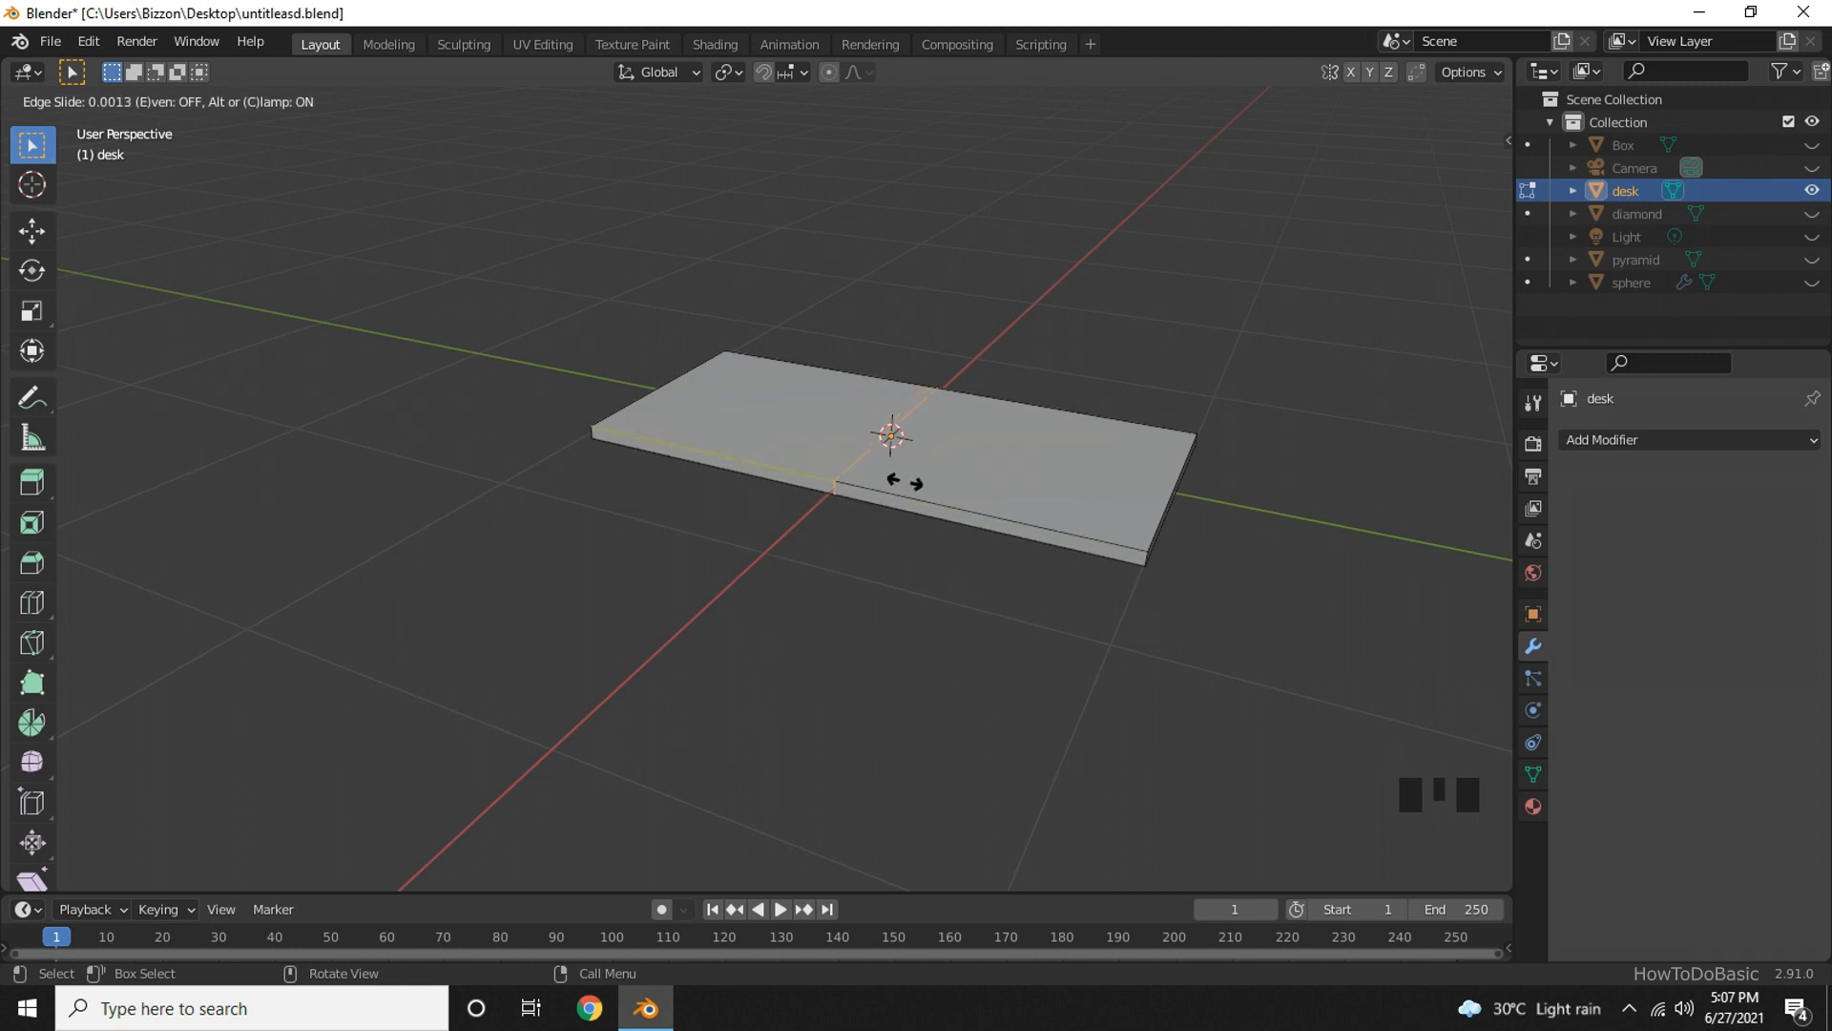
mouse_move(887, 477)
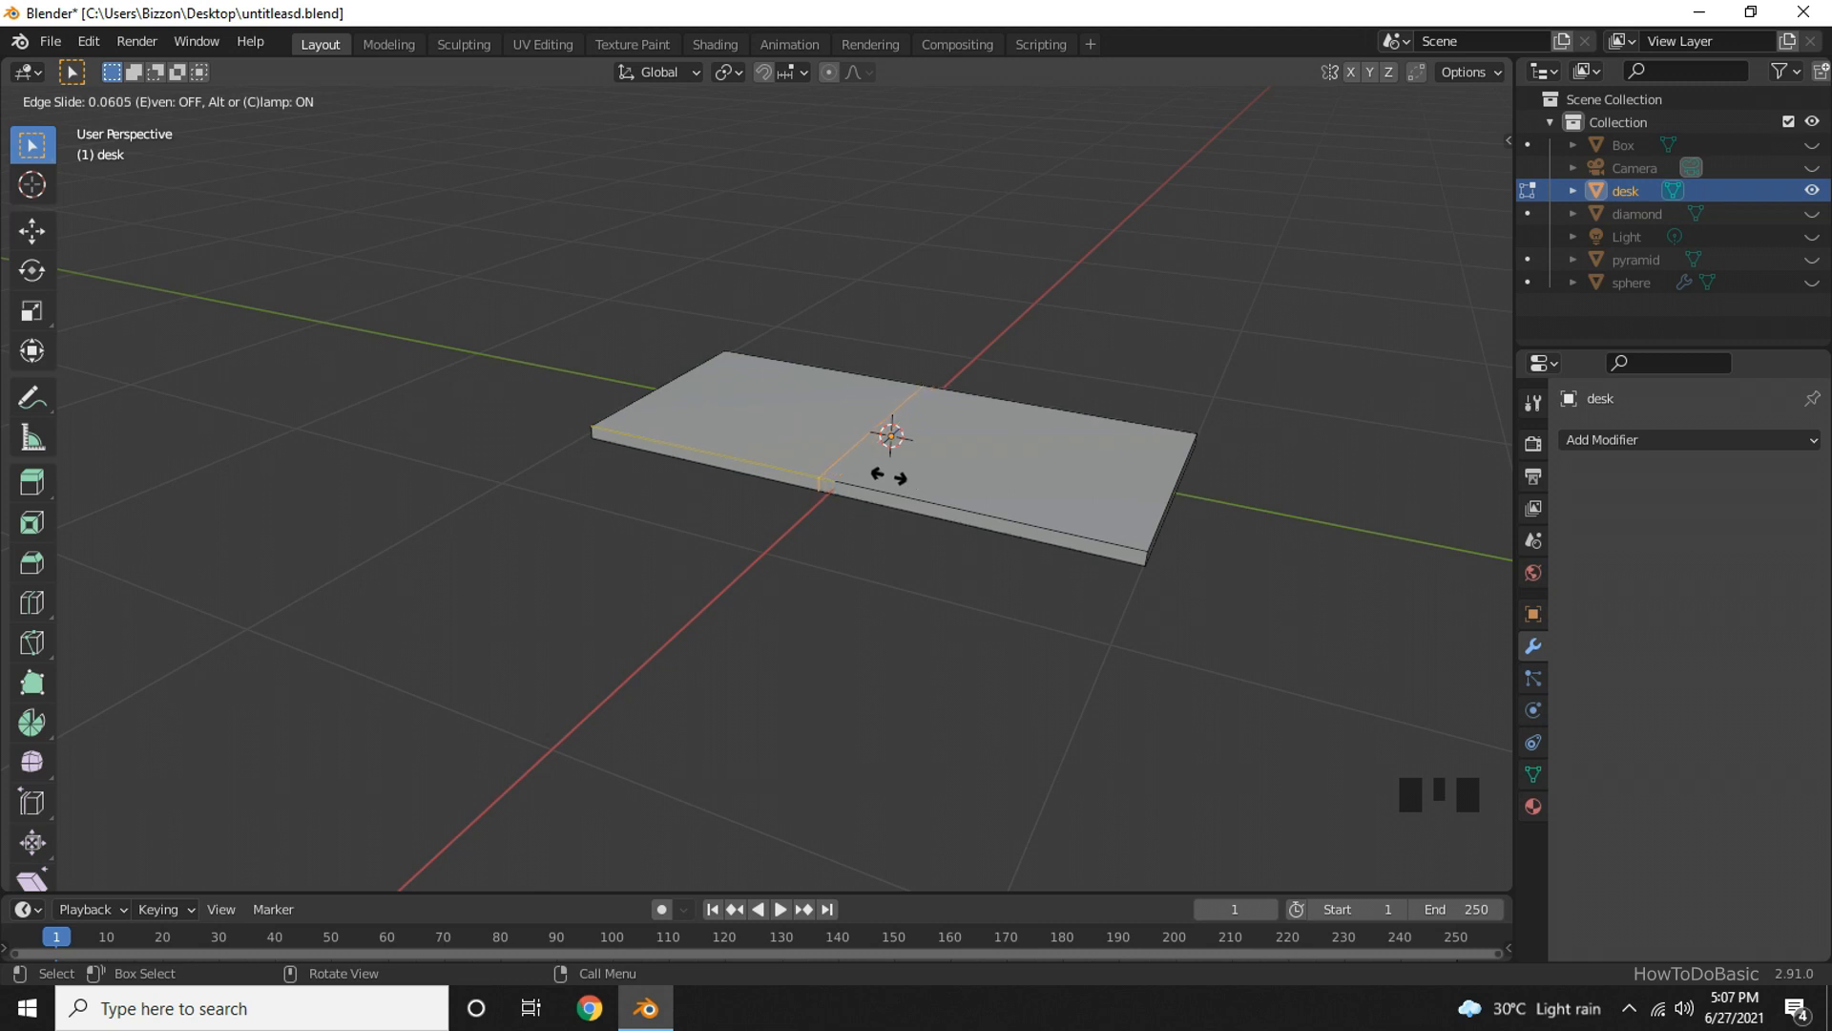
mouse_move(914, 483)
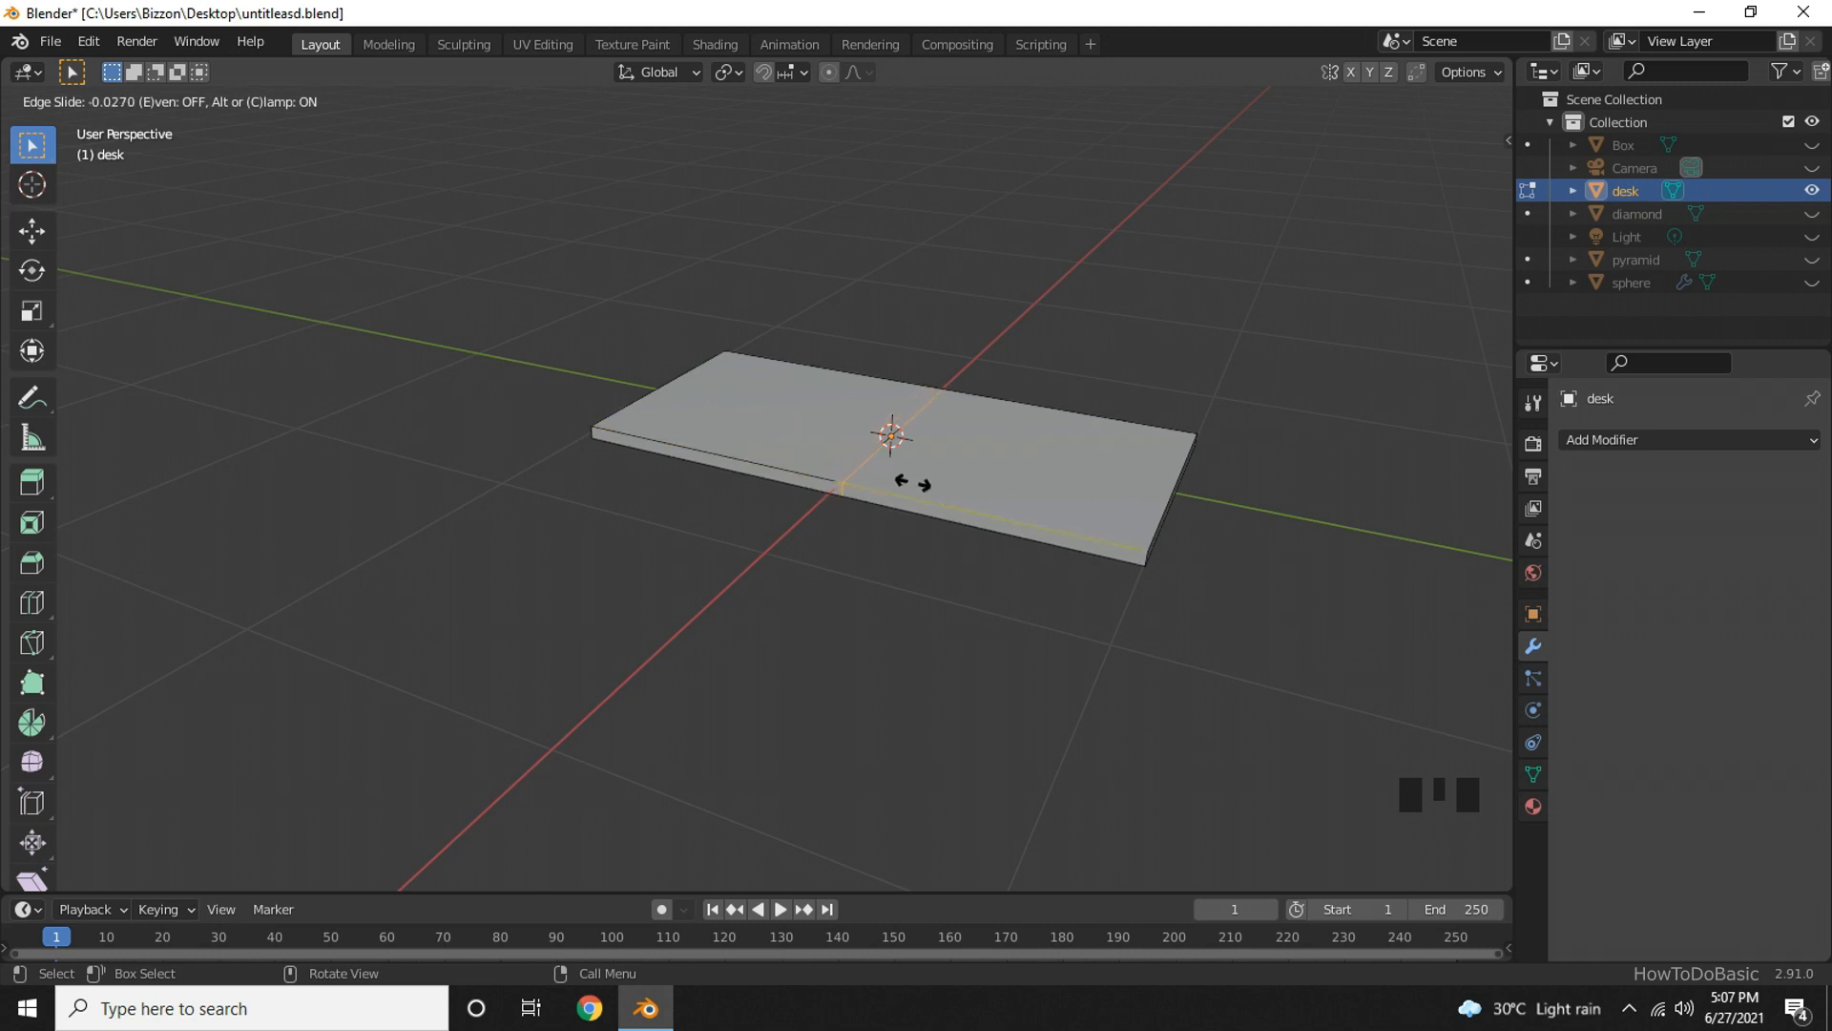
mouse_move(893, 479)
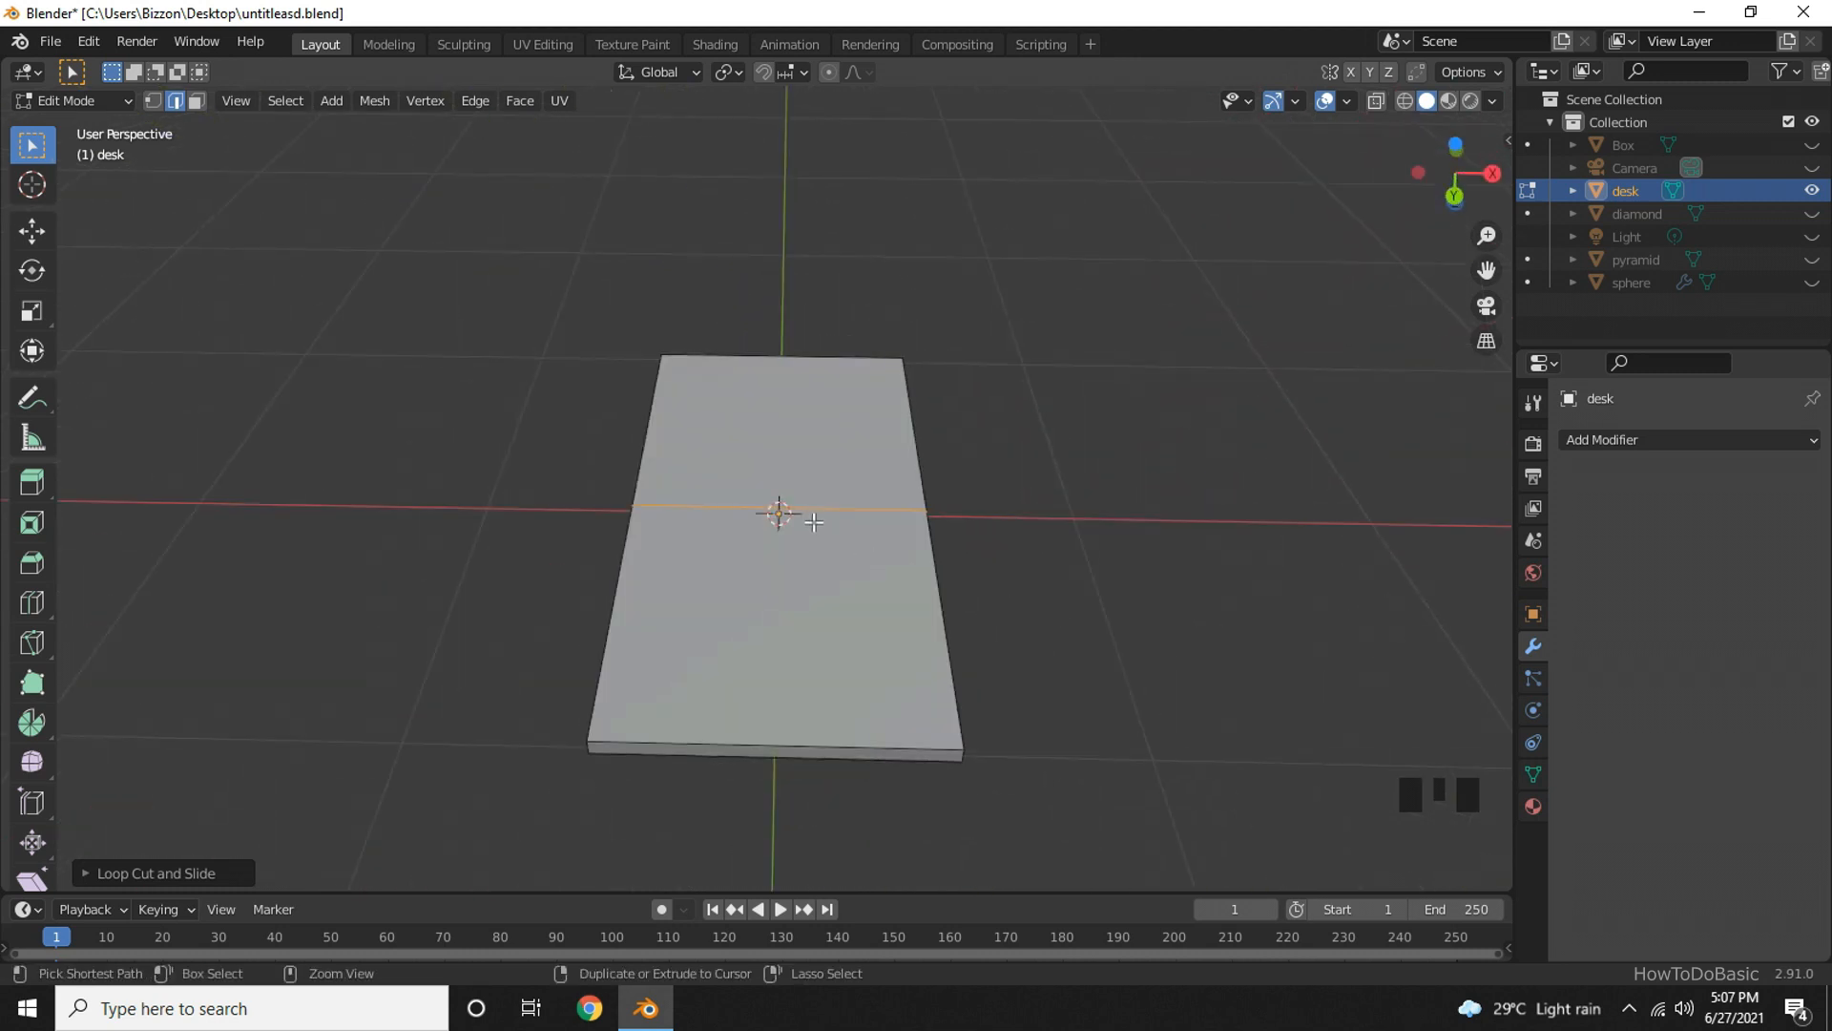
Cut a second edge loop lengthwise down the tabletop's centre, quartering it.
key("ctrl+r")
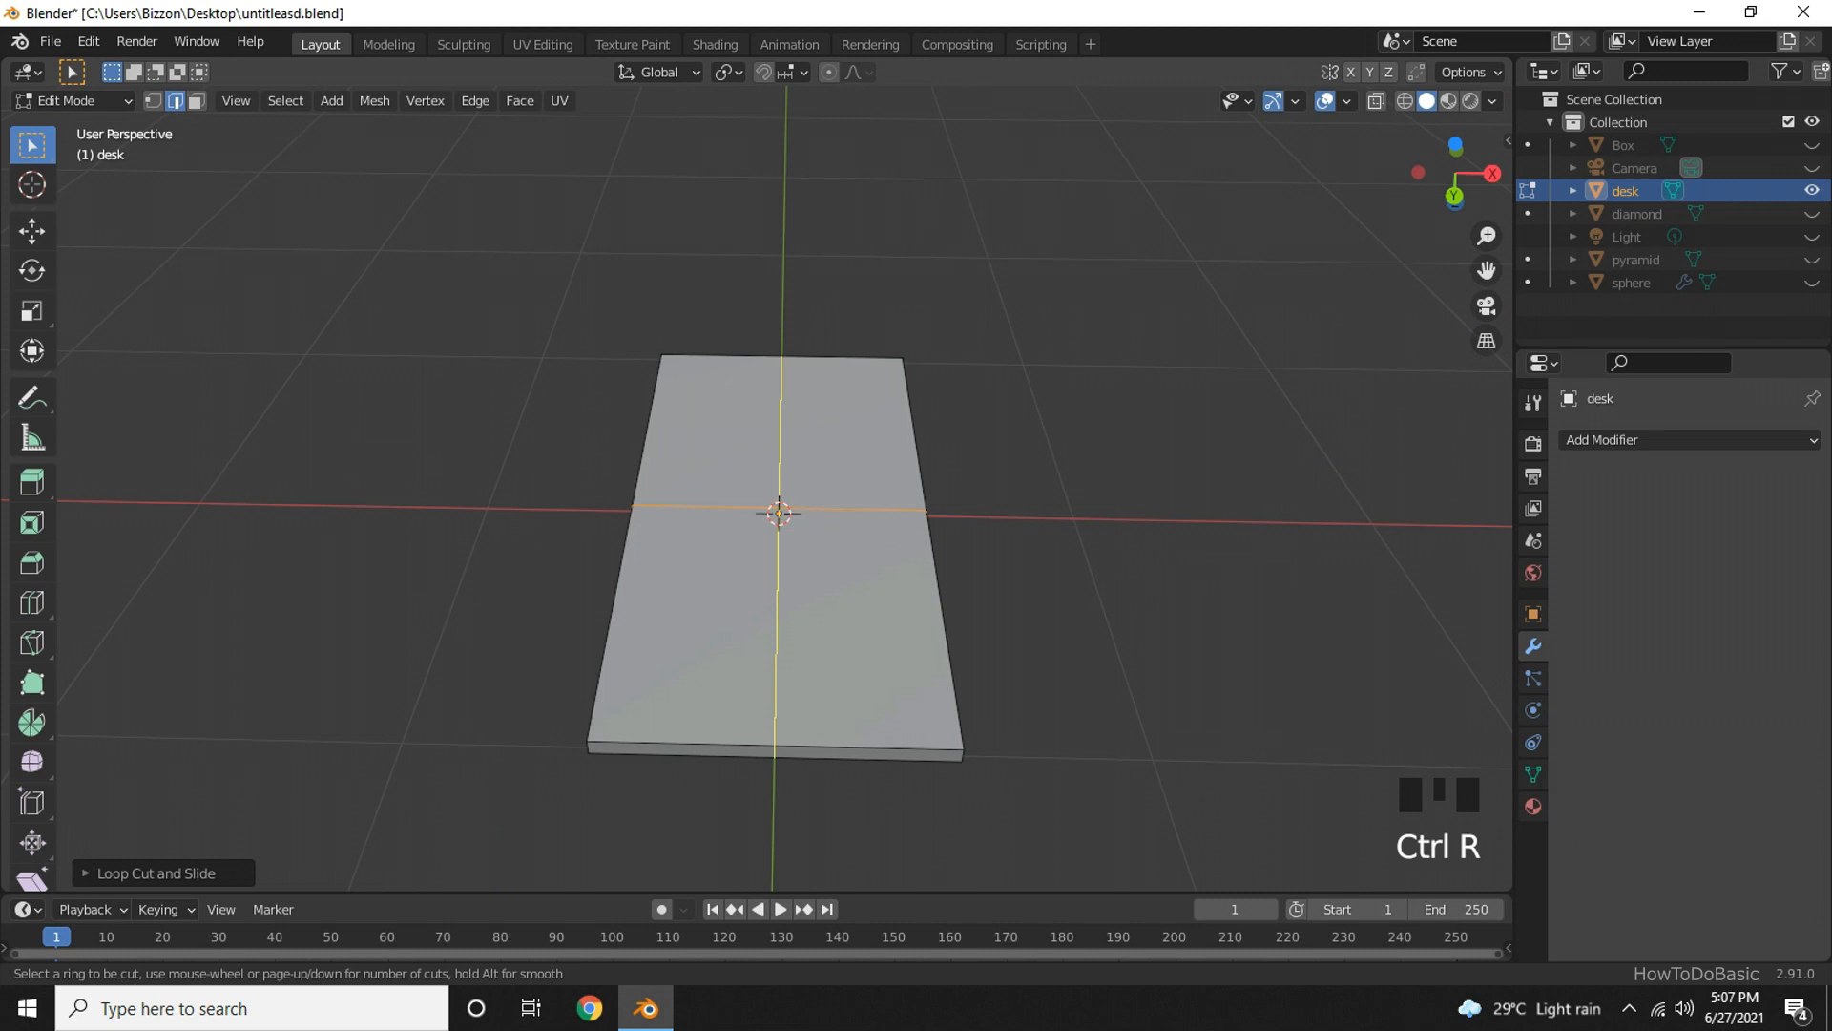
left_click(781, 511)
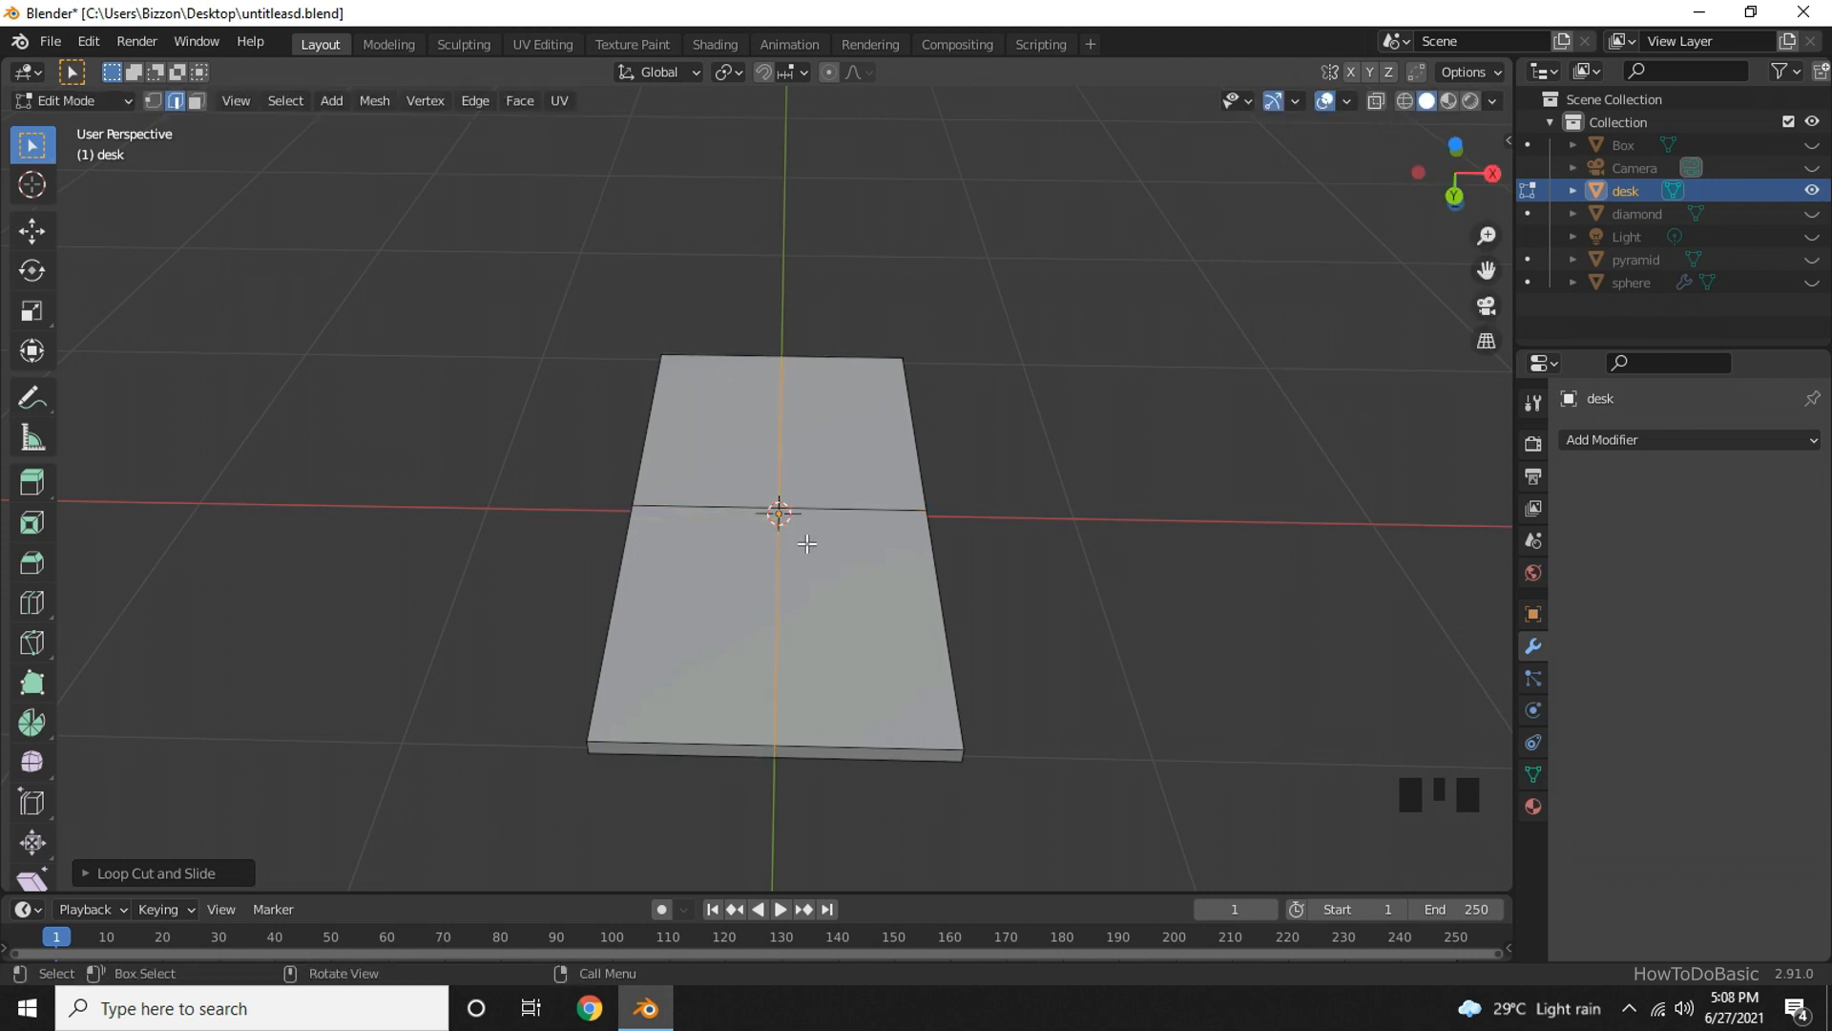
mouse_move(1107, 479)
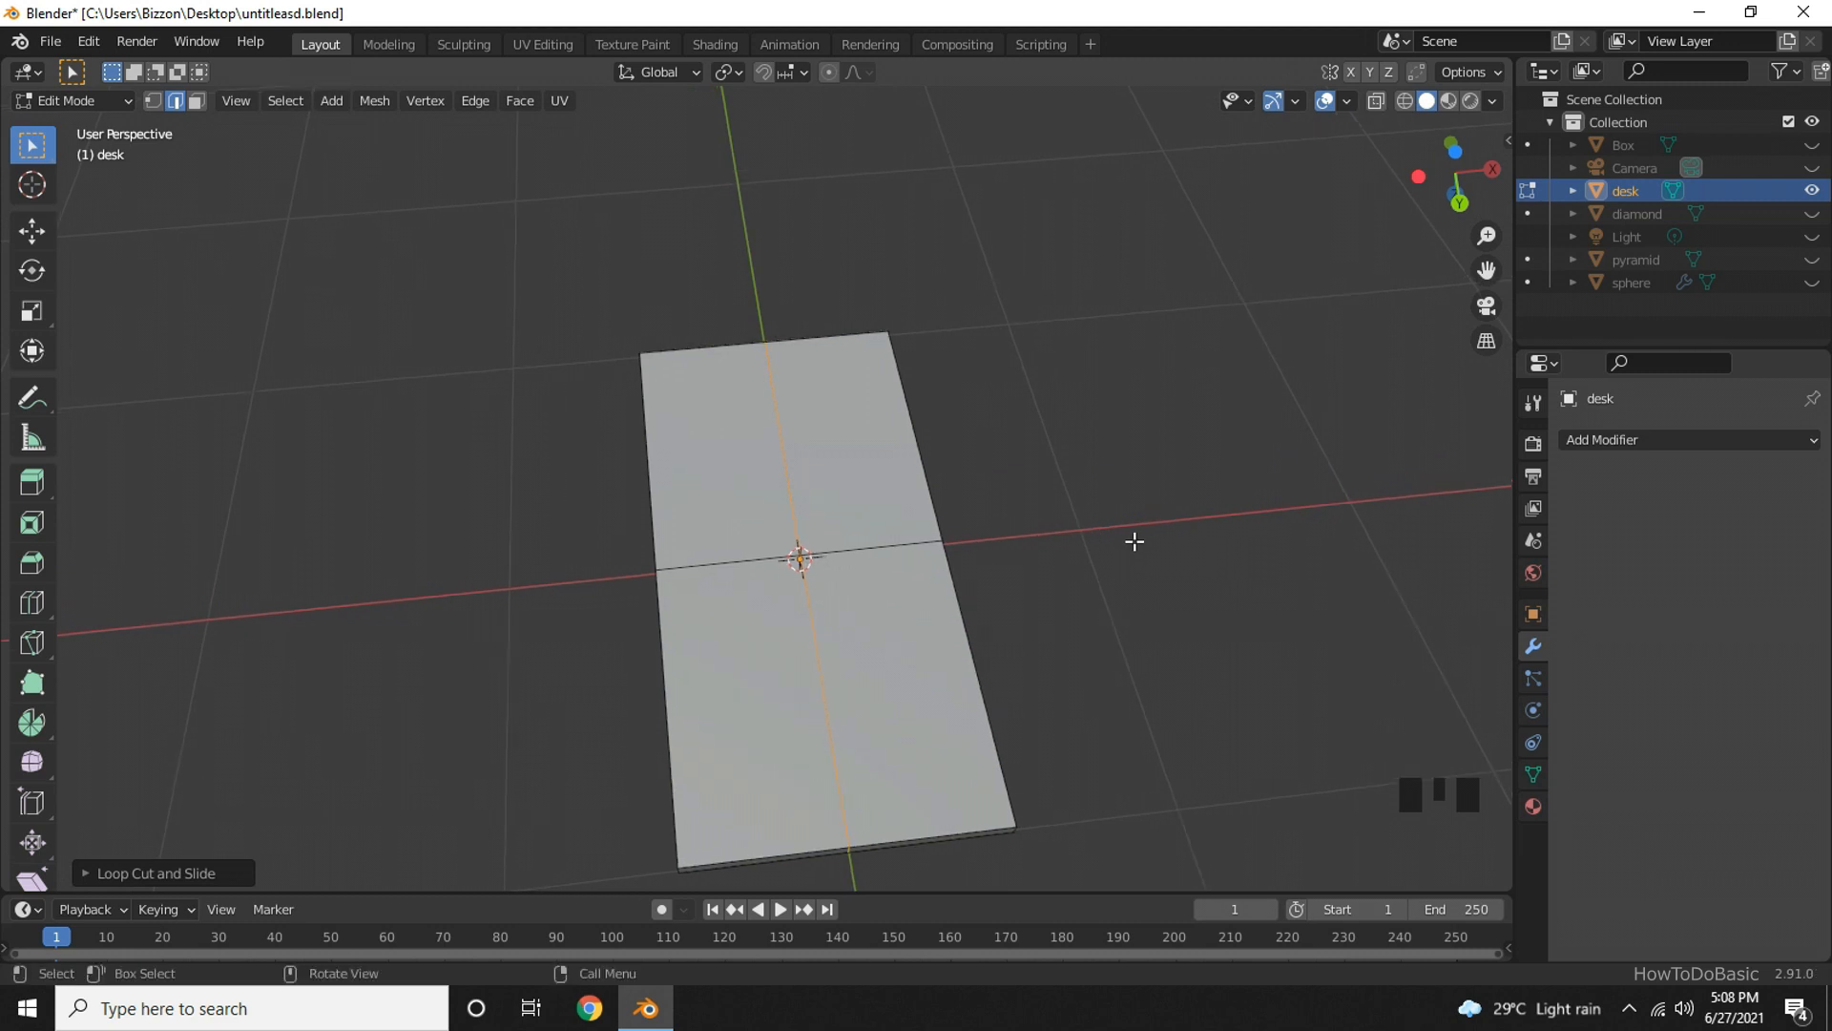
mouse_move(1051, 905)
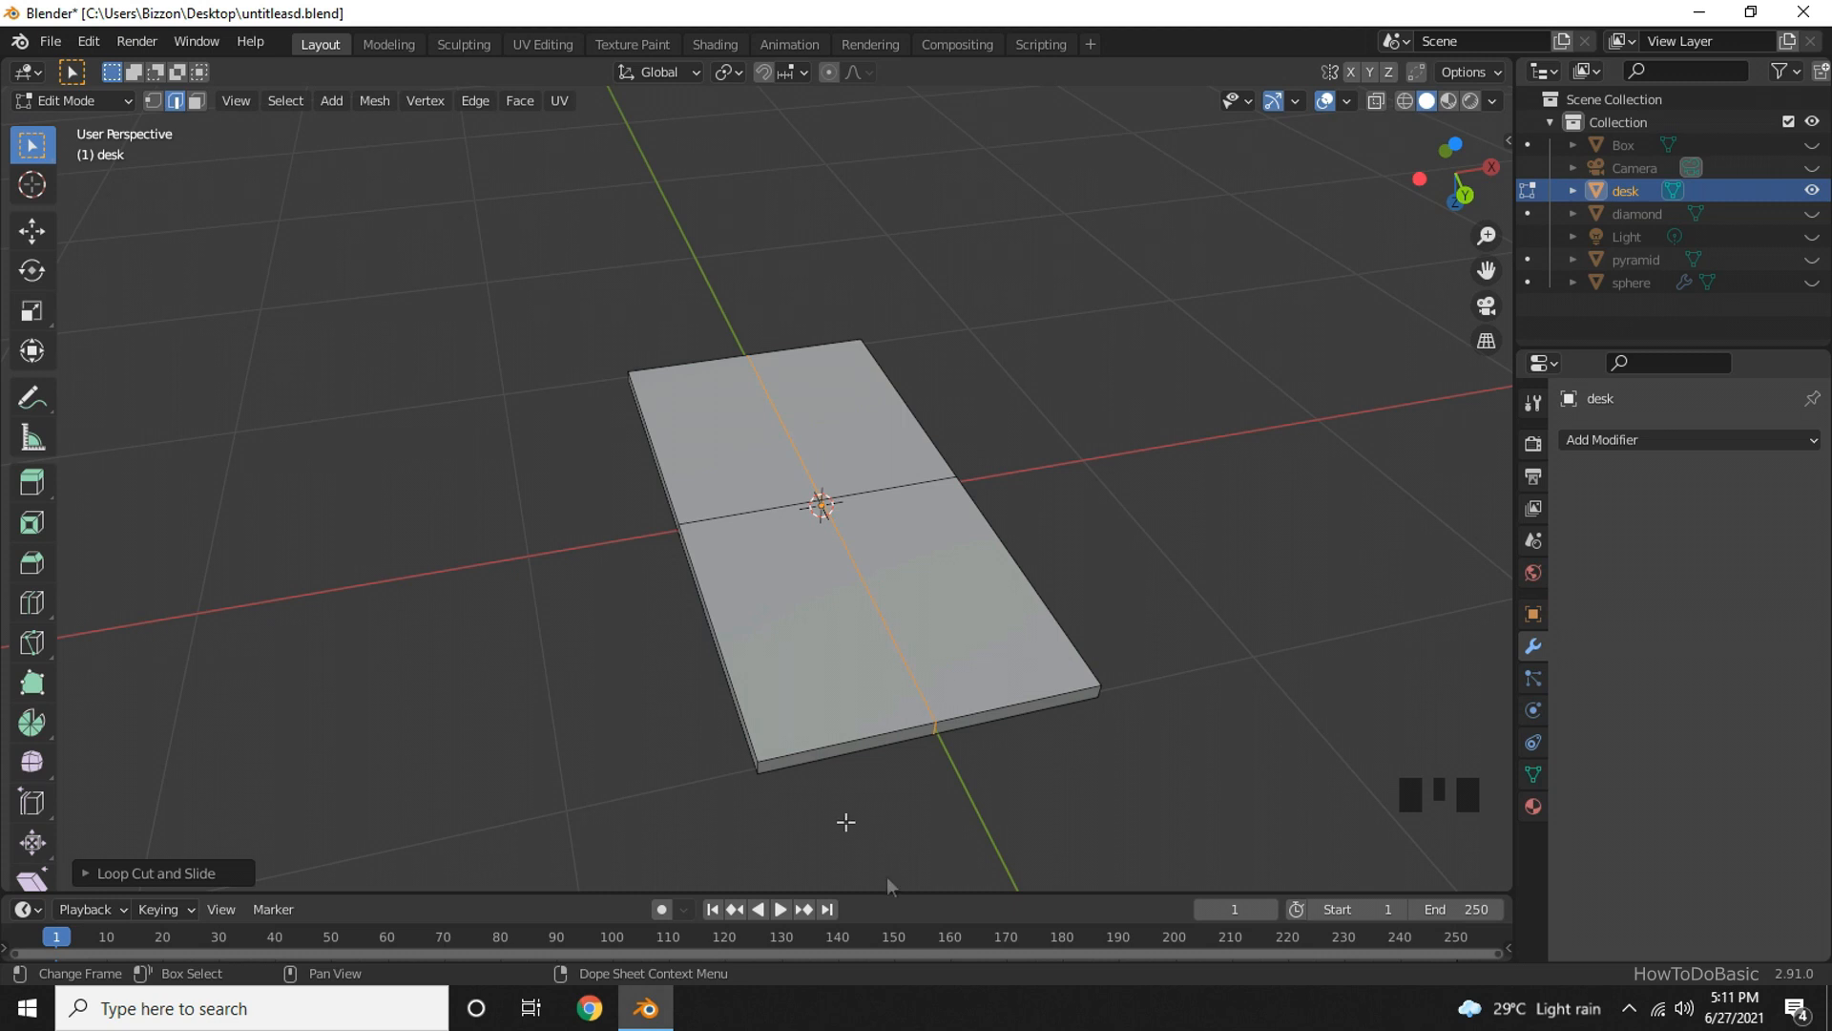
Switch to the Top orthographic viewpoint and zoom in on the quartered desk top.
left_click(235, 101)
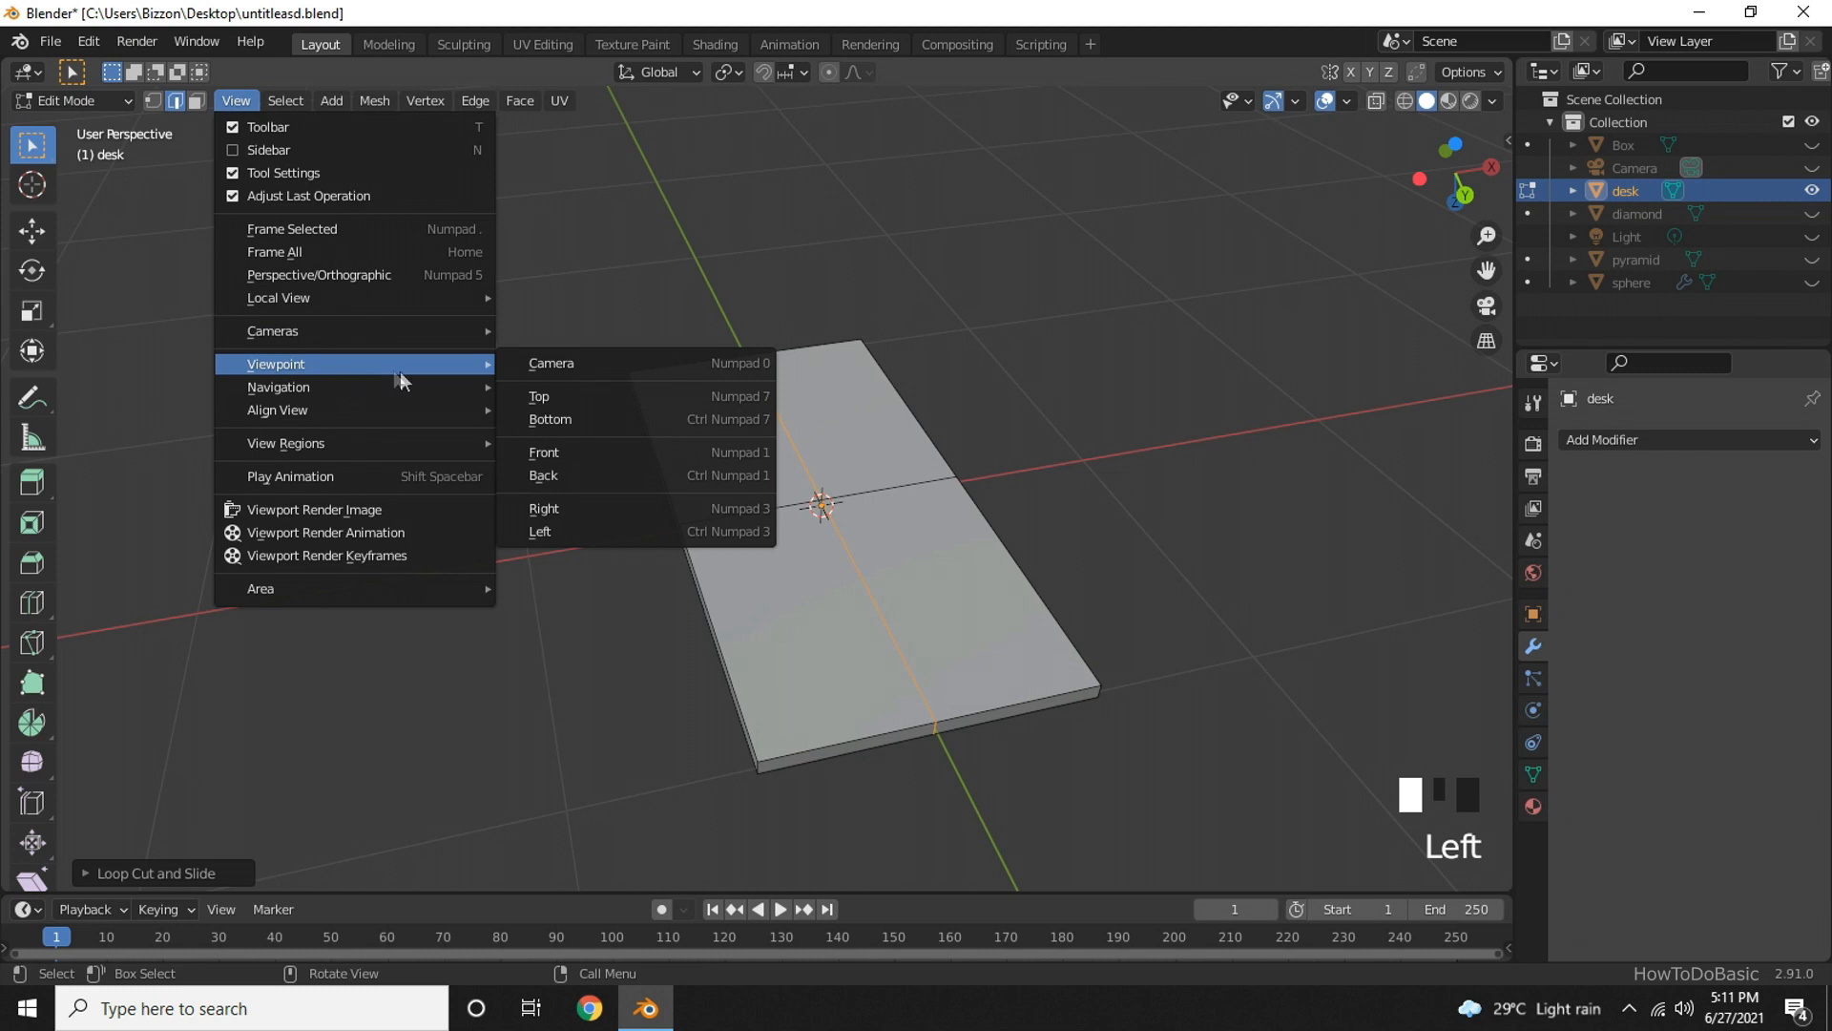
mouse_move(540, 397)
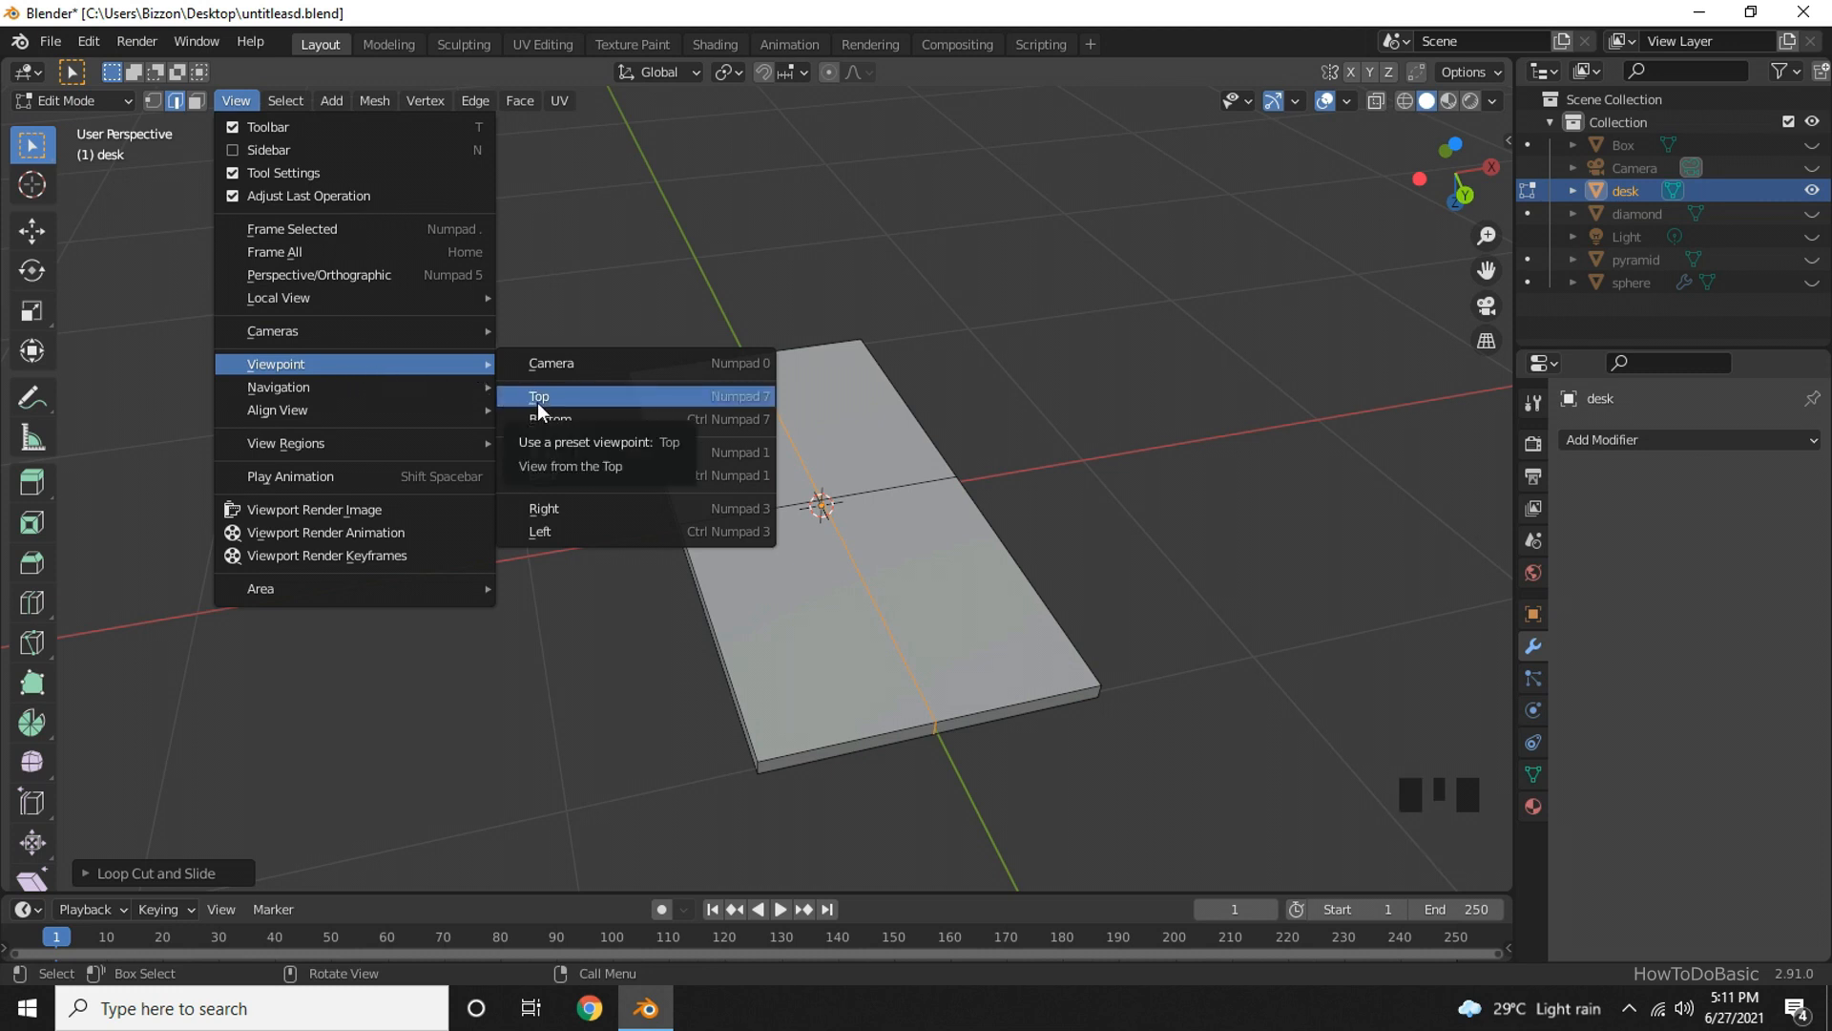
left_click(539, 397)
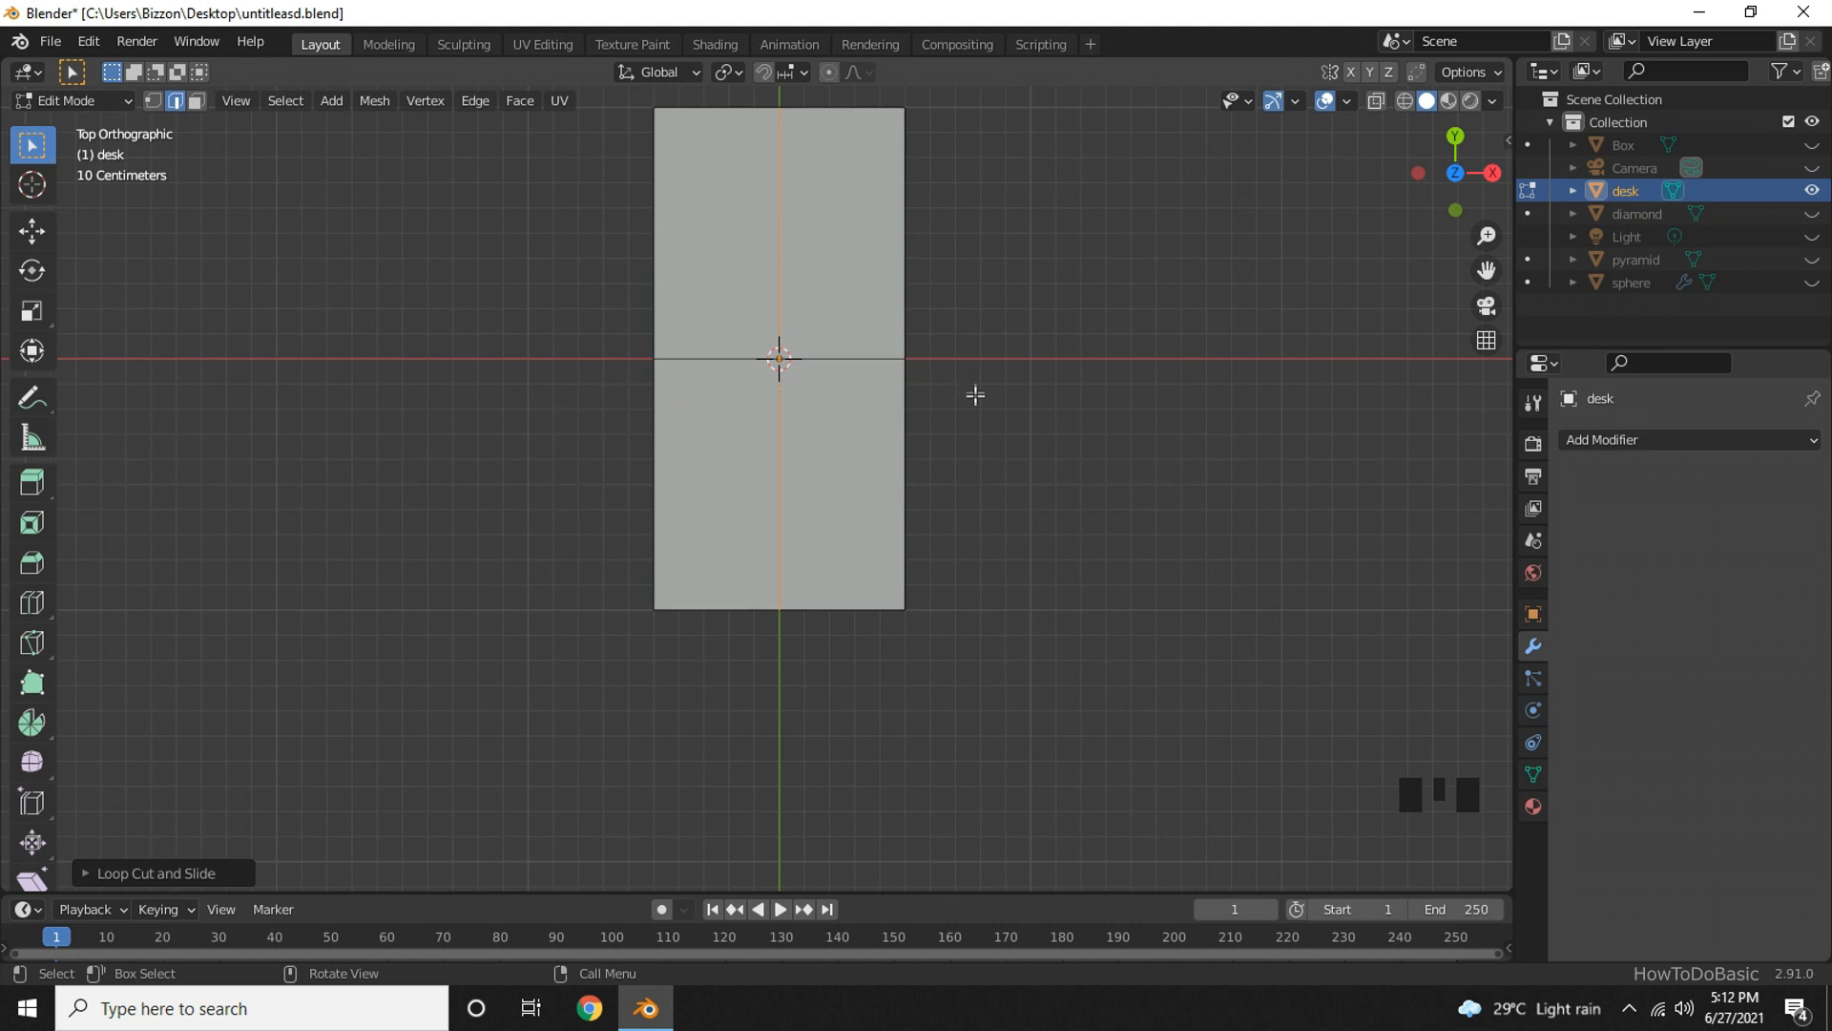
mouse_move(1033, 402)
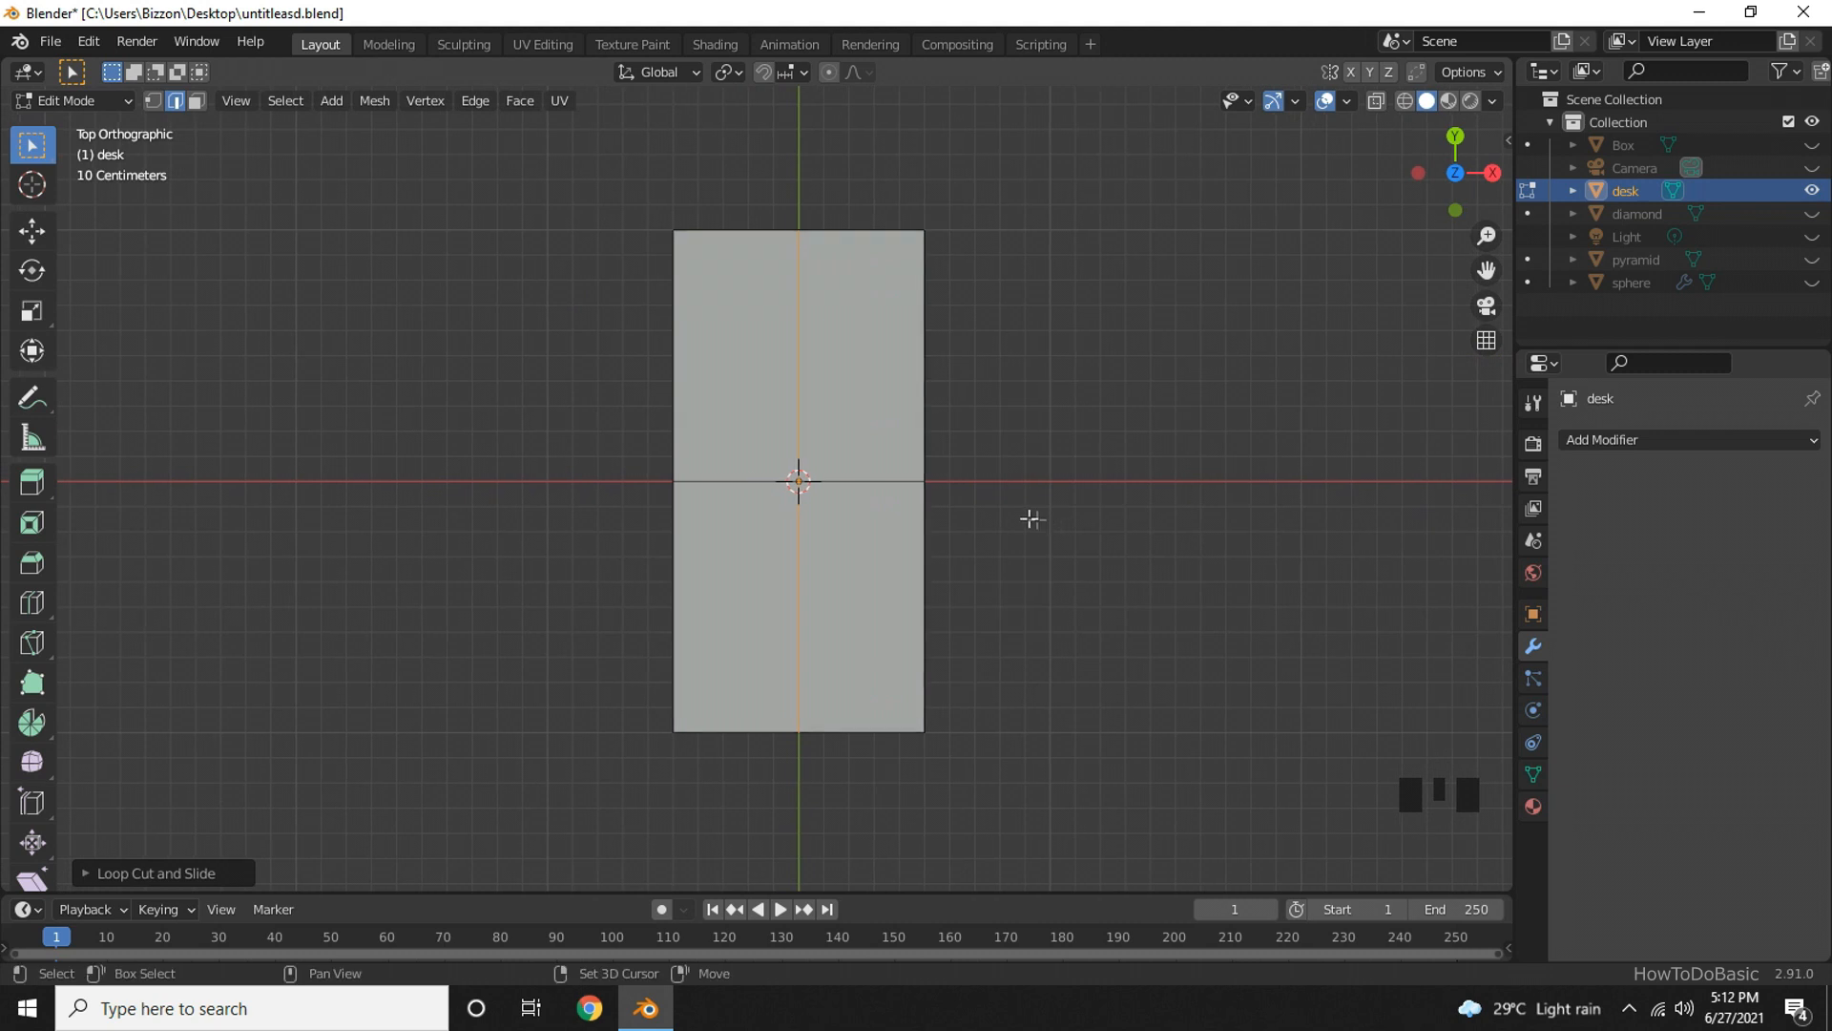
scroll("up", 3)
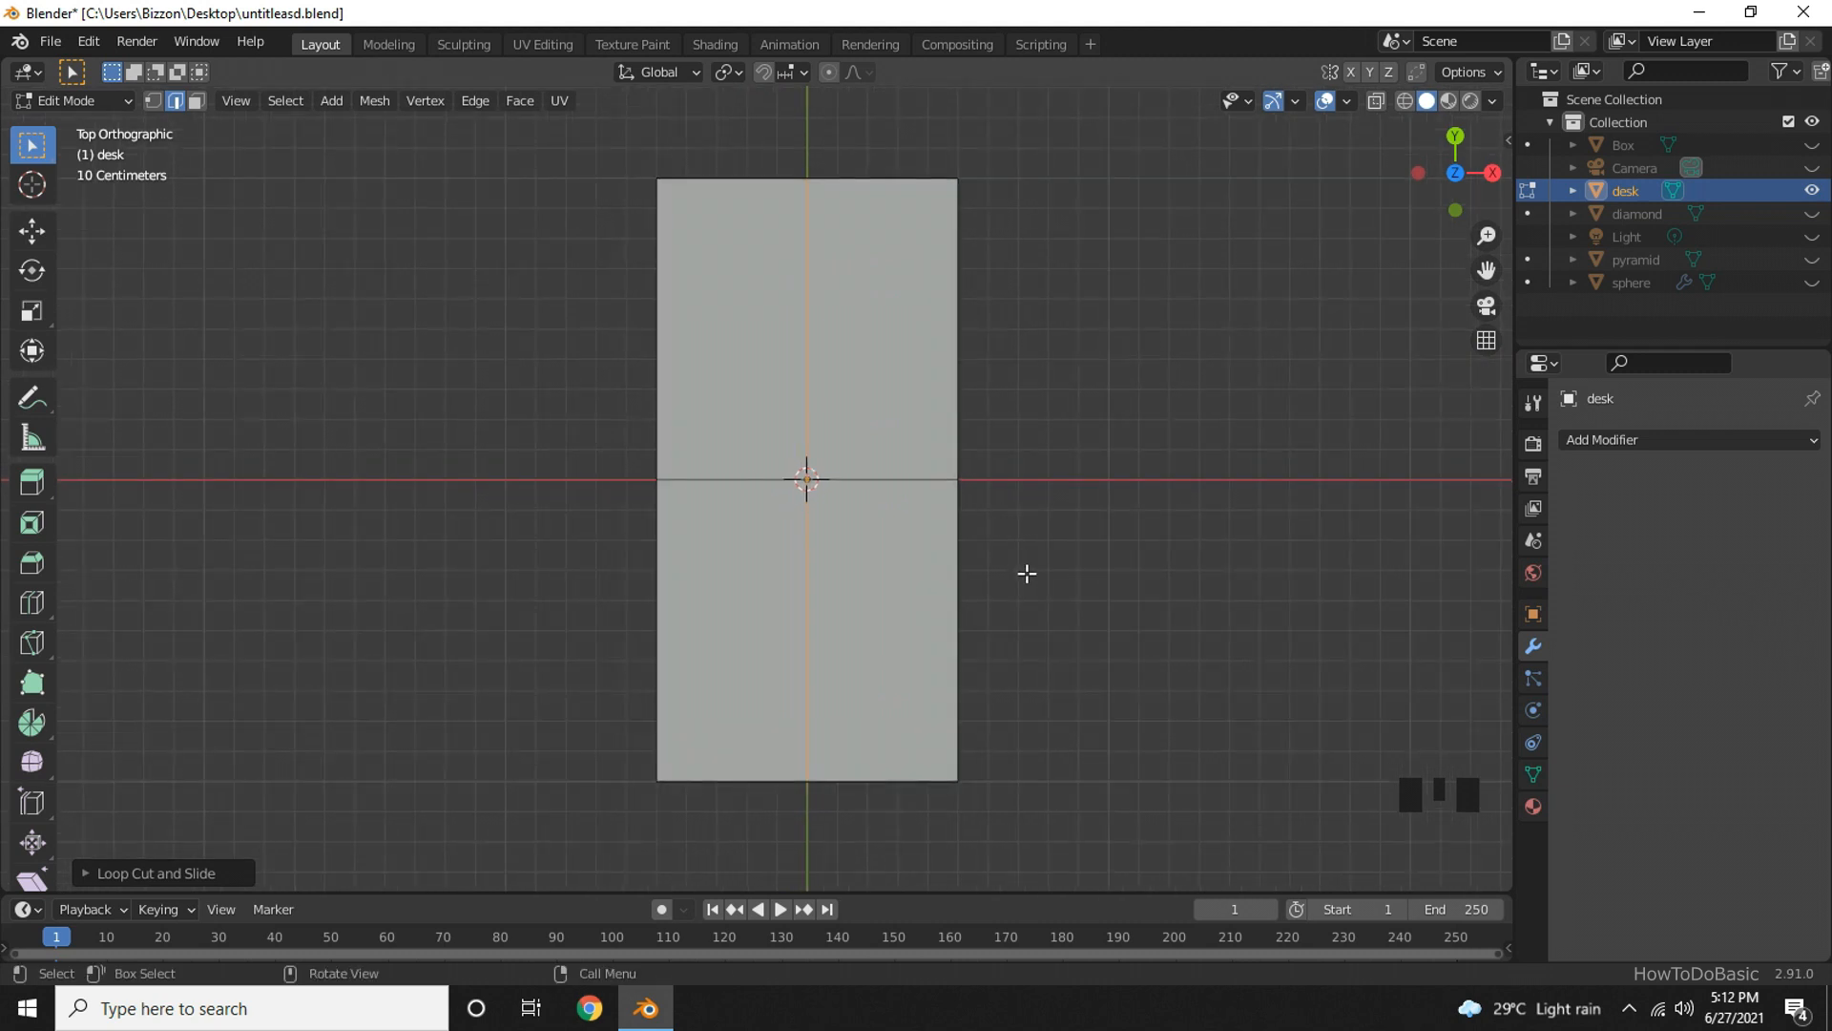
mouse_move(1053, 569)
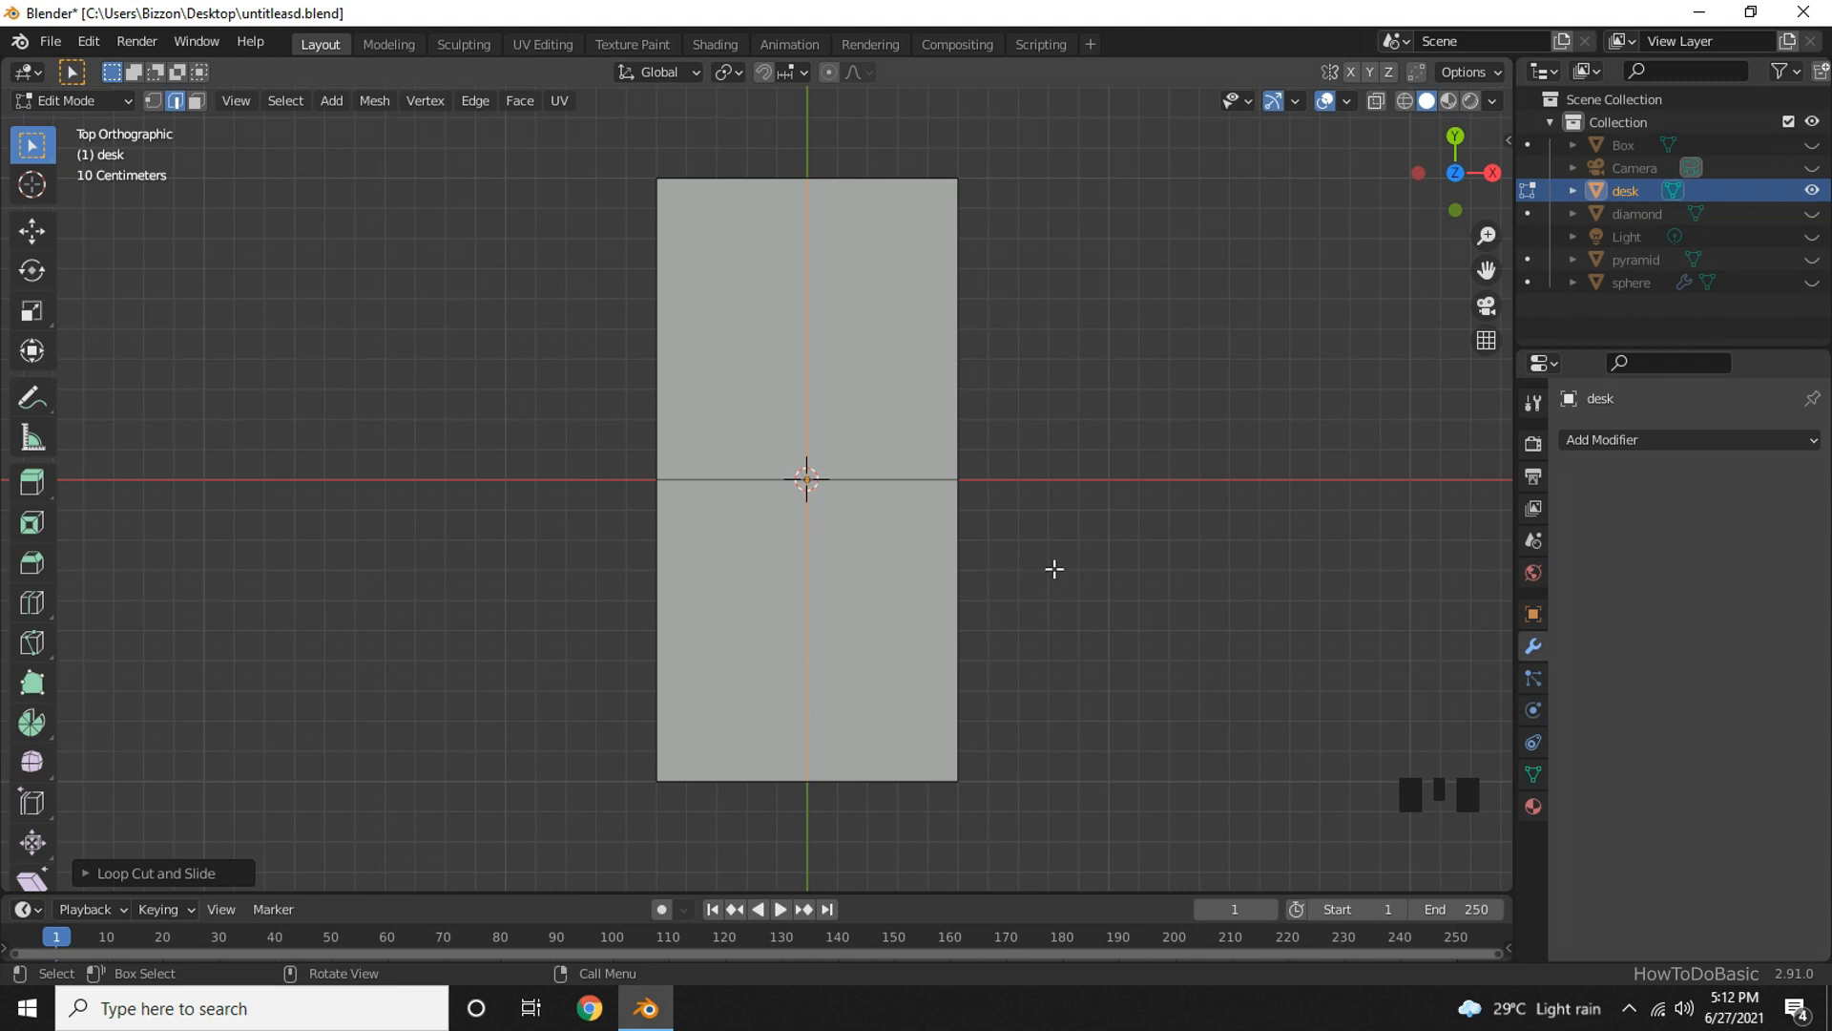
Flip the viewport to look at the tabletop from underneath.
key("numpad_9")
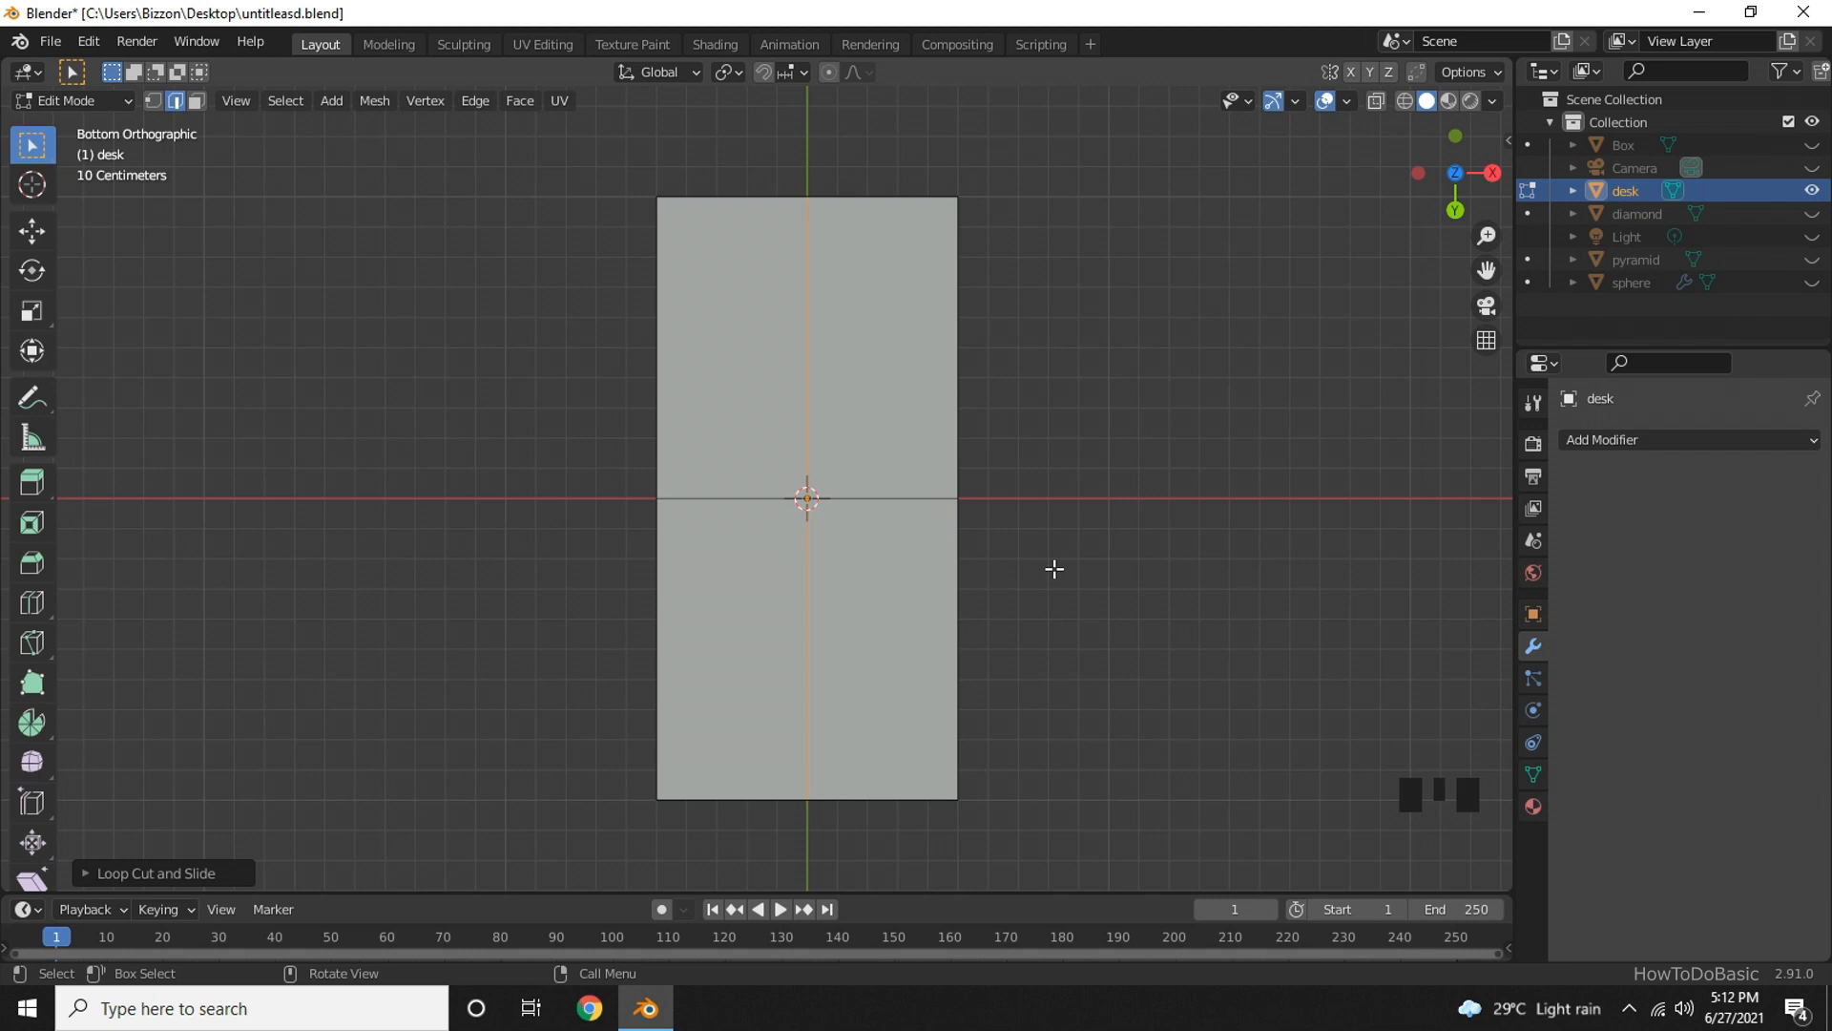
mouse_move(1048, 597)
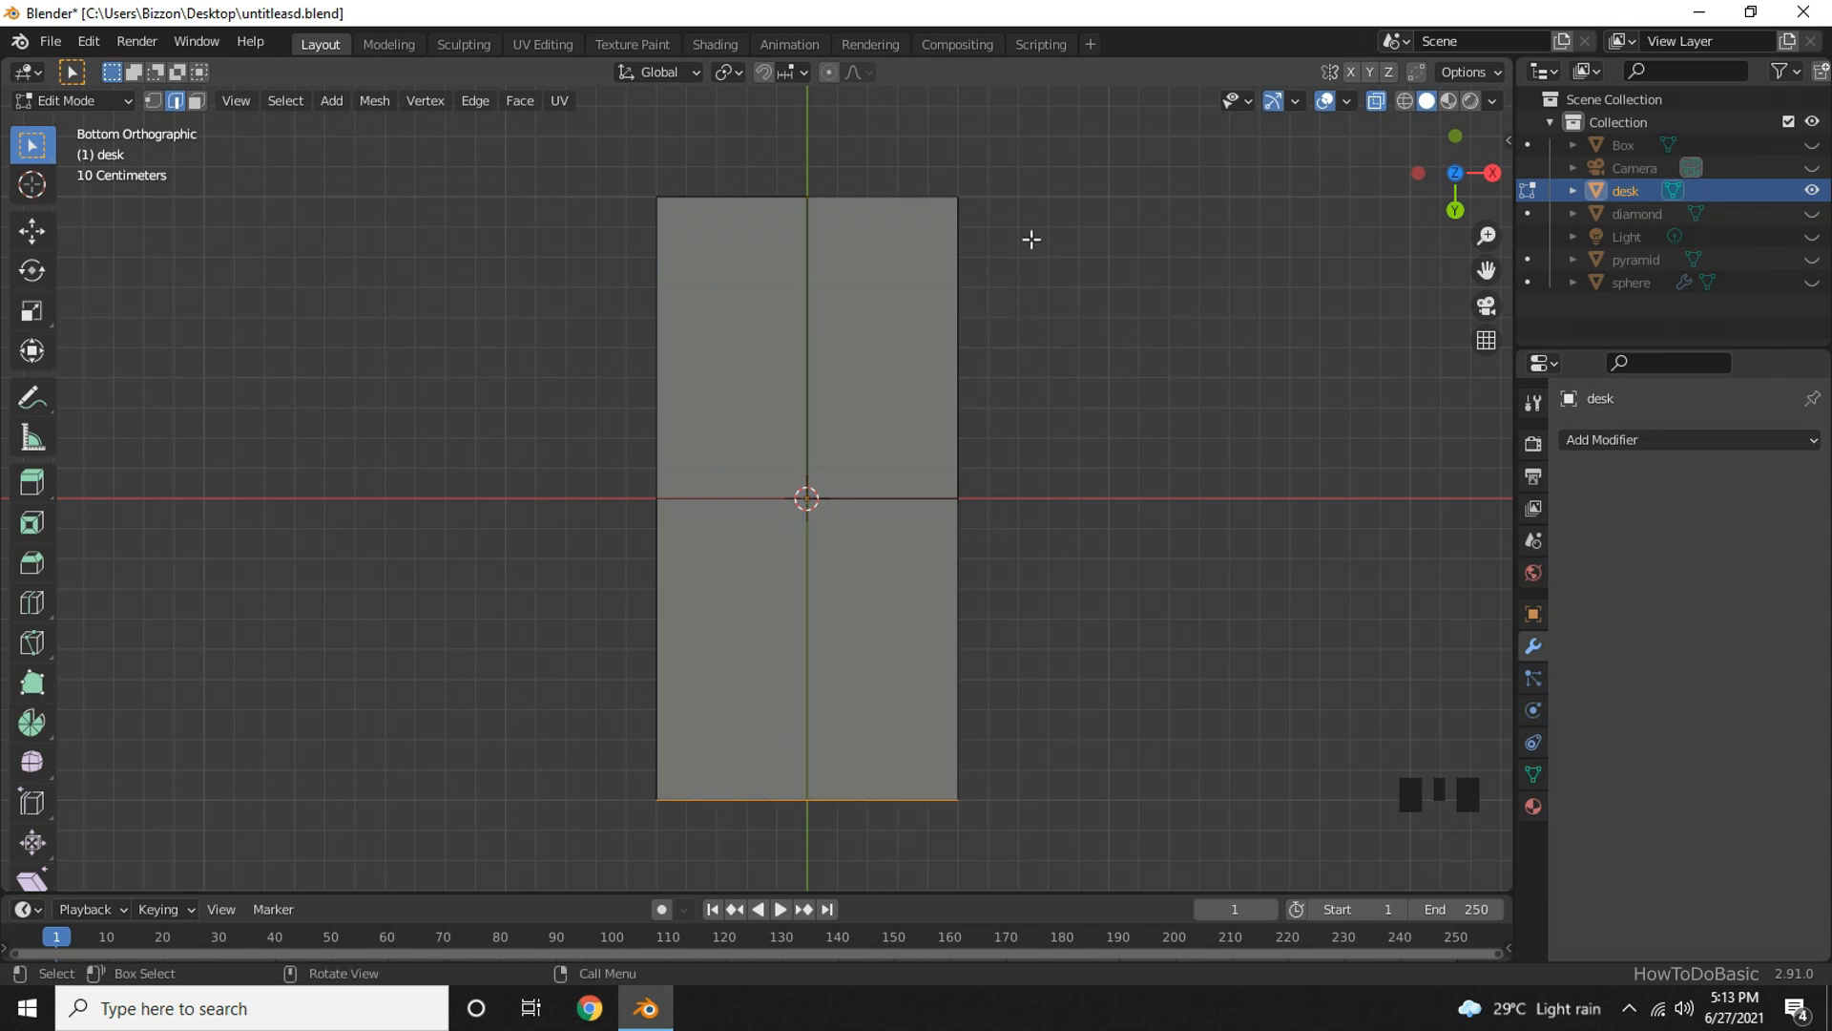
mouse_move(1054, 607)
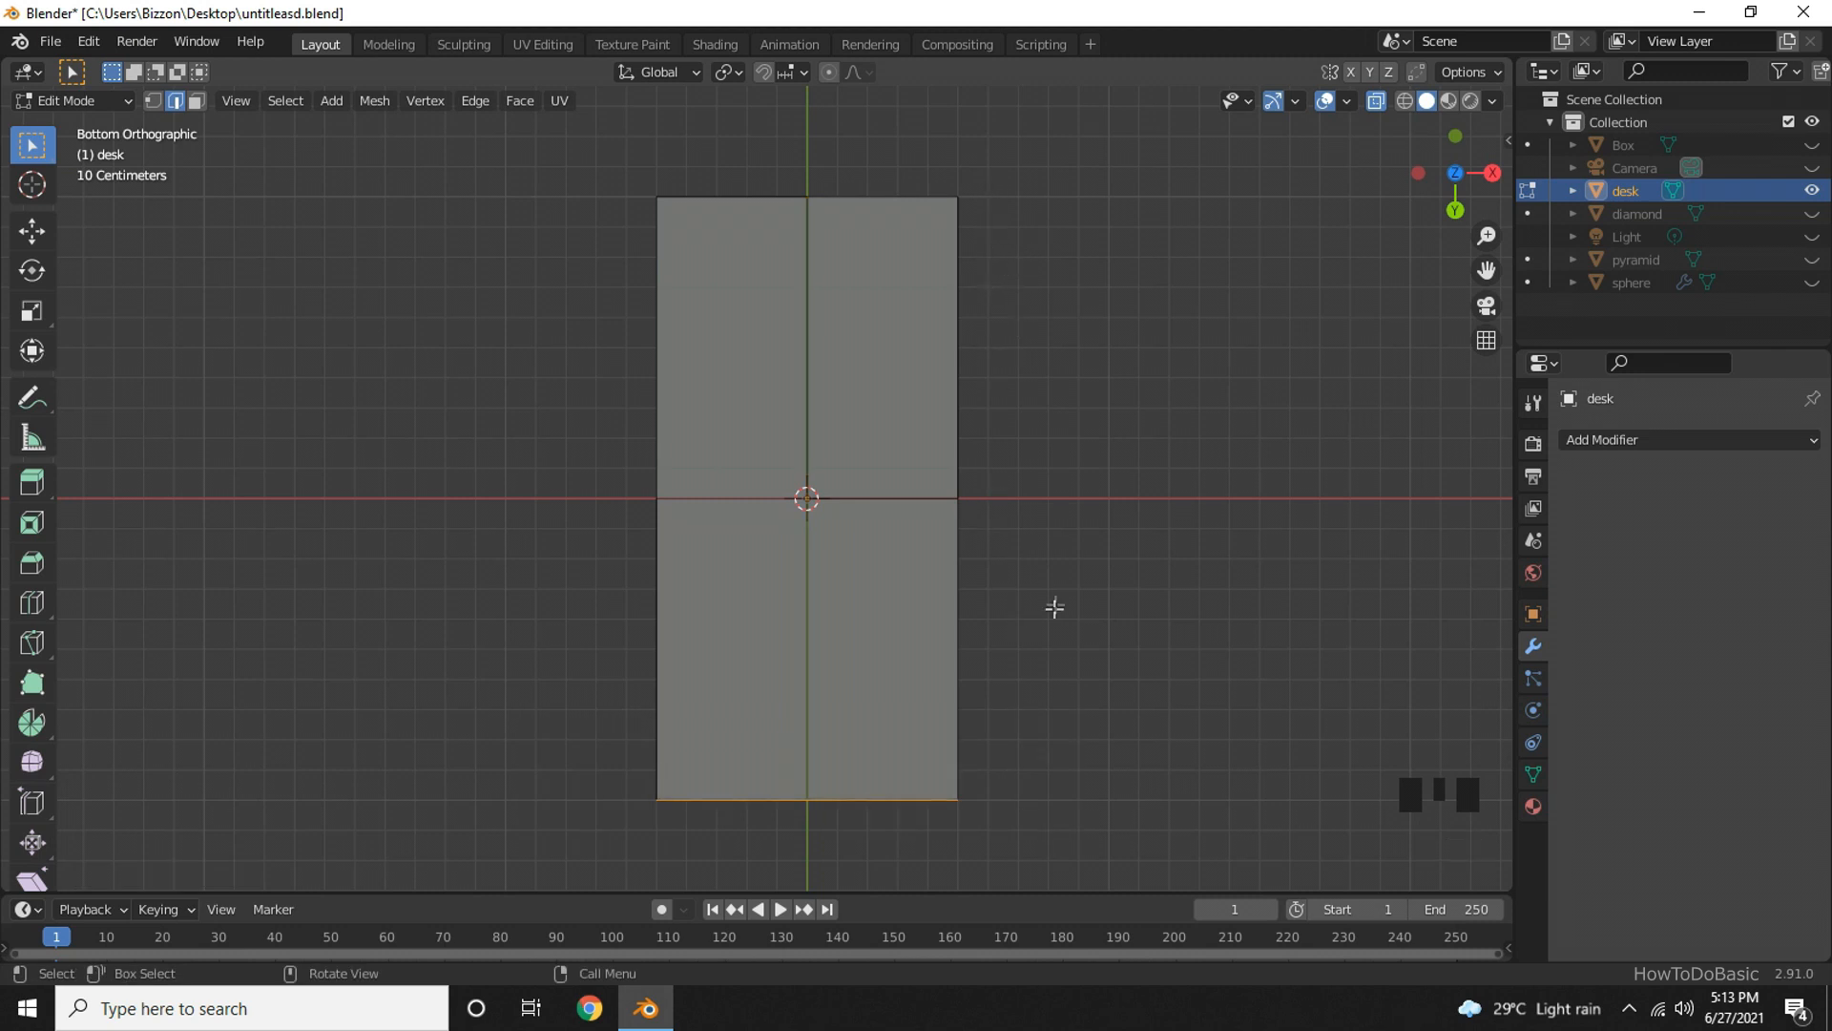
mouse_move(1021, 638)
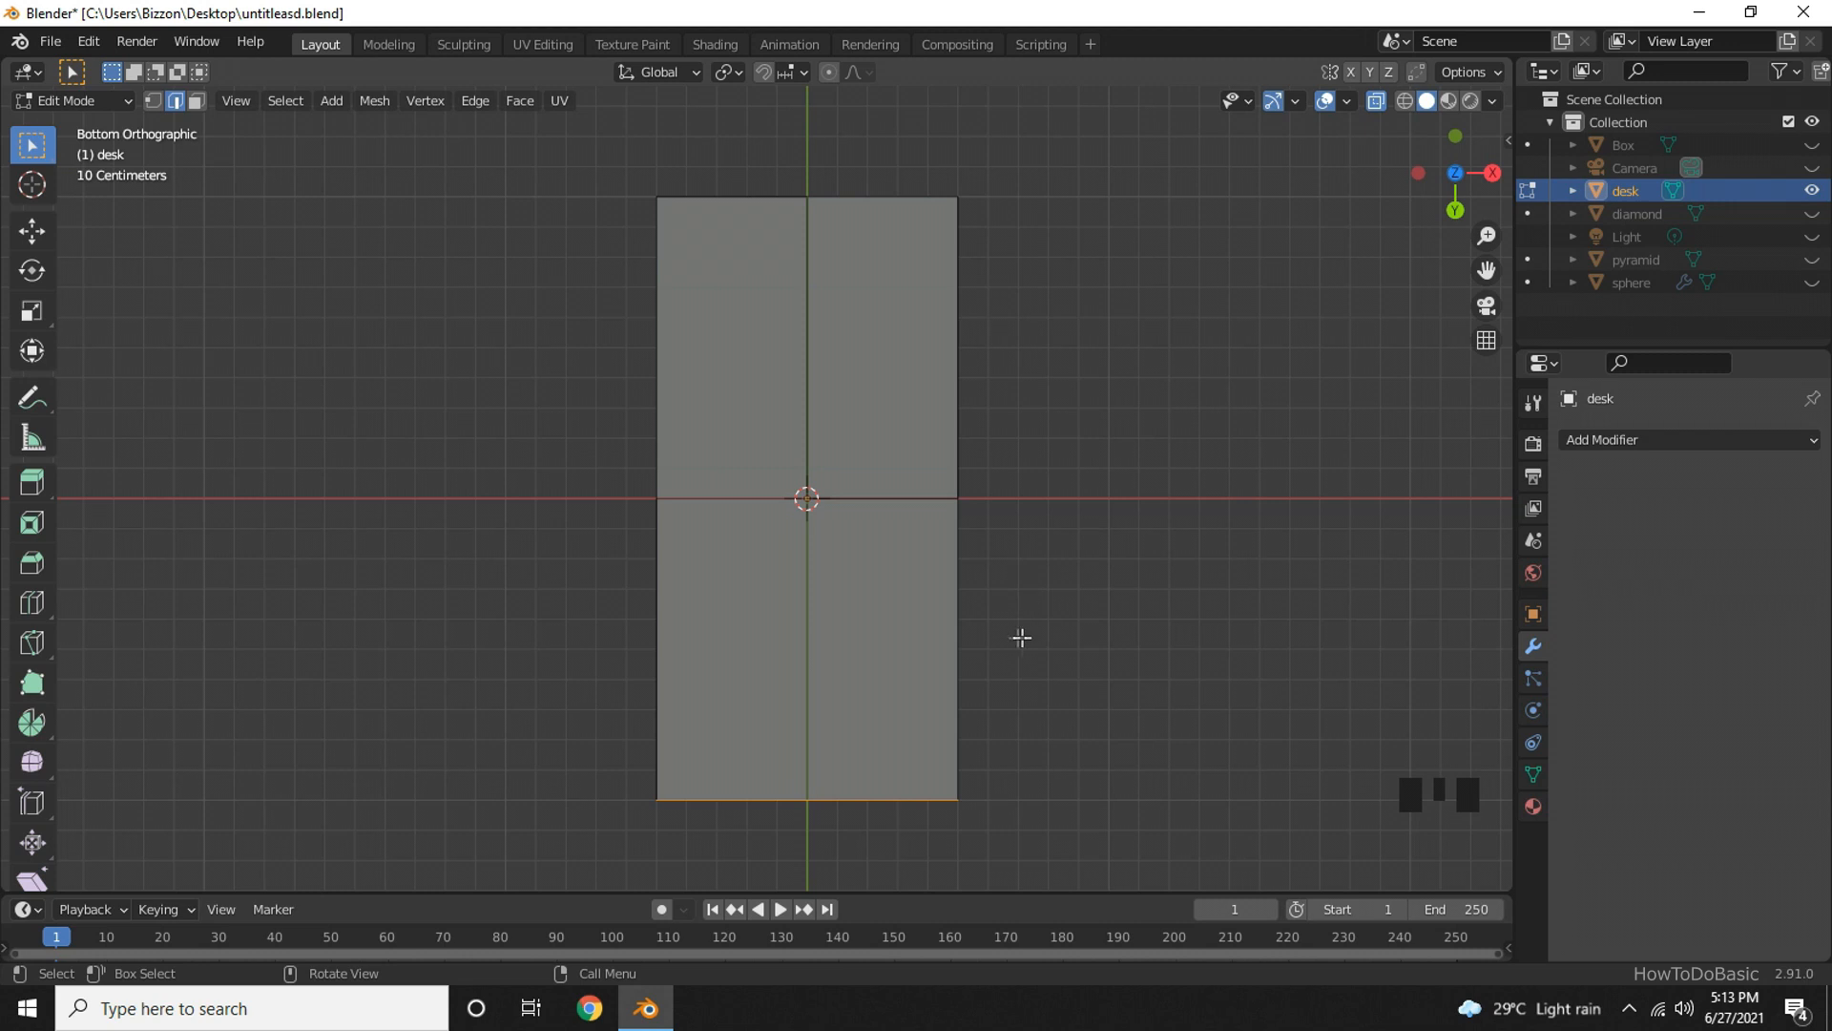
mouse_move(1029, 649)
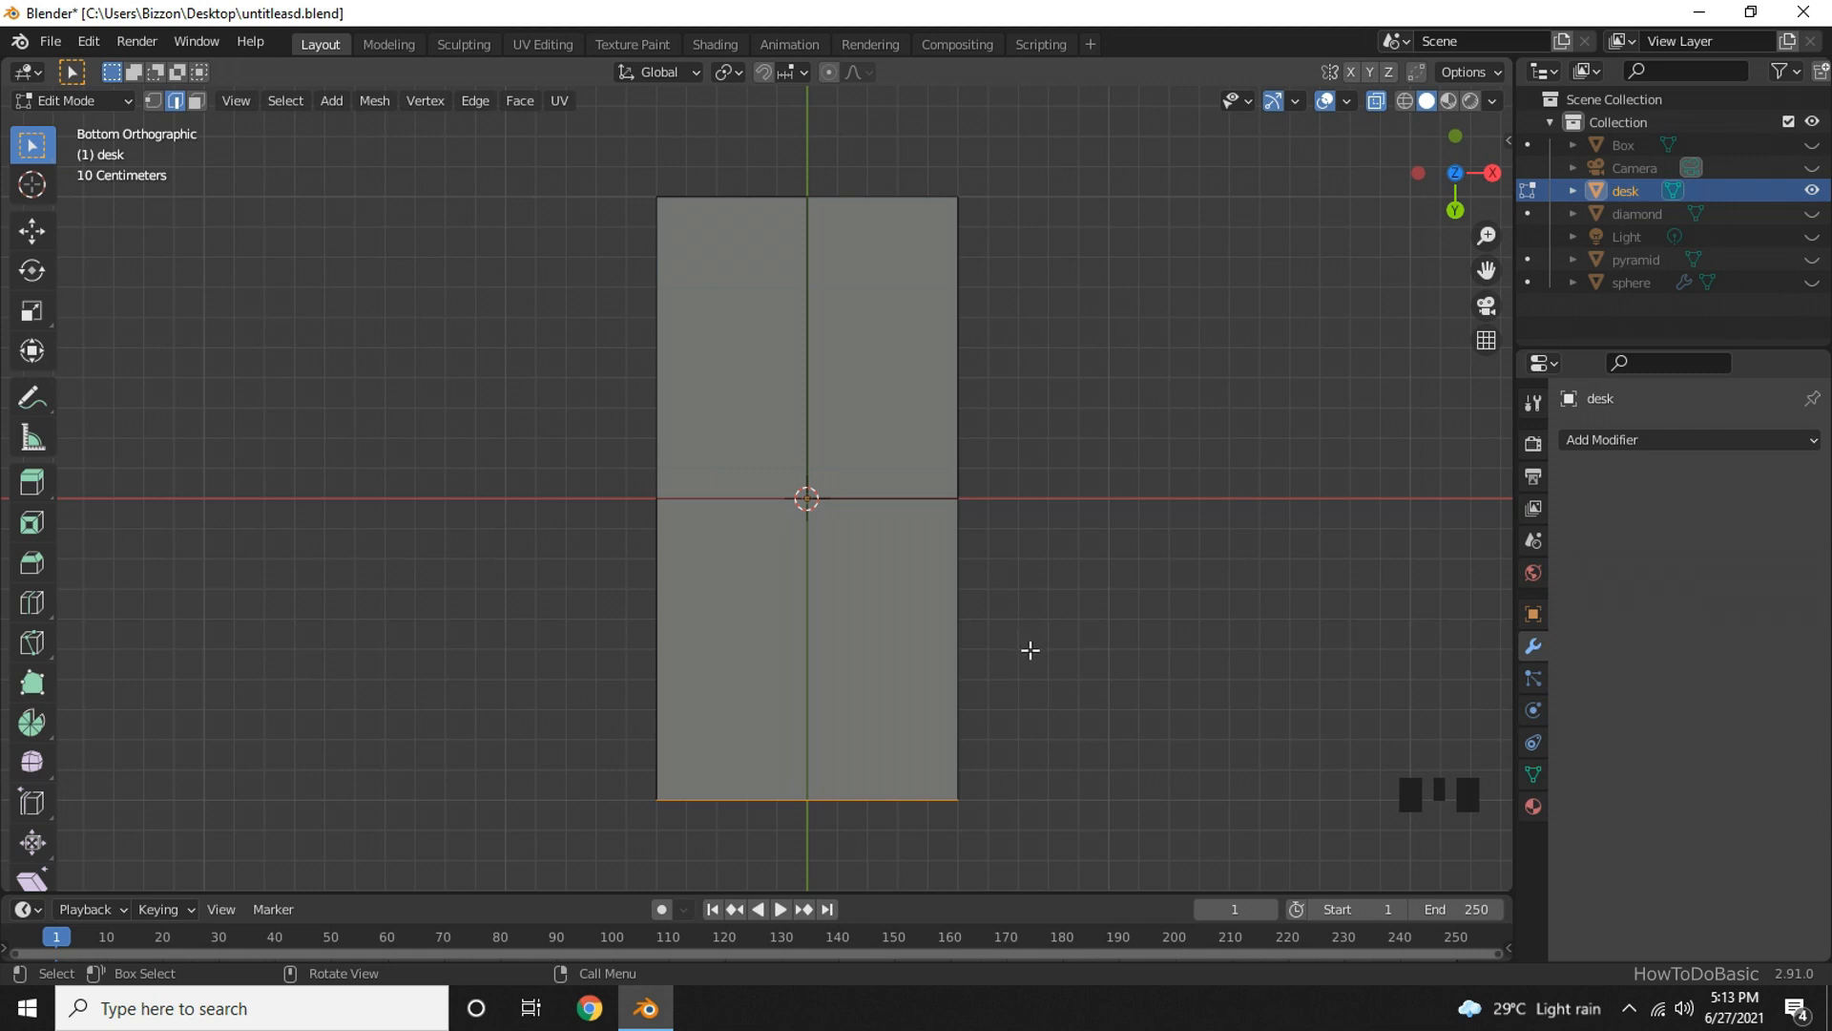
mouse_move(745, 830)
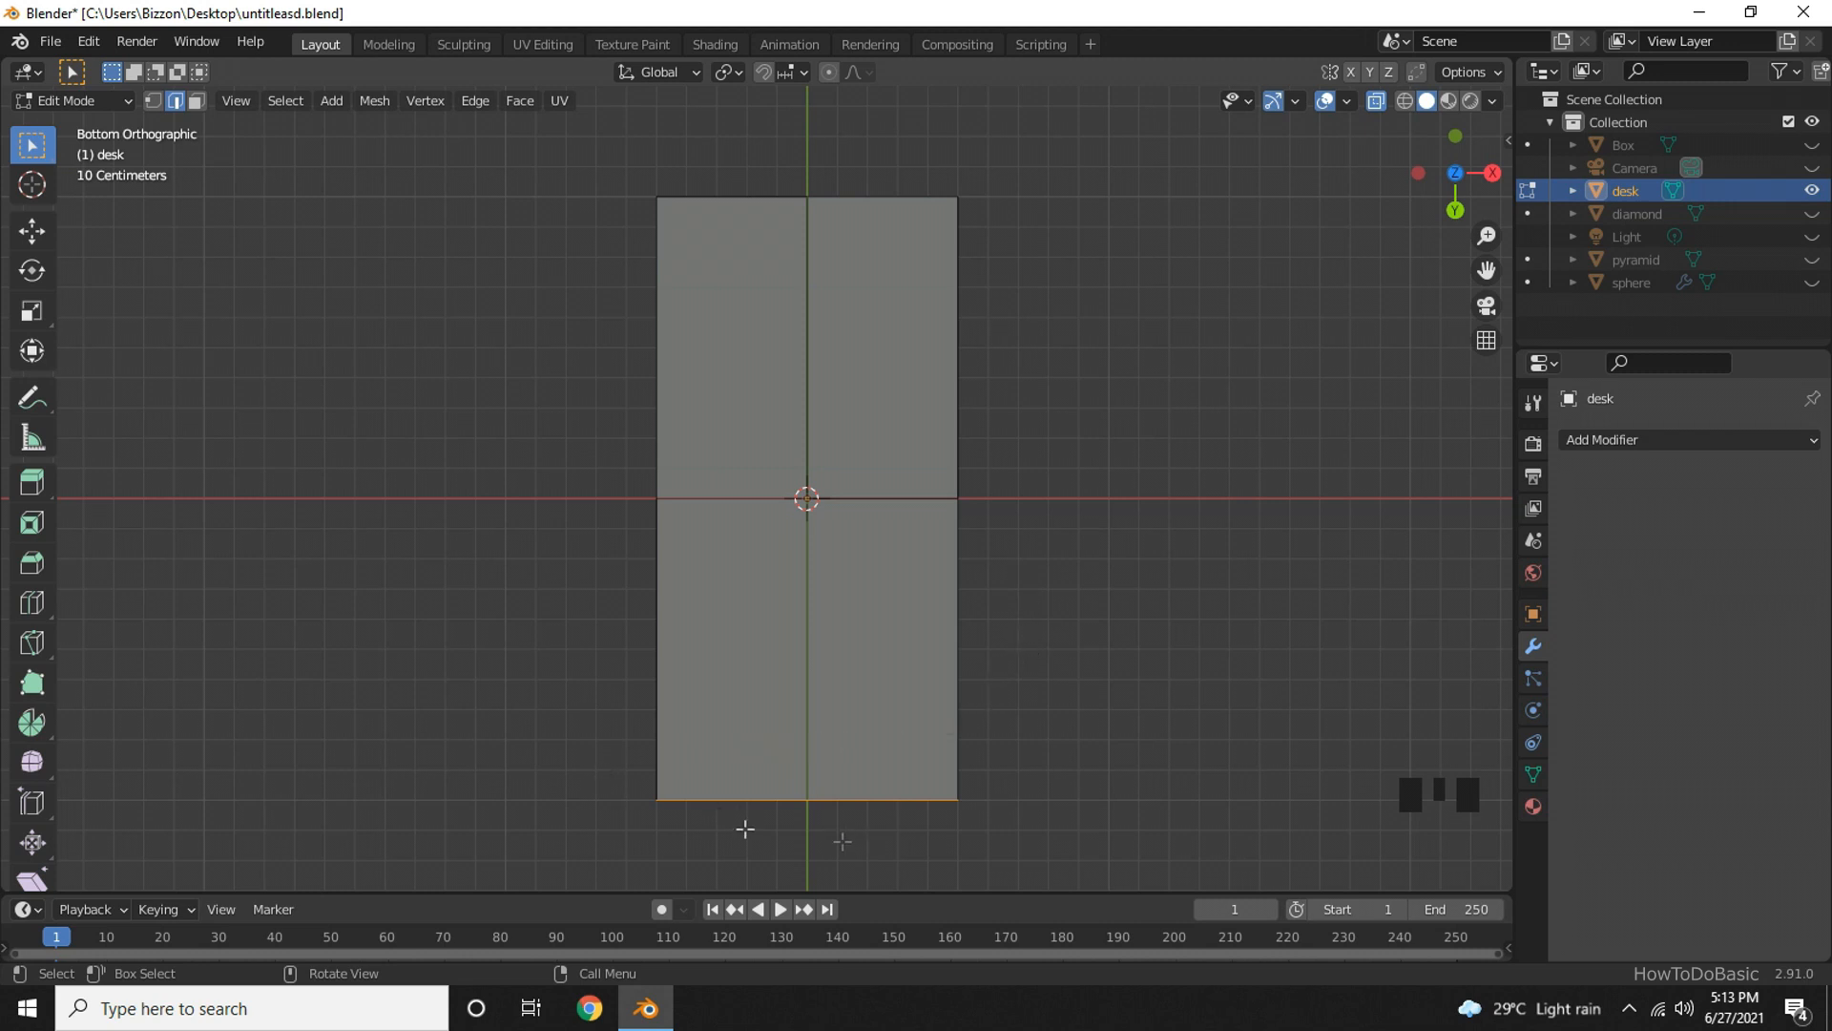
mouse_move(985, 750)
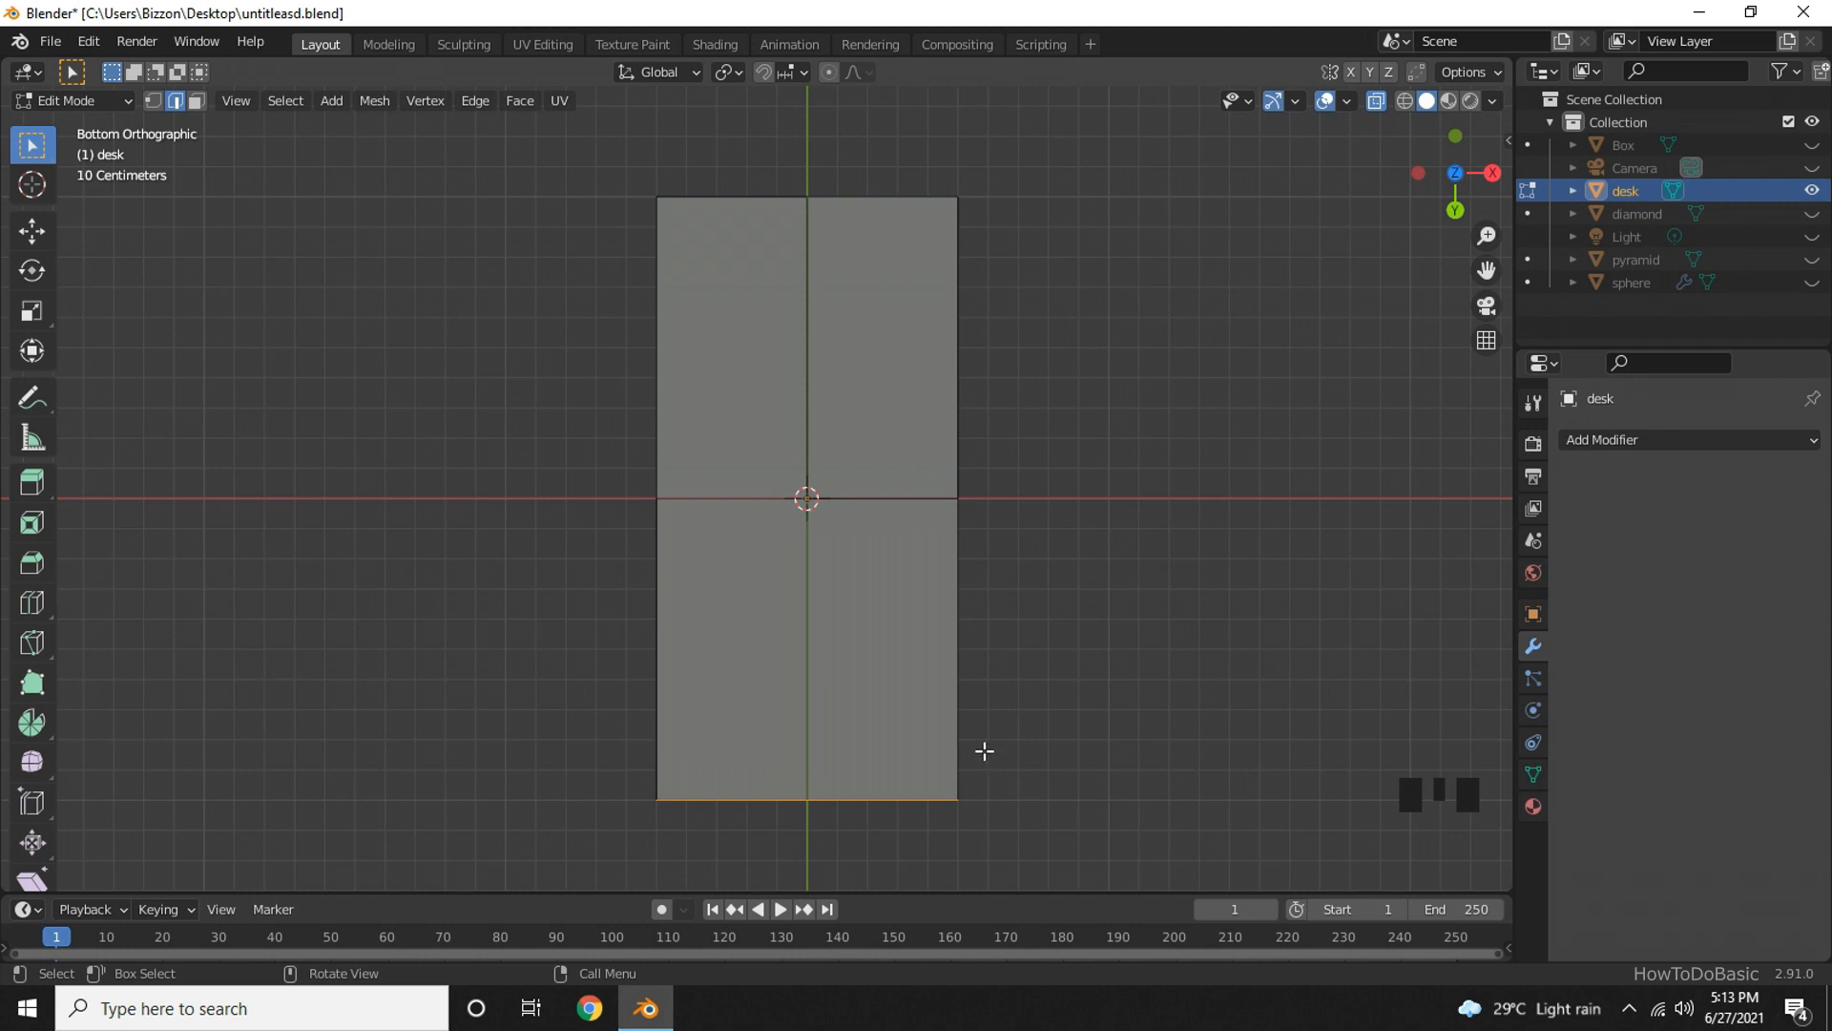
mouse_move(998, 152)
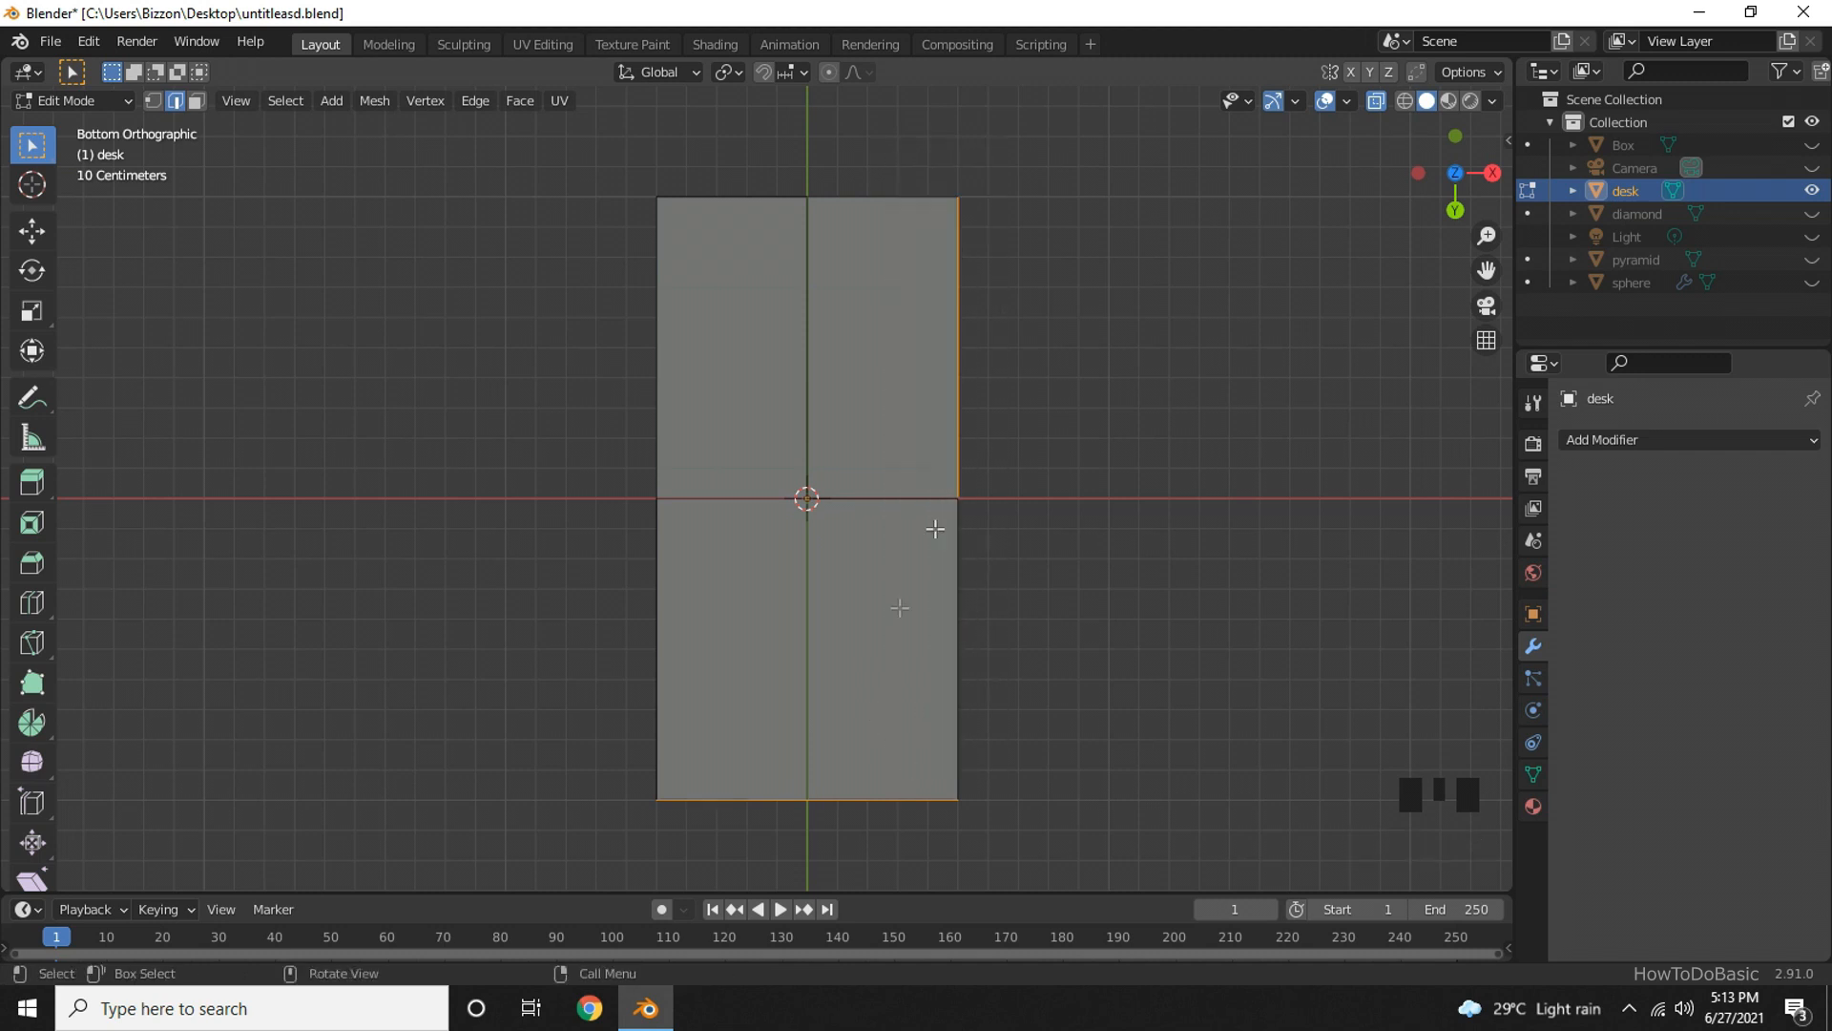
mouse_move(924, 754)
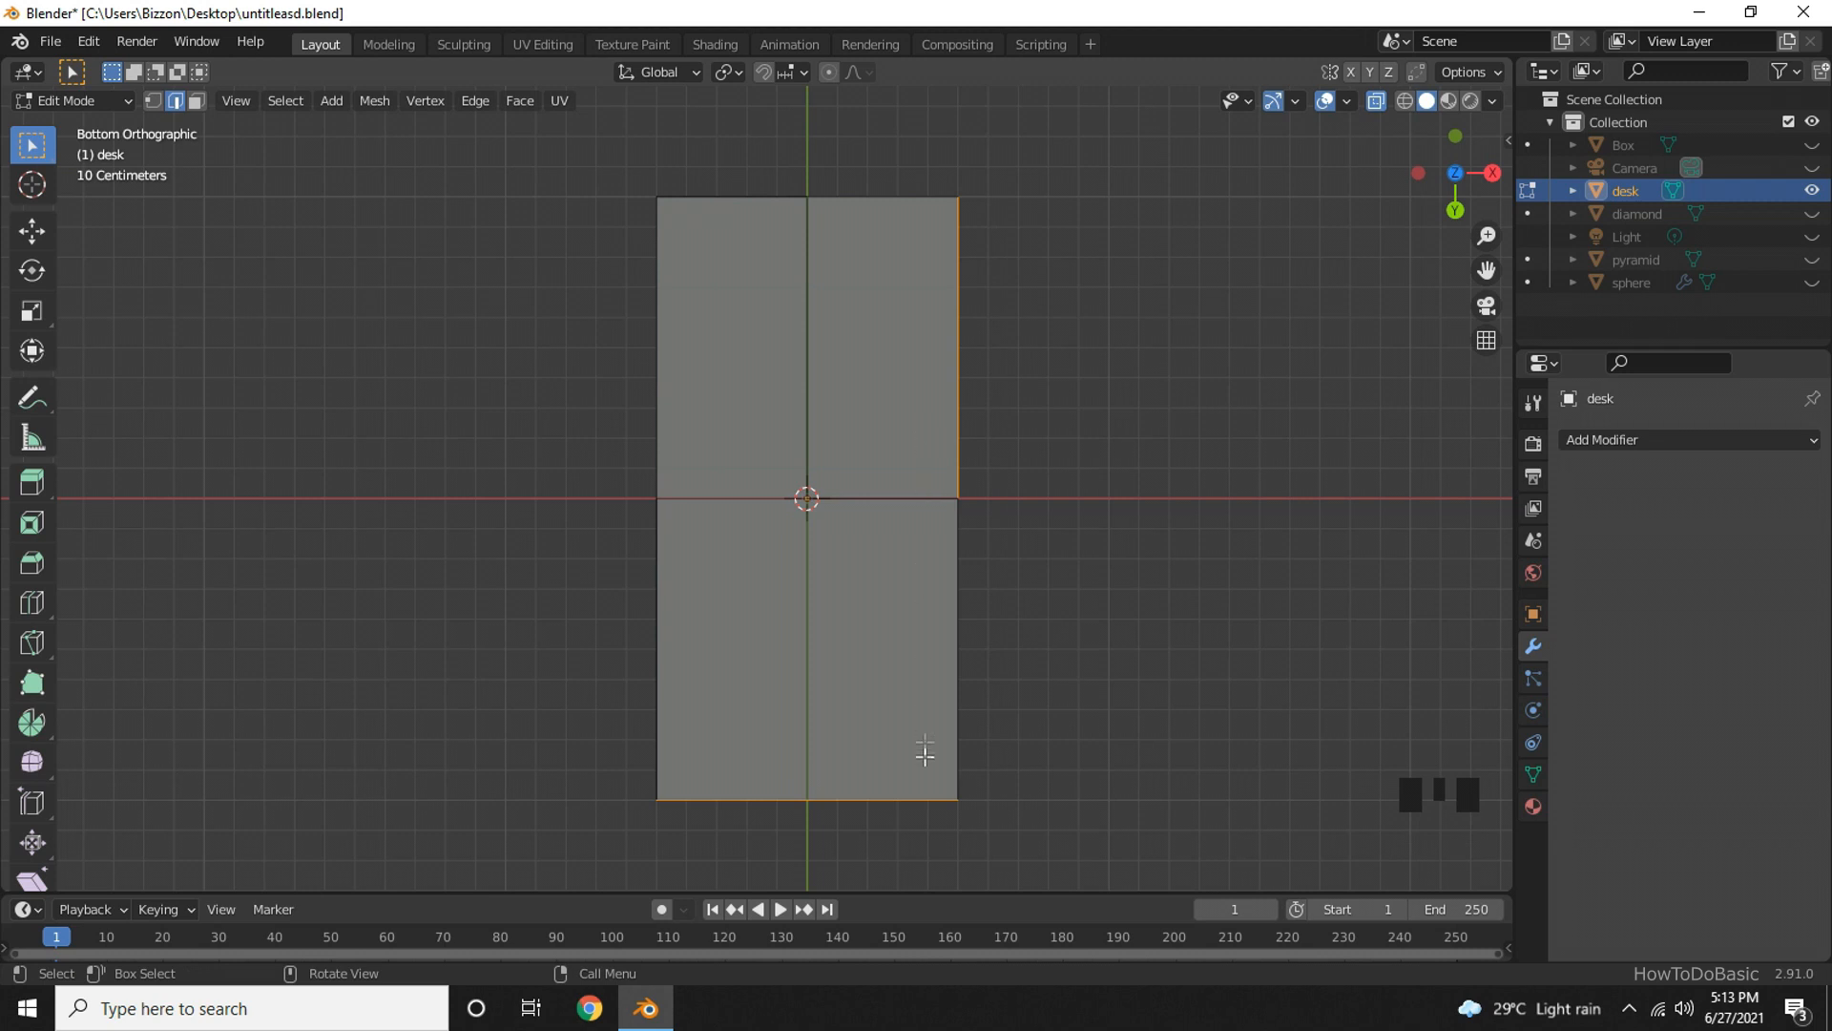
mouse_move(896, 659)
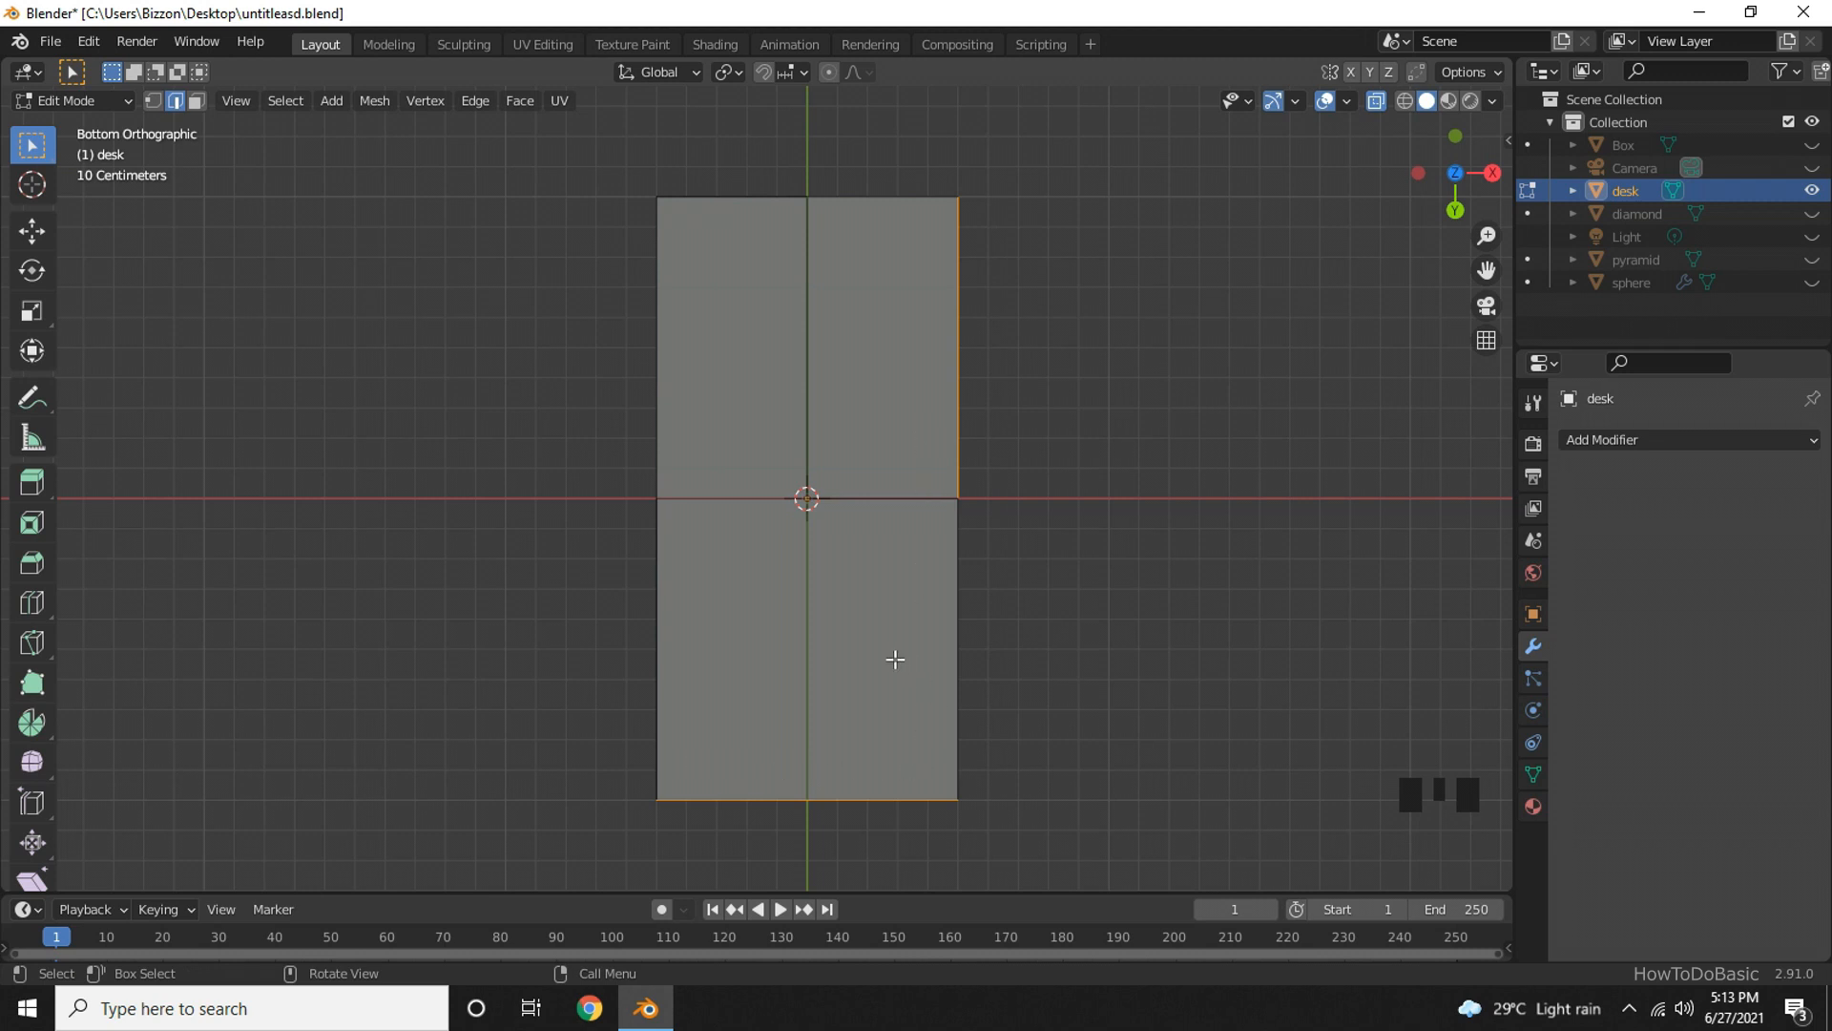
Delete the selected vertices, leaving one quarter of the tabletop.
key("x")
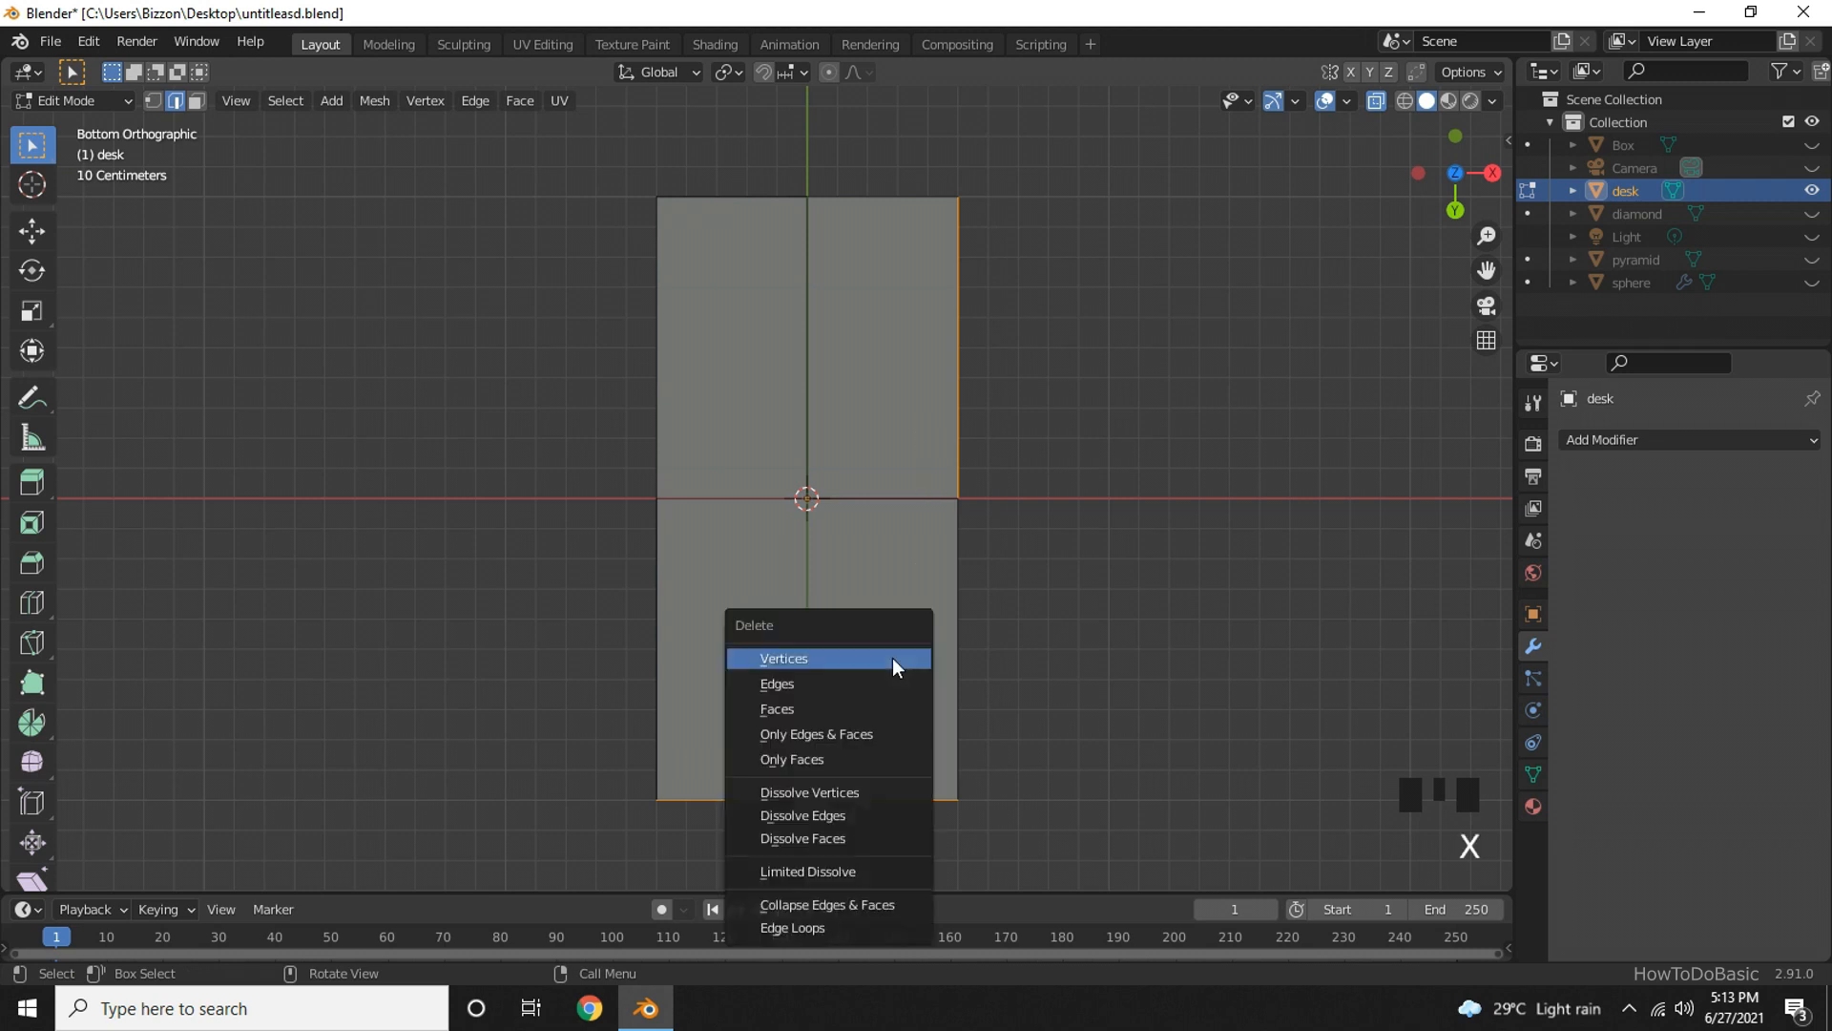
left_click(783, 658)
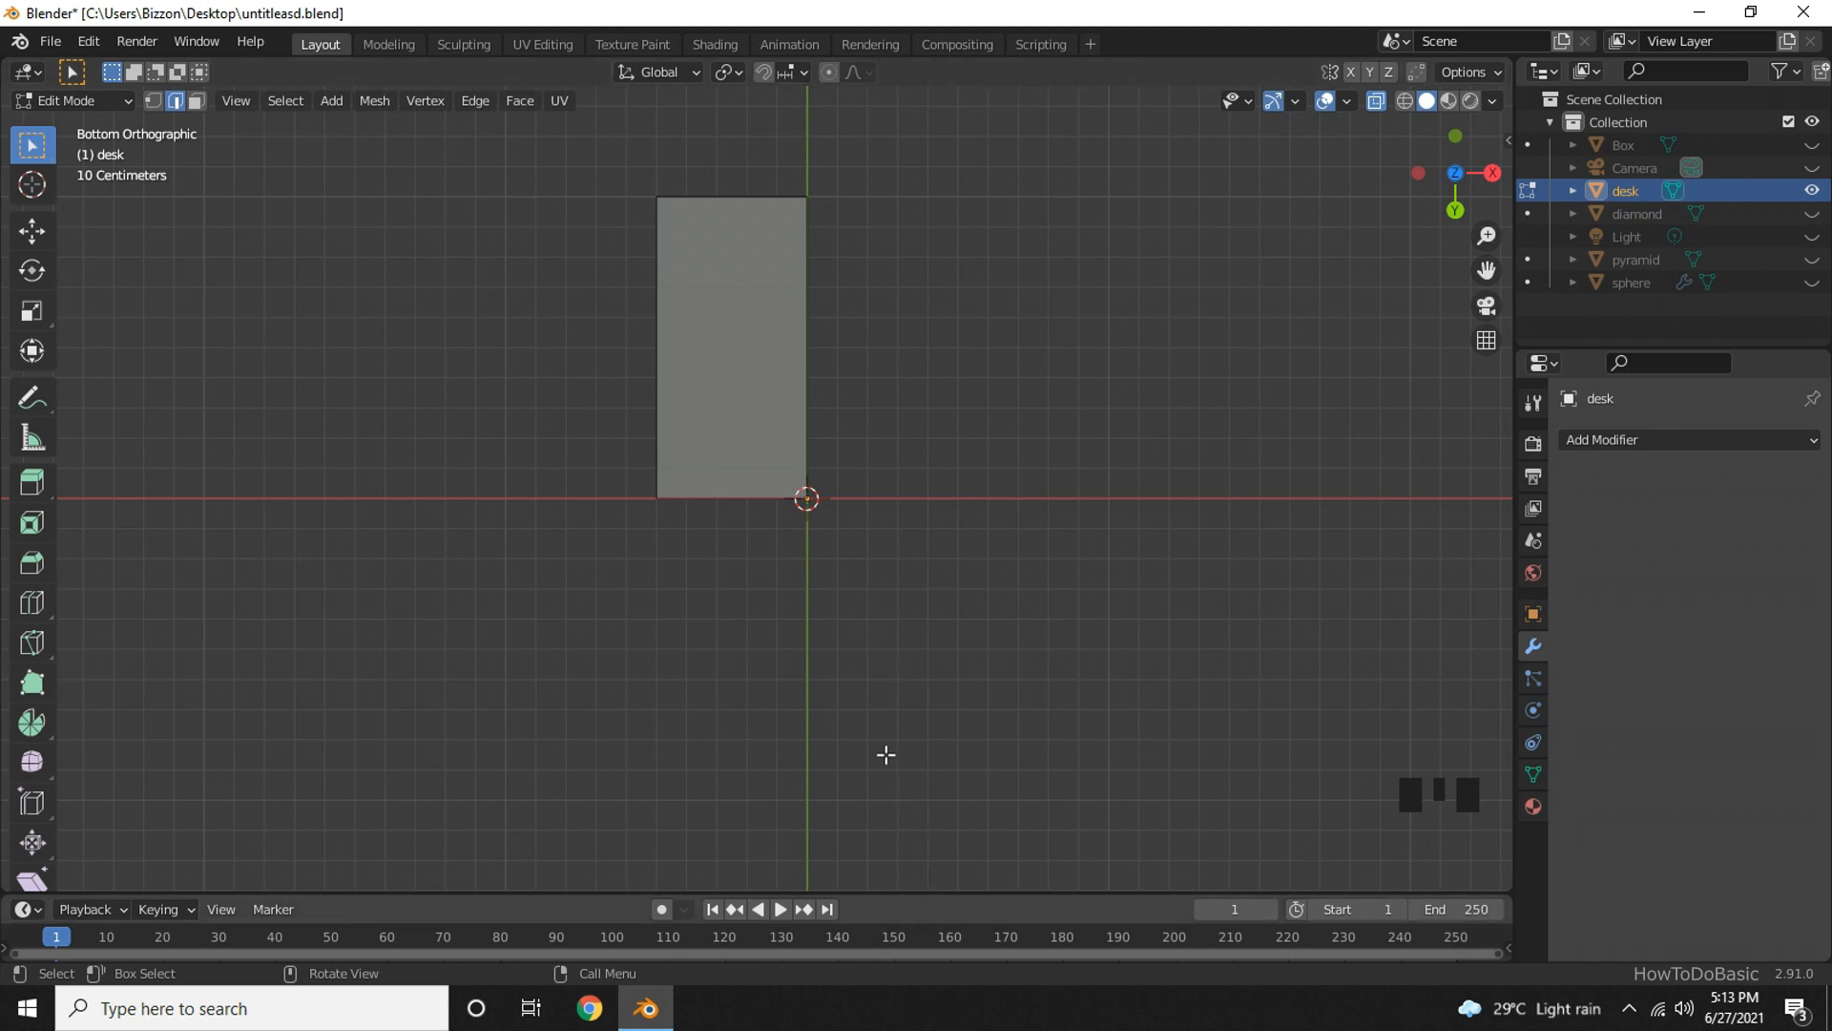
mouse_move(878, 695)
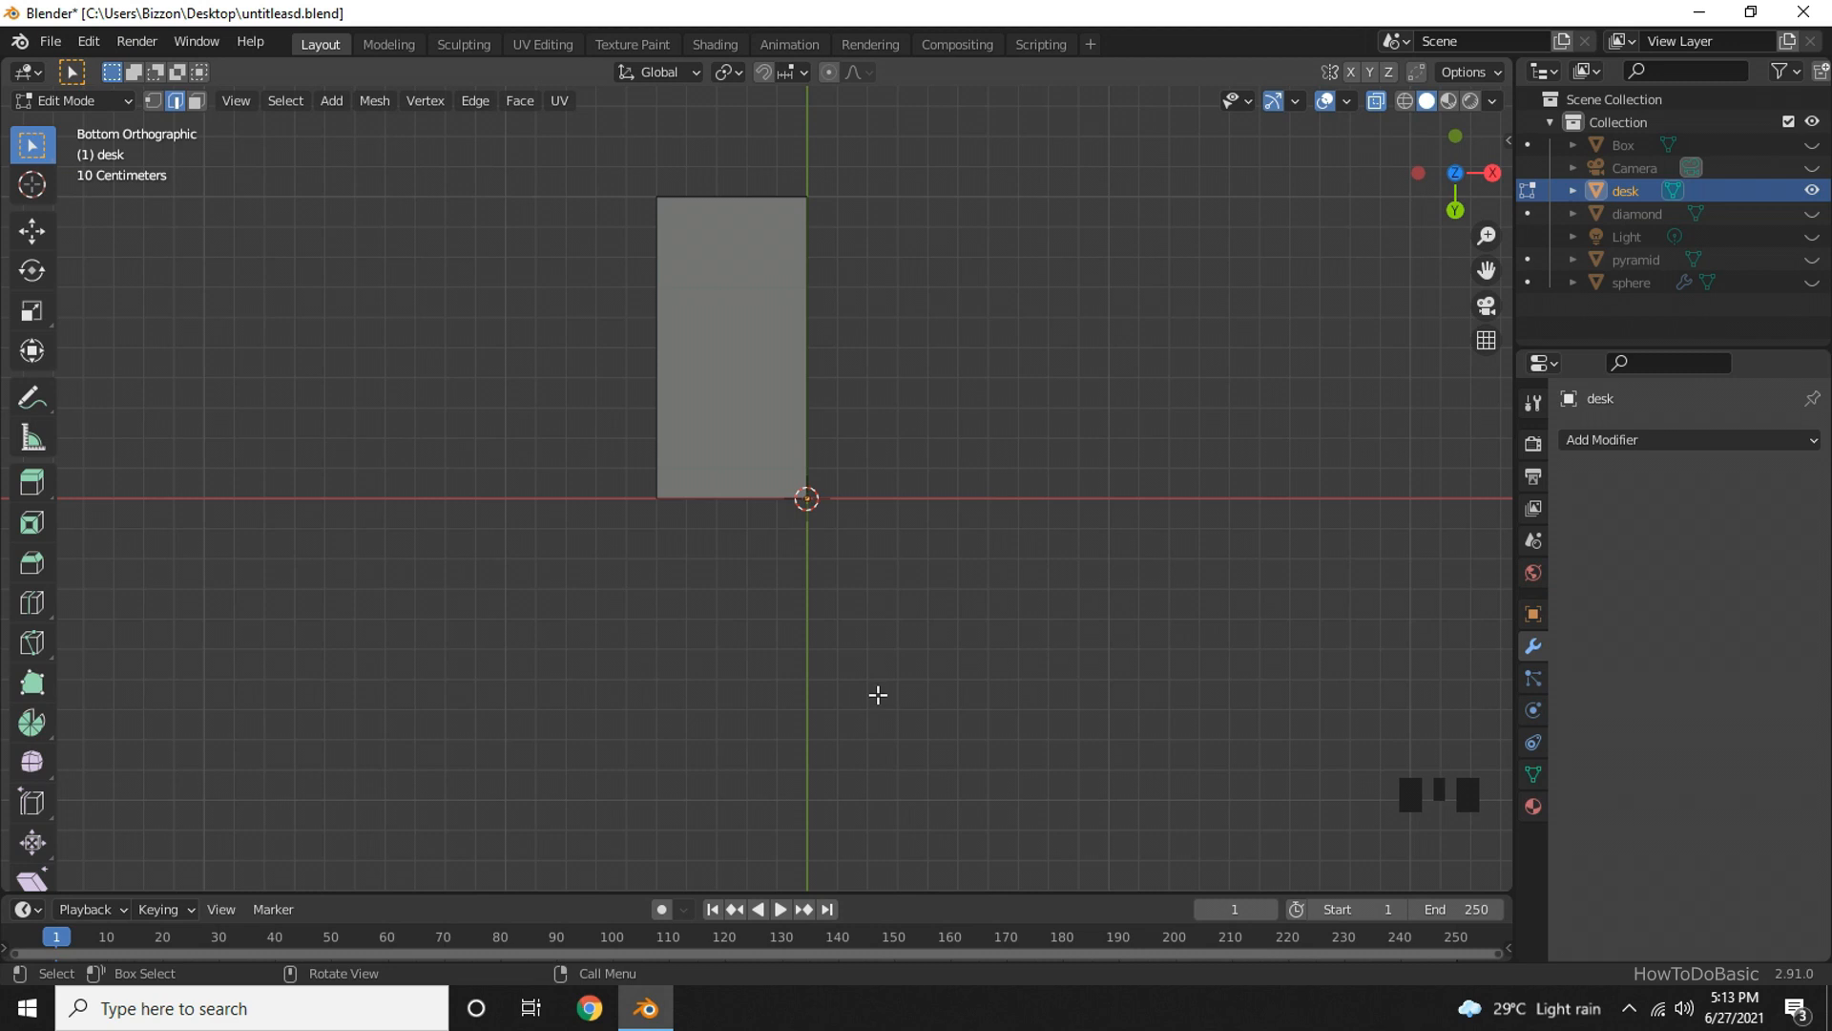
Leave Edit Mode and return to Object Mode with the quarter panel.
key("Tab")
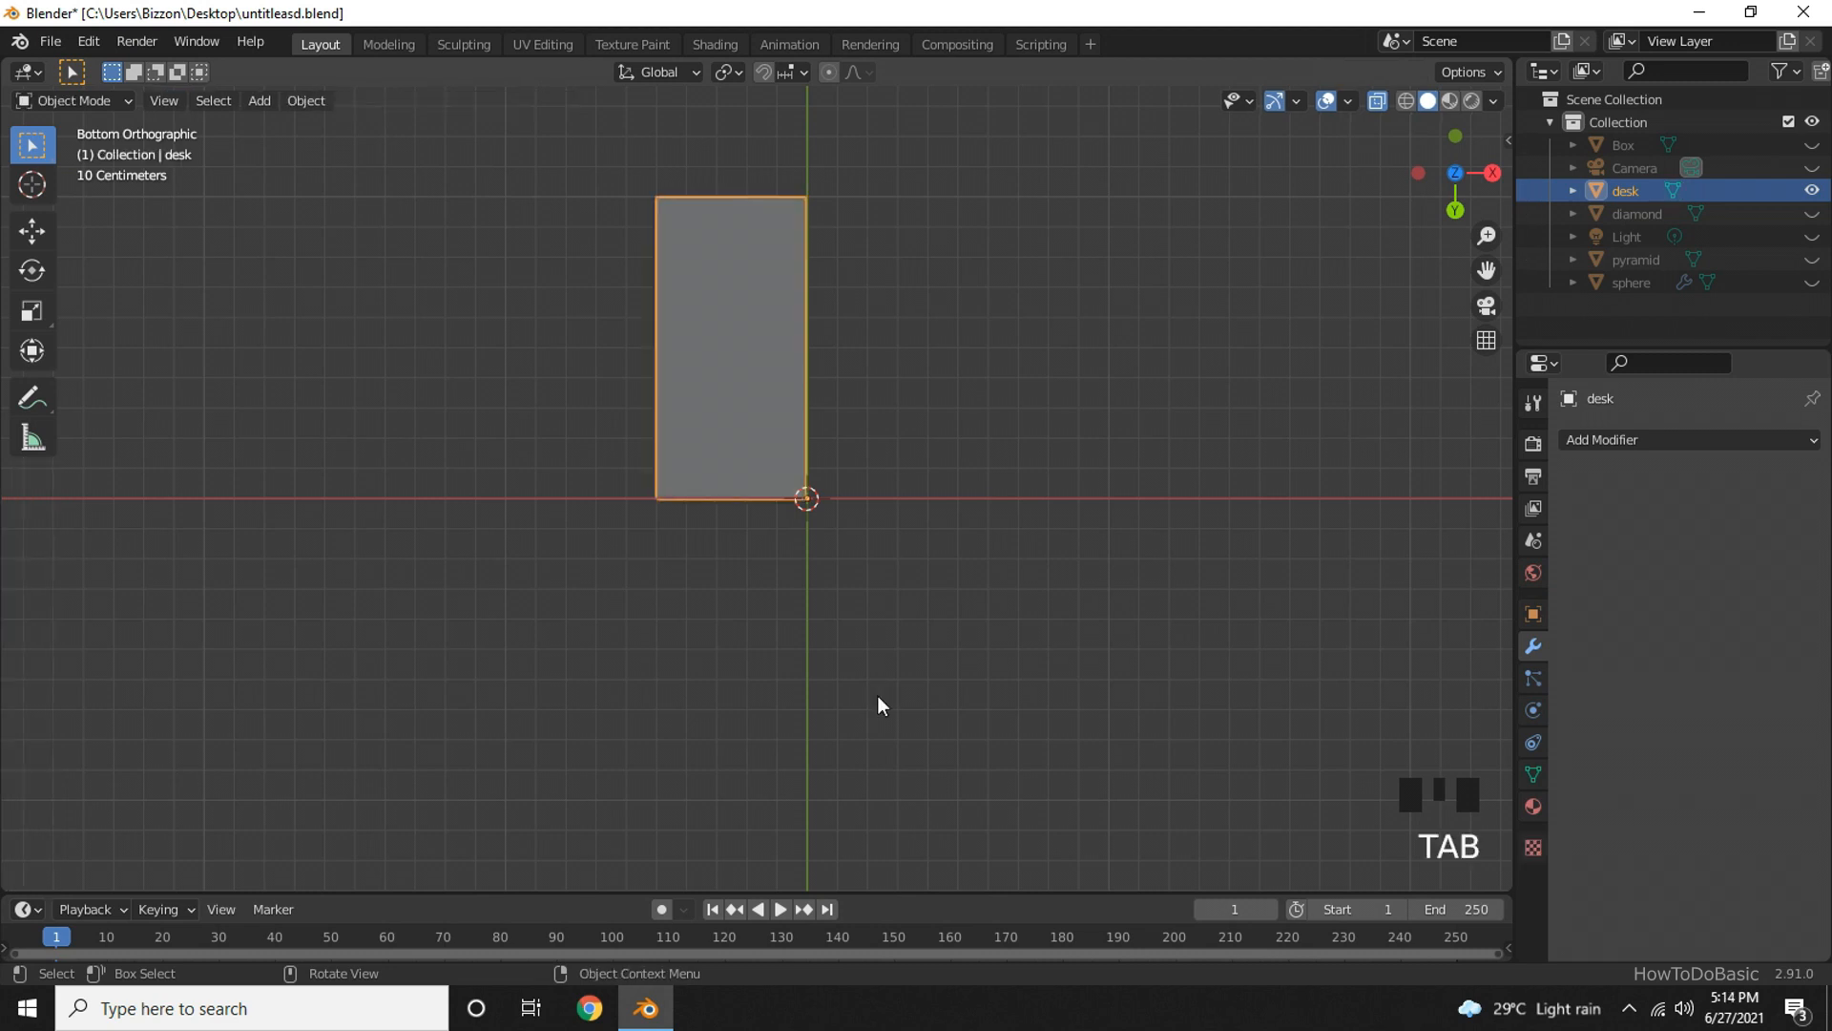
mouse_move(1500, 670)
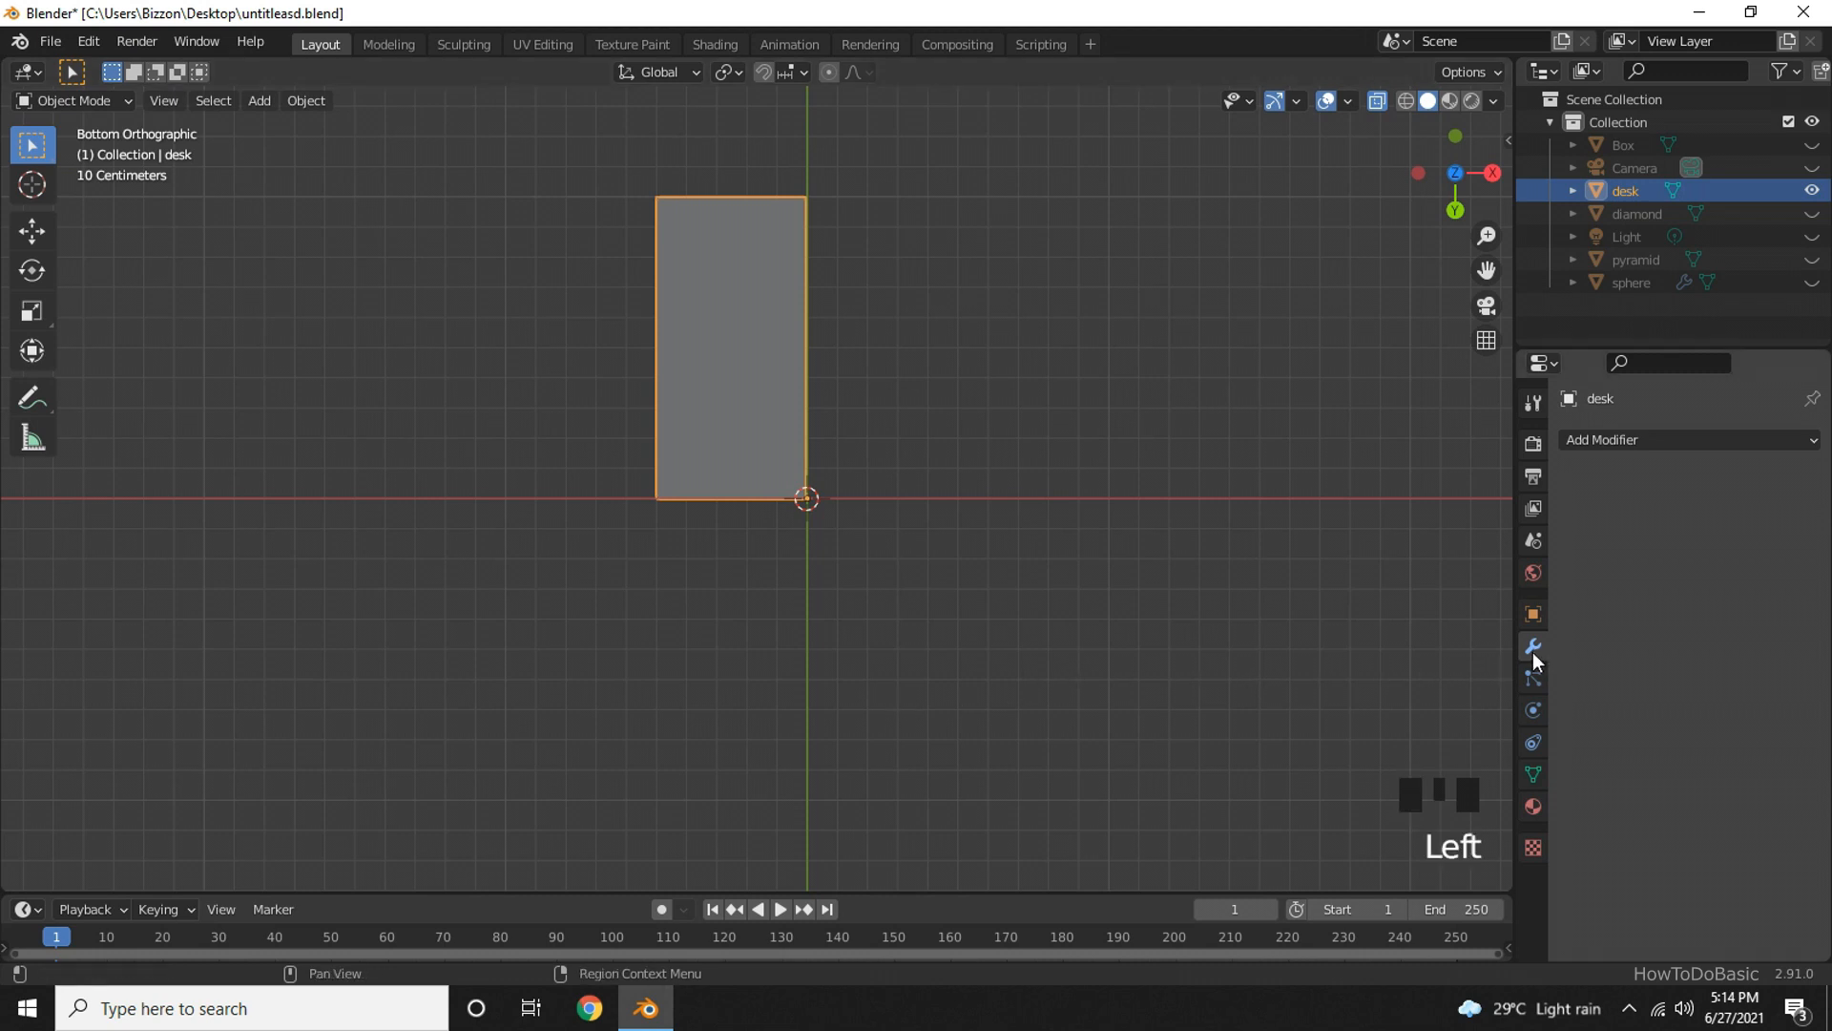
Add a Mirror modifier to the desk panel reflecting it across both the X and Y axes.
left_click(1690, 439)
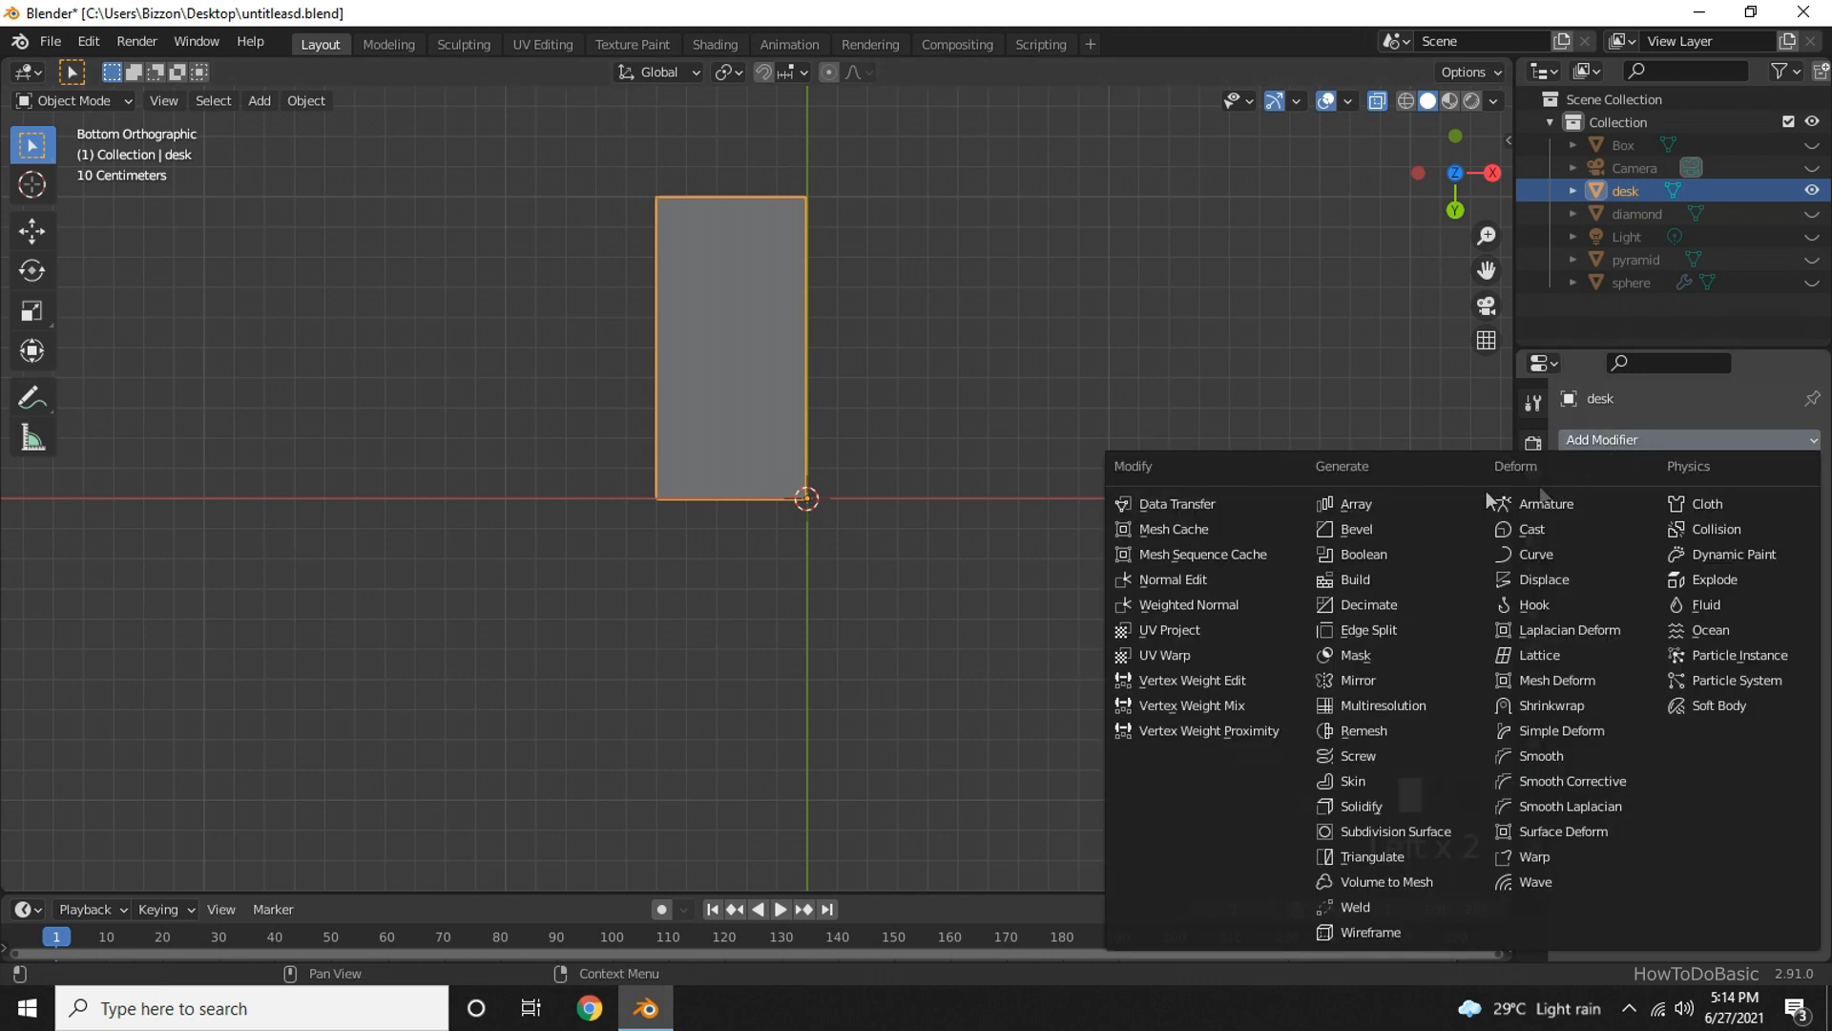
mouse_move(1357, 680)
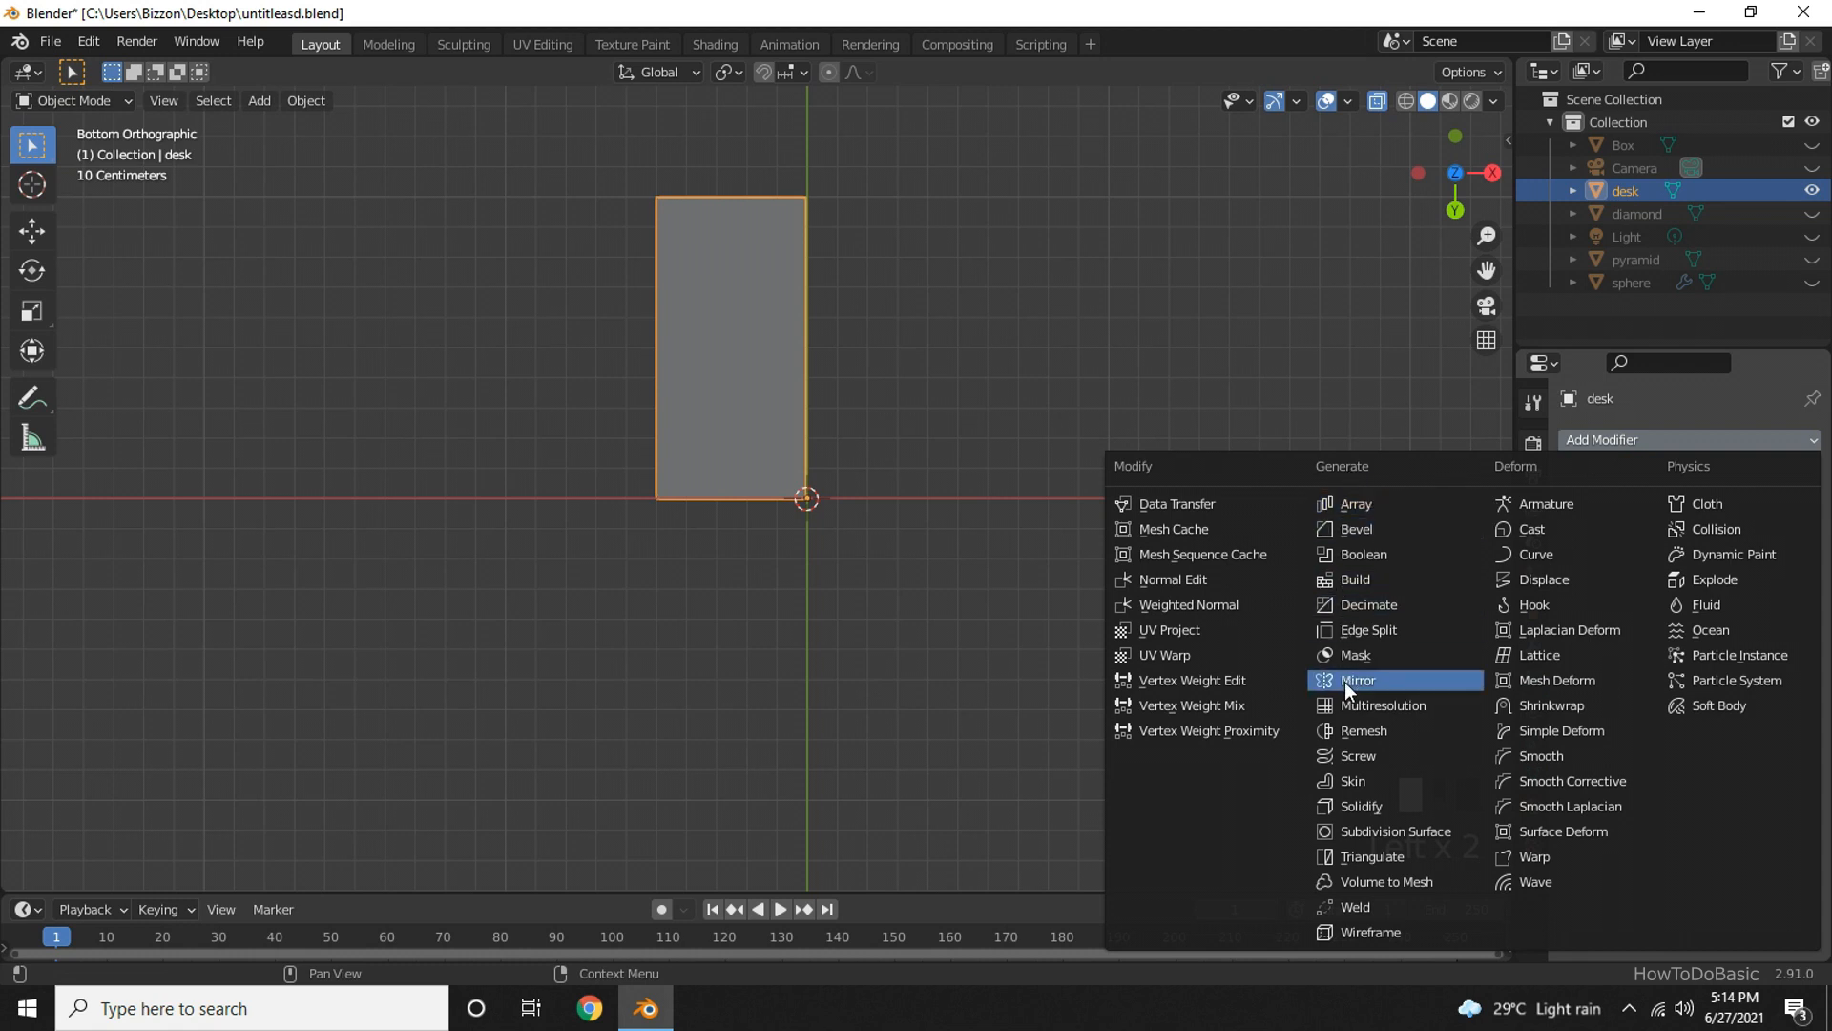
left_click(1357, 679)
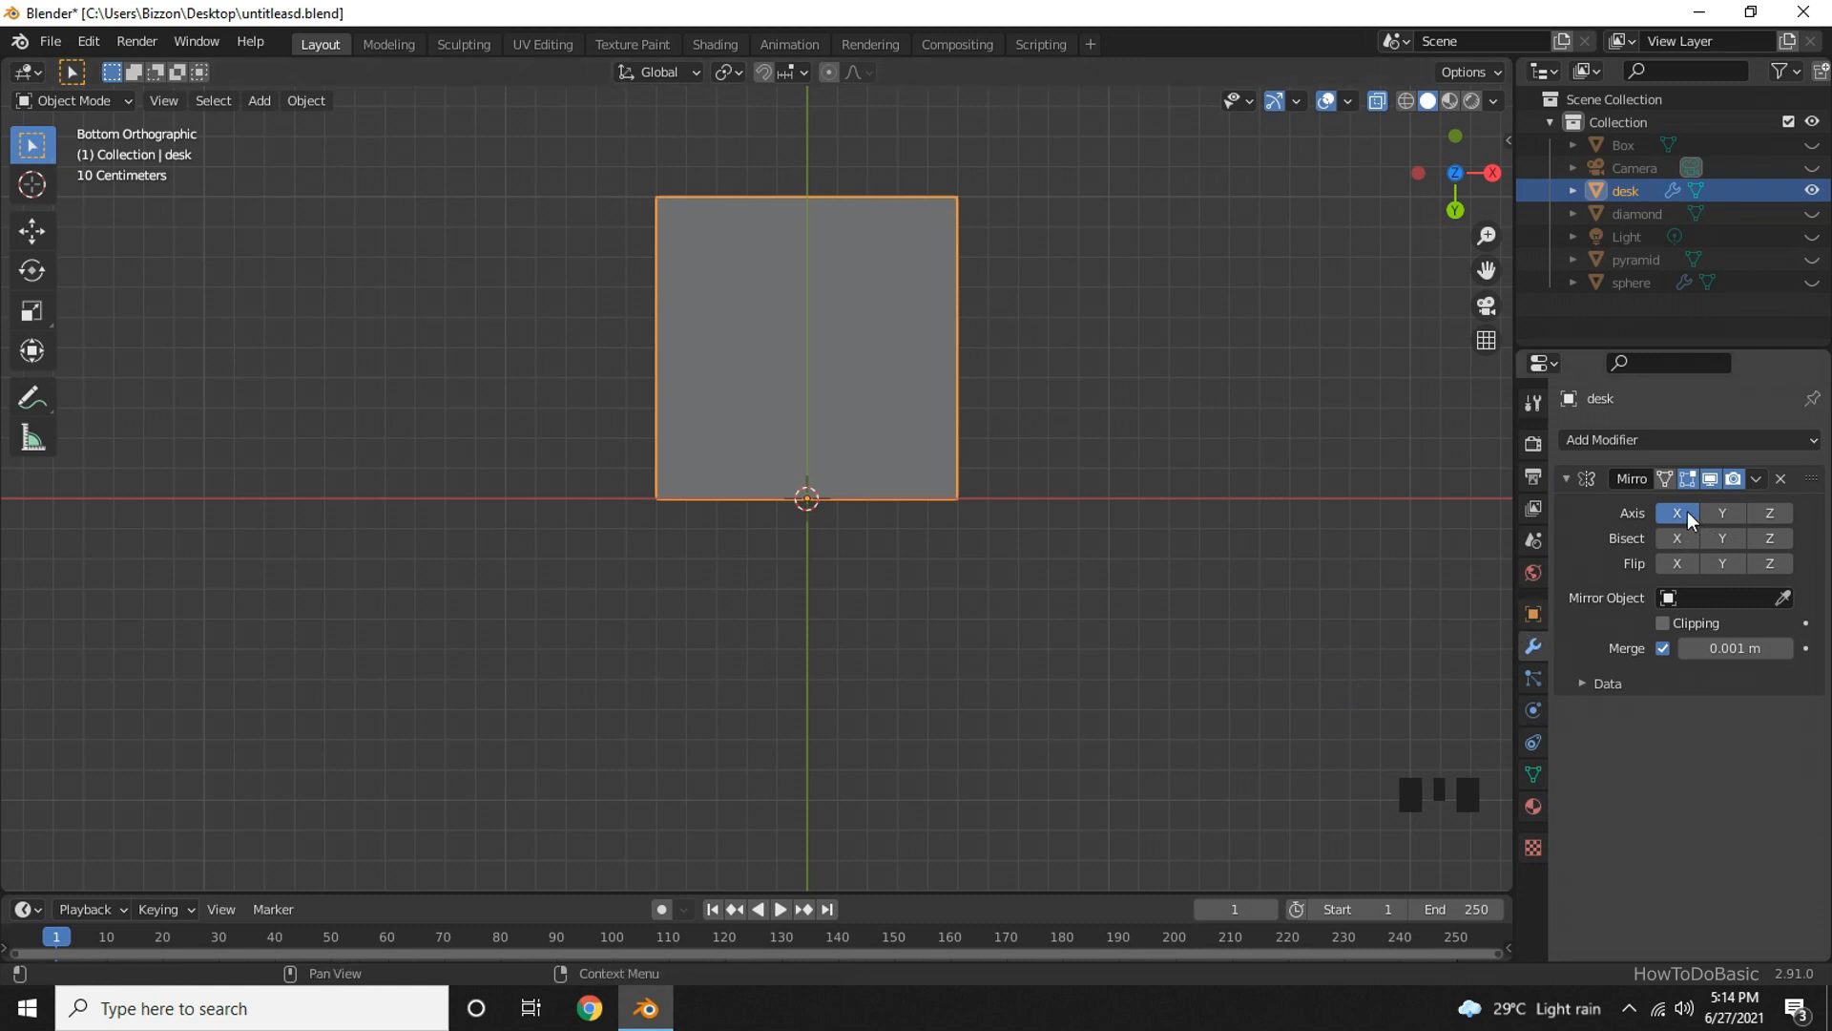
mouse_move(1721, 513)
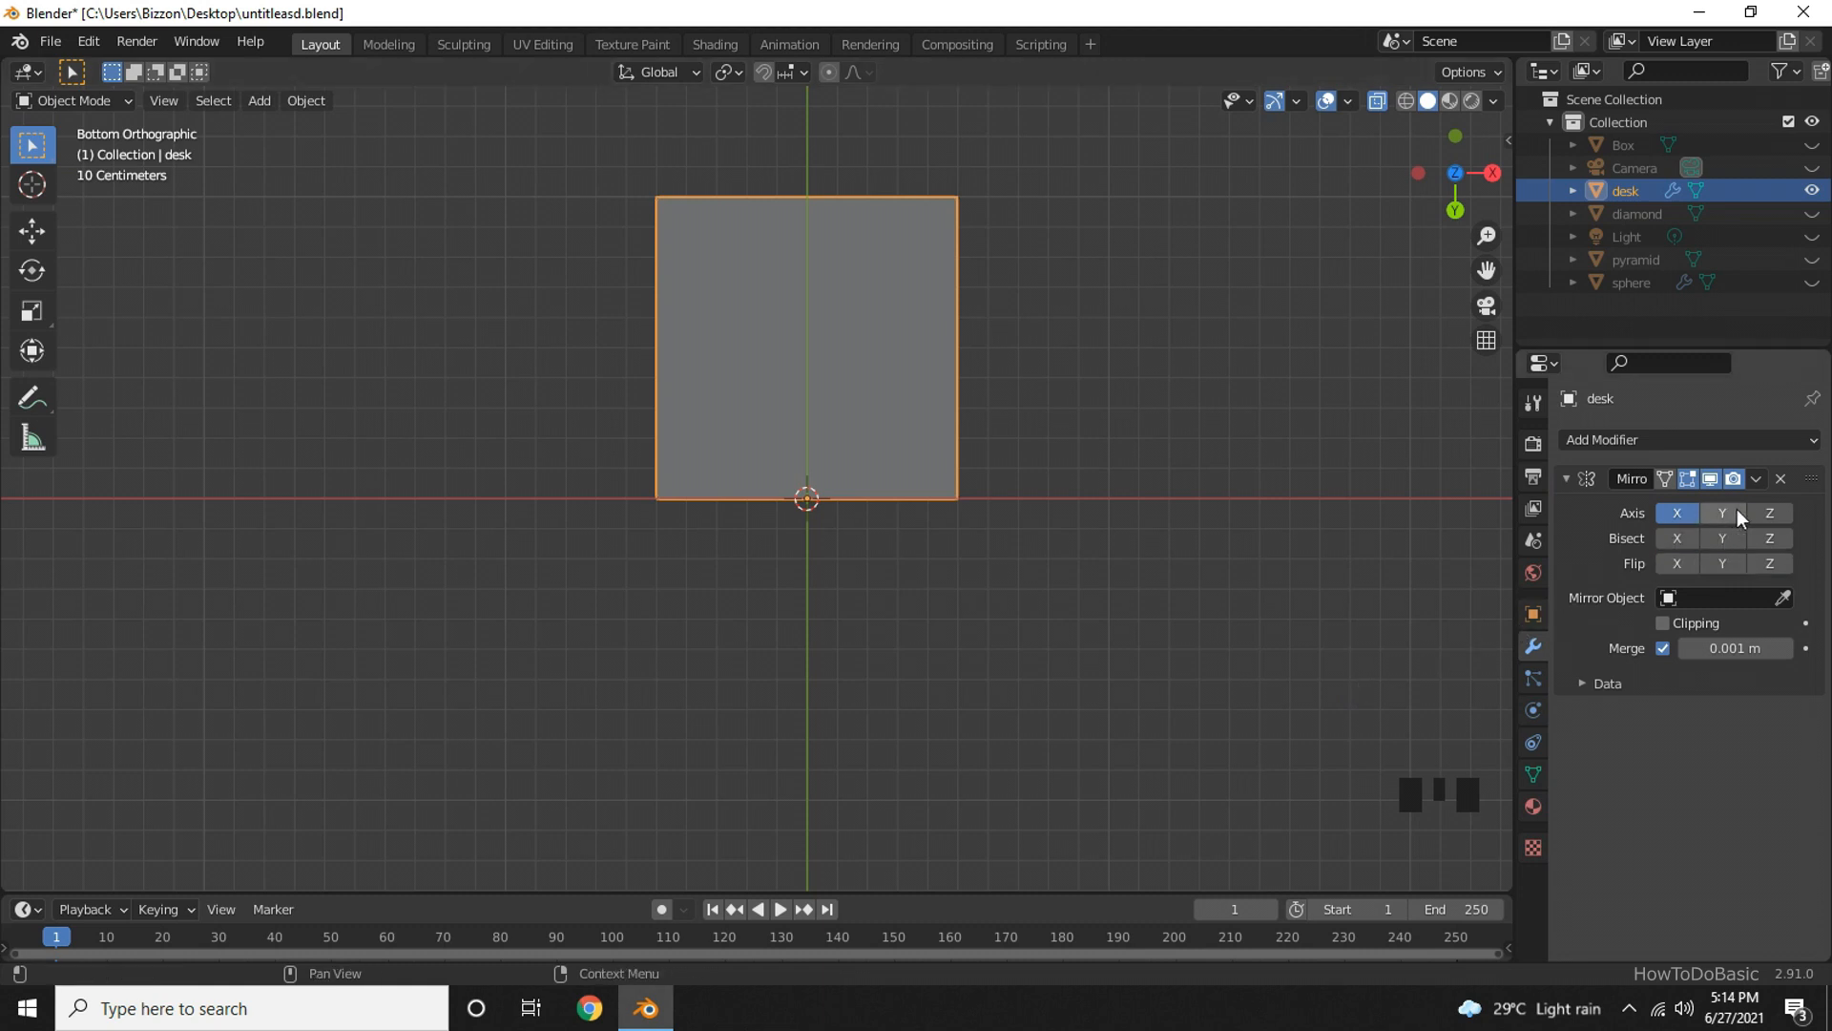
left_click(1722, 512)
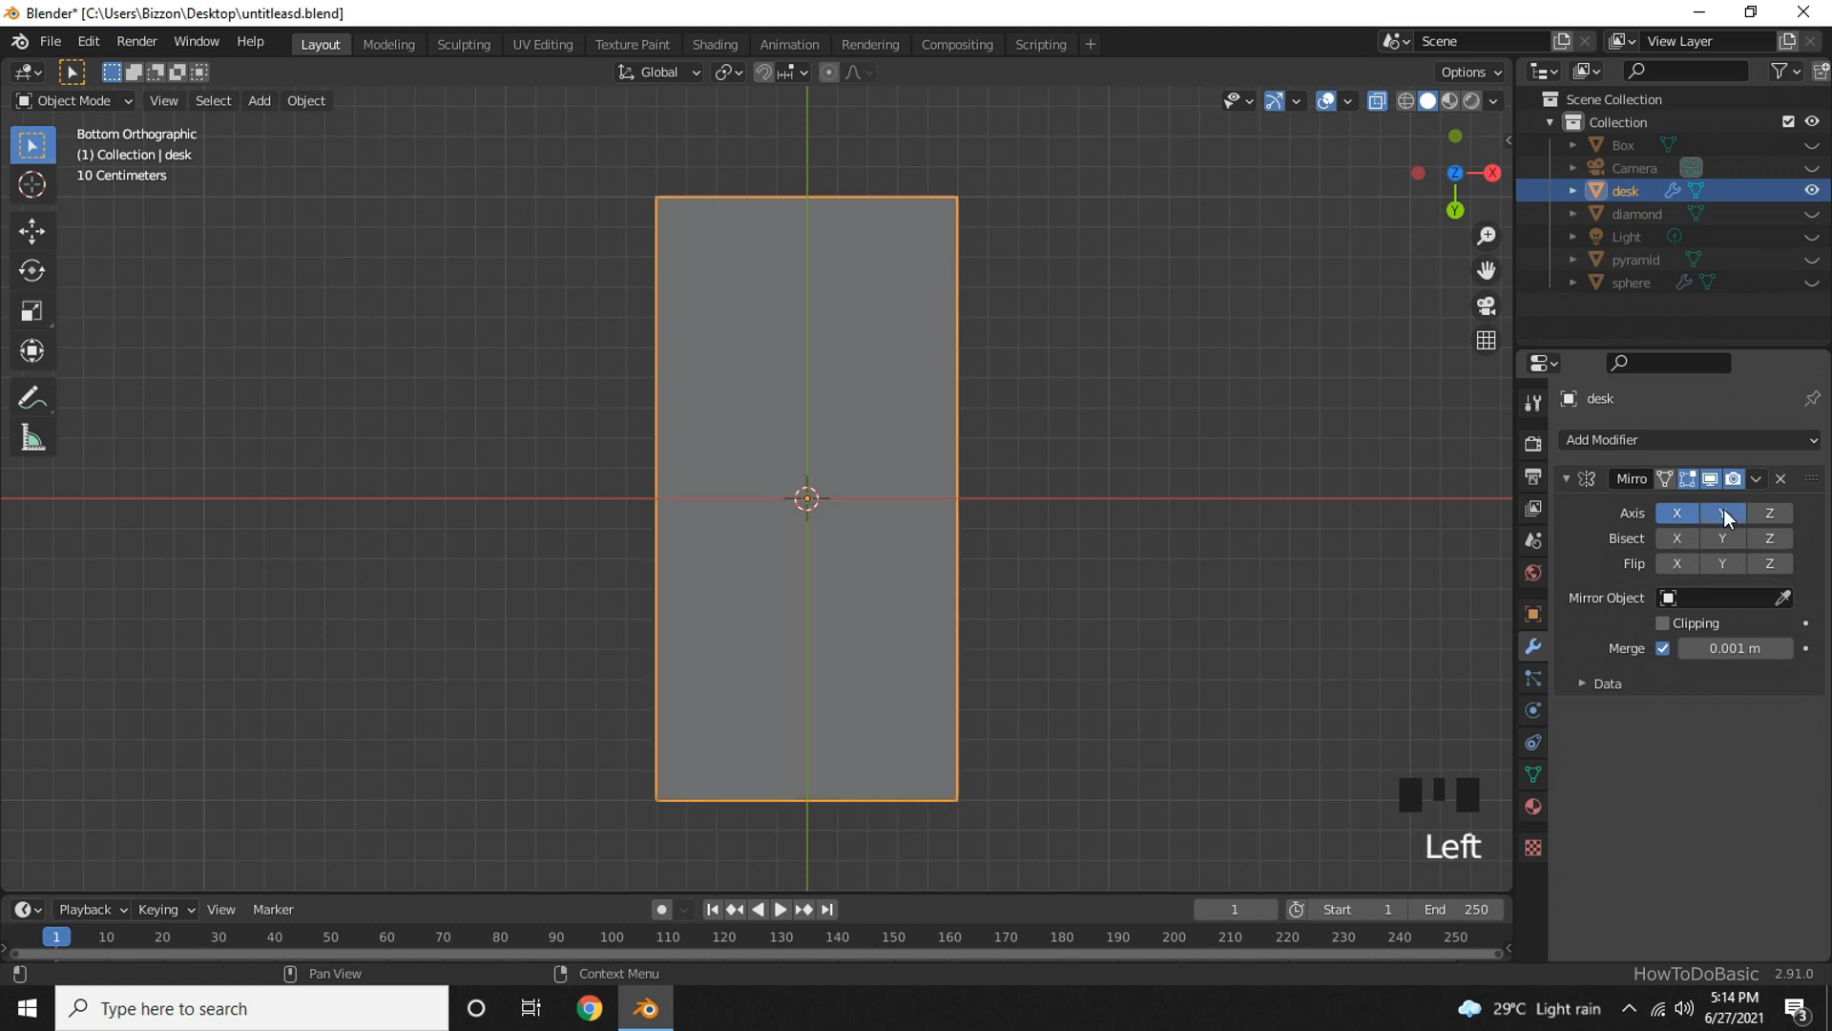
left_click(1722, 512)
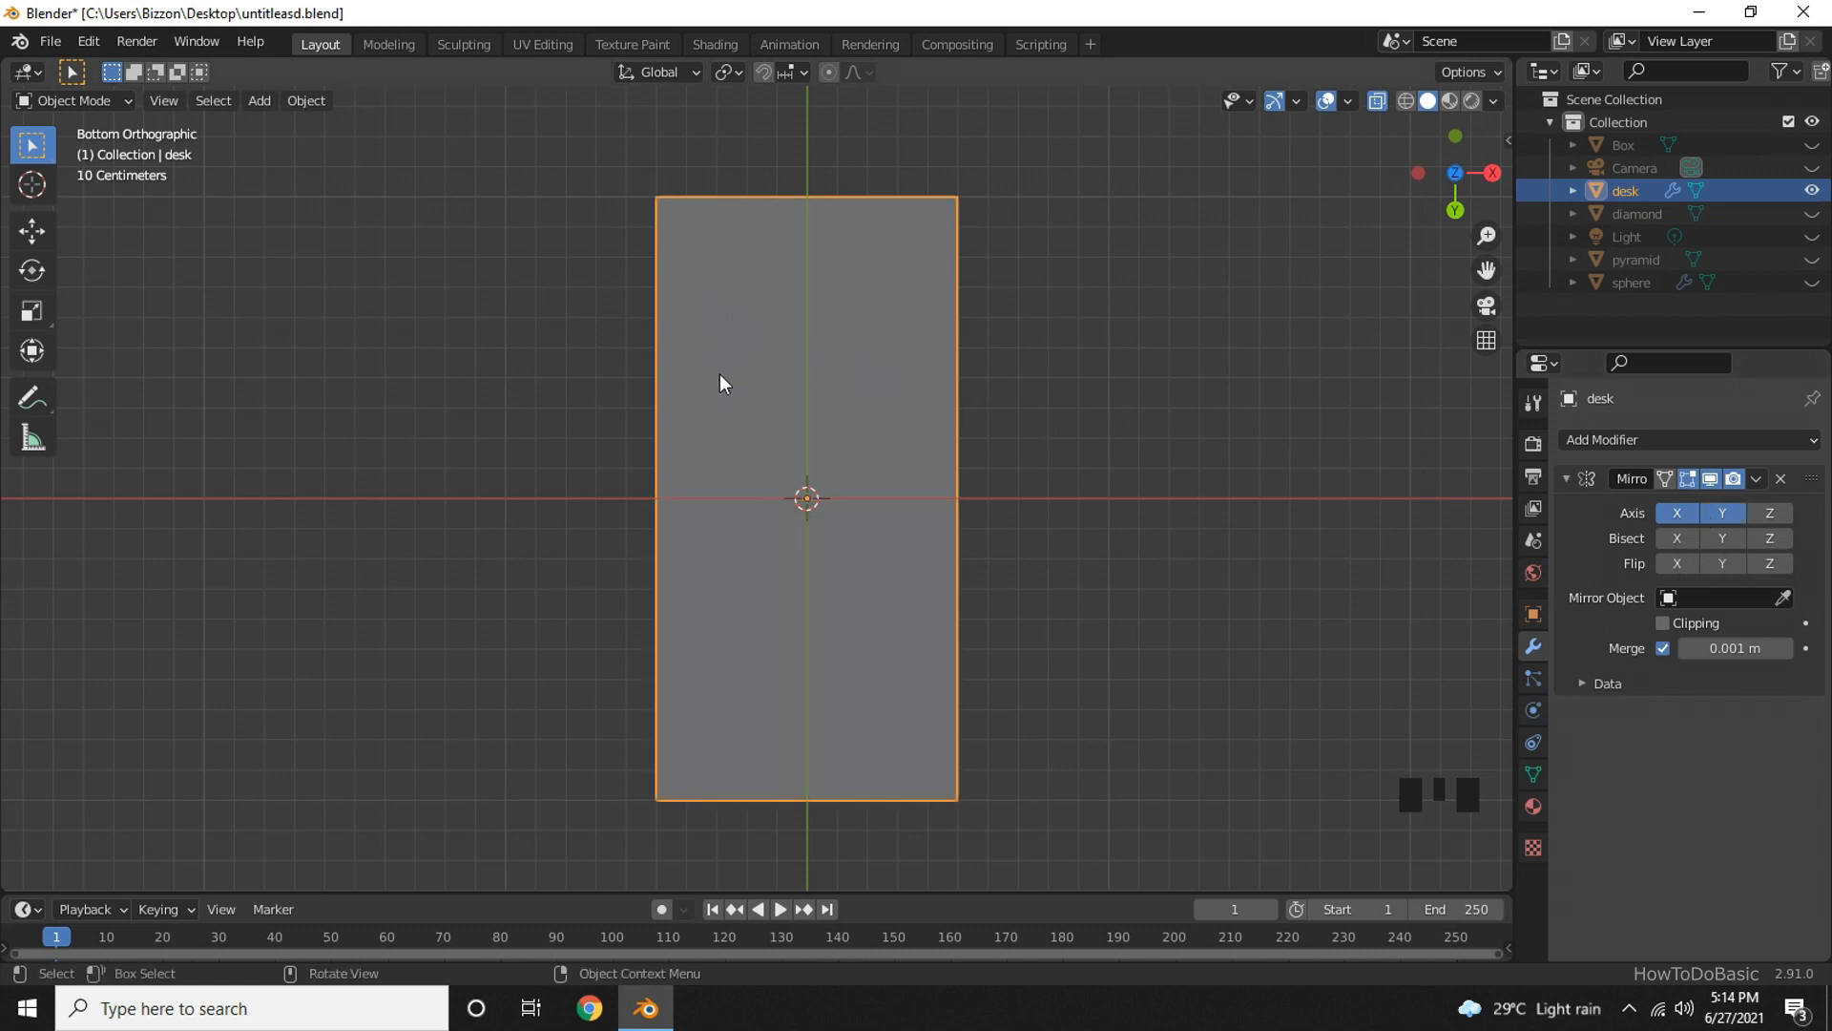
mouse_move(725, 387)
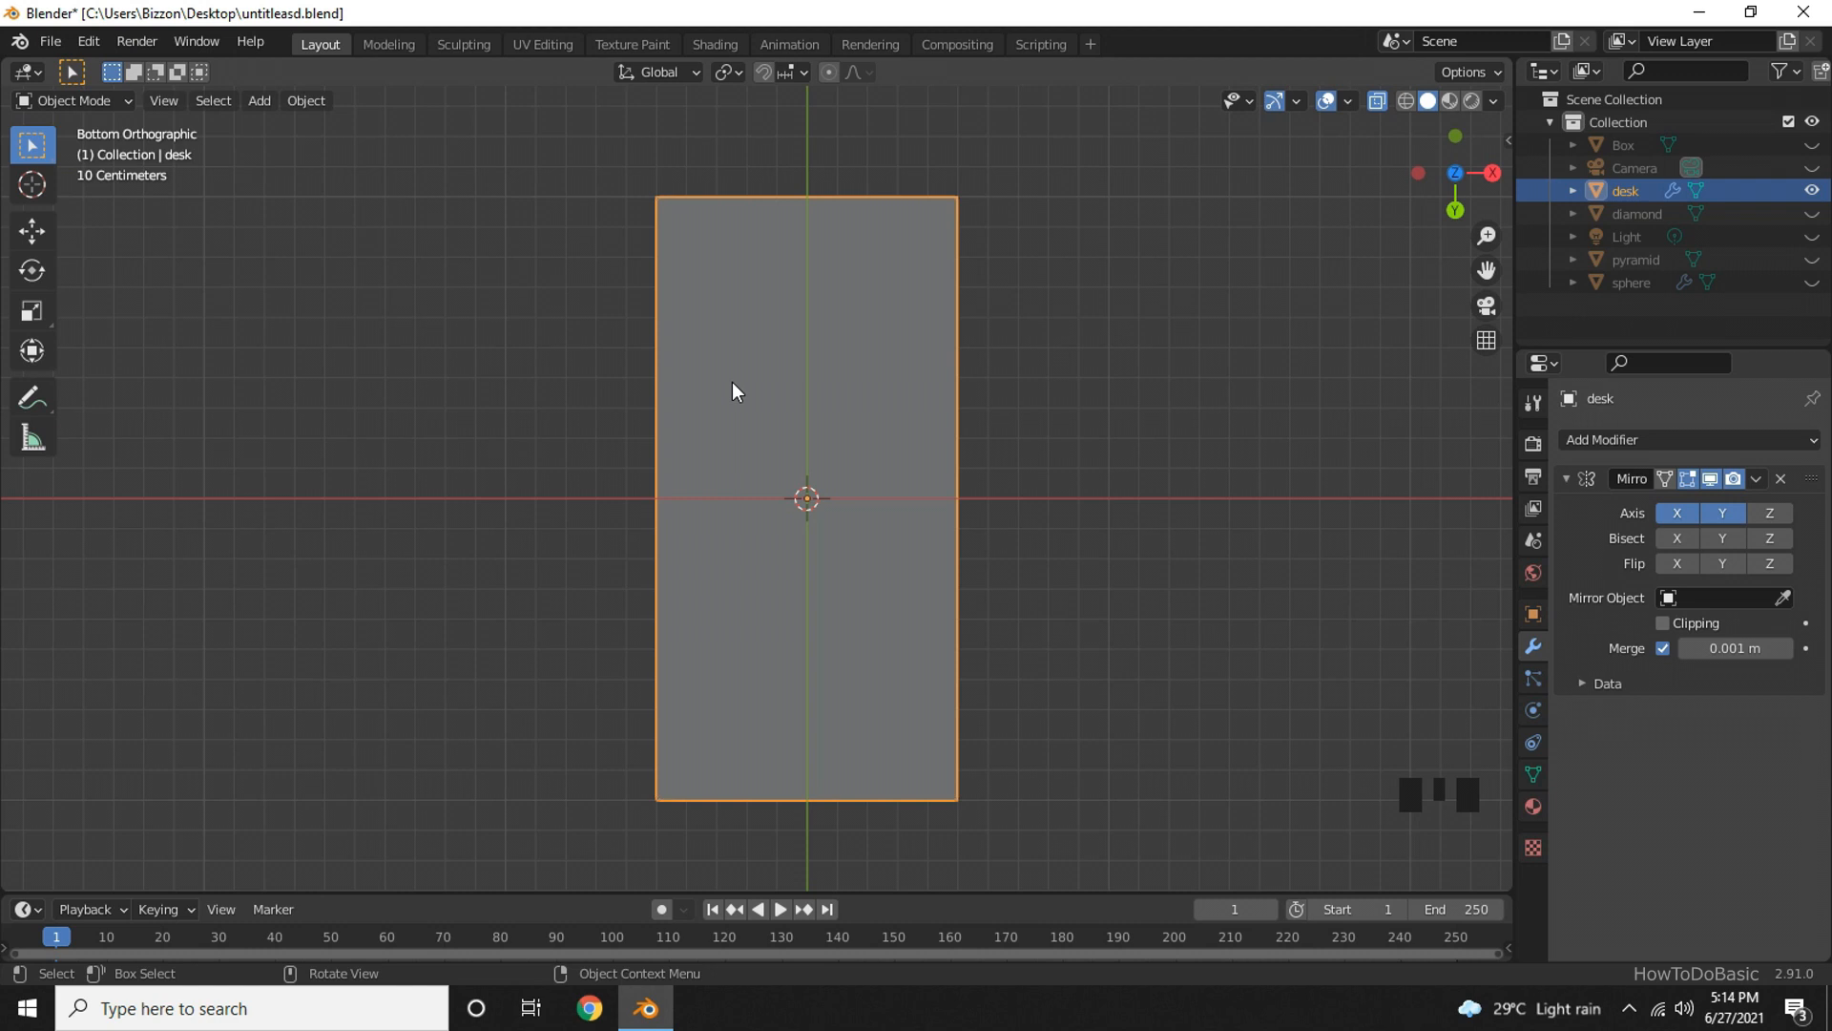
In Edit Mode, cut two edge loops across the desk top and slide them near its outer end.
key("Tab")
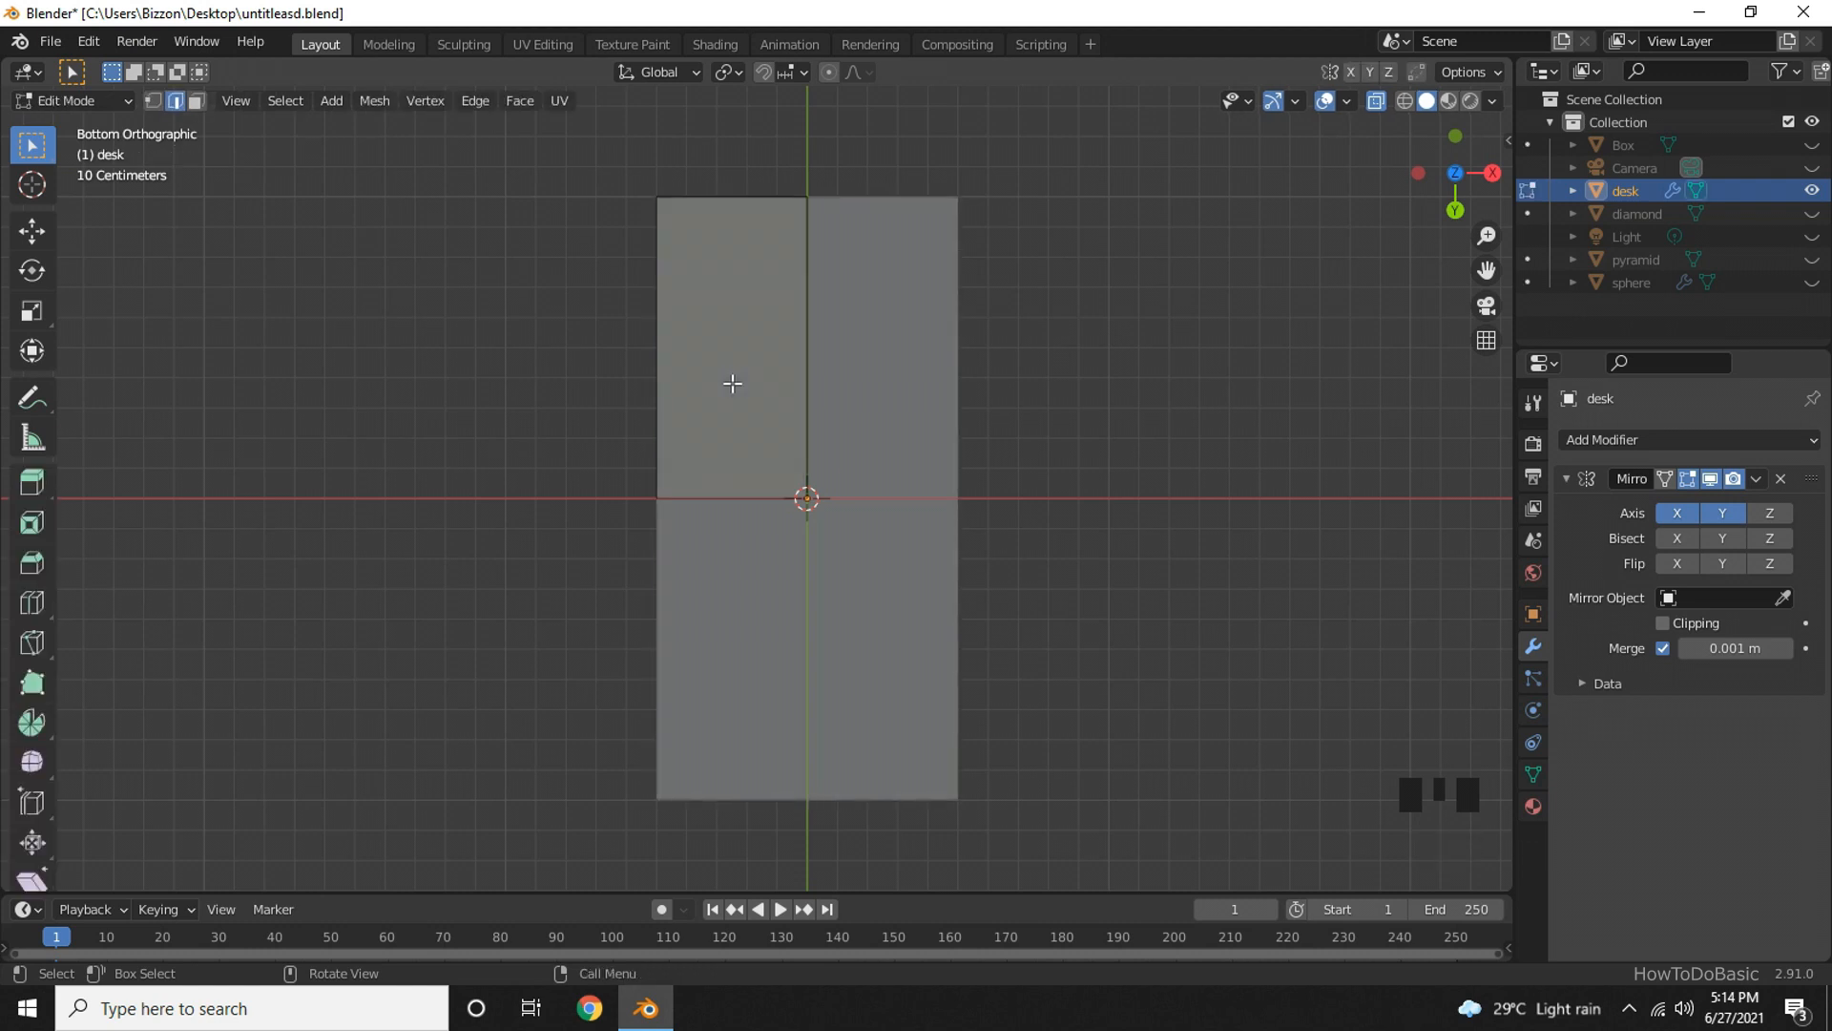
mouse_move(993, 315)
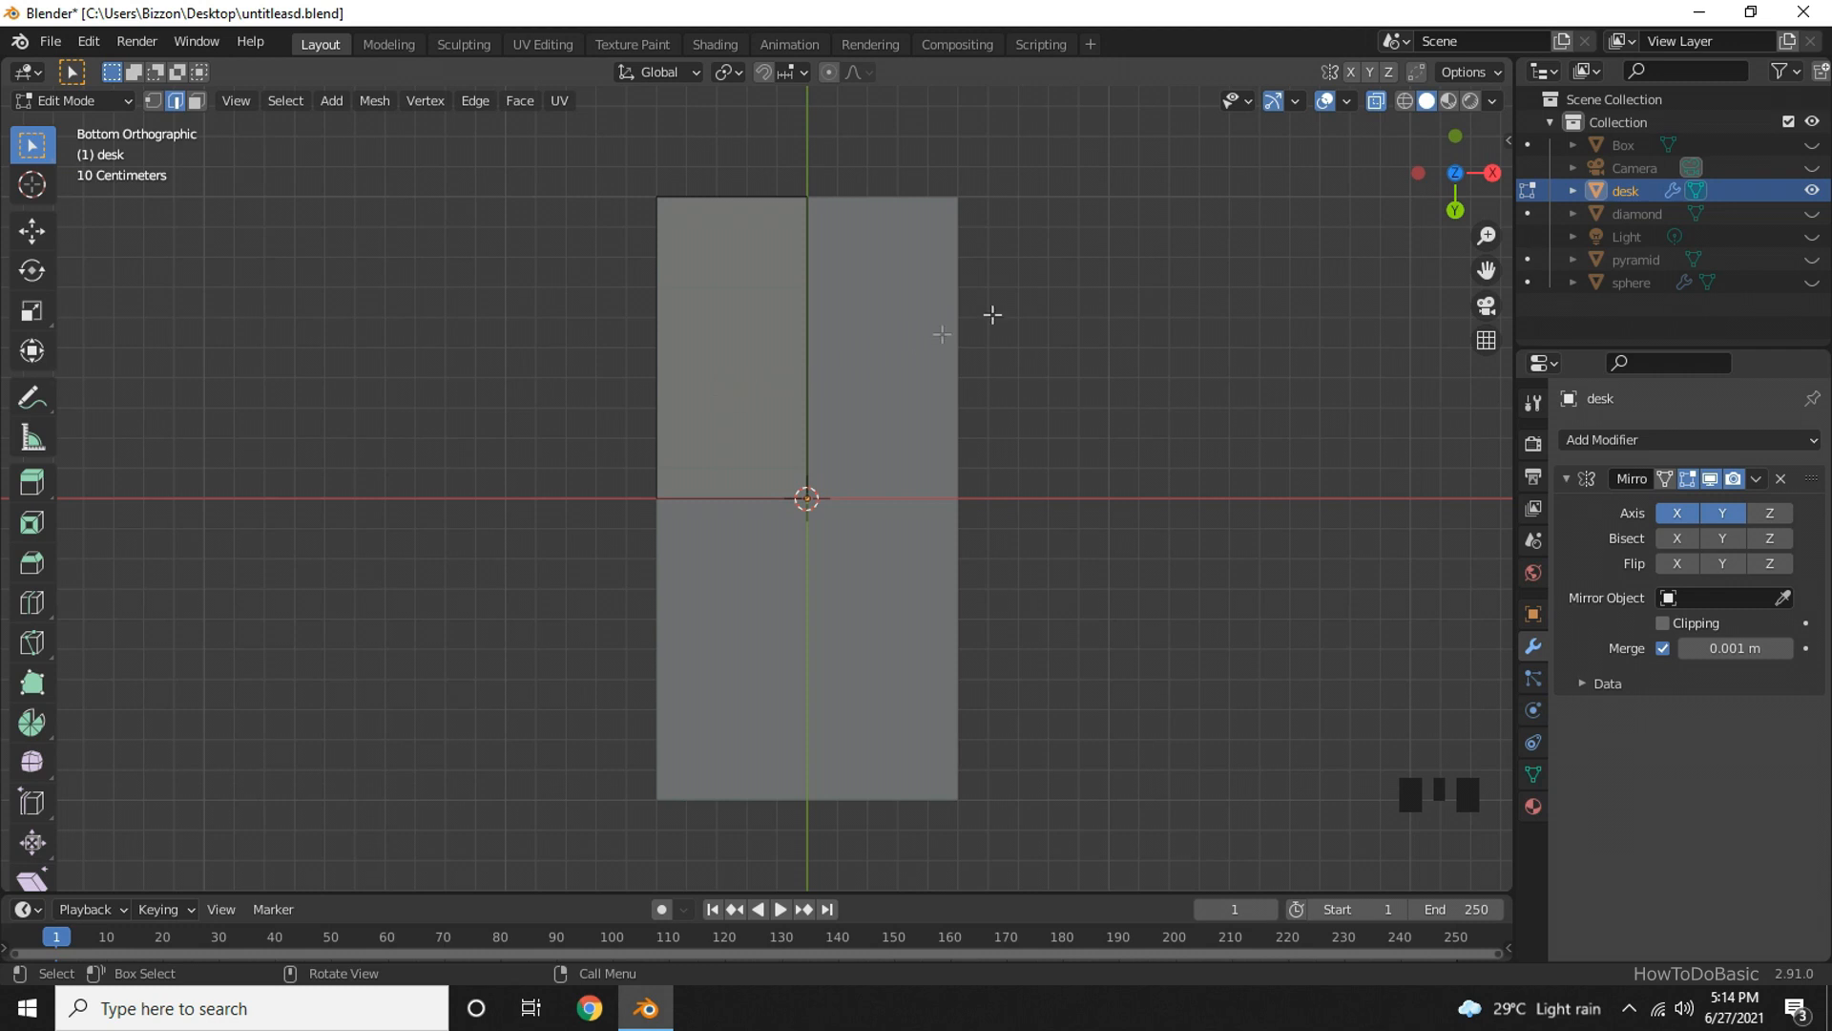
mouse_move(1382, 105)
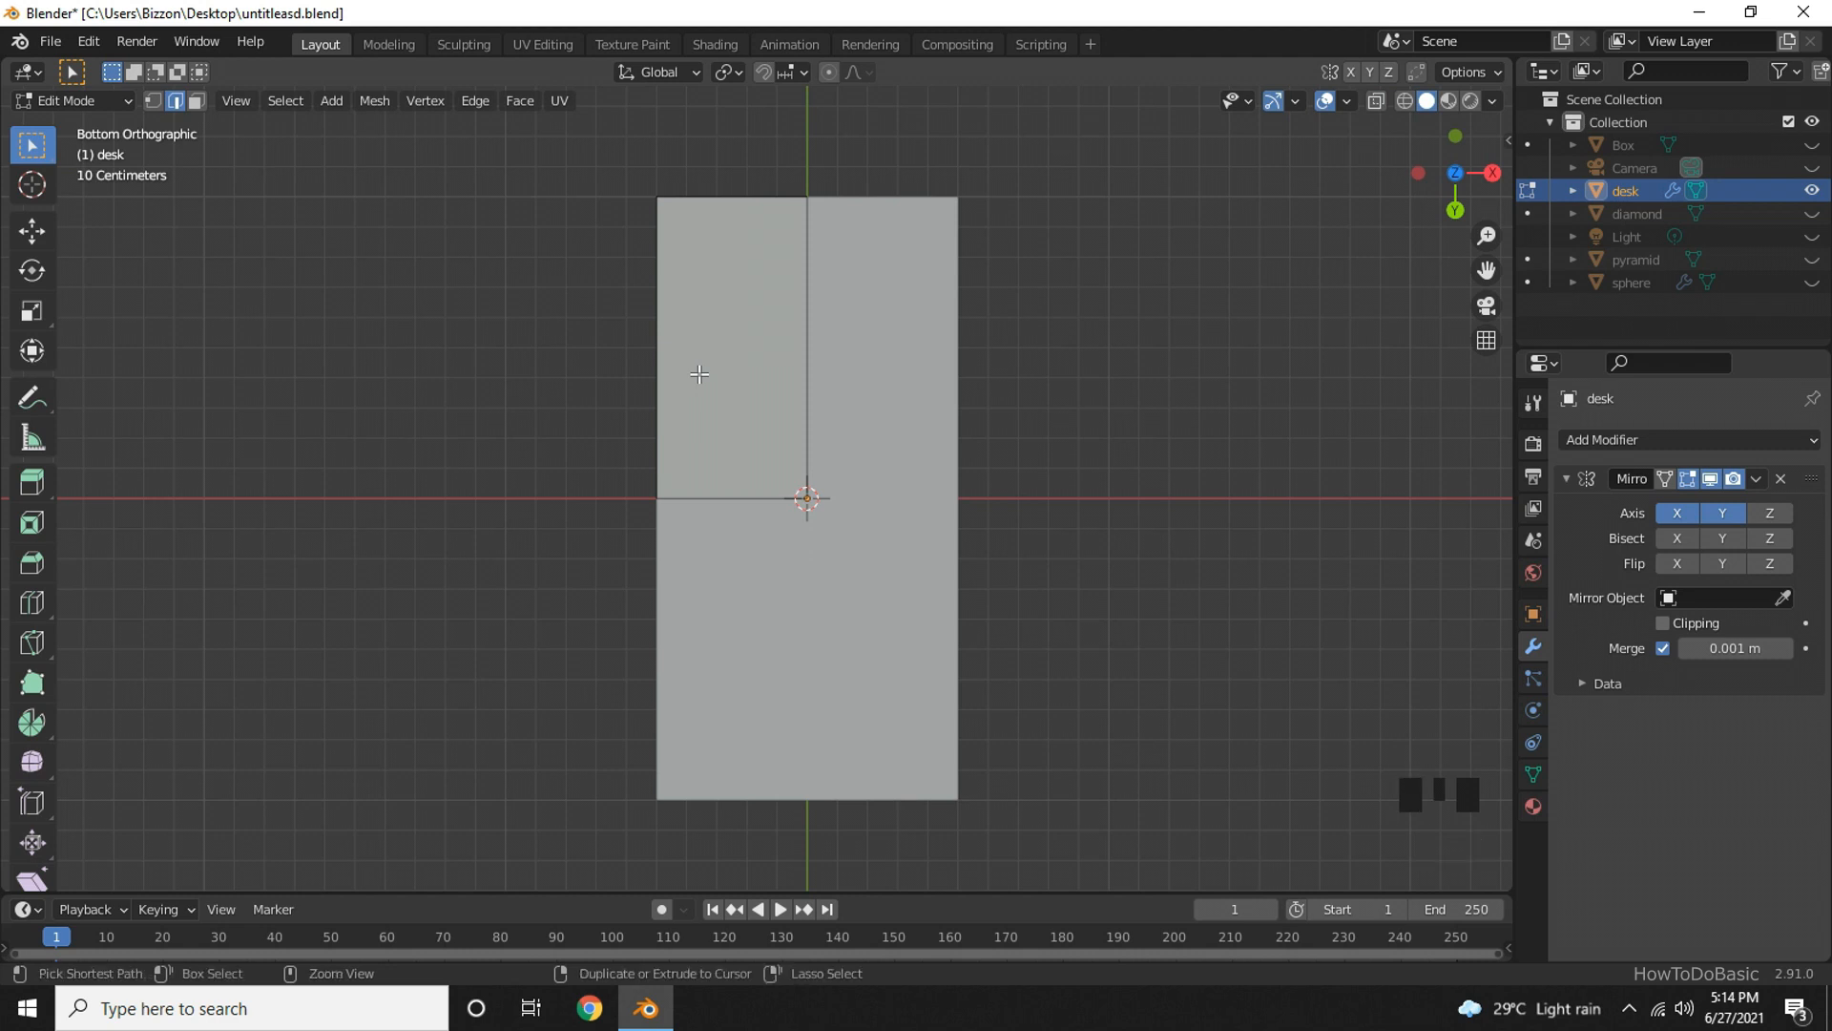
key("ctrl+r")
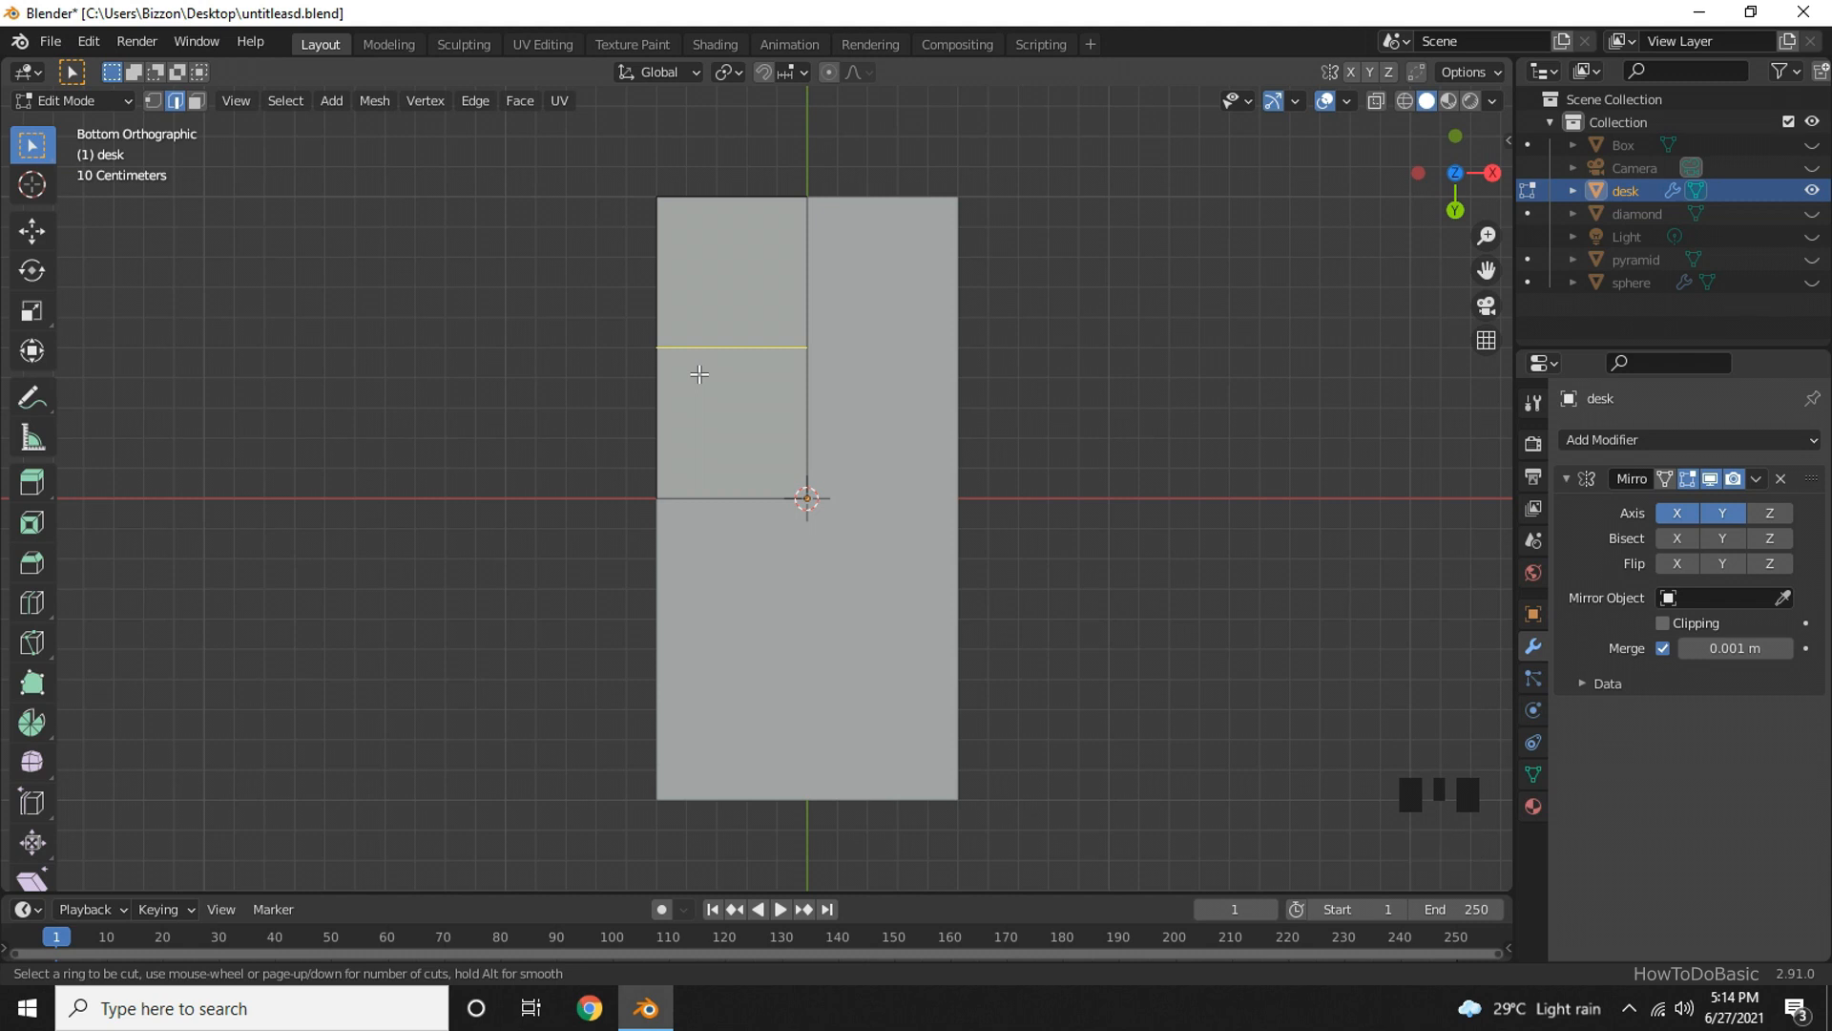
mouse_move(710, 363)
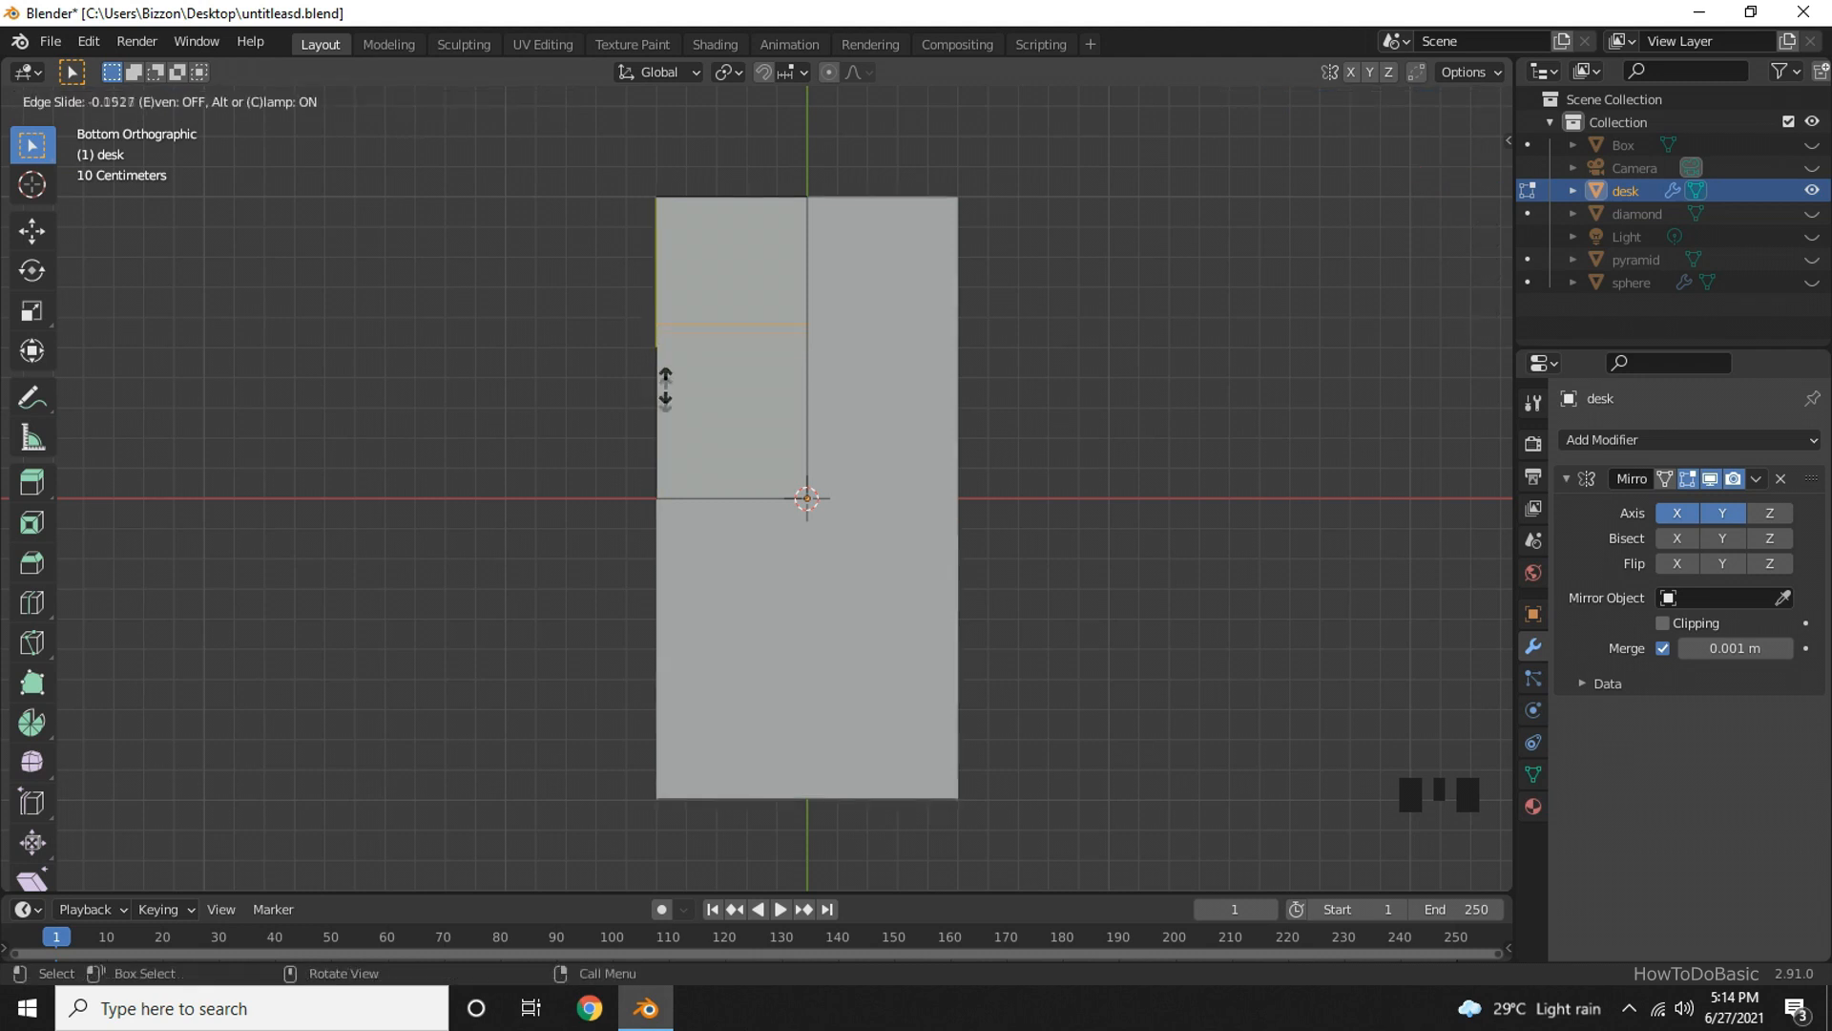
mouse_move(689, 261)
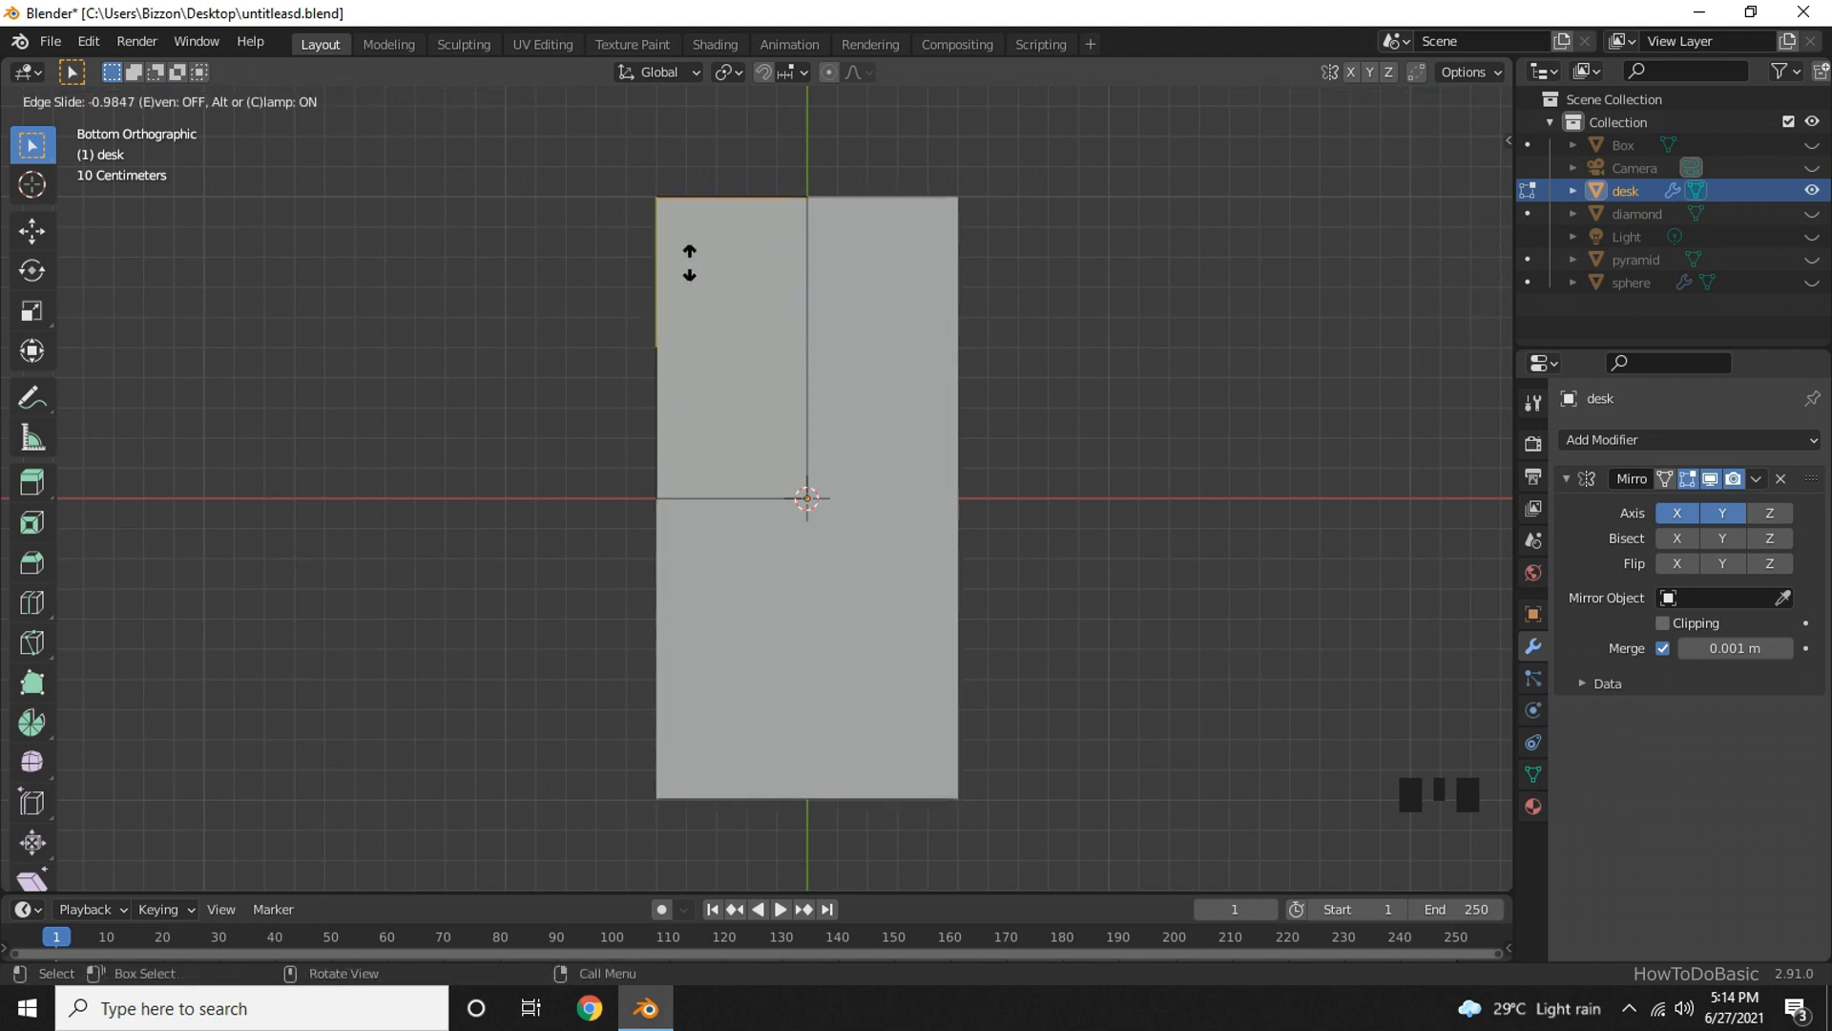
mouse_move(689, 280)
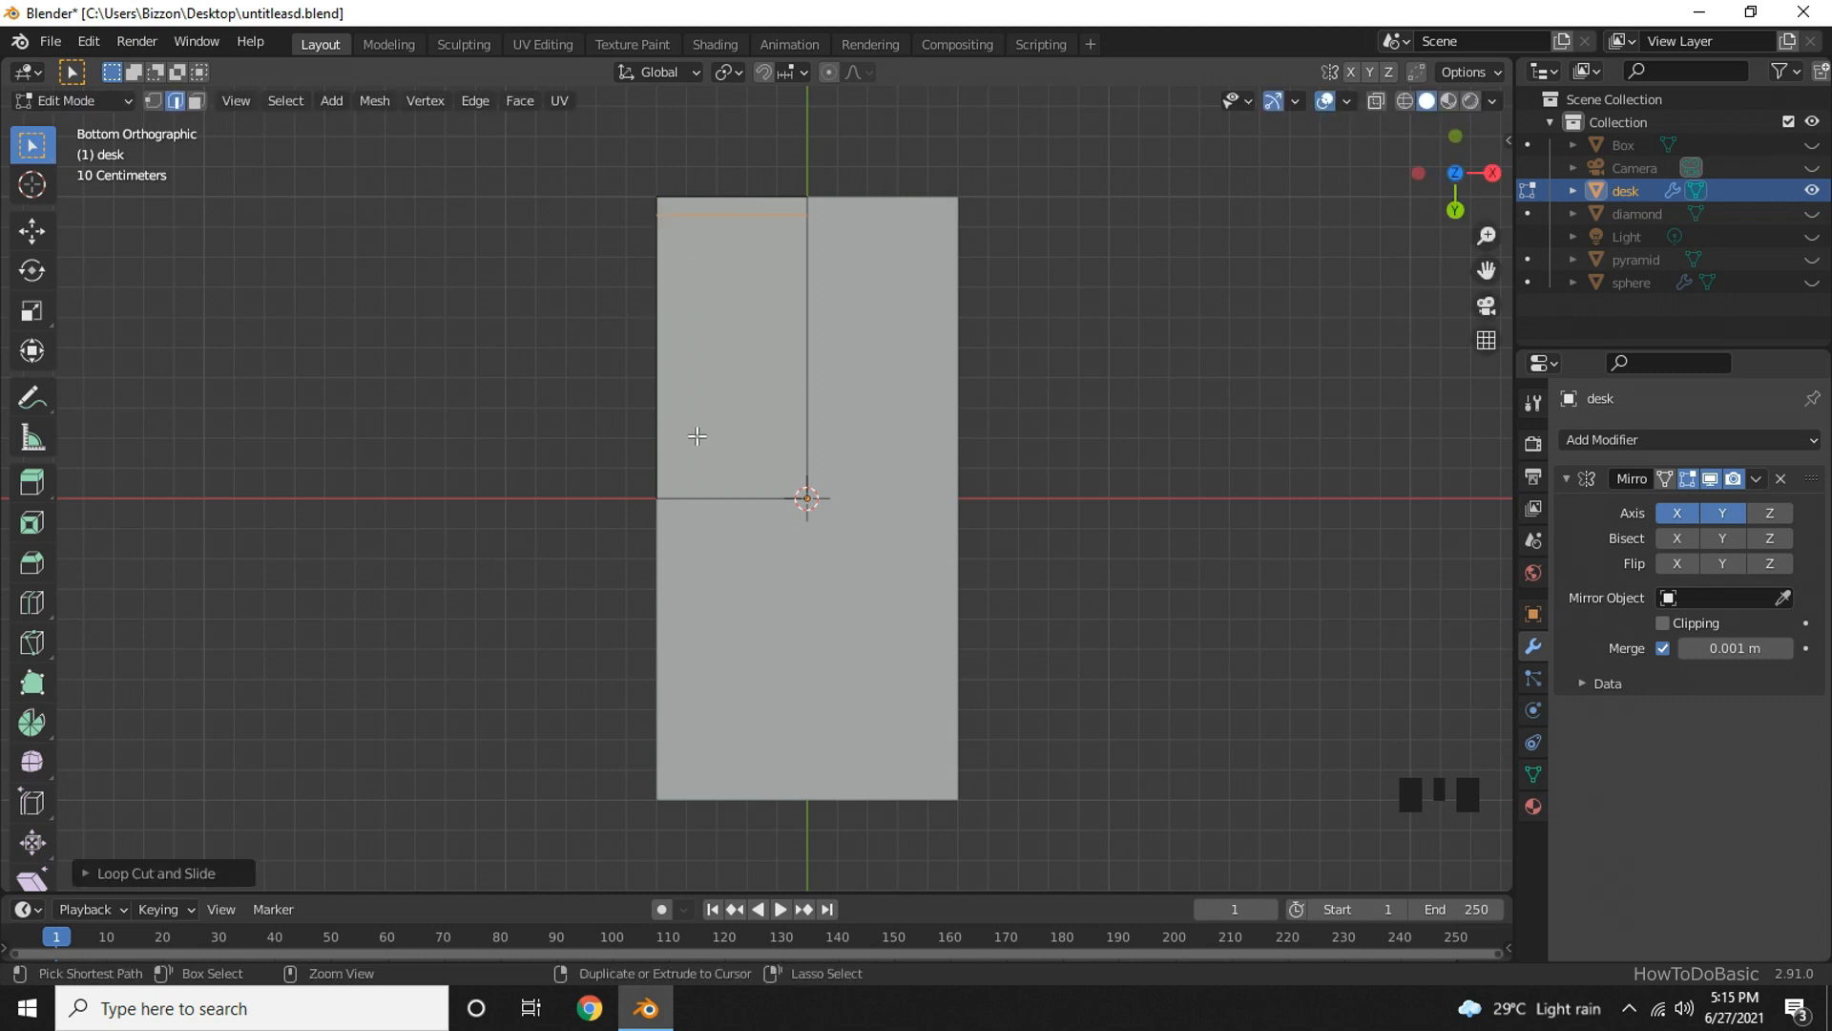
key("ctrl+r")
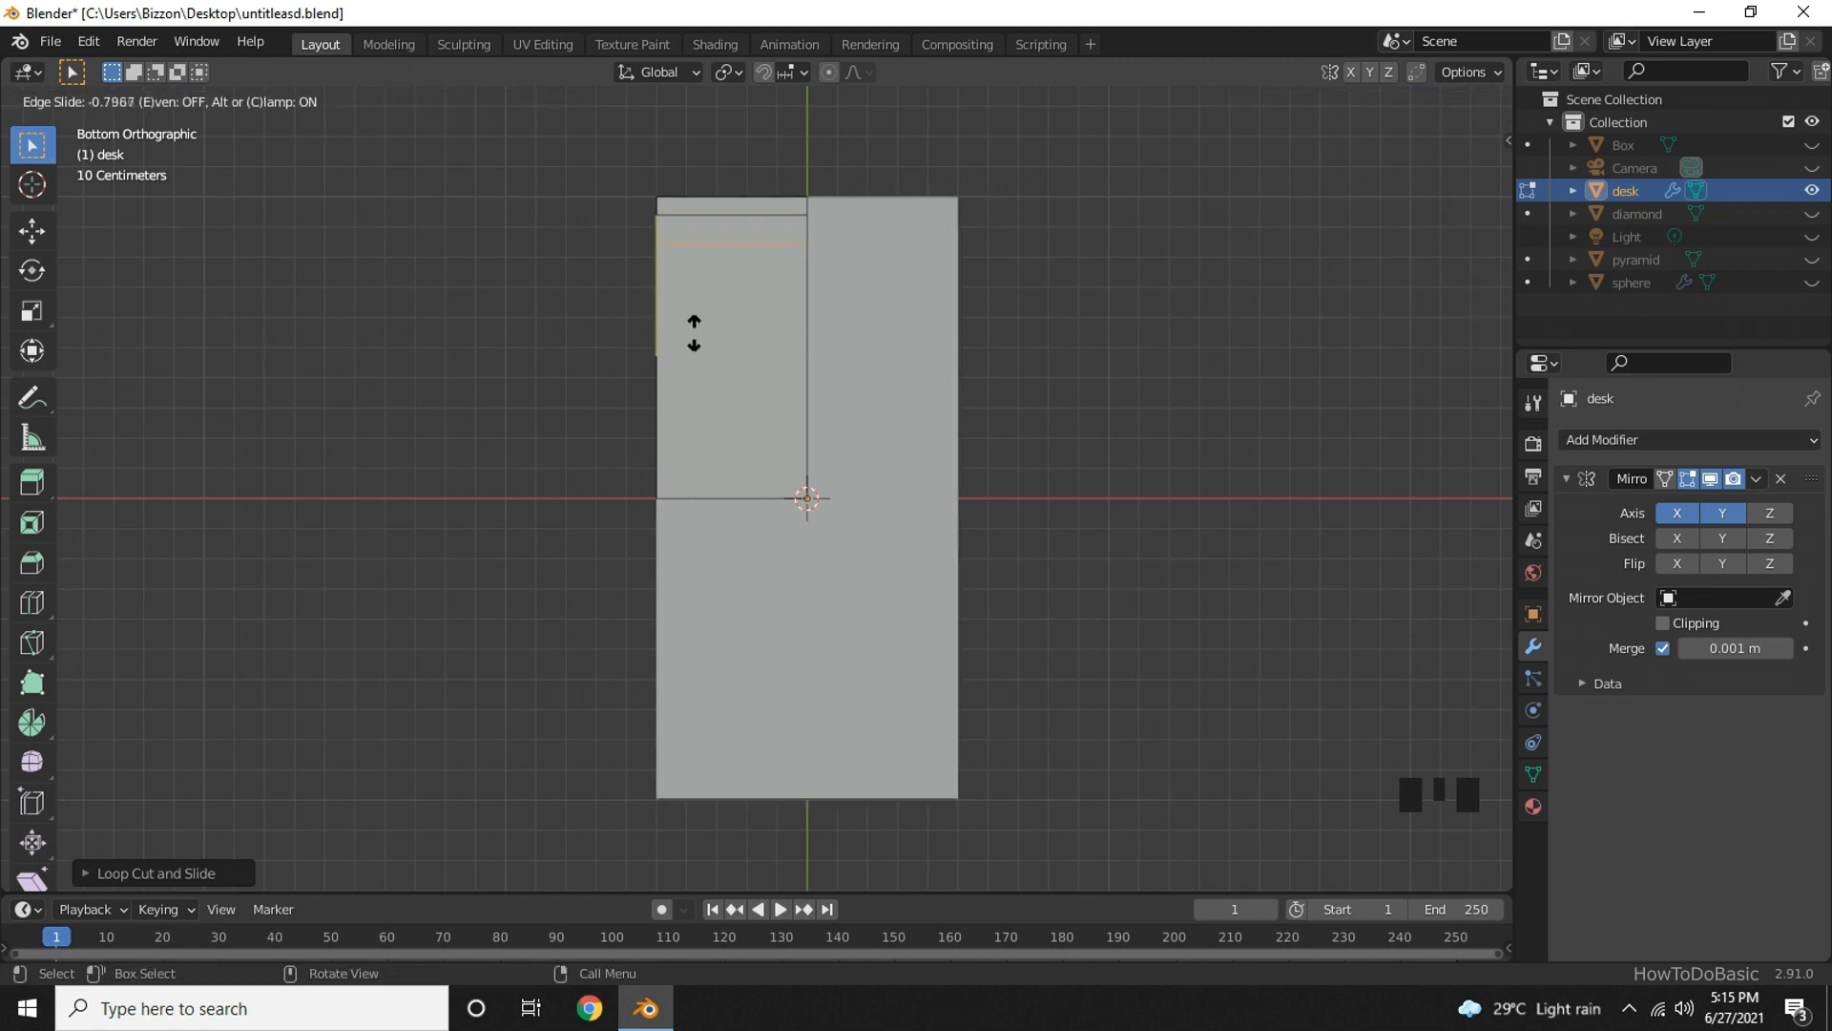
mouse_move(699, 321)
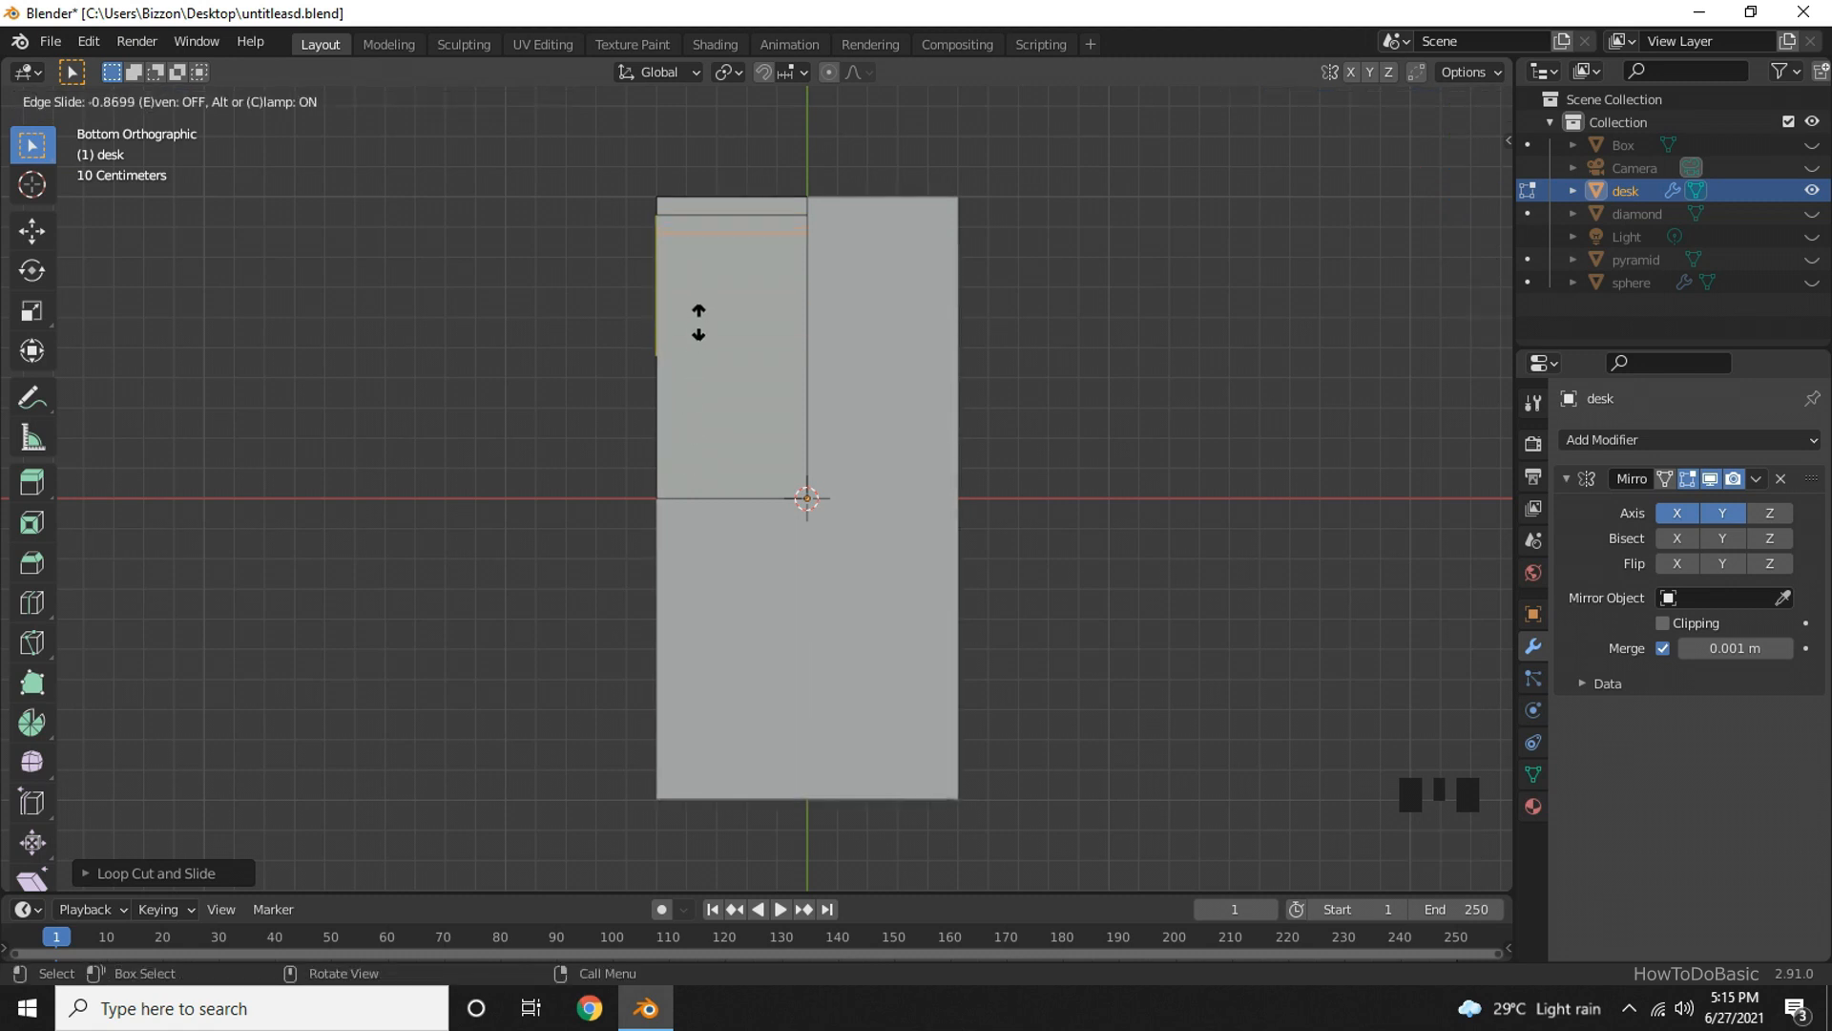
left_click(739, 451)
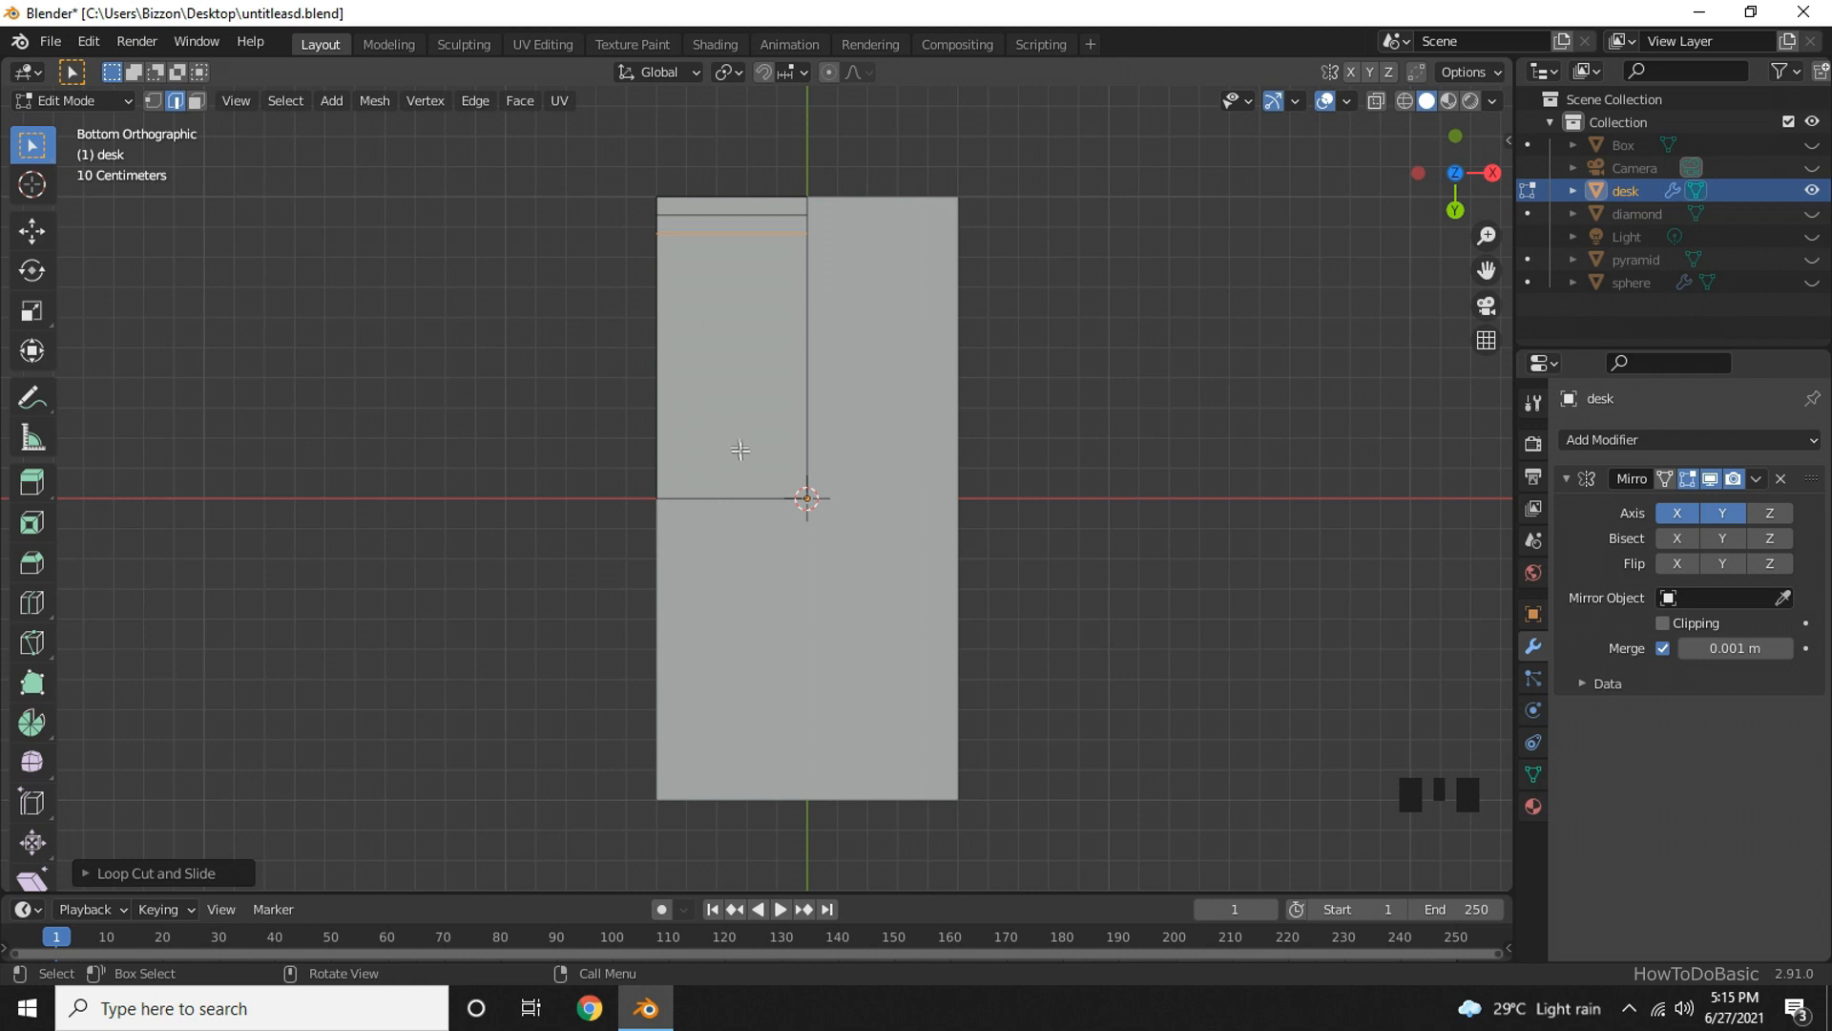
mouse_move(766, 360)
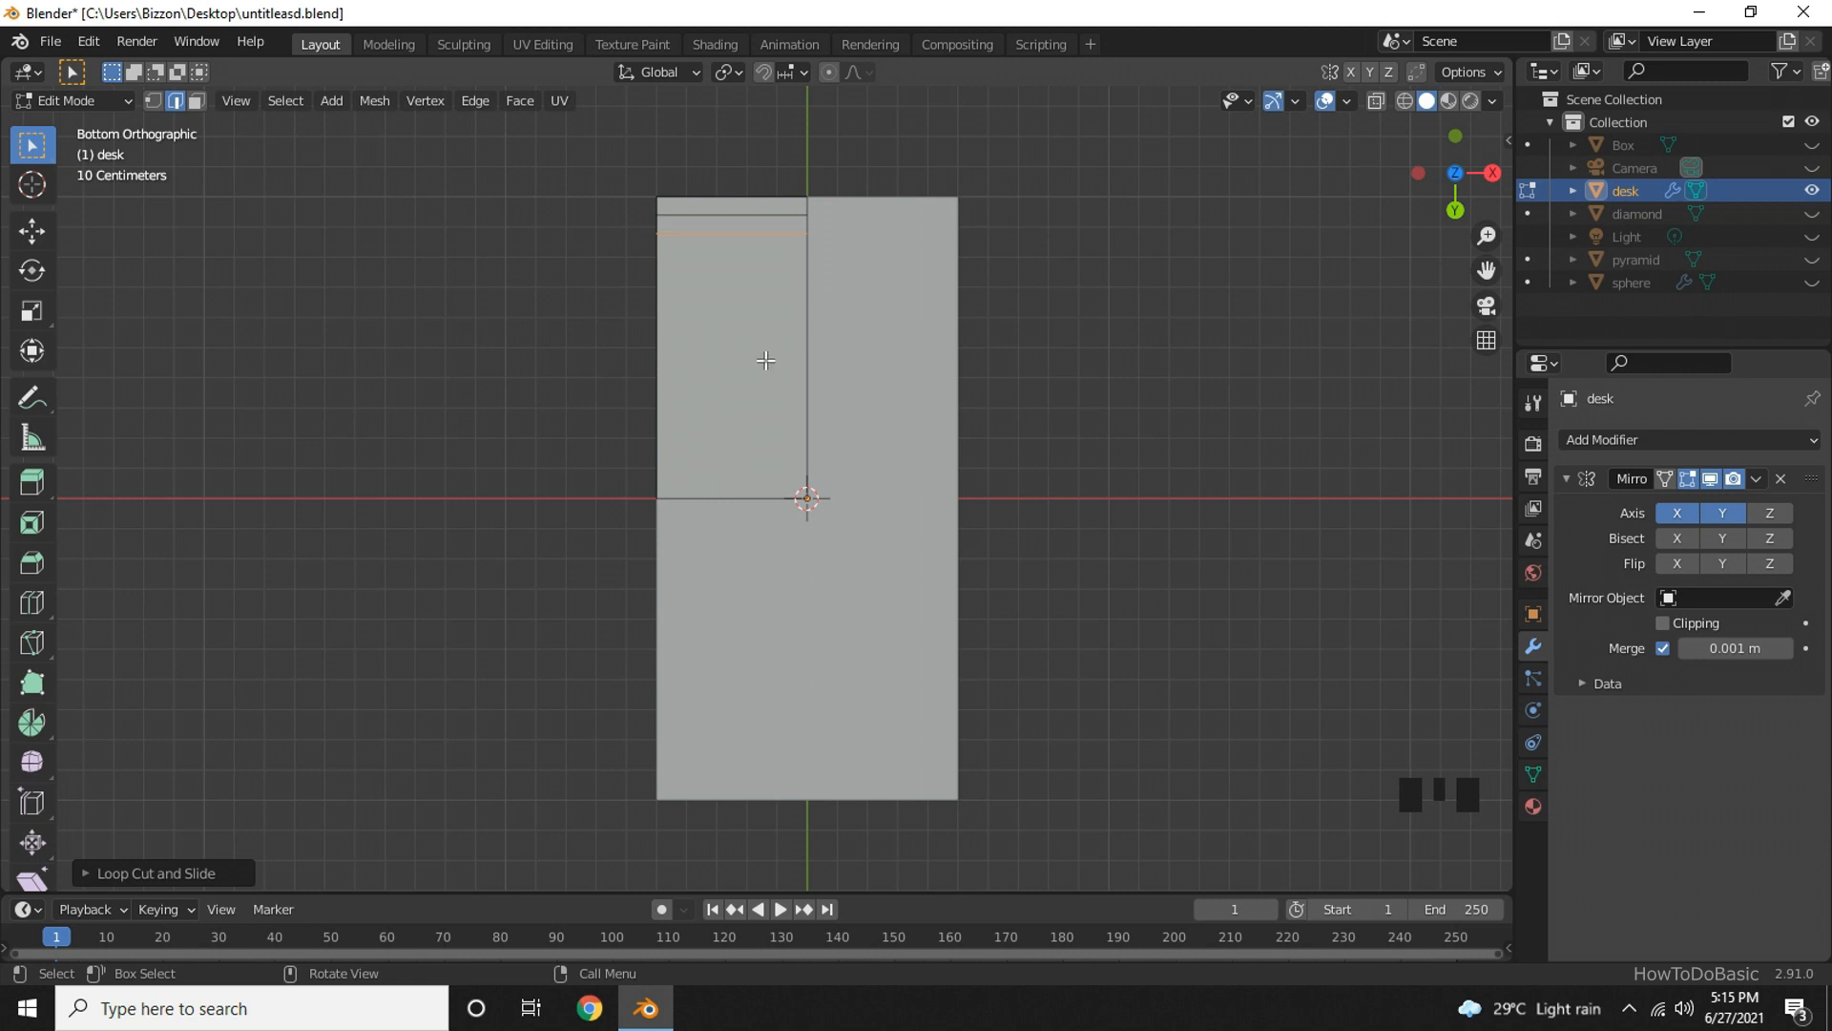
Cut two lengthwise edge loops and slide them close to the desk top's long side edge.
key("ctrl+r")
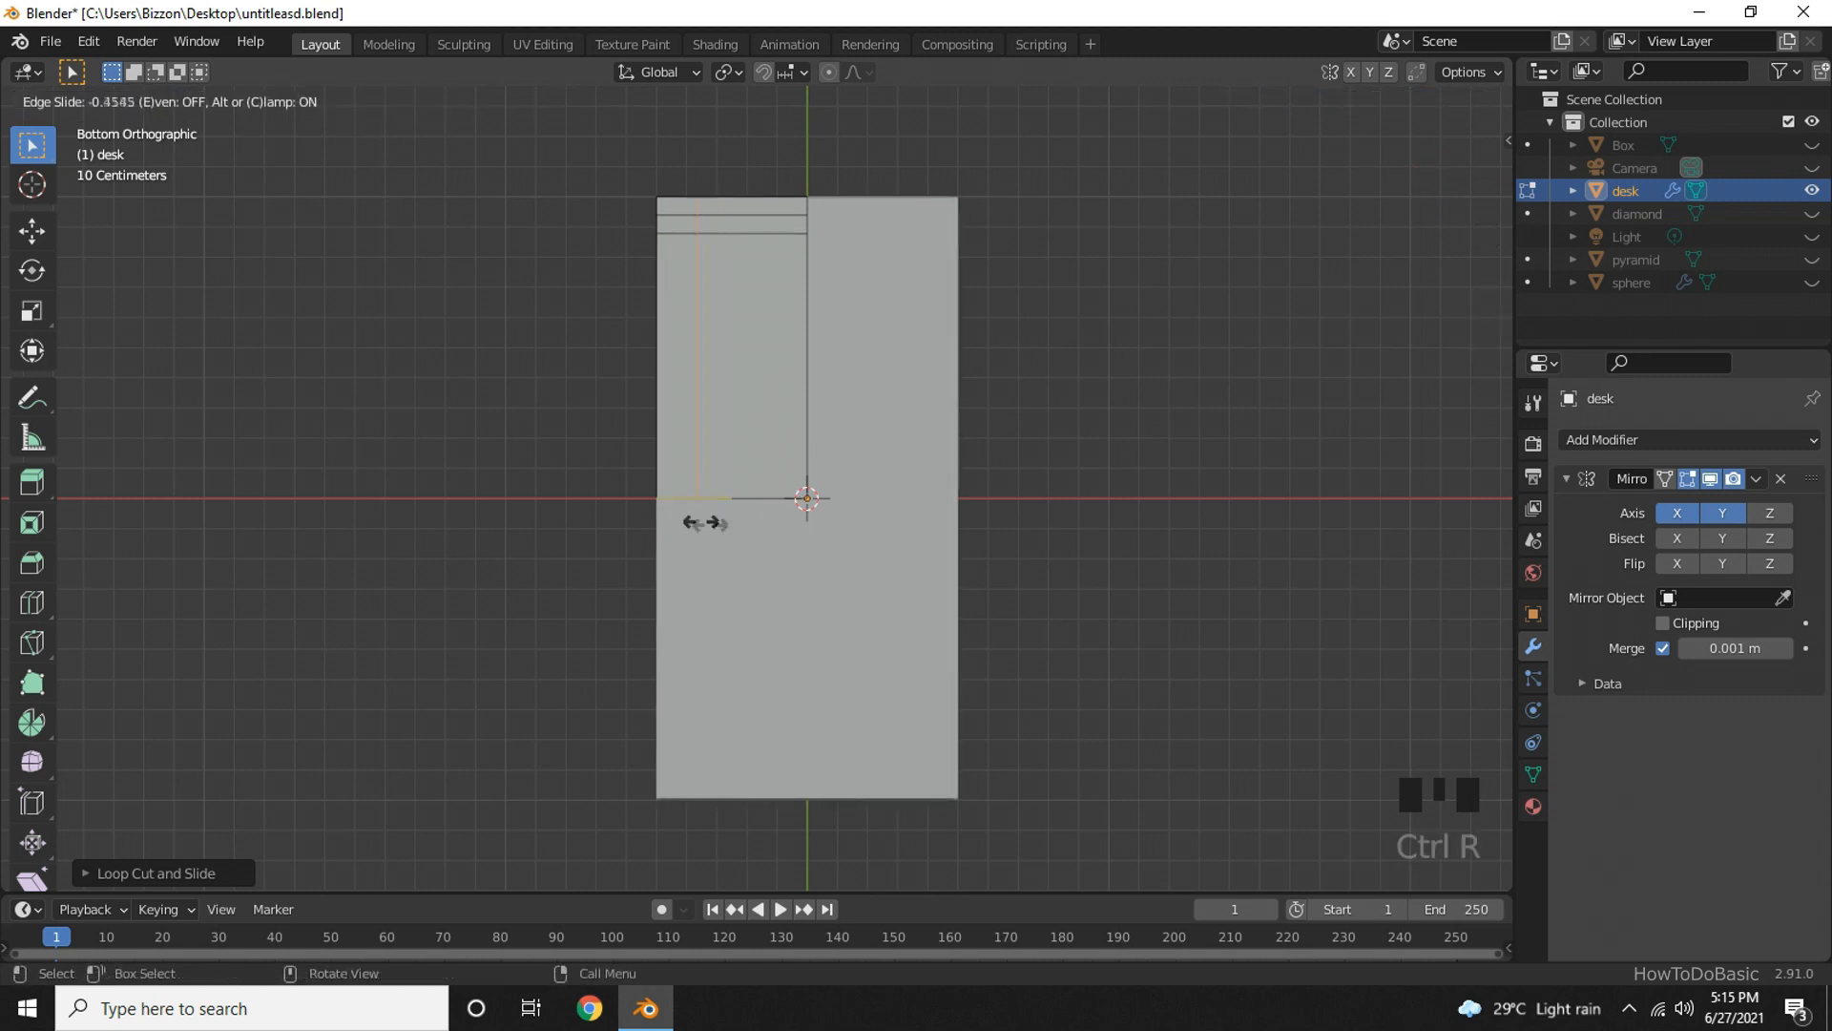
mouse_move(672, 519)
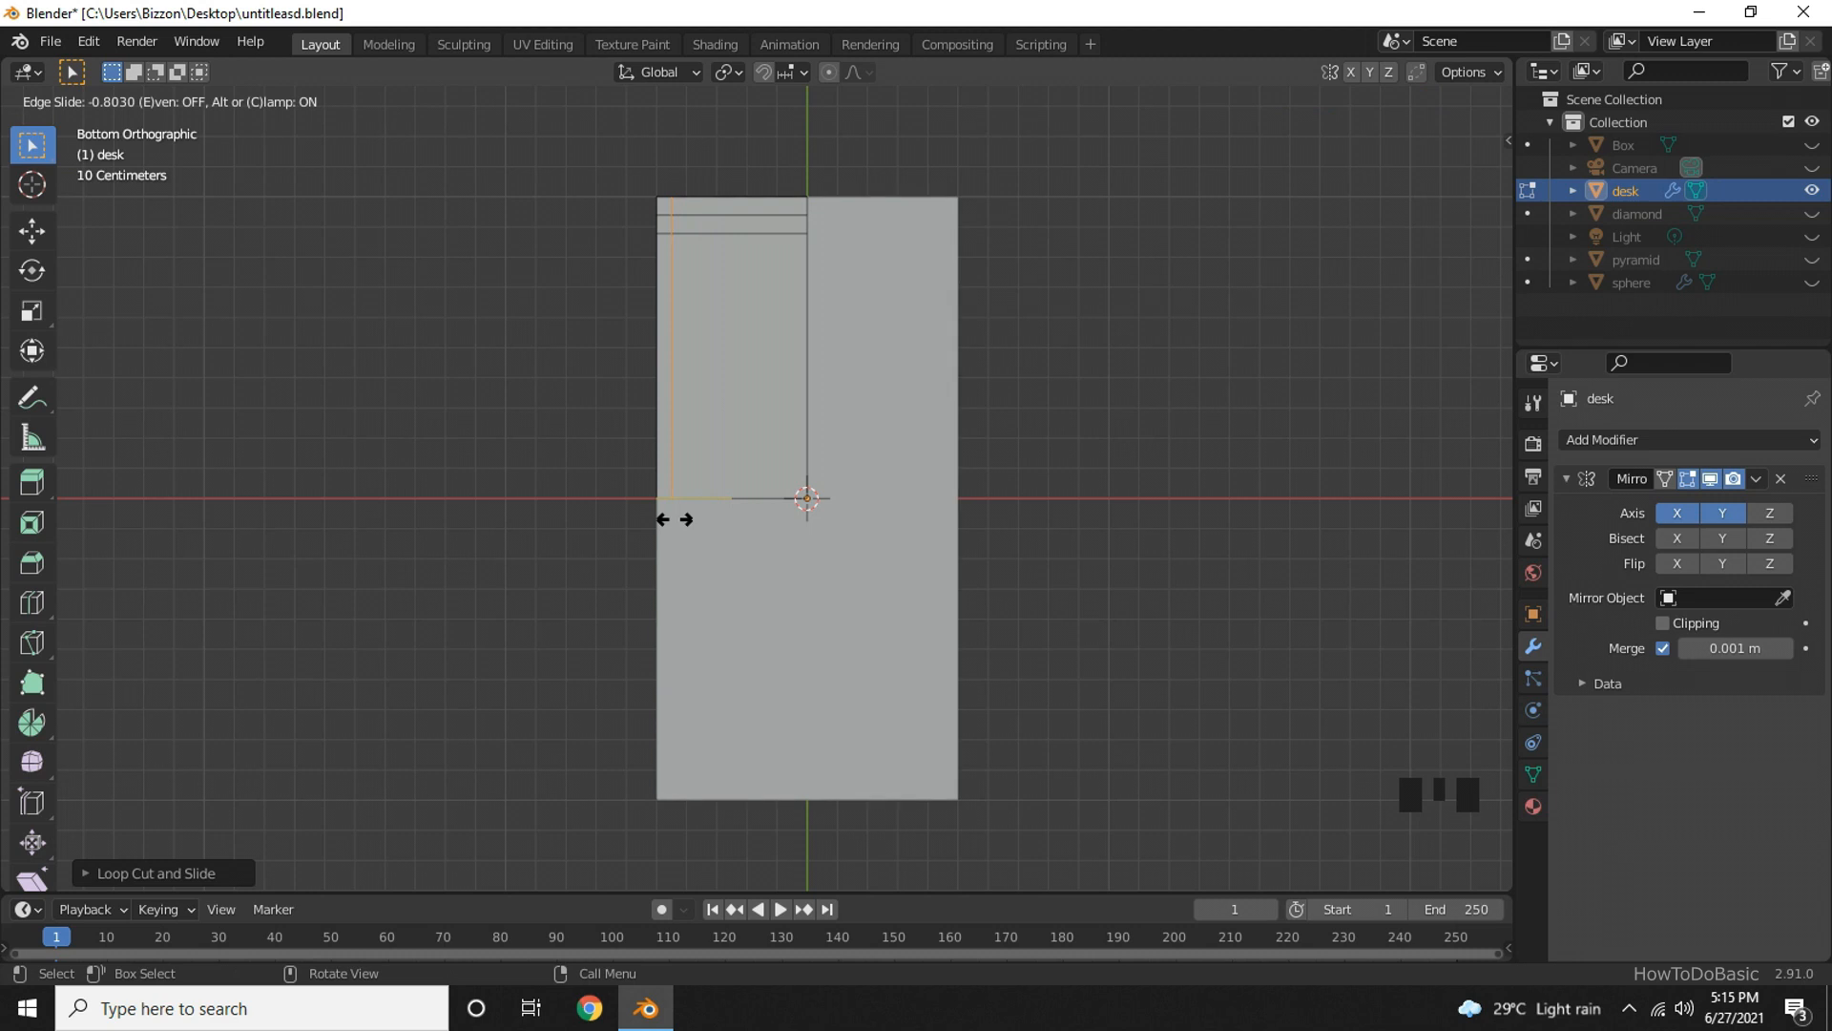
left_click(677, 519)
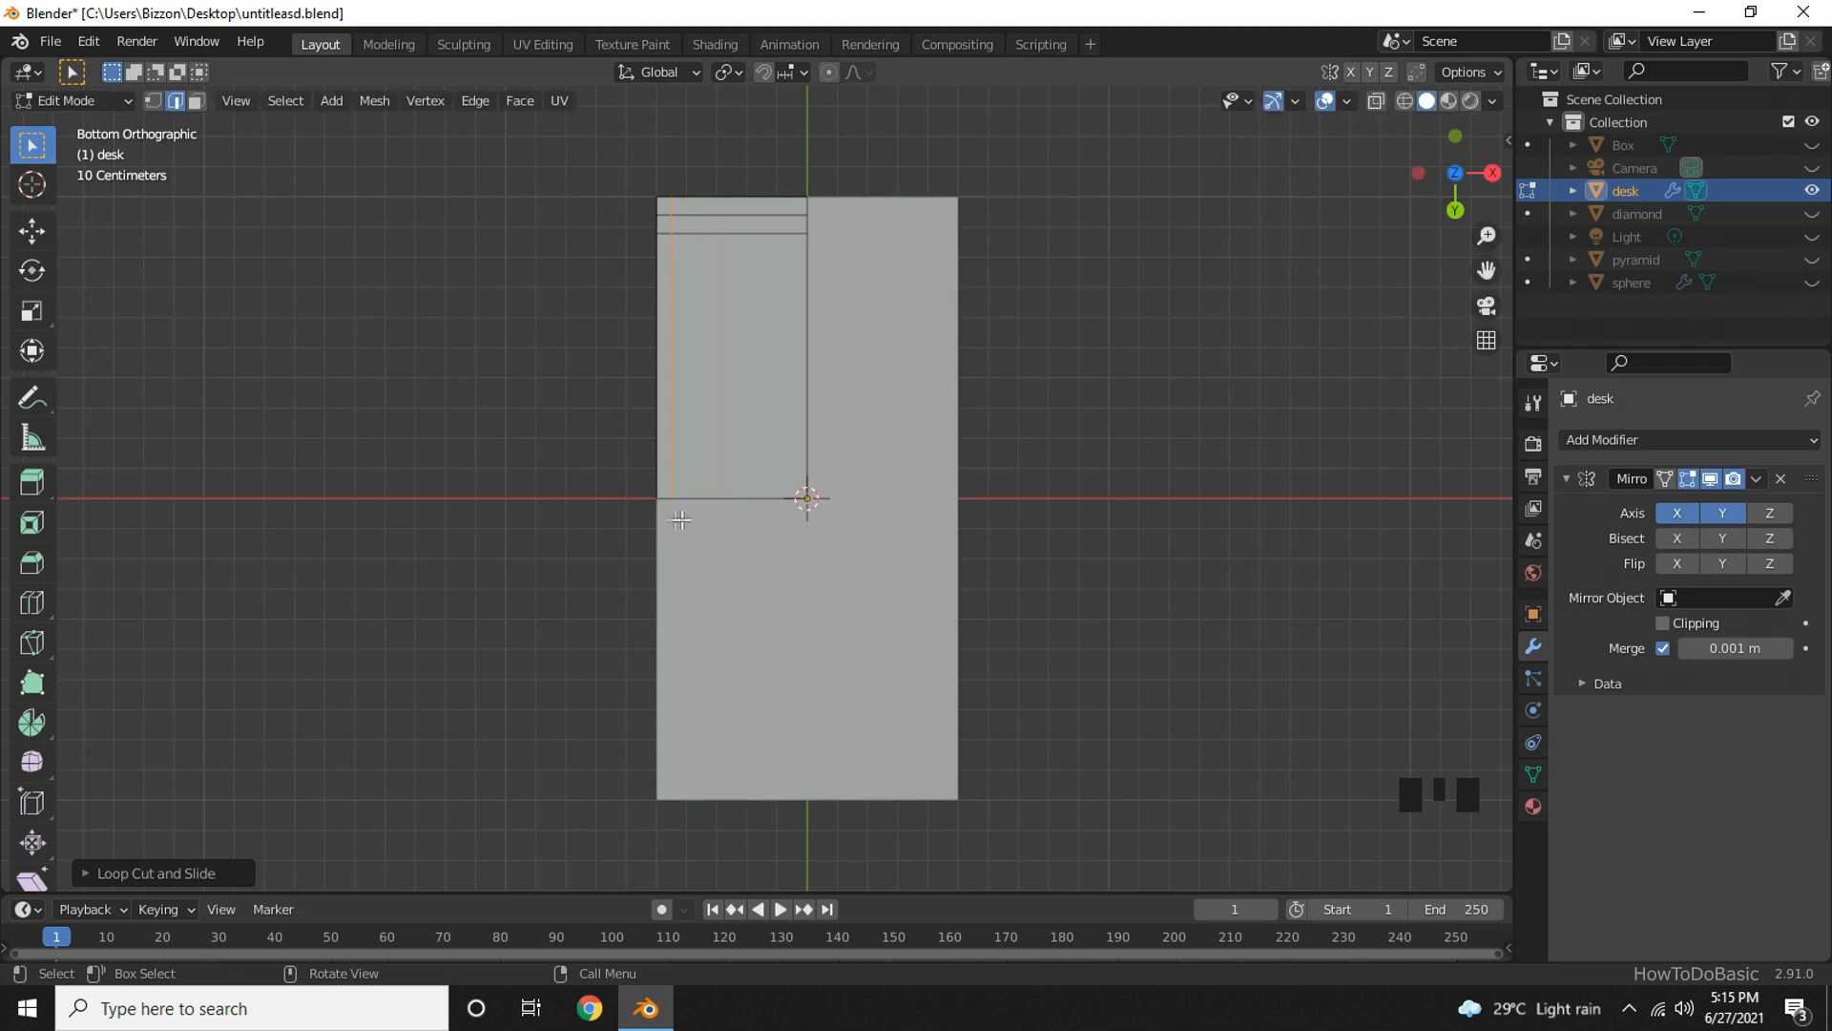
key("ctrl+r")
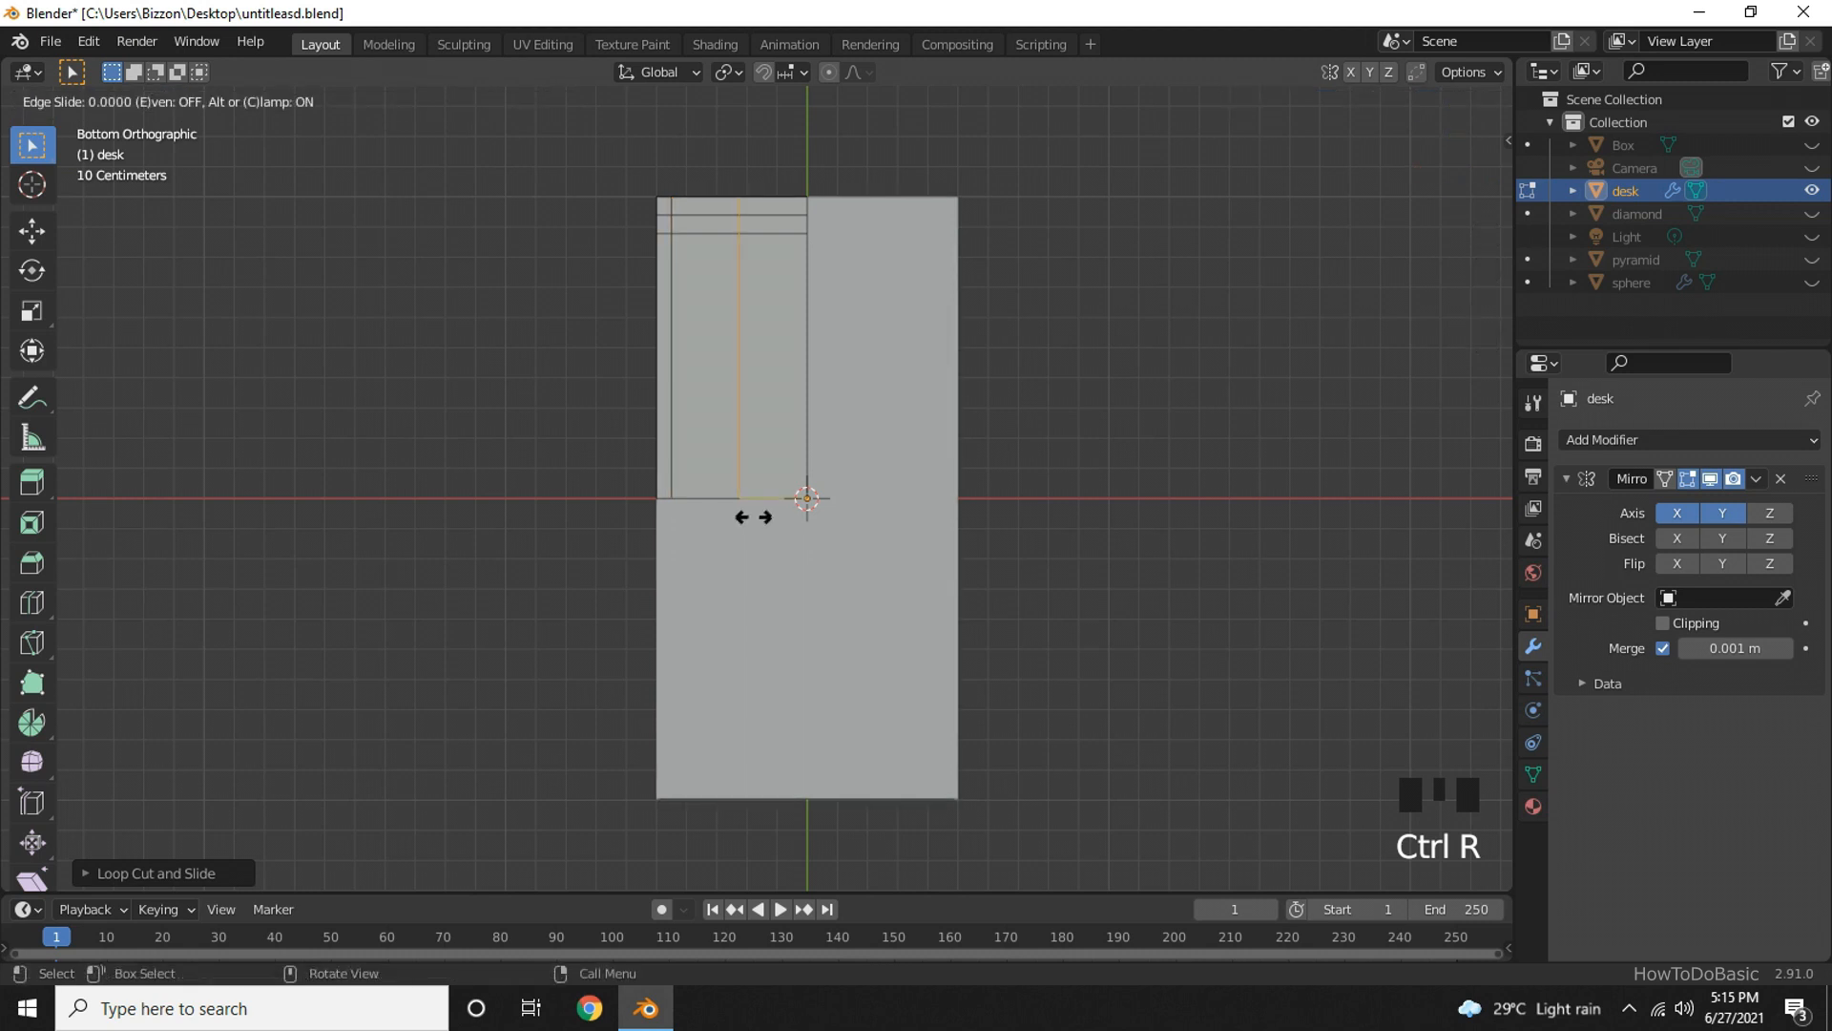
mouse_move(699, 512)
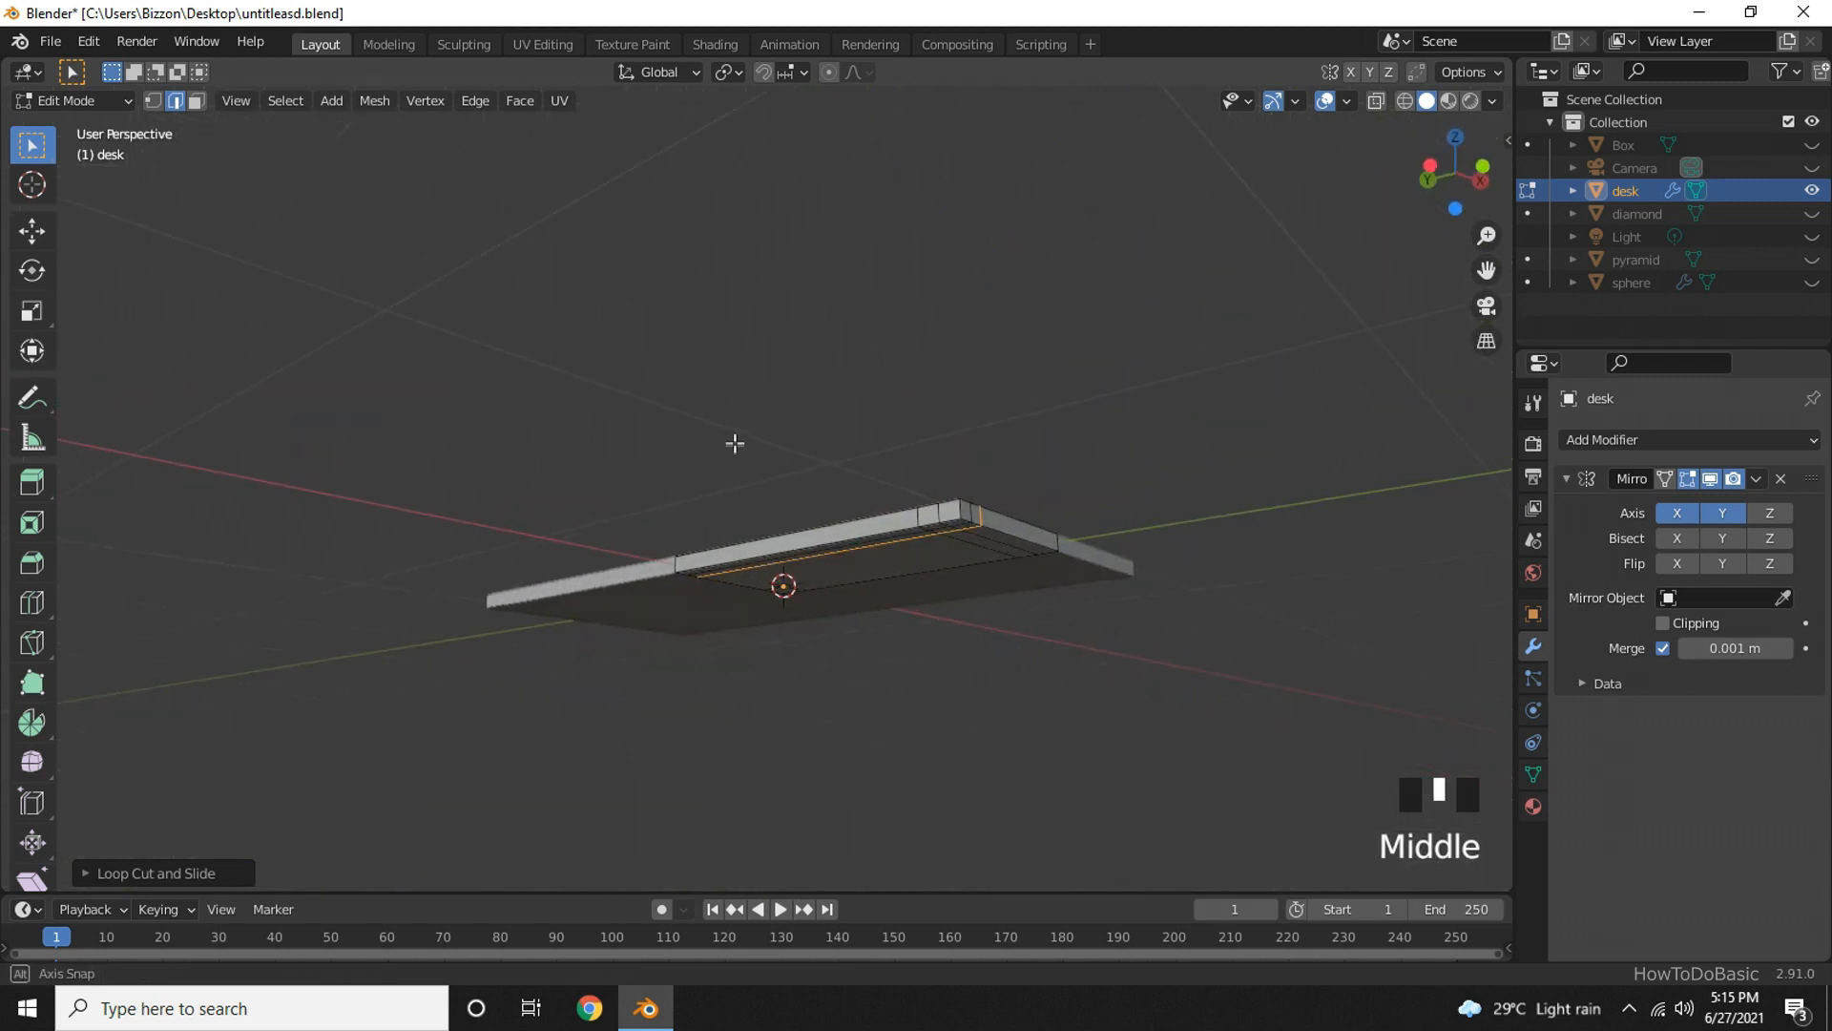
Zoom in and select the small corner face on the desk top's underside for a leg.
scroll("up", 3)
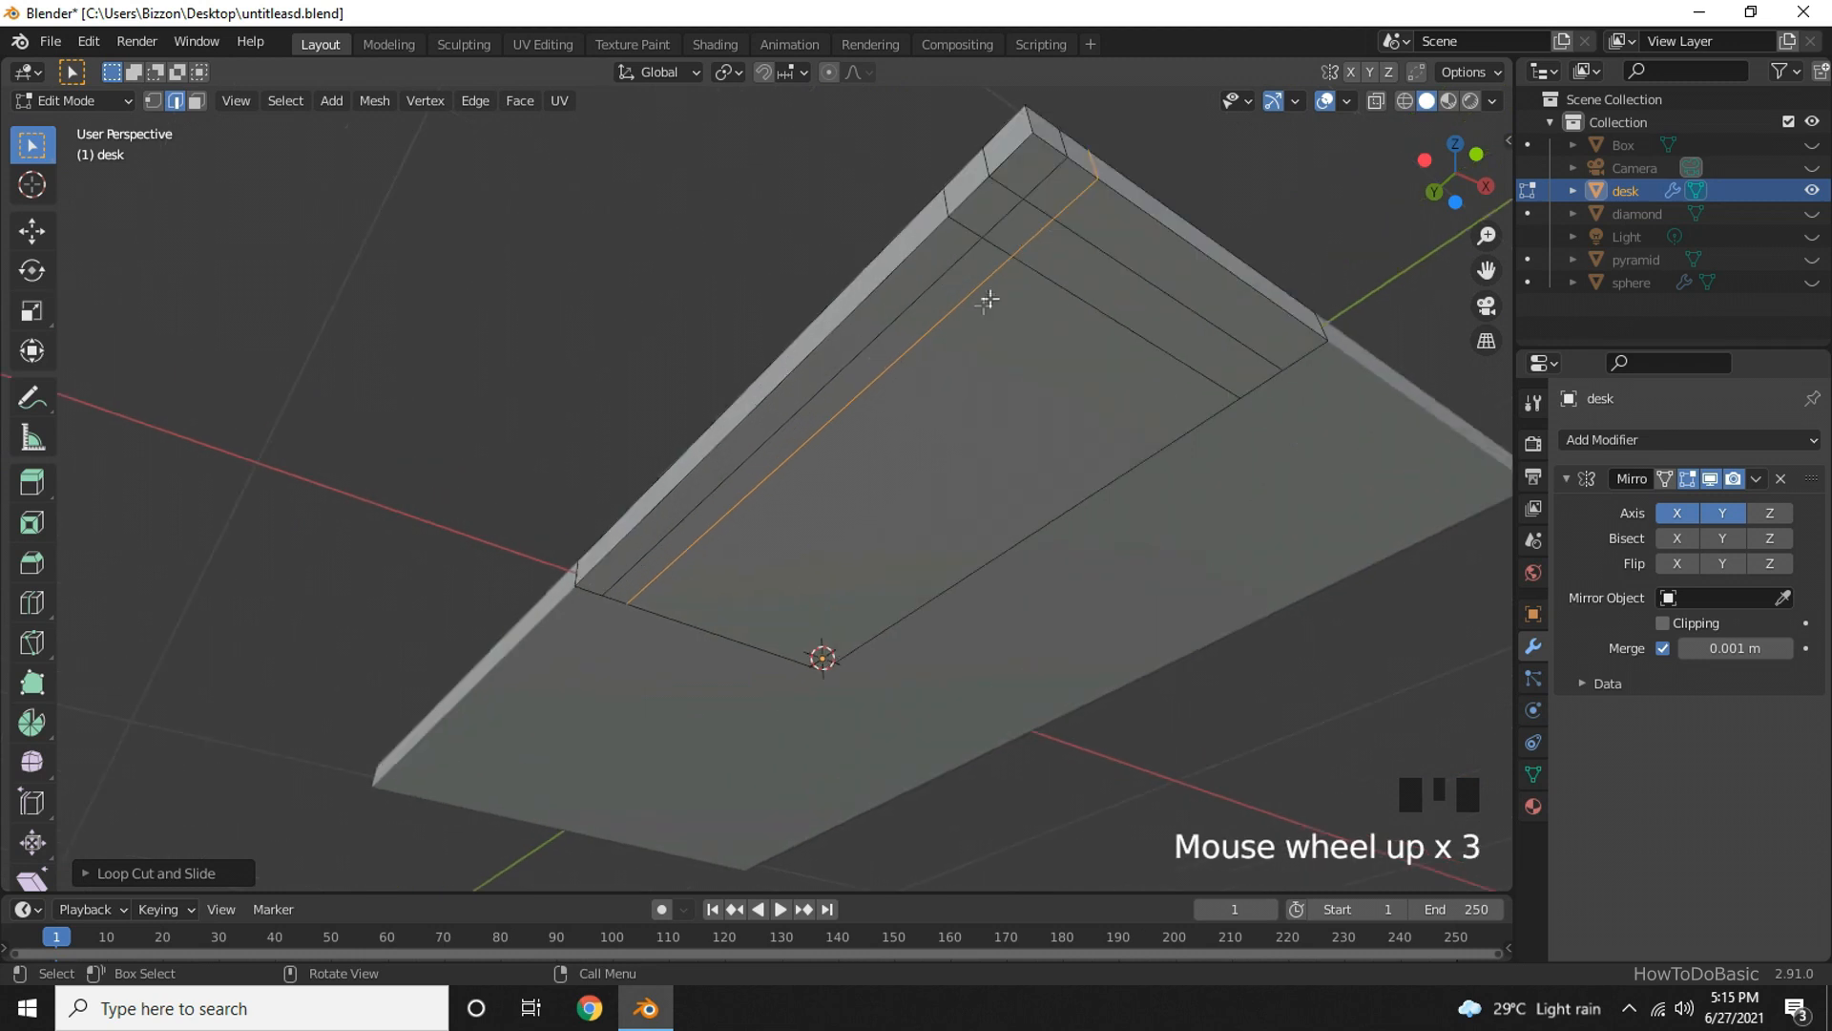
mouse_move(1033, 248)
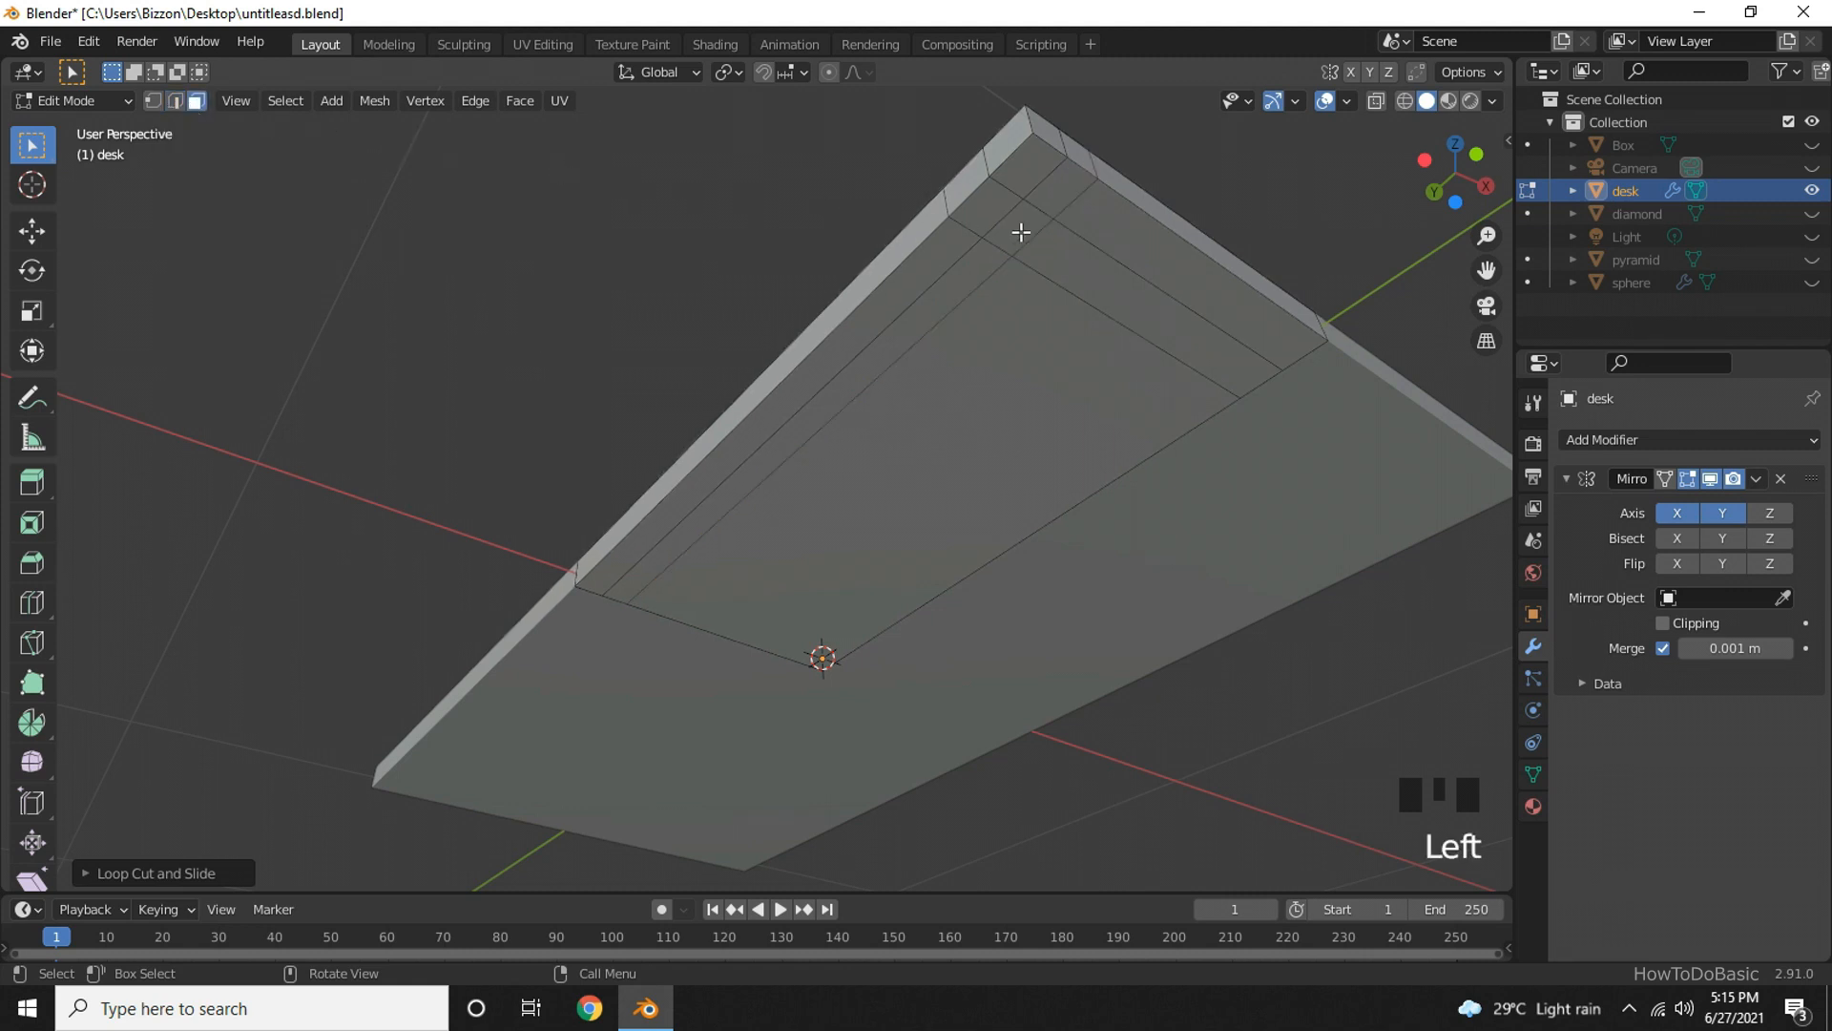
left_click(1019, 232)
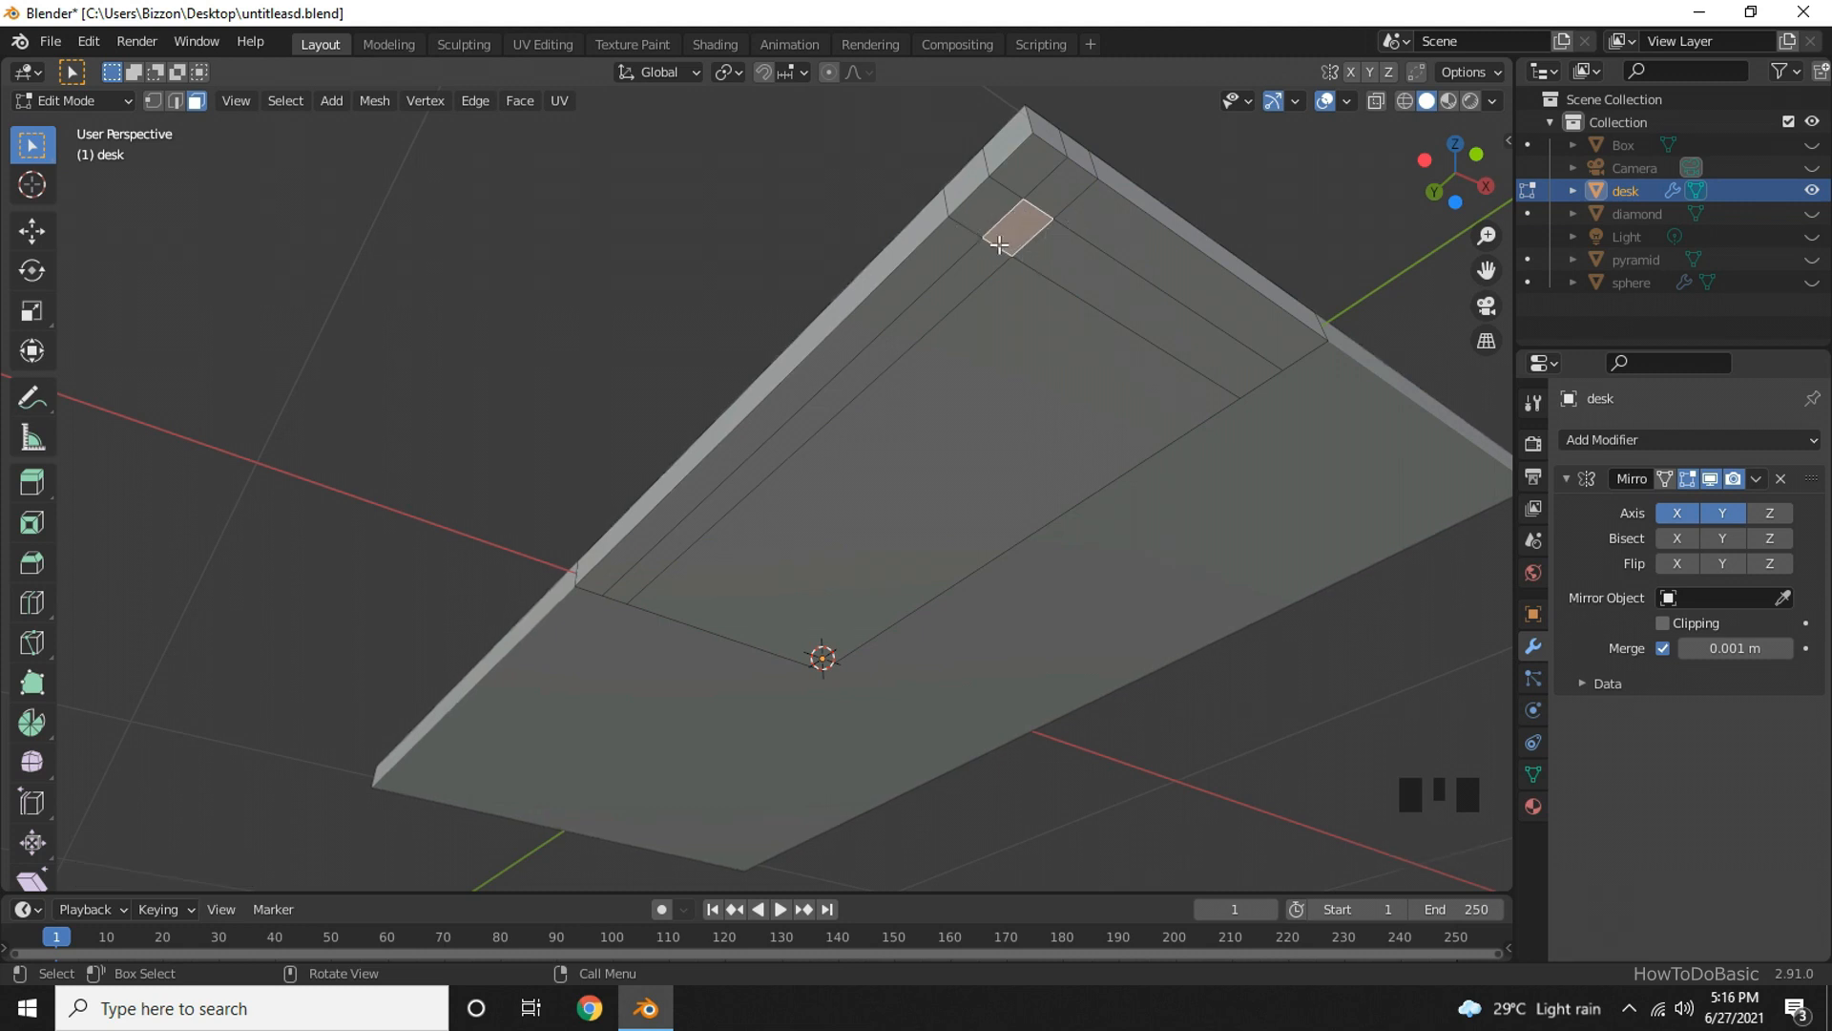
mouse_move(1035, 245)
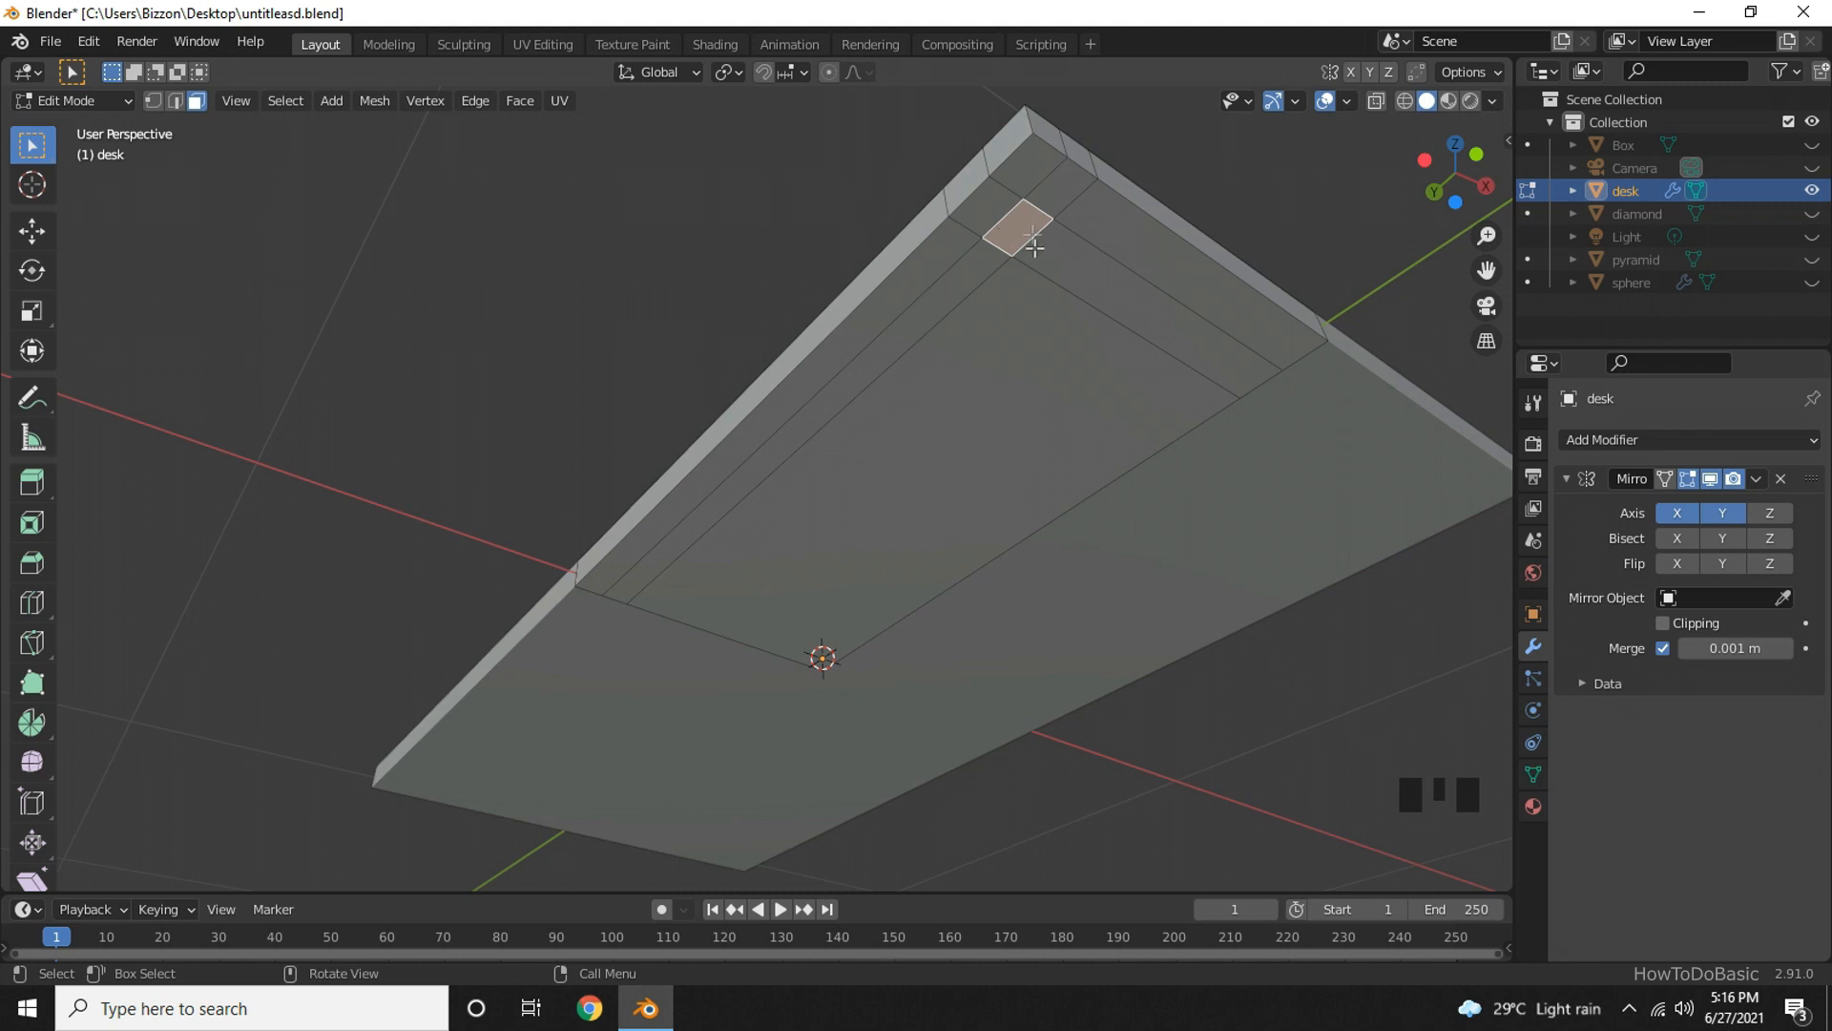
mouse_move(1033, 607)
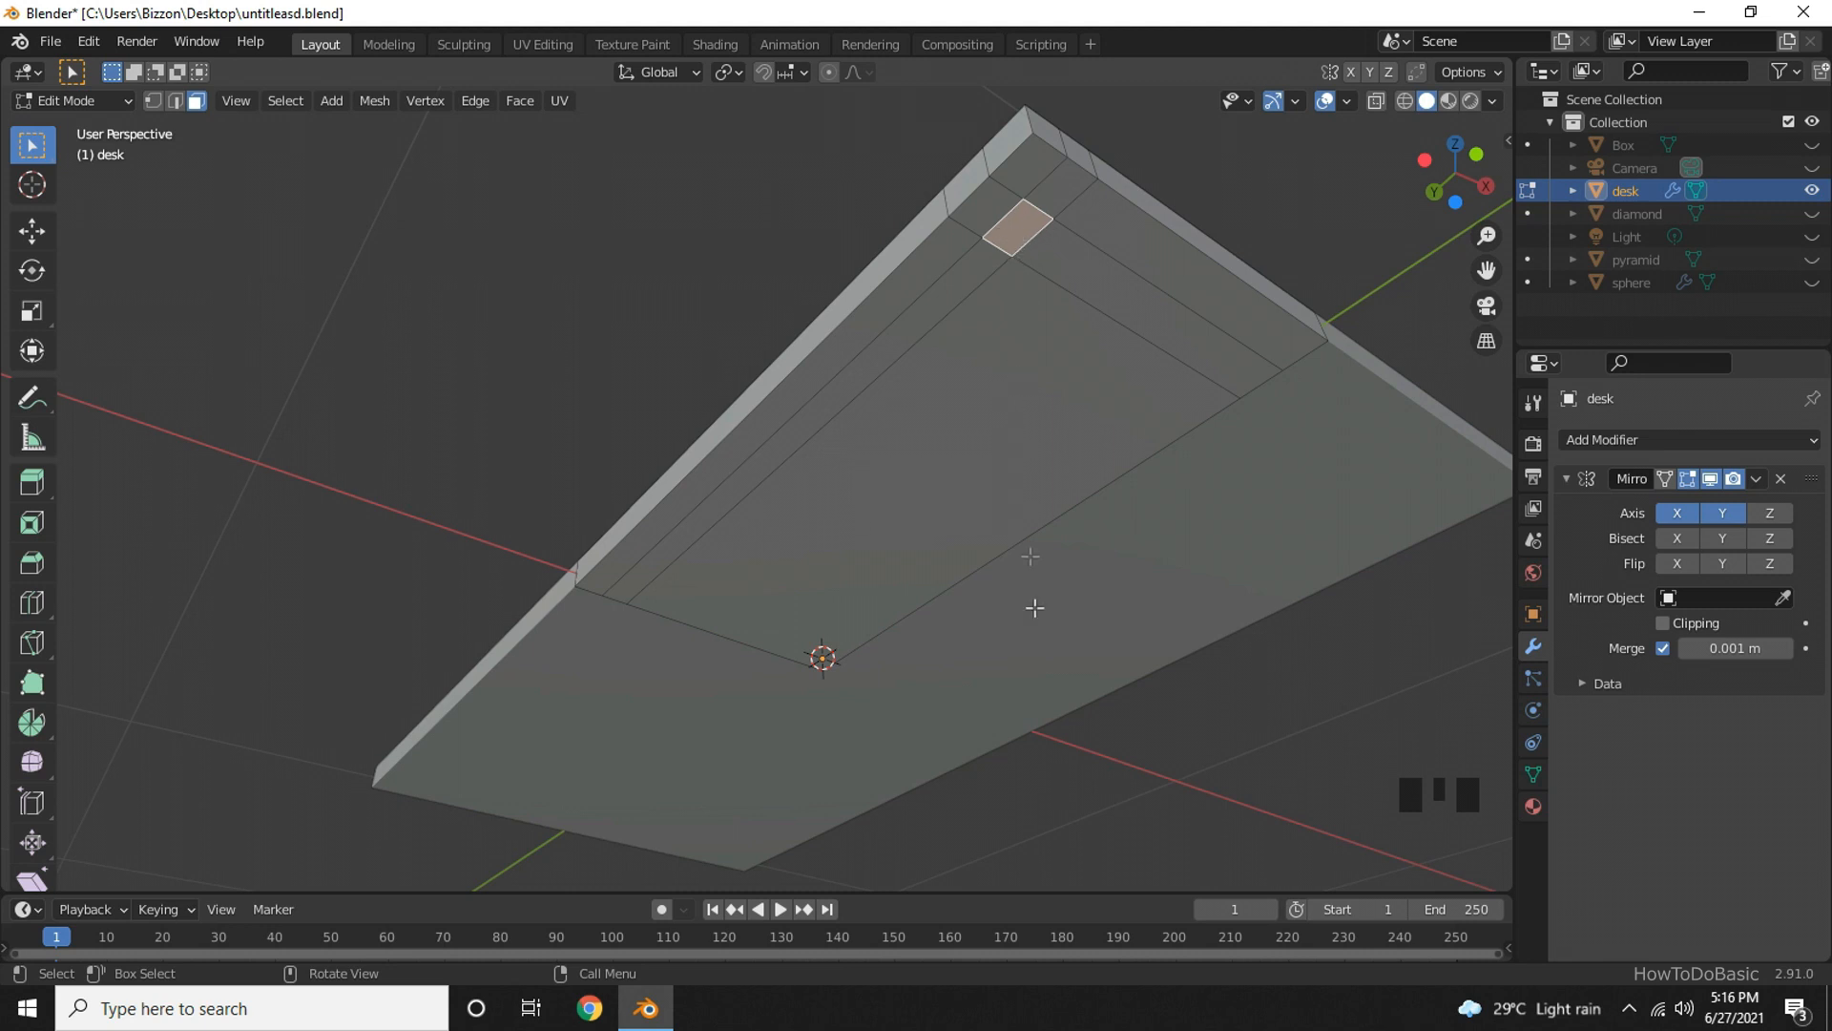
mouse_move(559, 736)
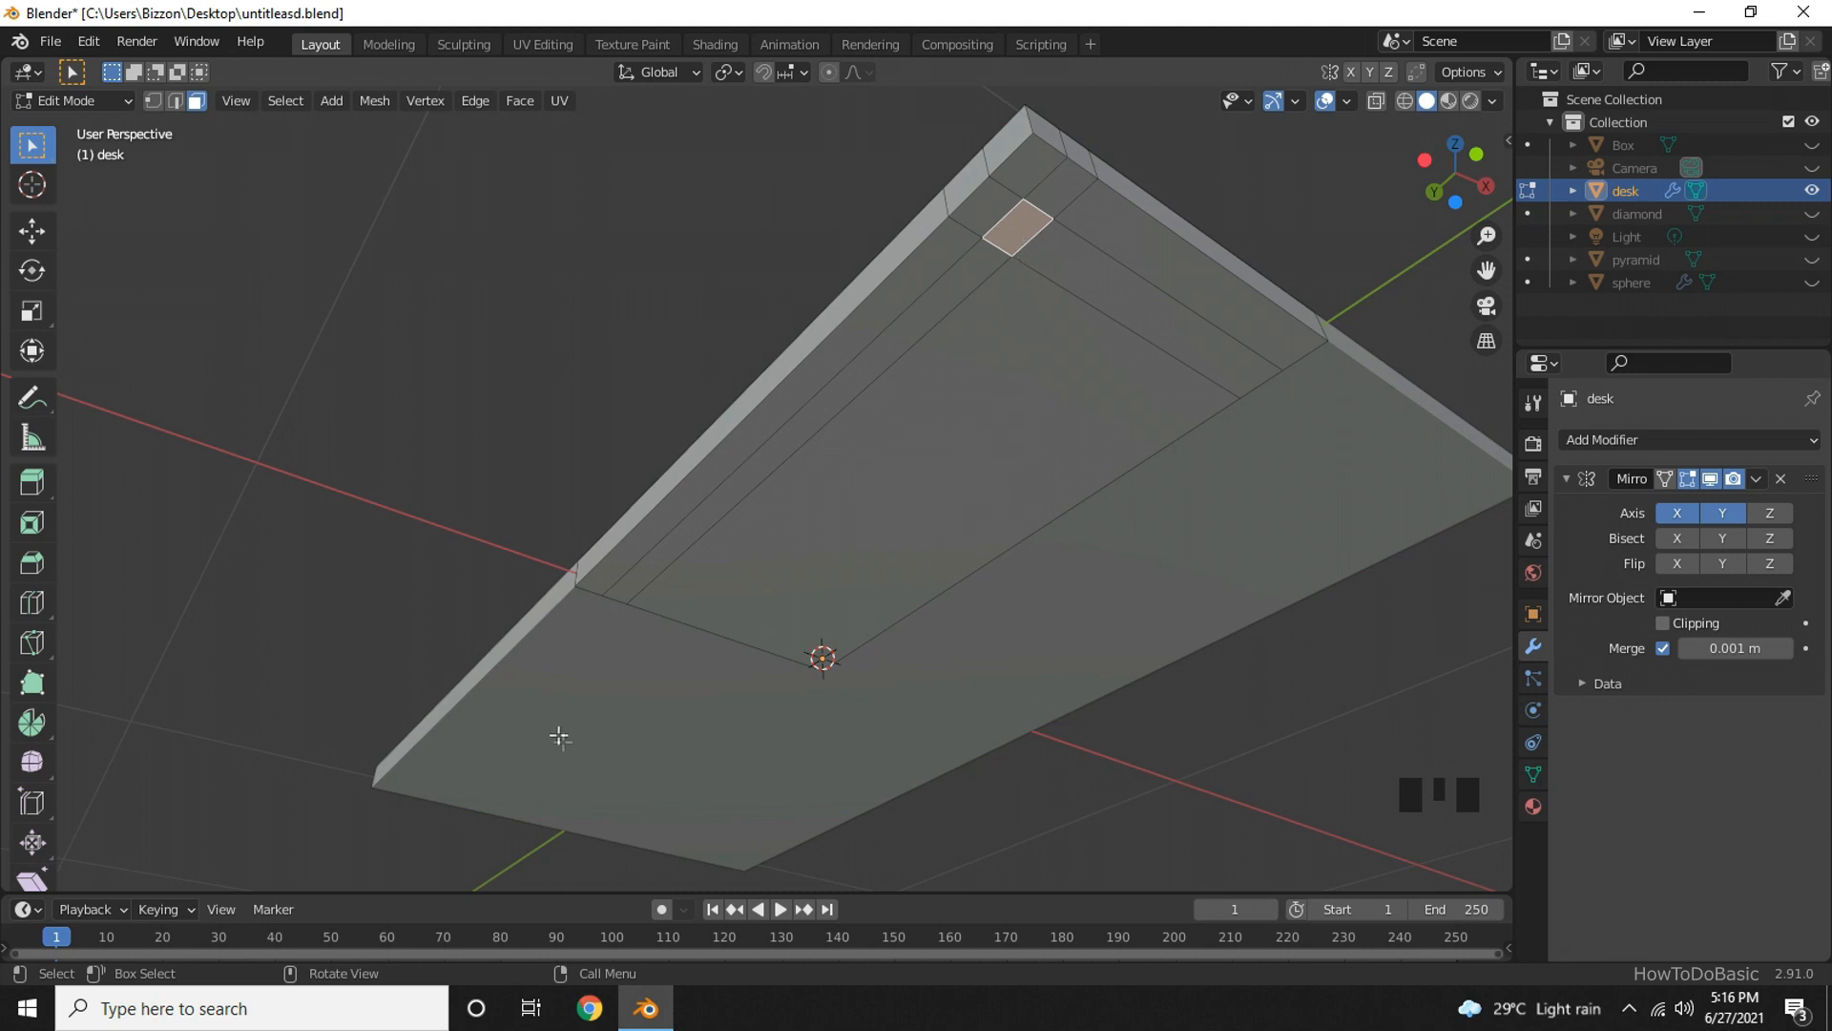
mouse_move(884, 685)
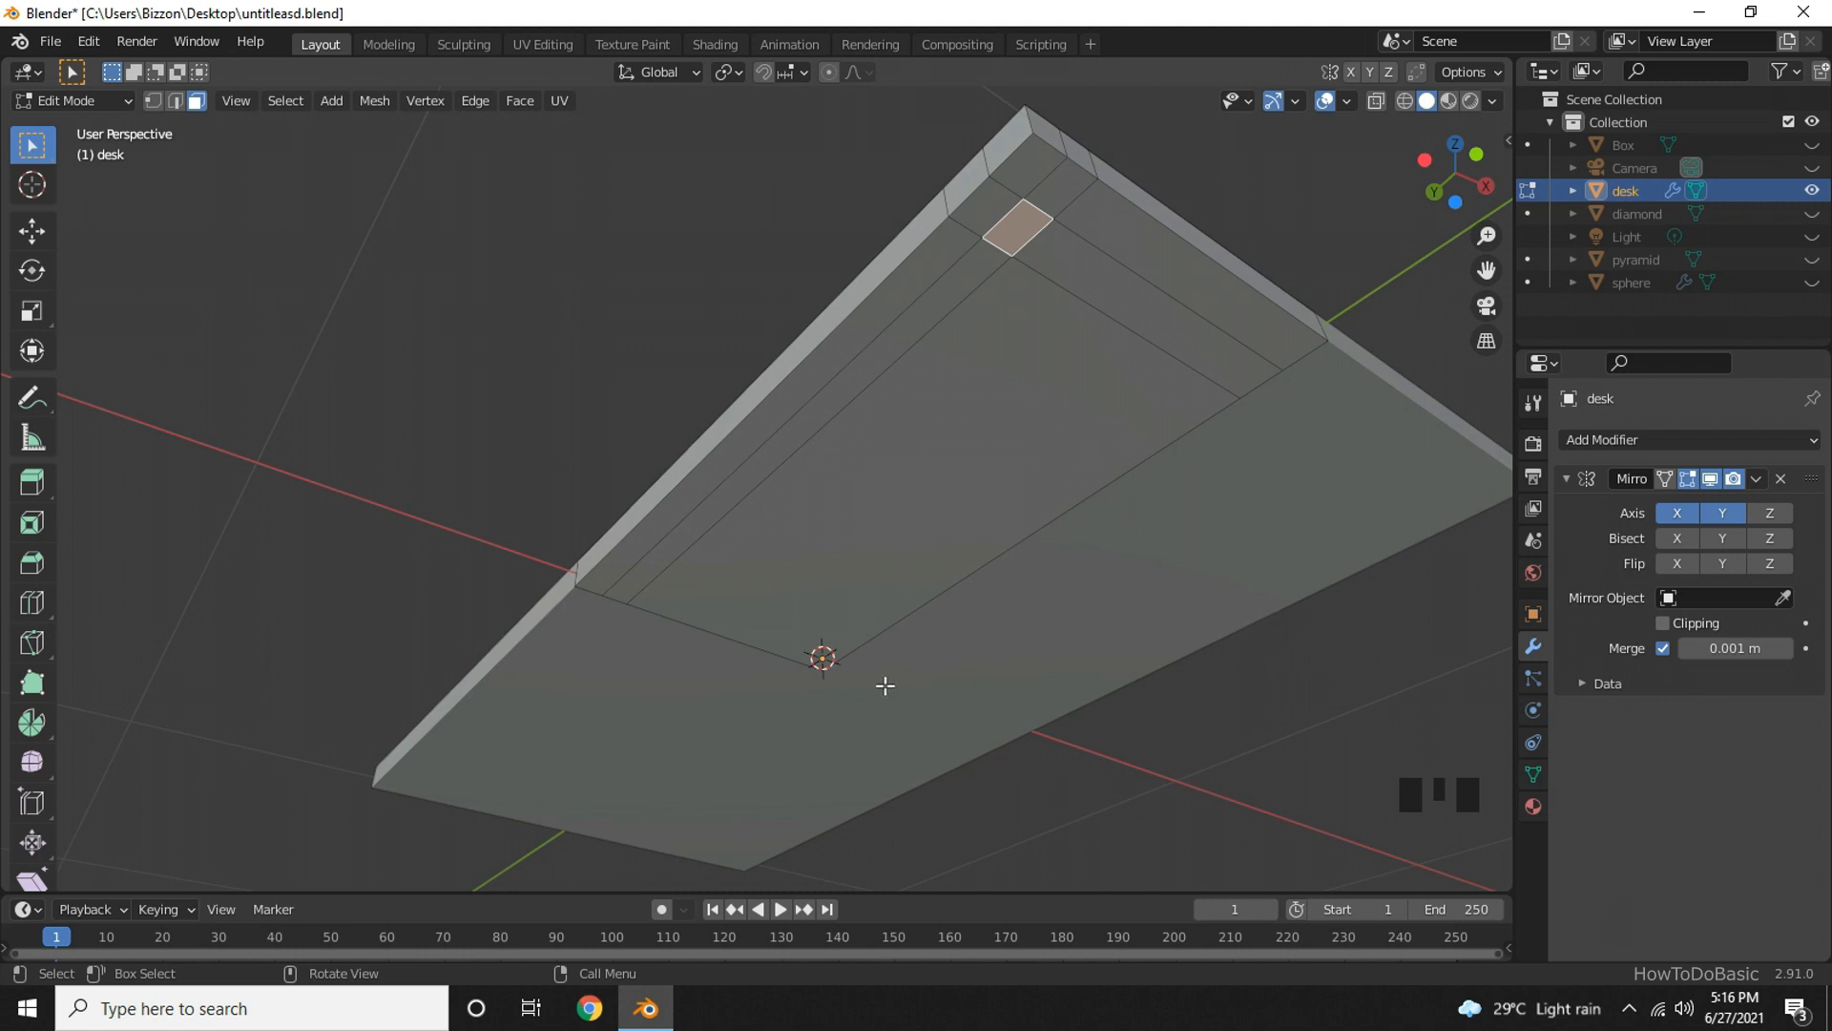
mouse_move(32, 483)
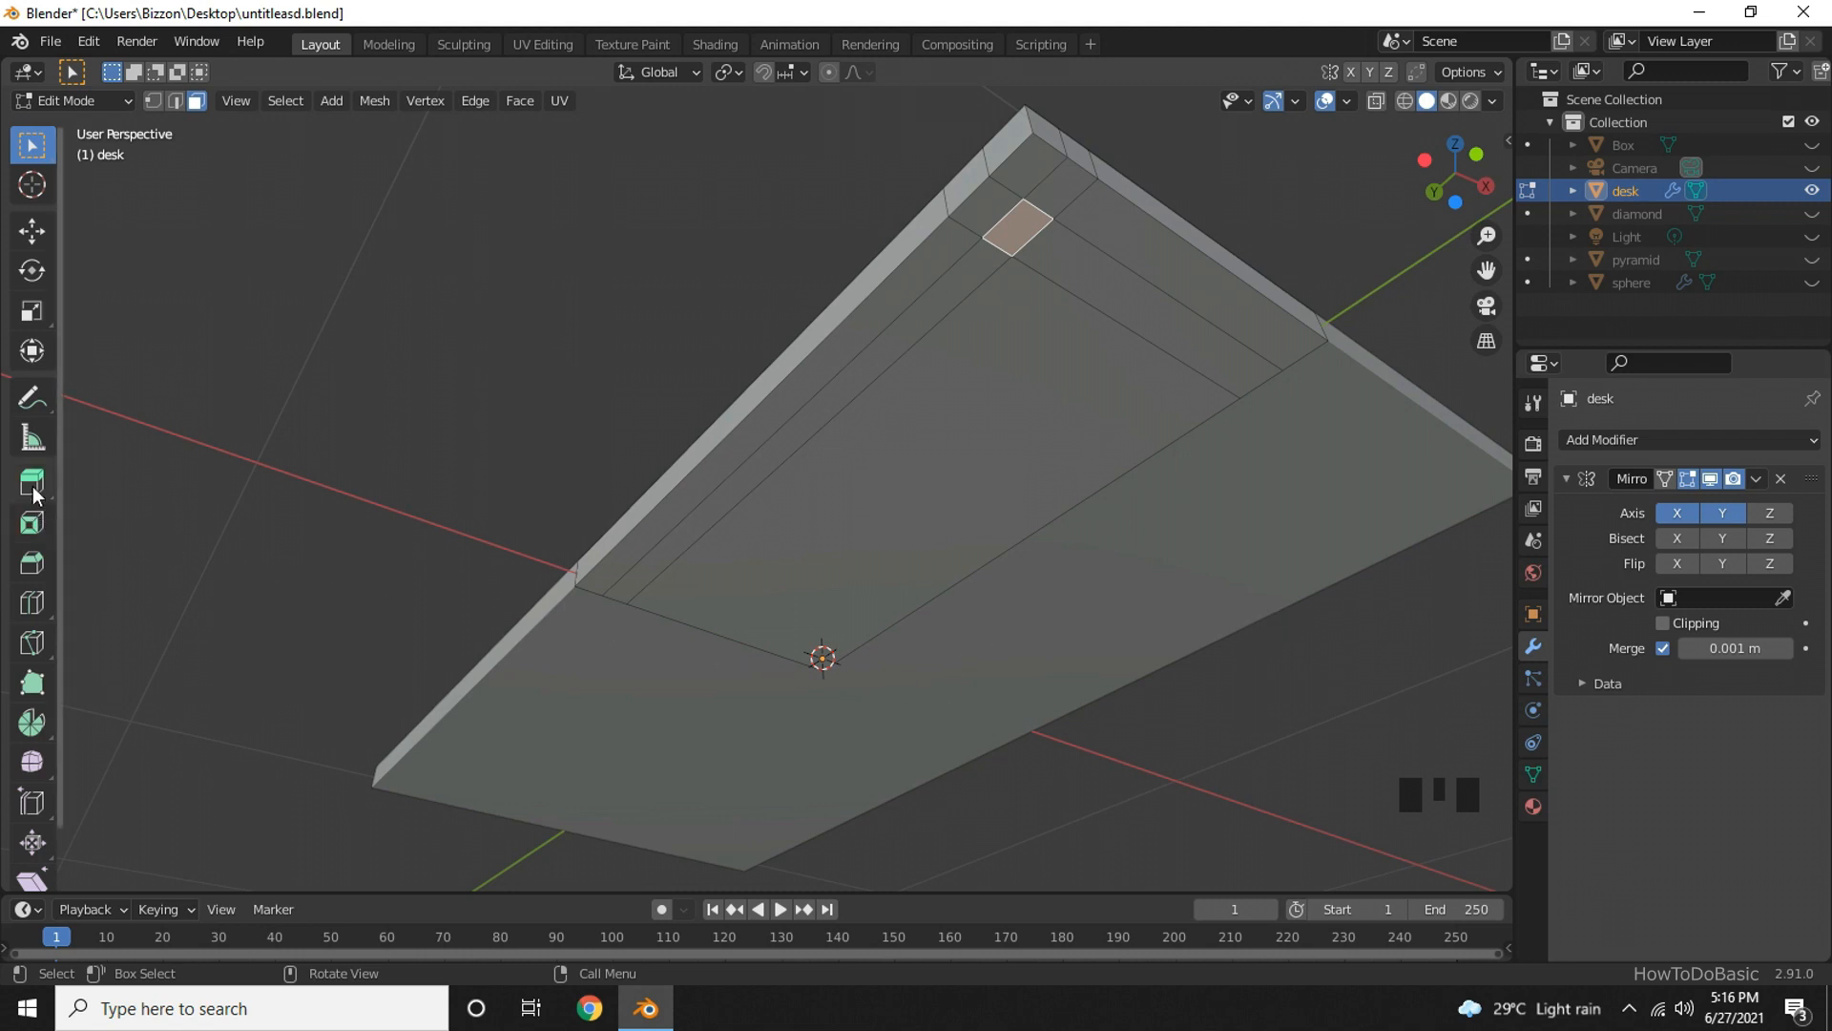
mouse_move(33, 479)
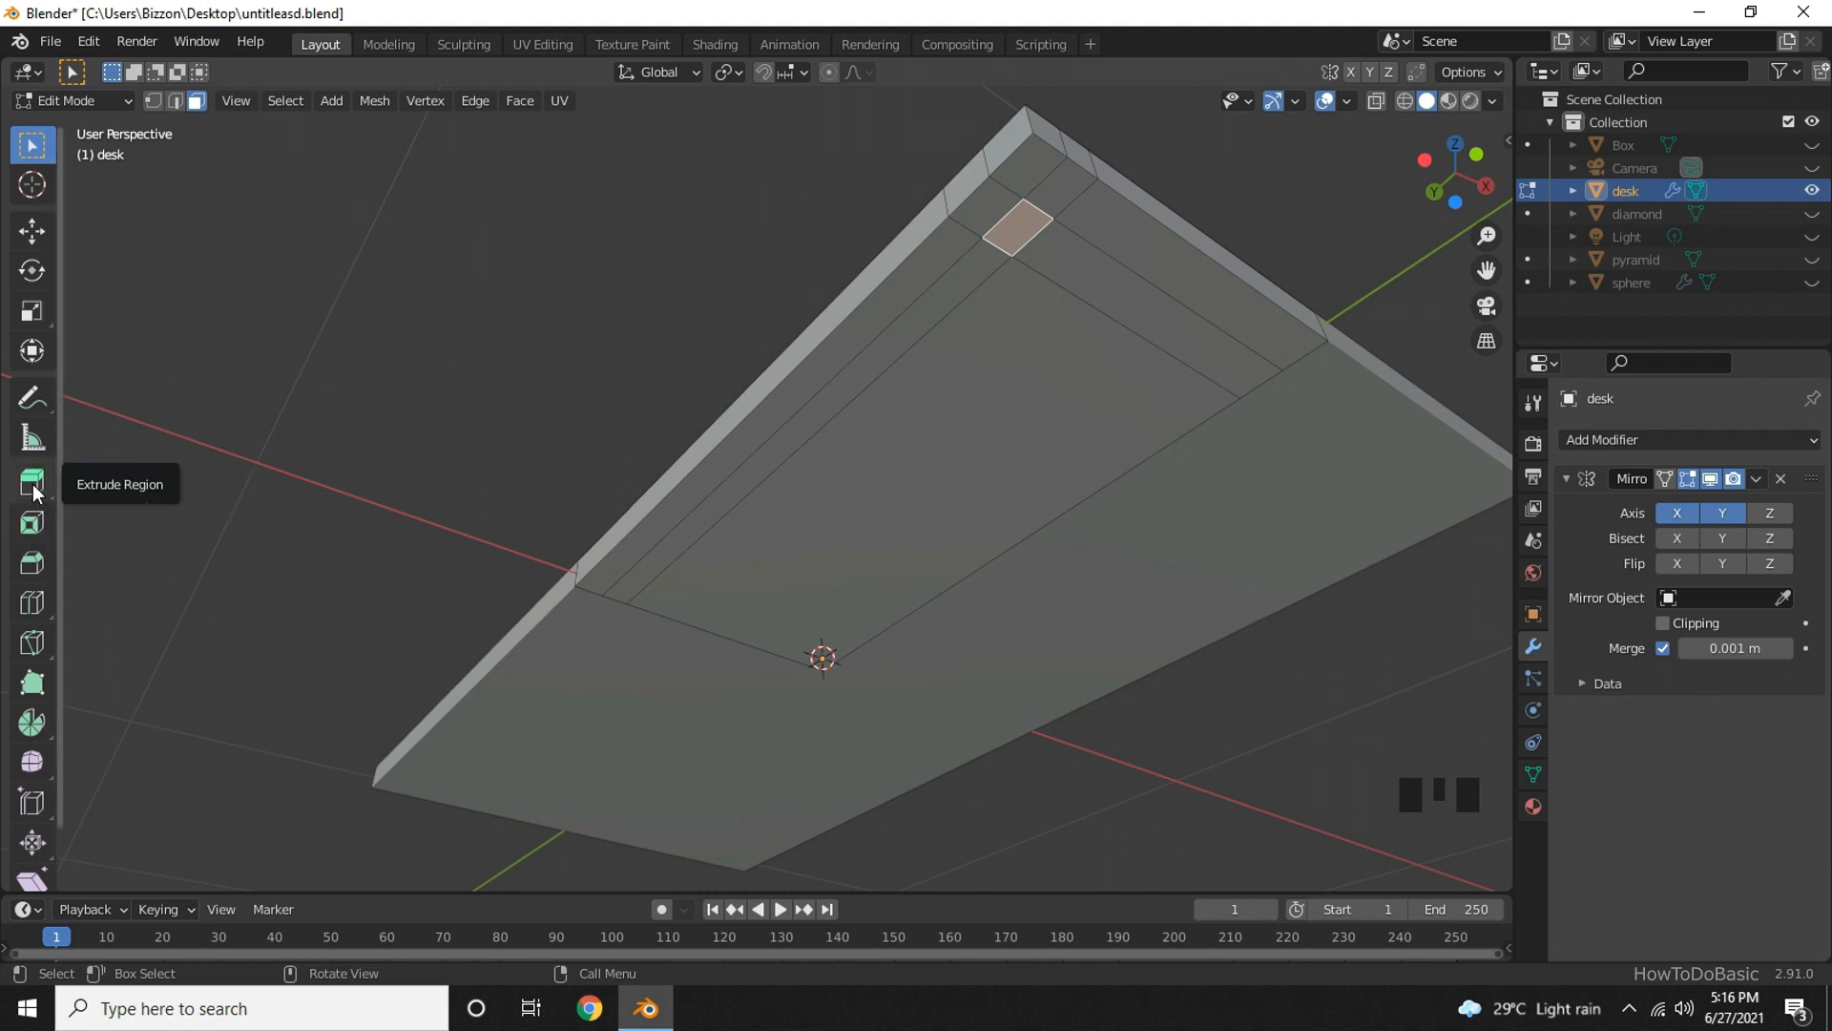
Extrude the corner face downward into a leg, mirrored into four legs under the desk.
left_click(32, 483)
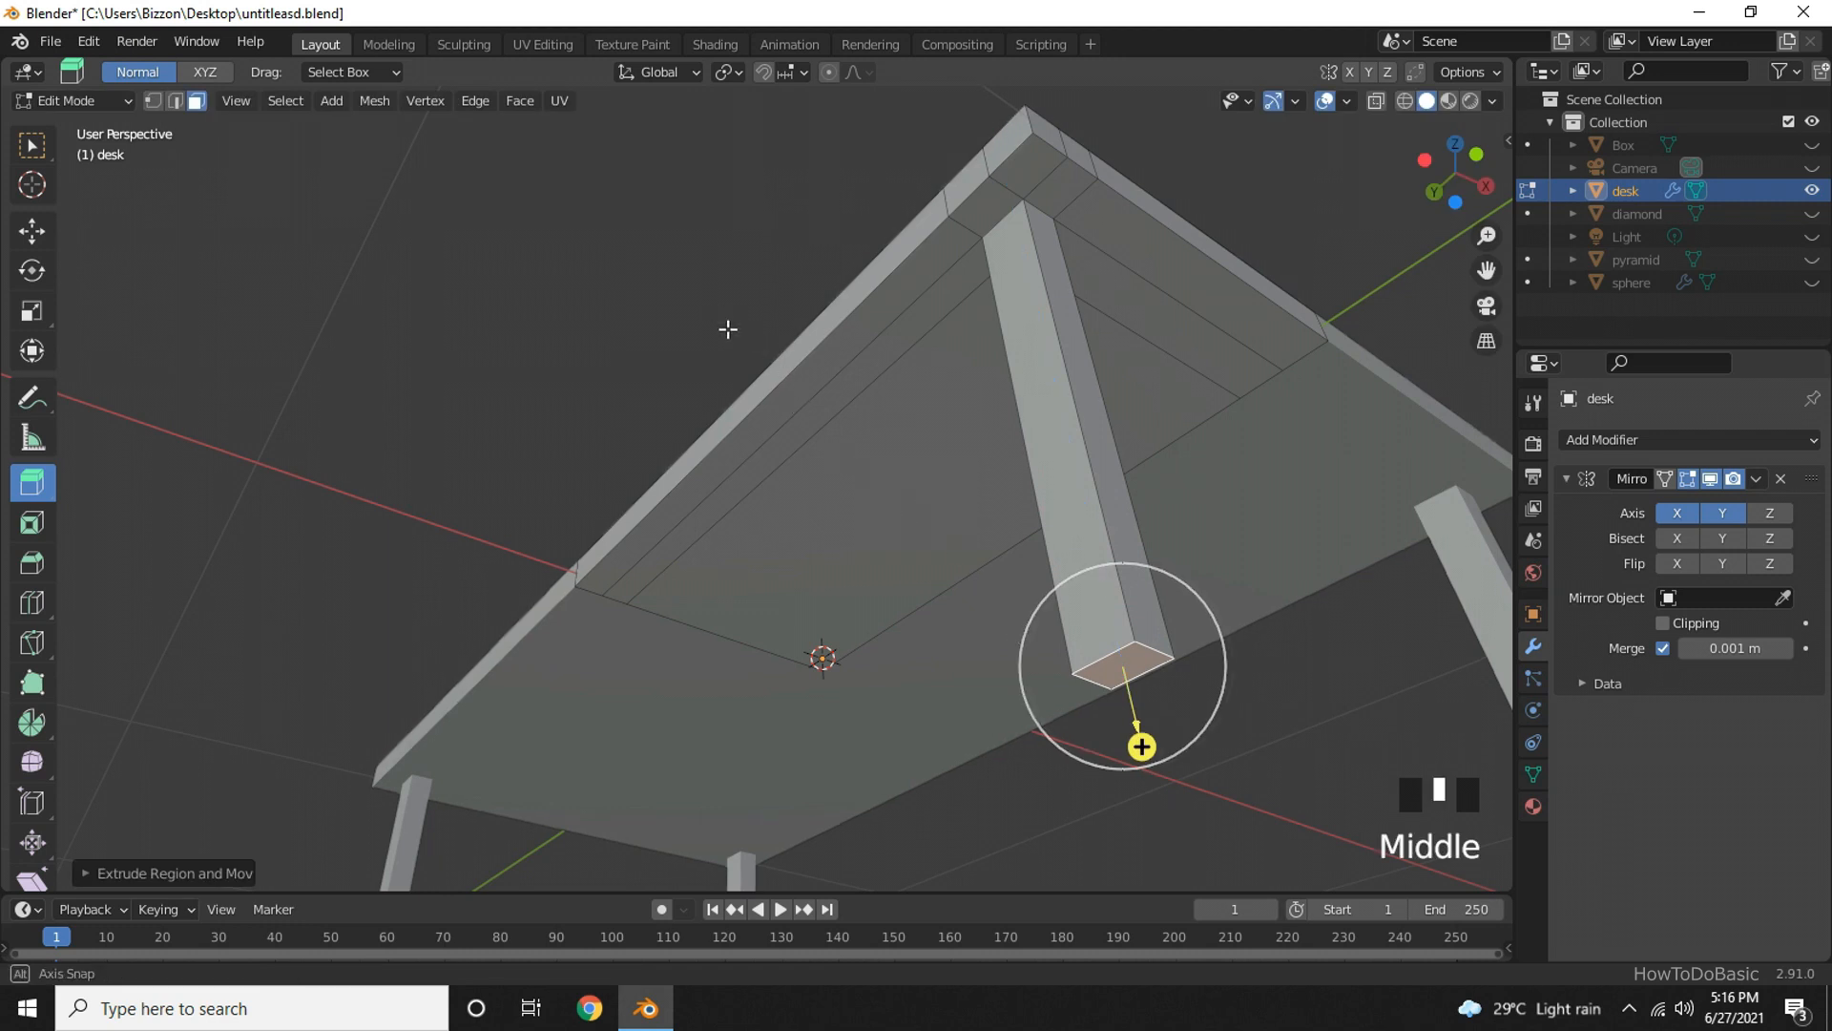
scroll("down", 3)
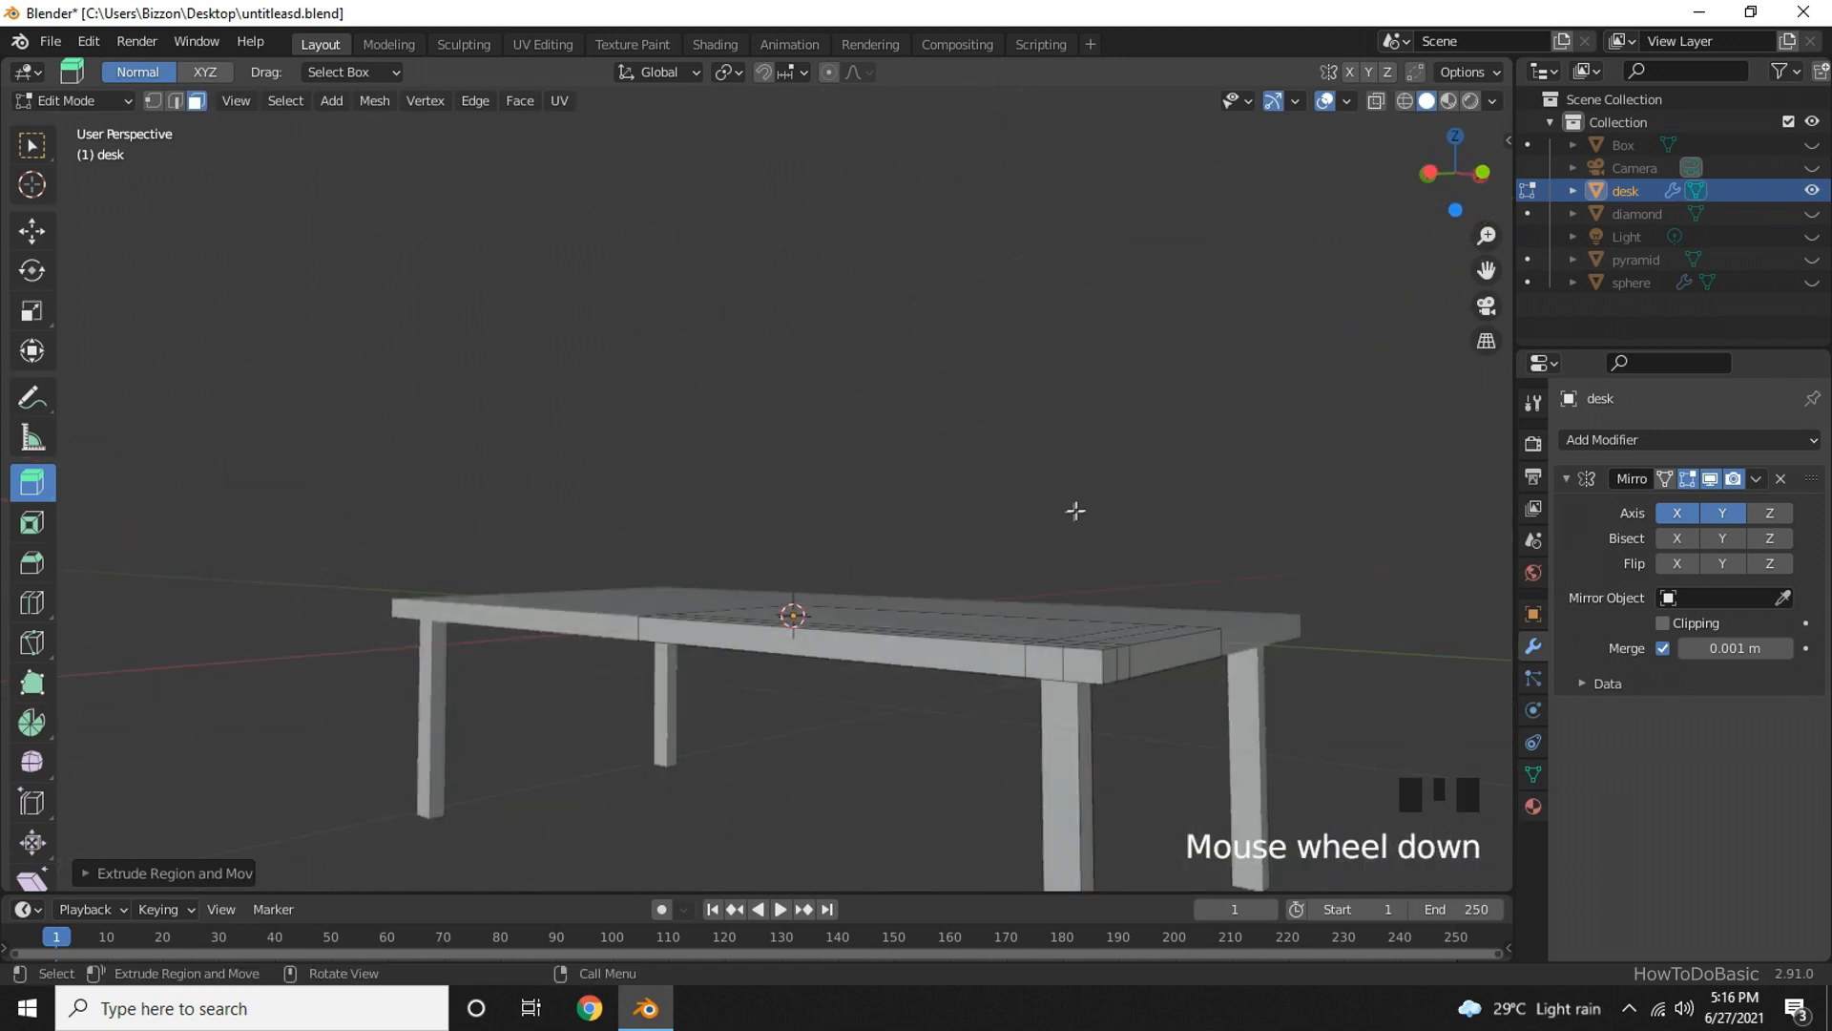